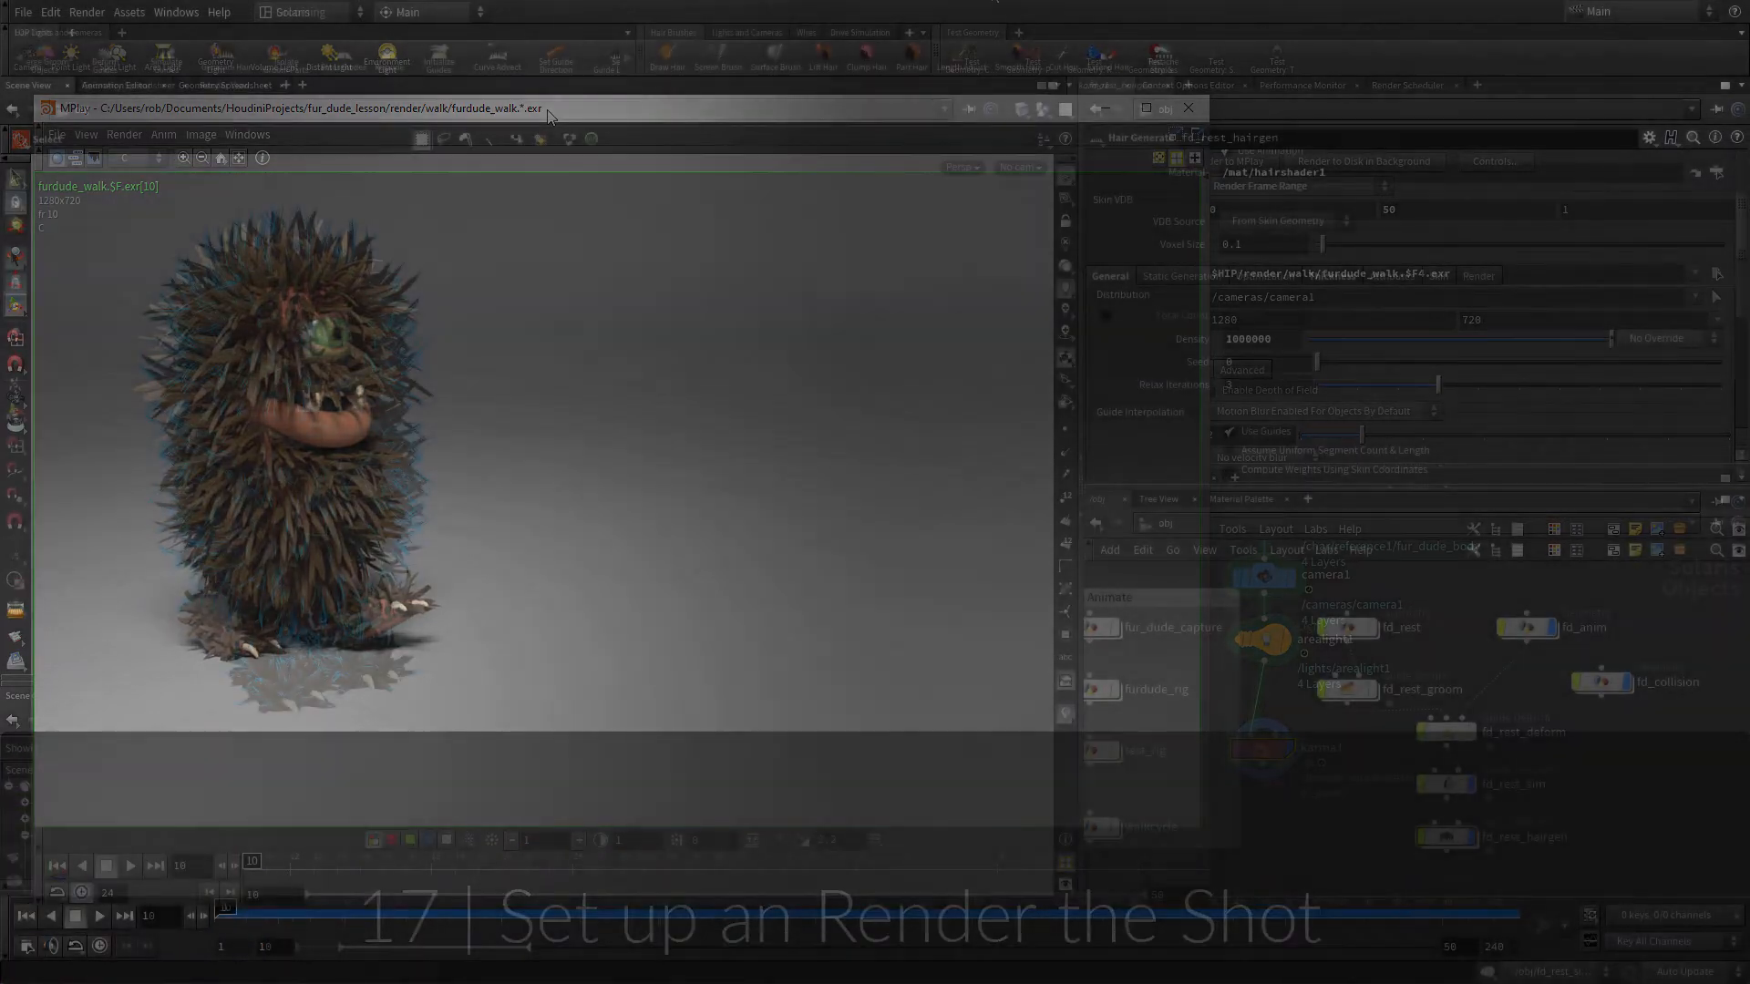
# - Close MPlay and switch the network from obj to stage via the path menu
pyautogui.click(299, 12)
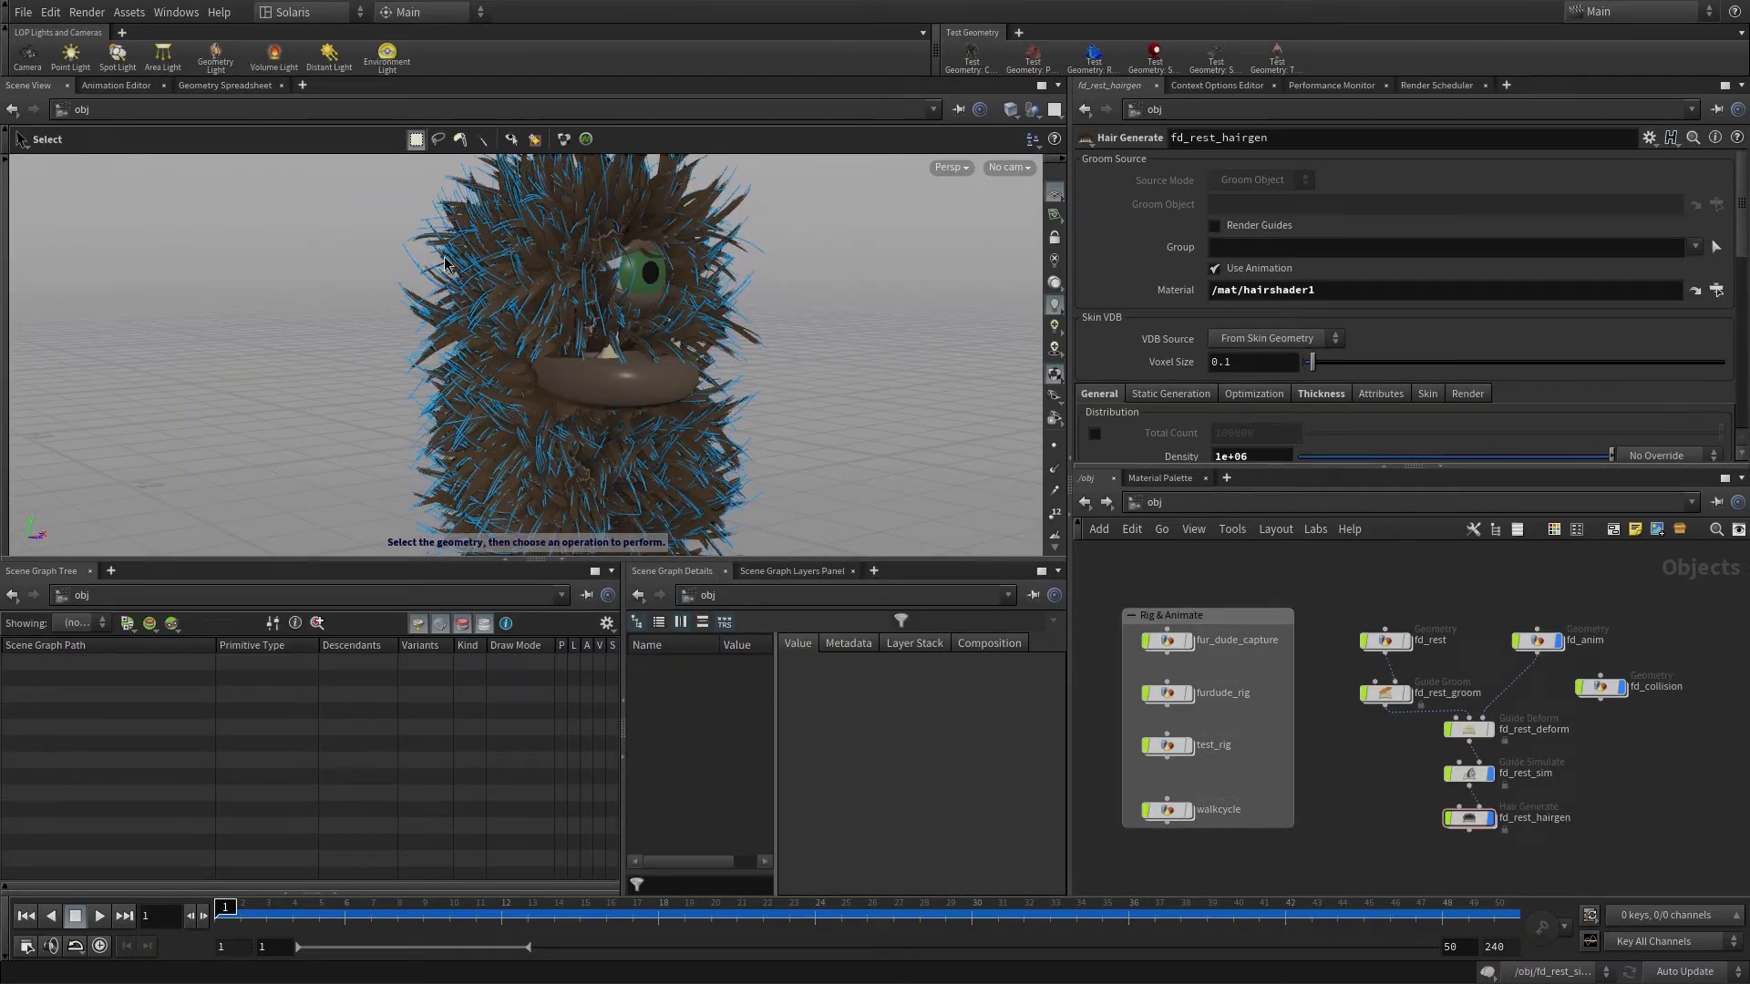
pyautogui.click(162, 109)
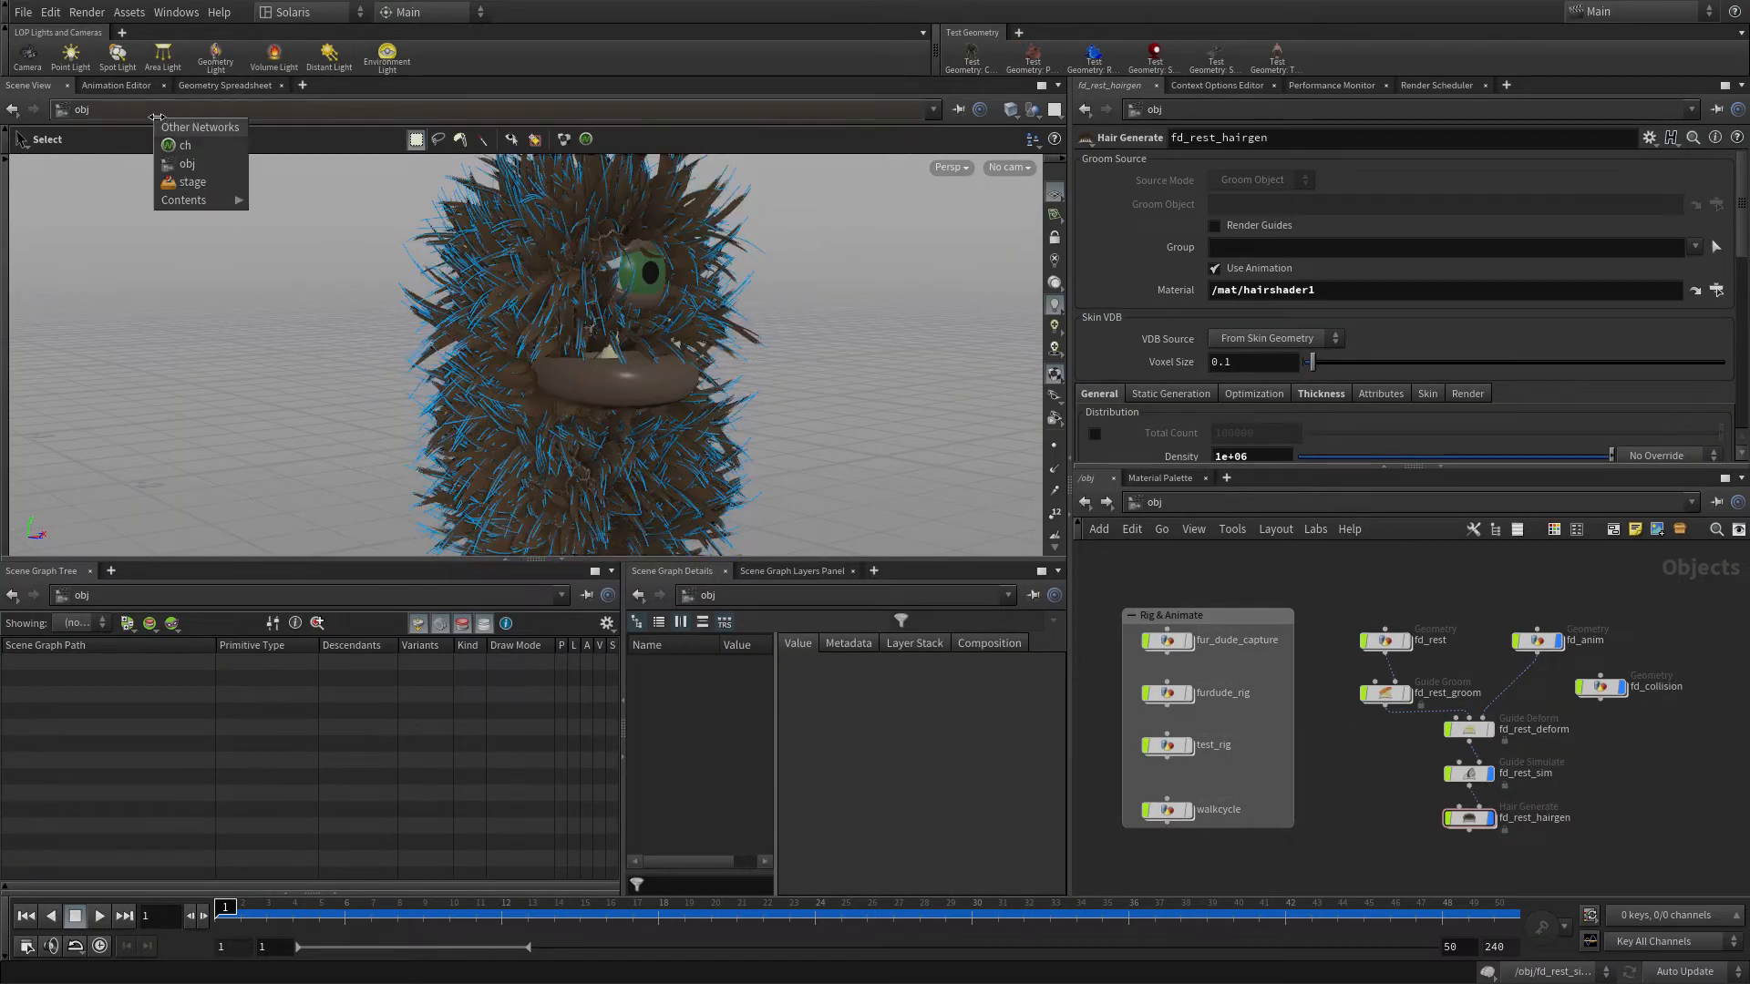
pyautogui.click(192, 183)
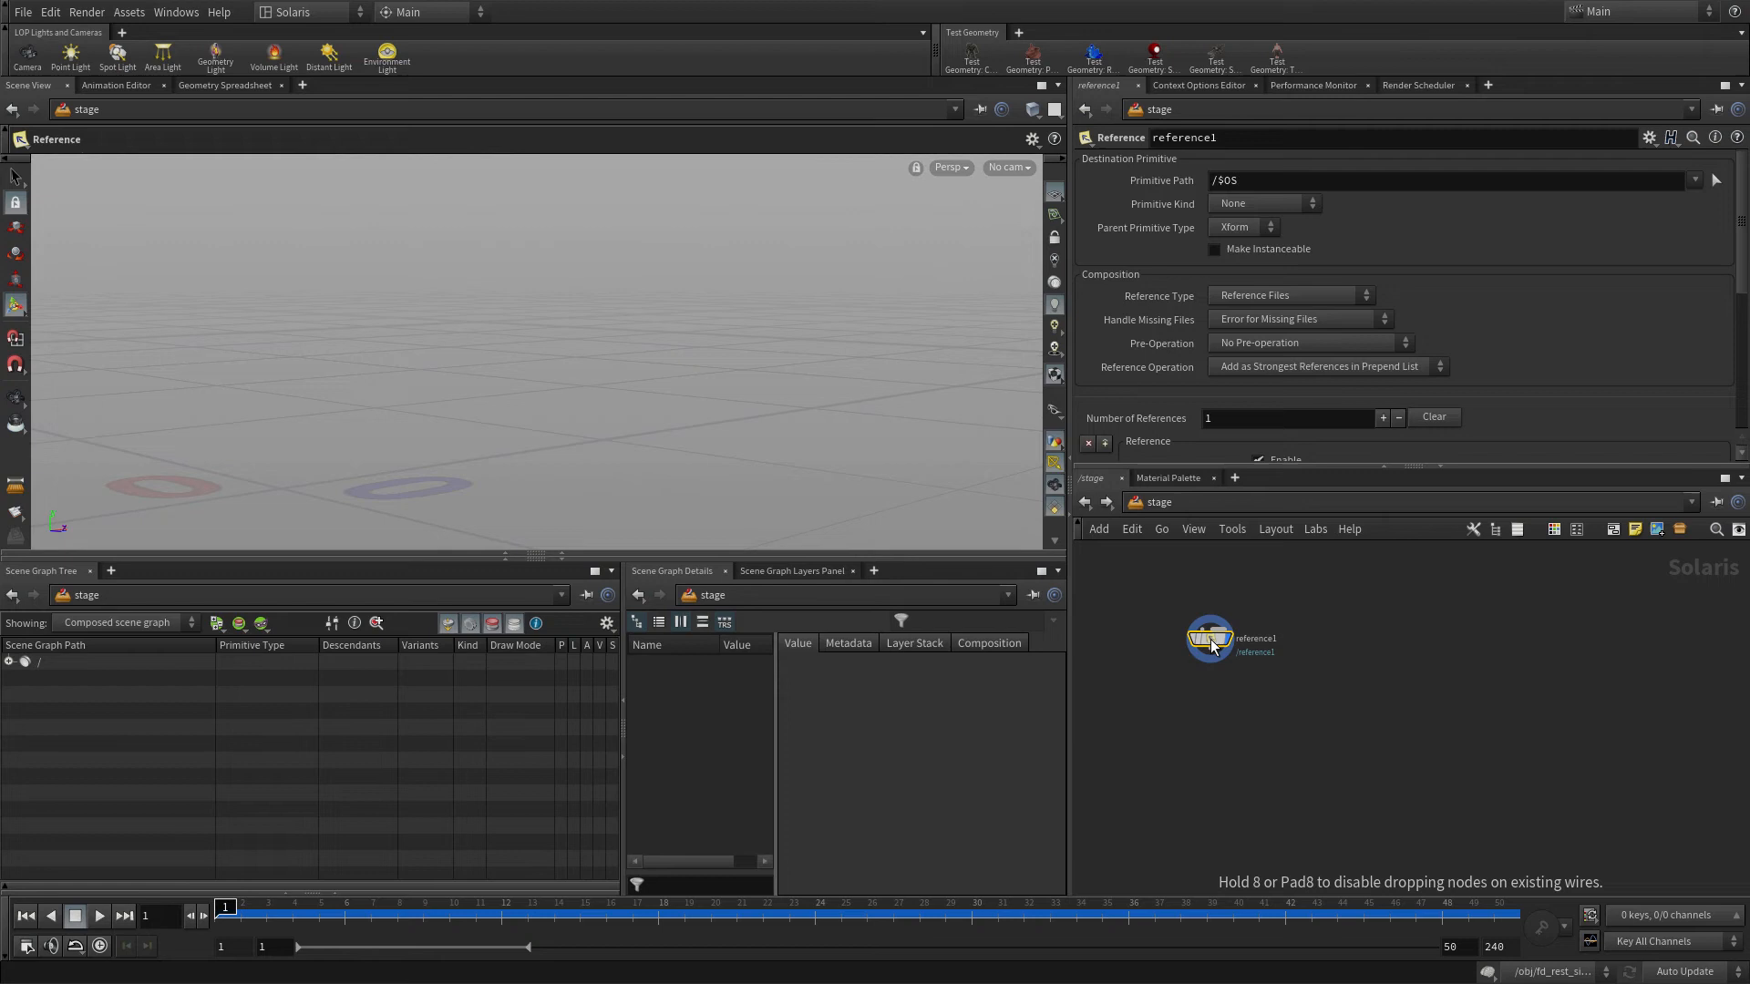
pyautogui.moveTo(1514, 274)
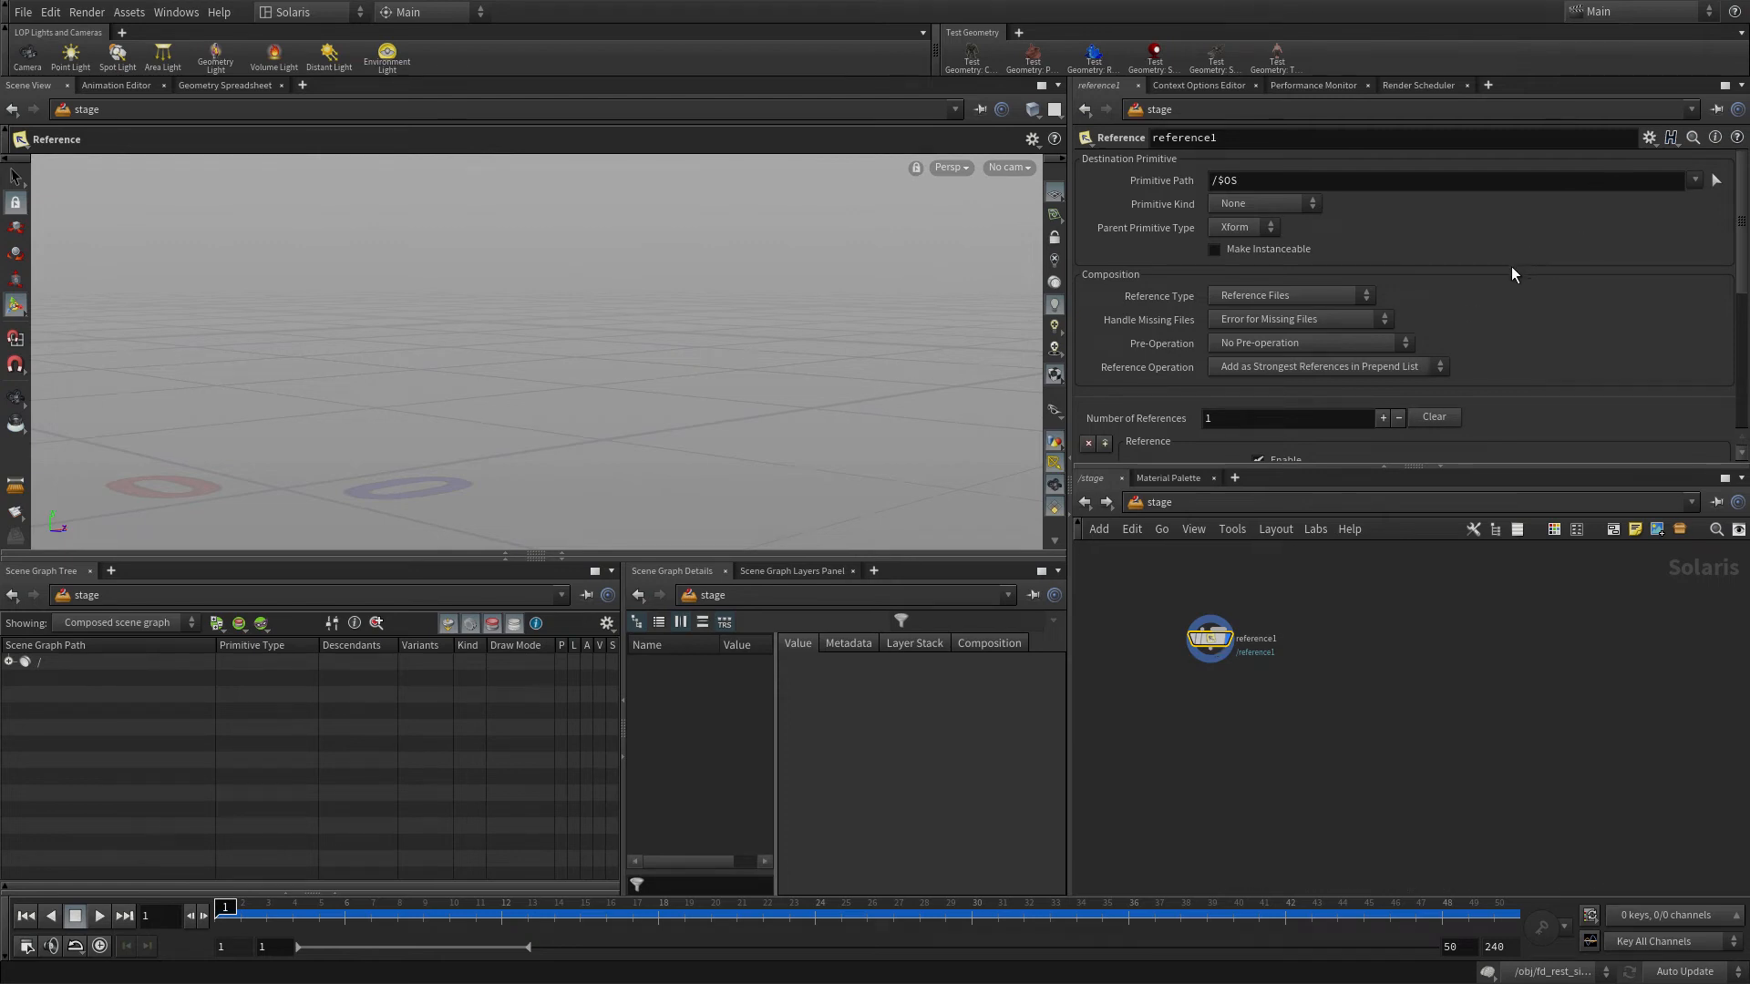
pyautogui.moveTo(1281, 230)
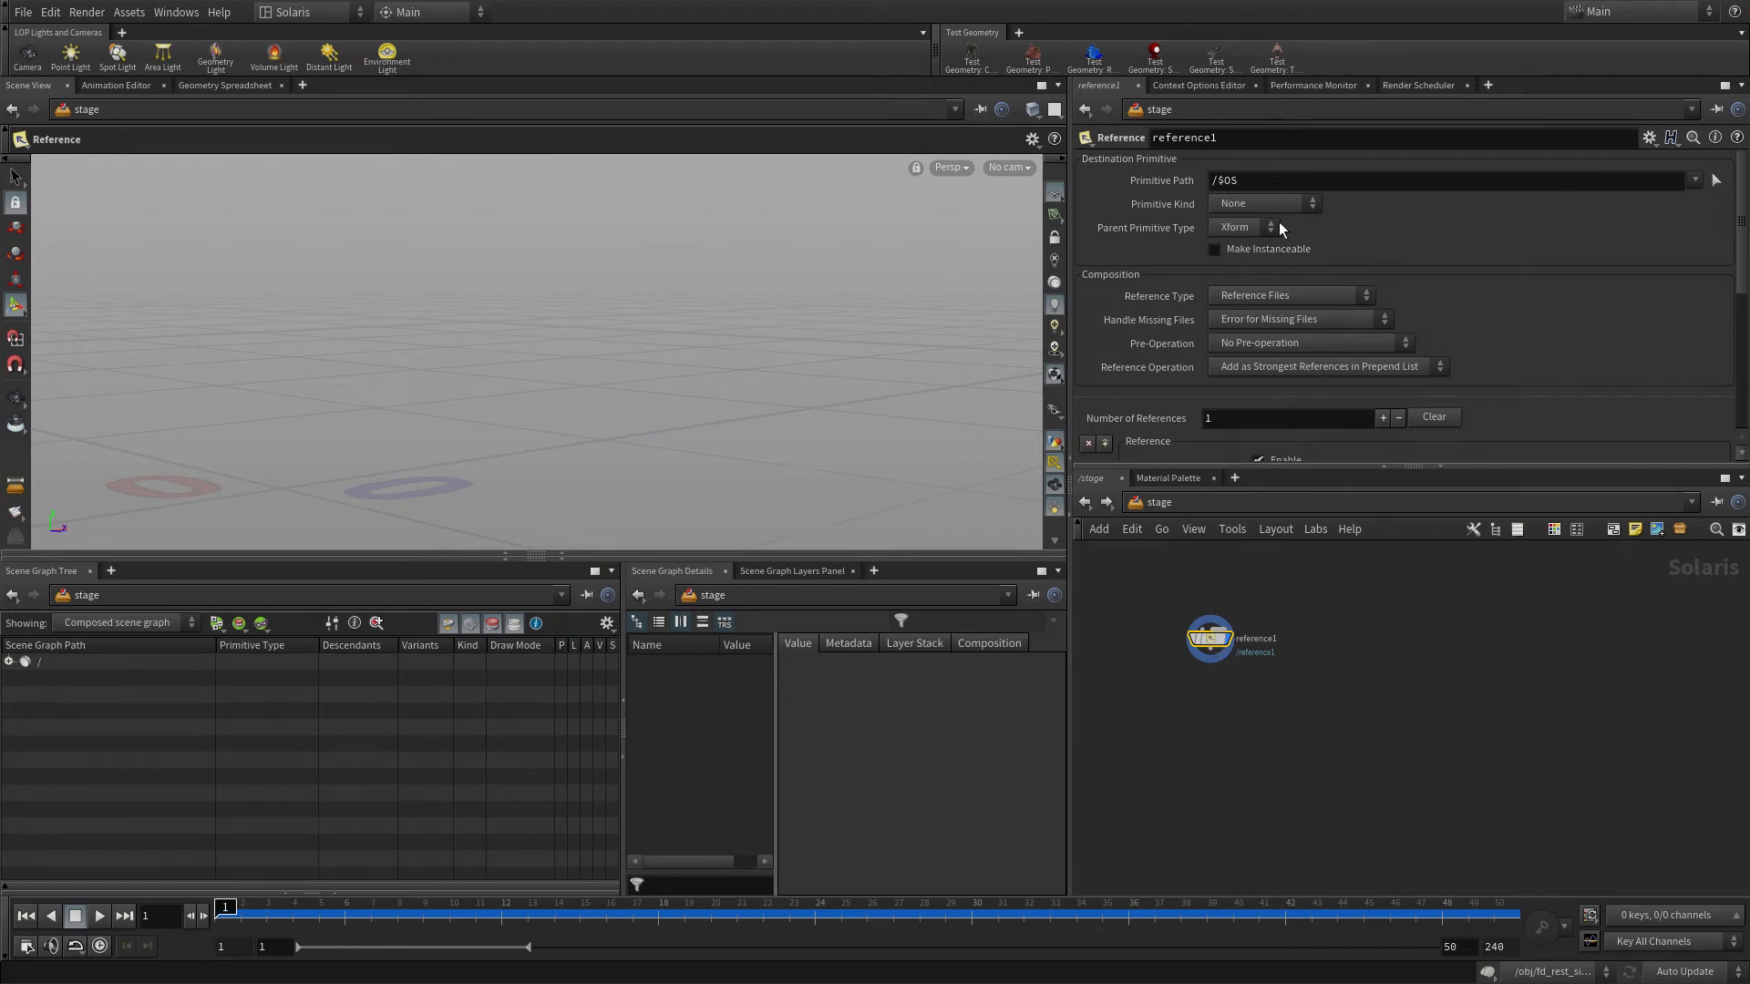
# - Reference $HIP/usd/furdude_walk.usd under /char/$OS and scrub through the walk animation
pyautogui.click(1440, 179)
pyautogui.write('/char')
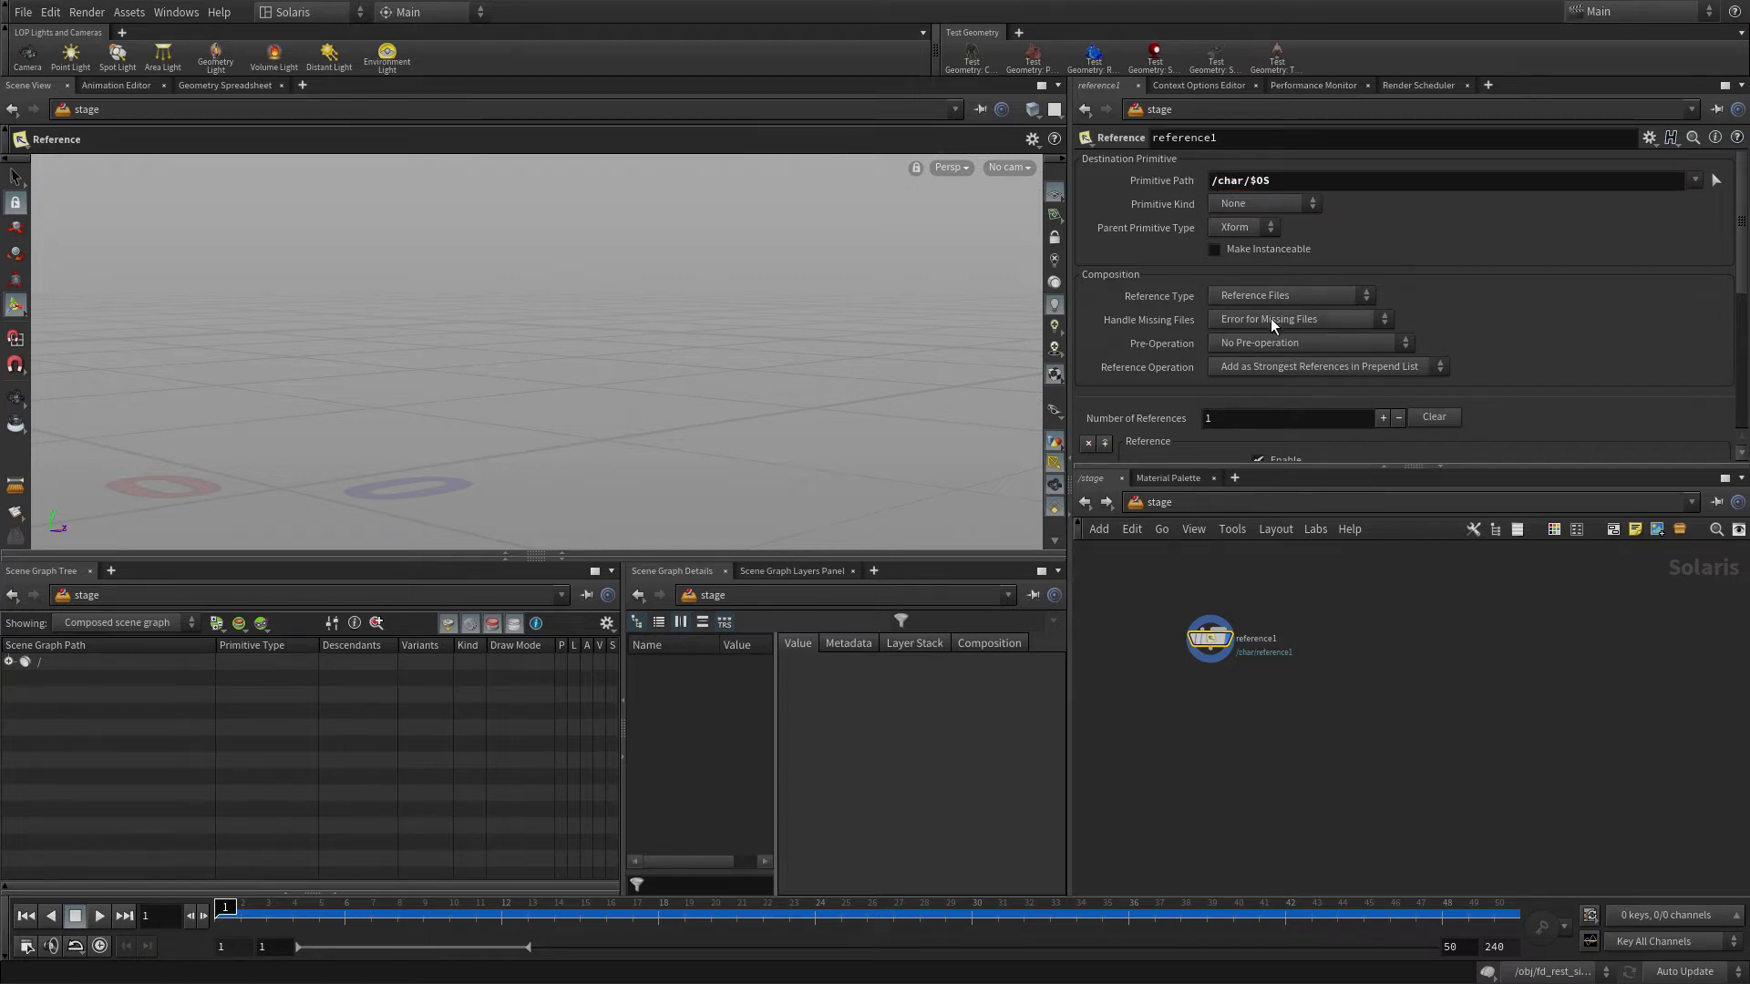
pyautogui.scroll(-3)
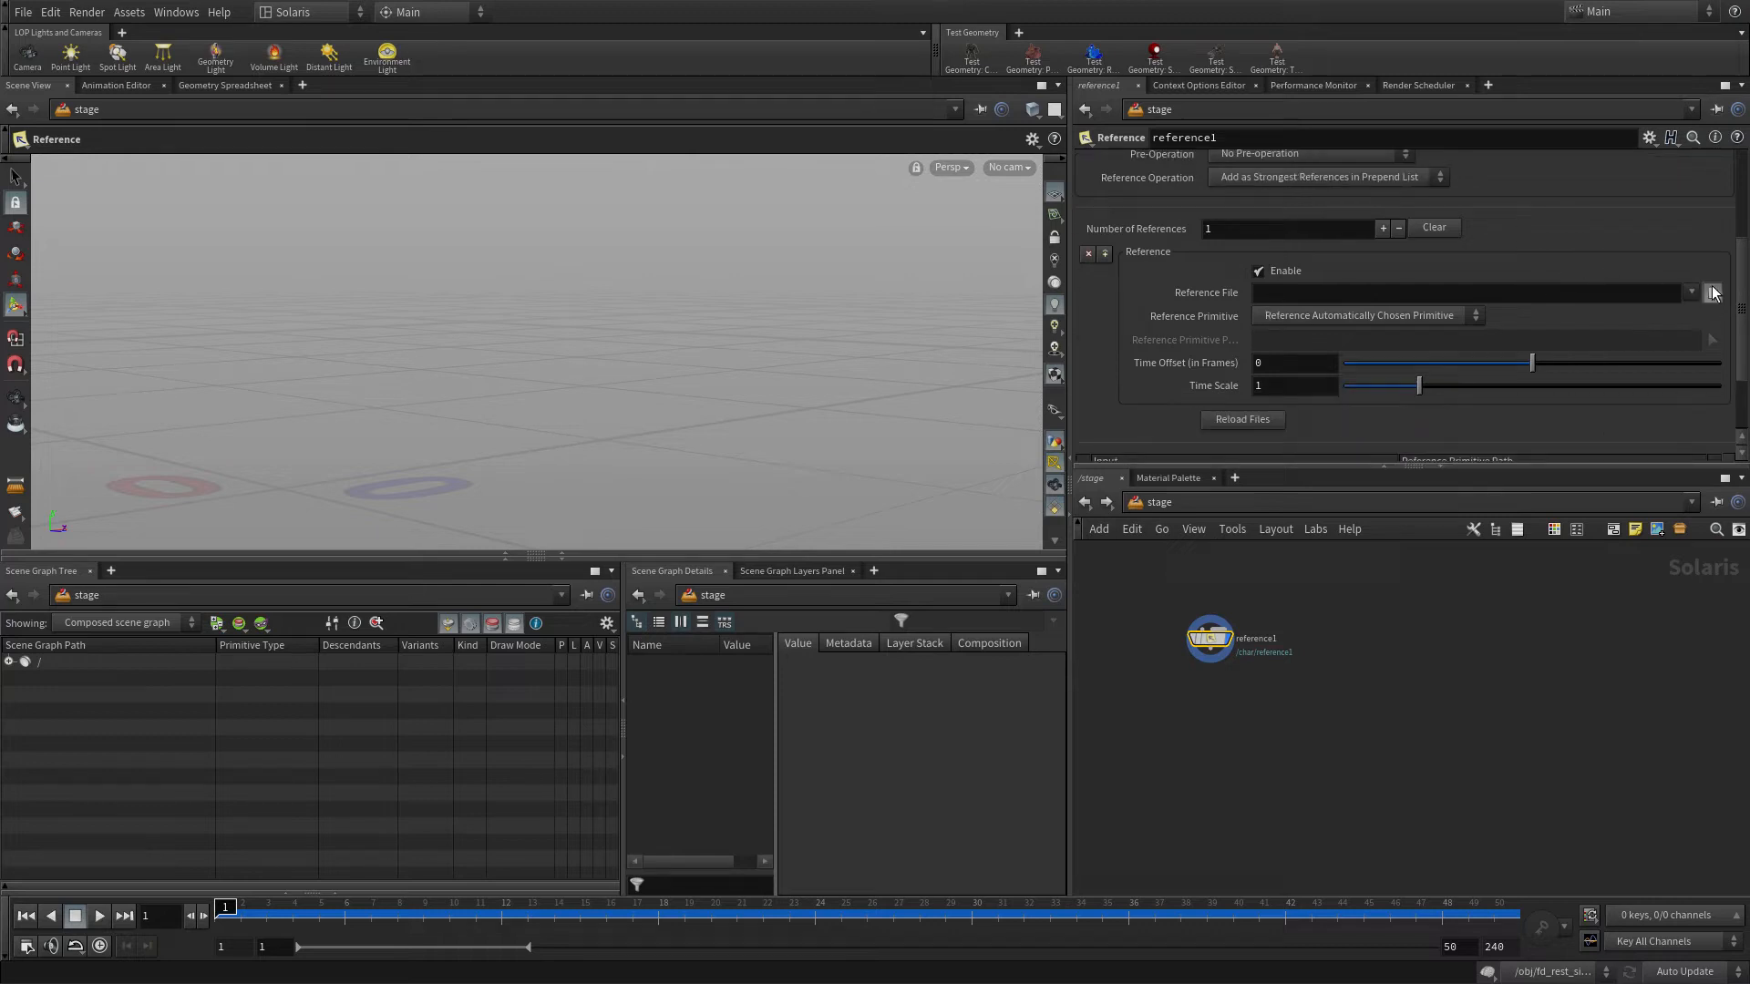
pyautogui.click(1712, 292)
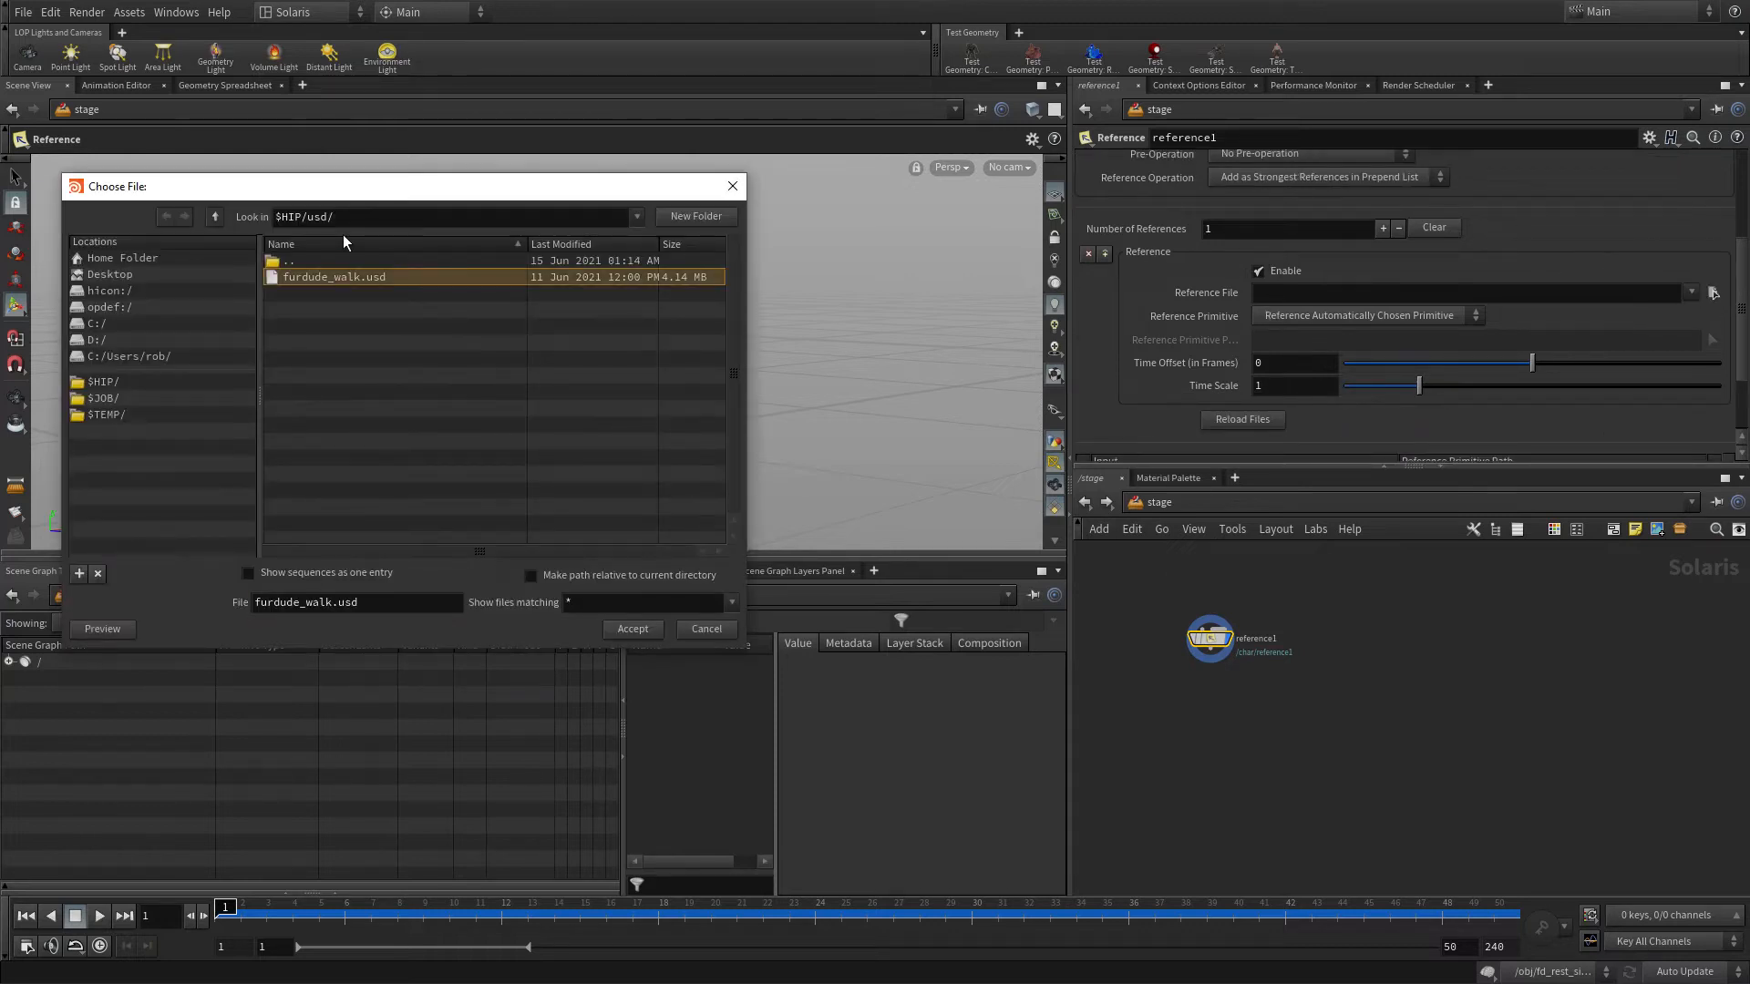
pyautogui.click(632, 628)
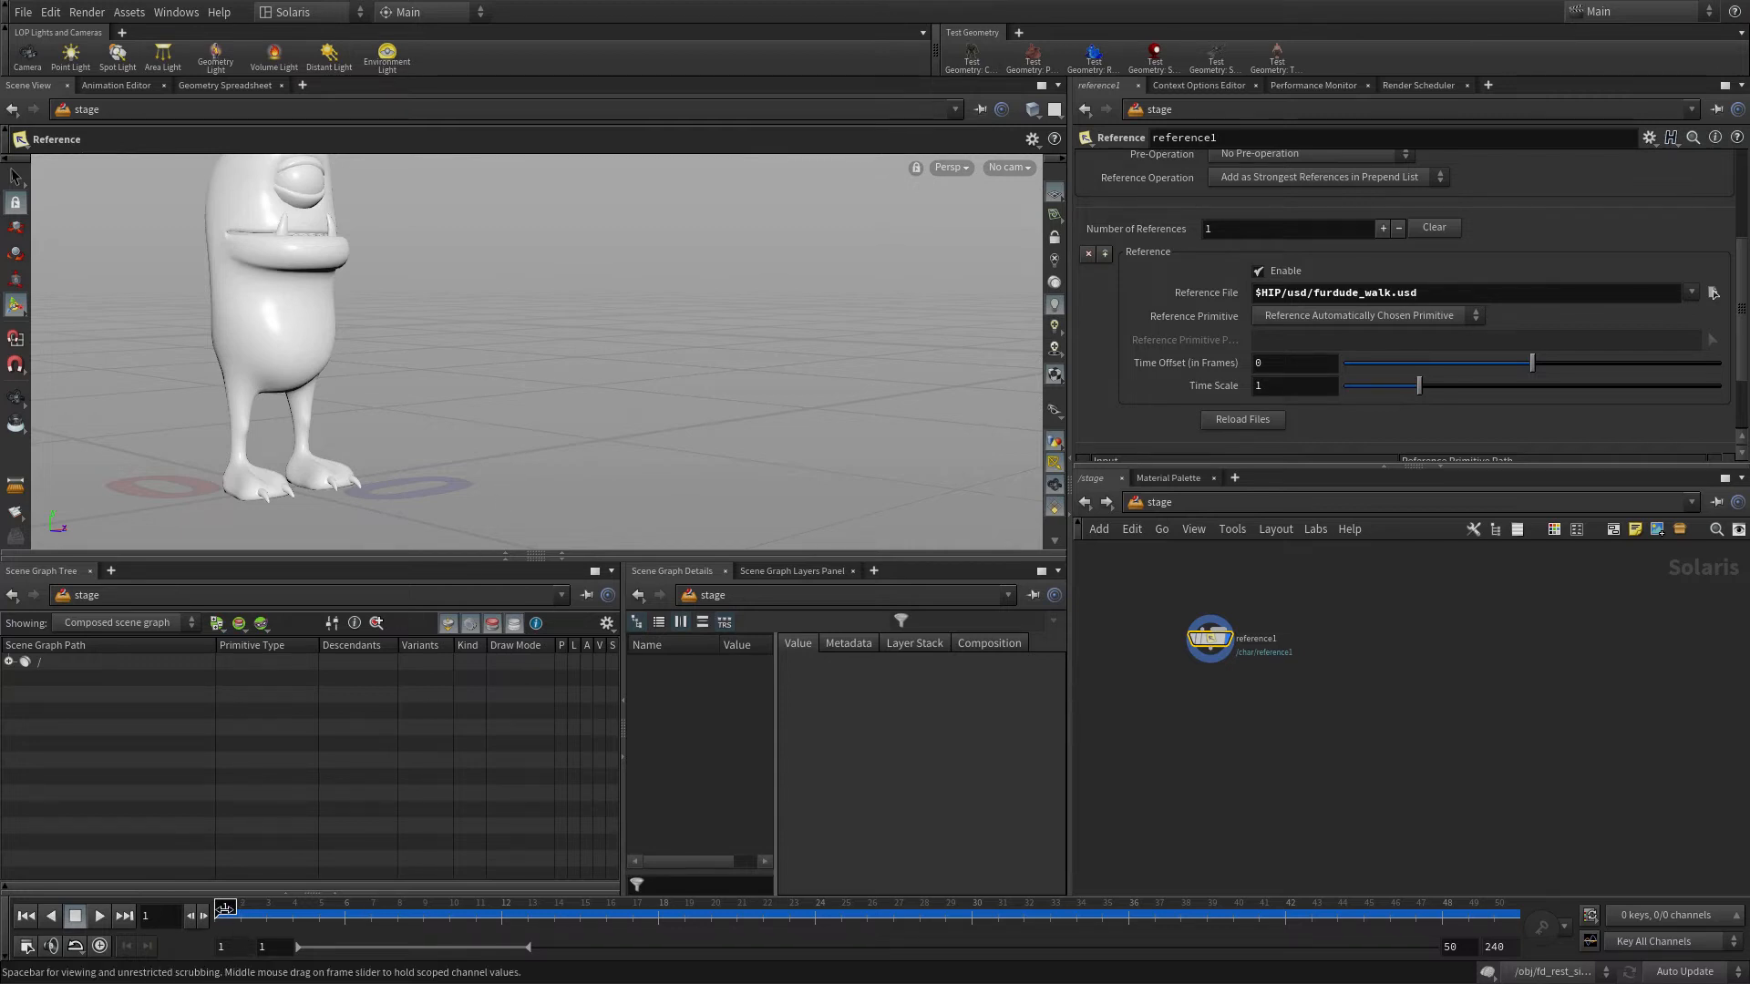
pyautogui.moveTo(223, 914); pyautogui.dragTo(1490, 914)
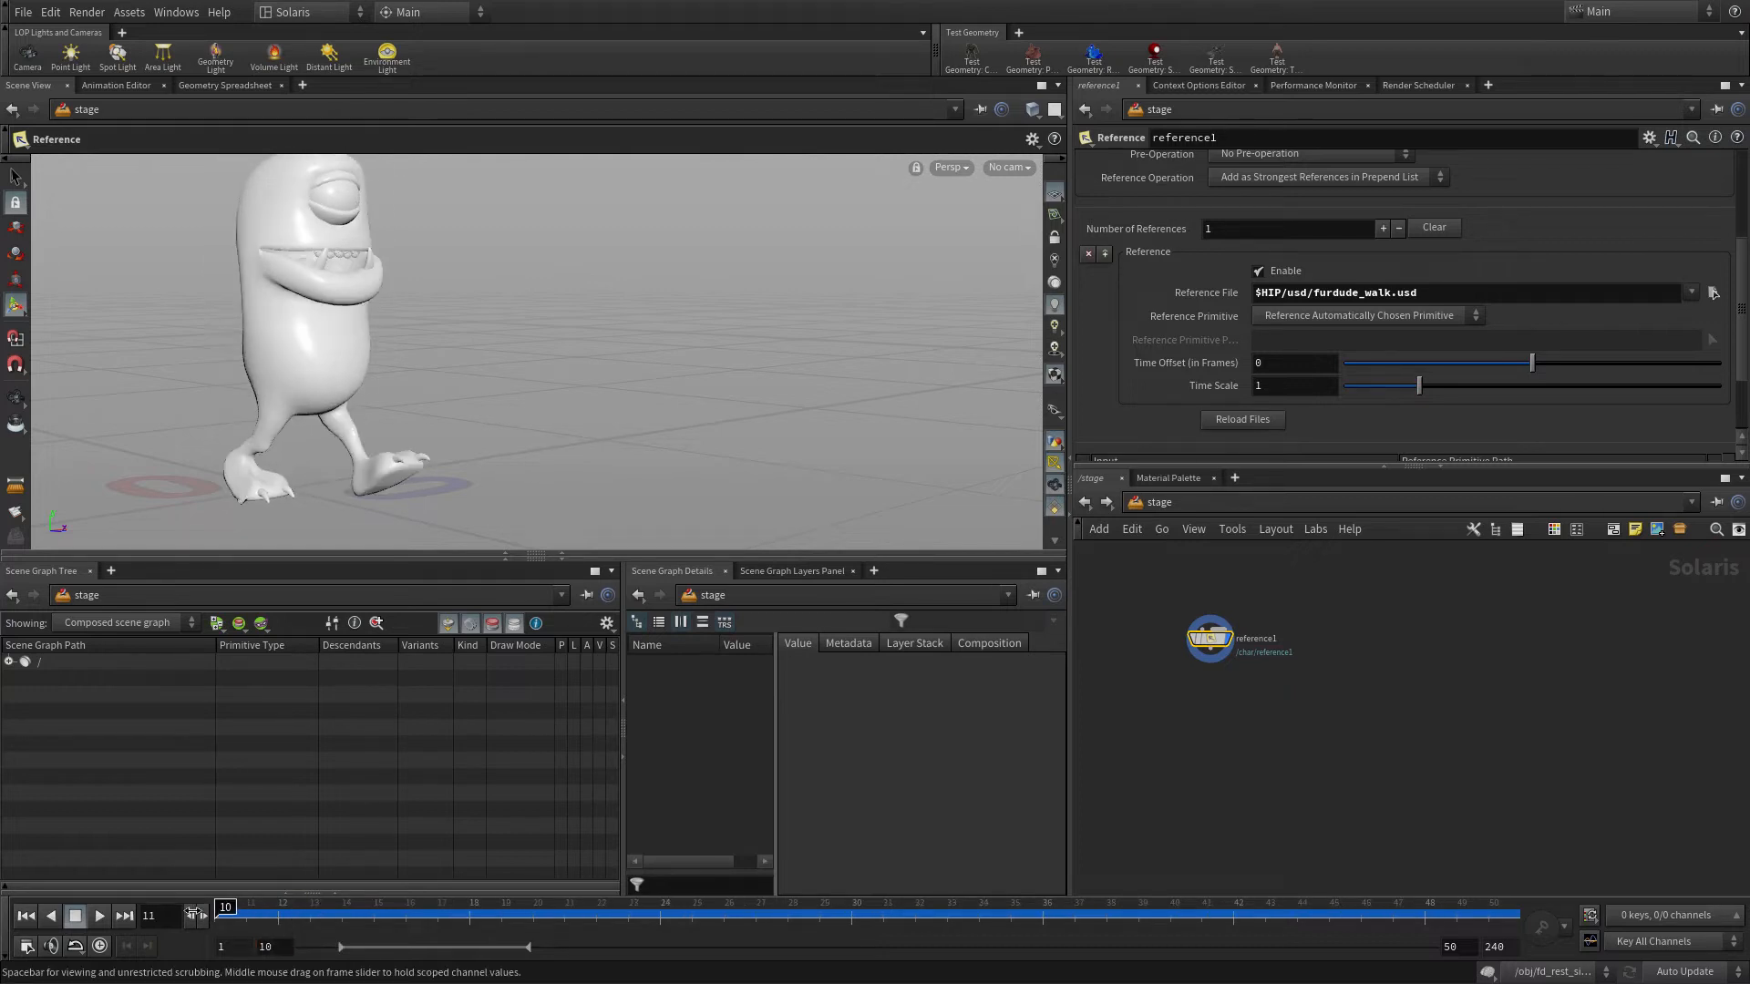
# - Advance to frame 14 and expand reference1 in the Scene Graph Tree to list the character meshes
pyautogui.moveTo(223, 914); pyautogui.dragTo(340, 914)
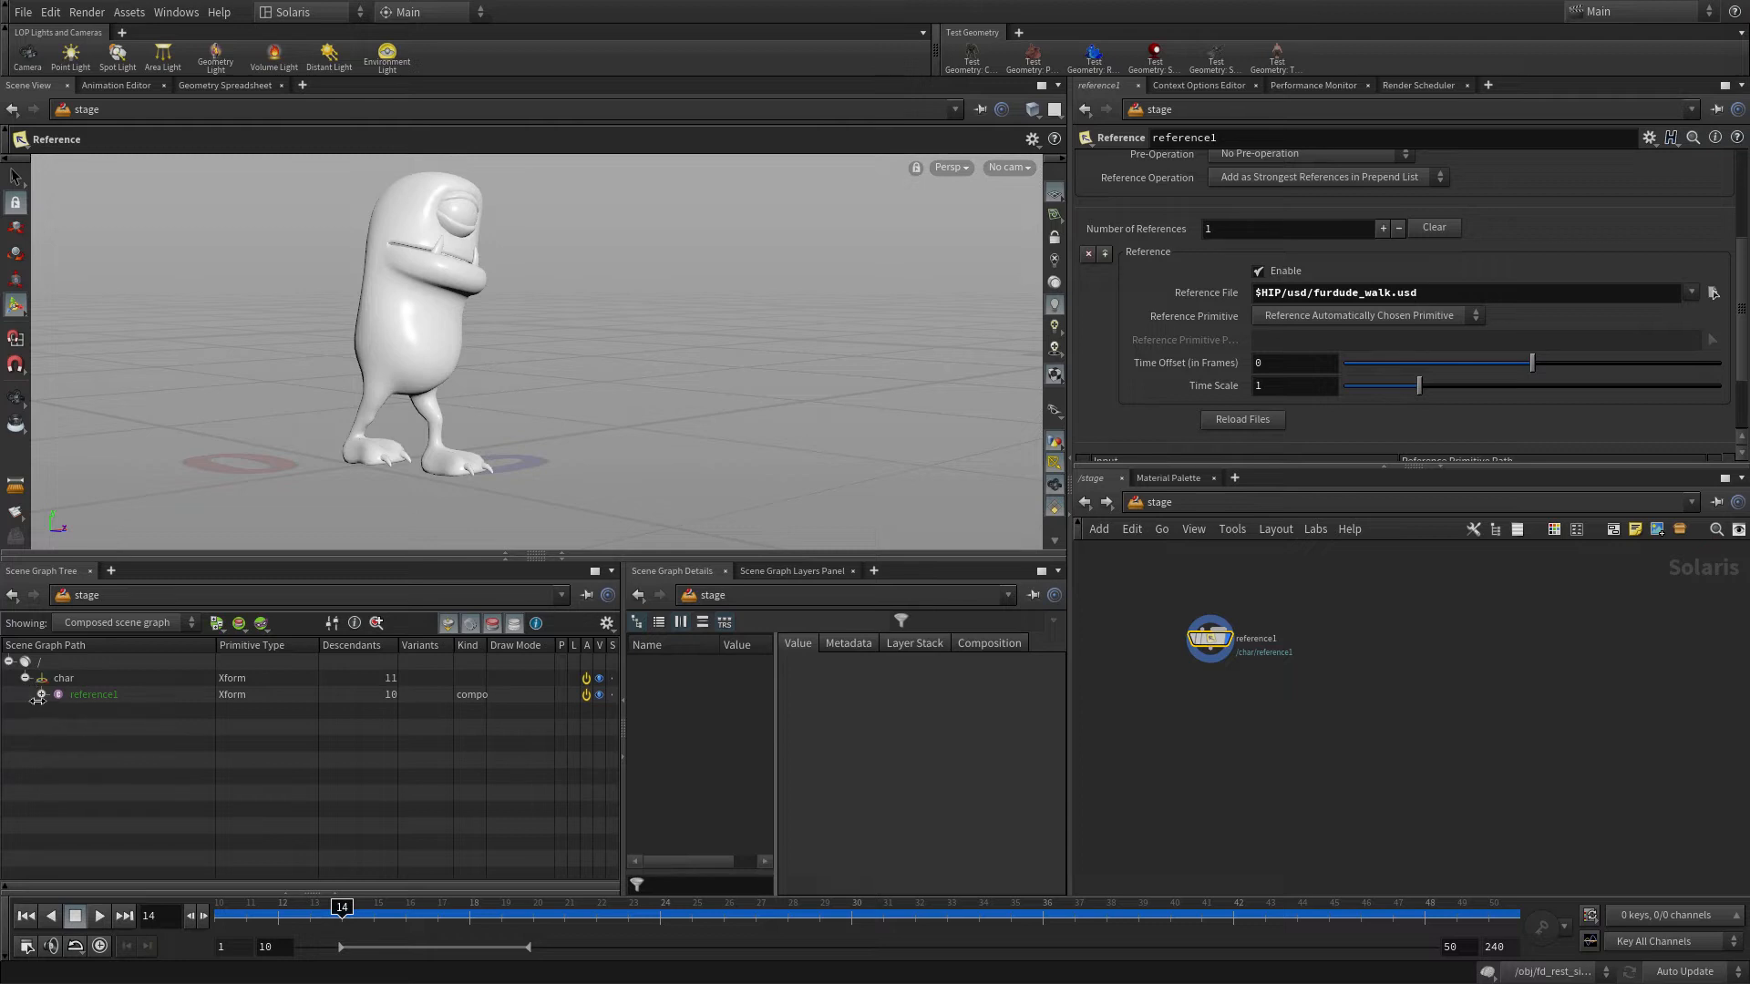
pyautogui.click(41, 695)
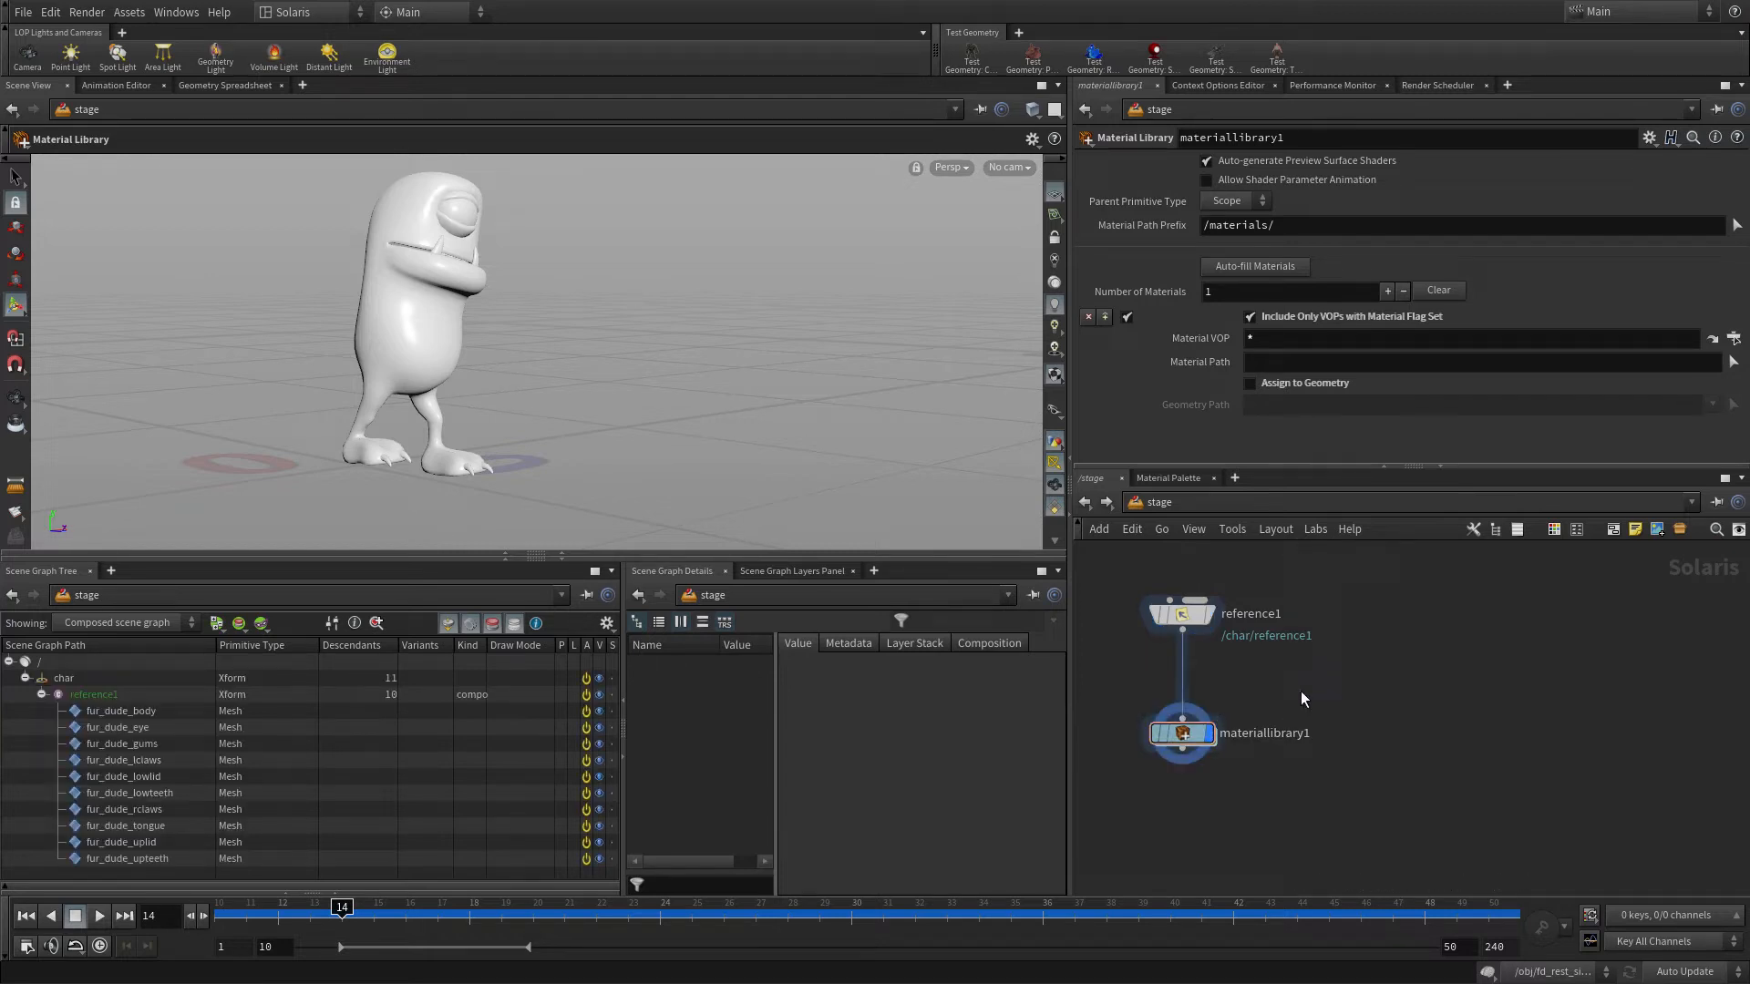
# - From the Material Palette, add Principled Shader materials into /stage/materiallibrary1
pyautogui.click(1168, 477)
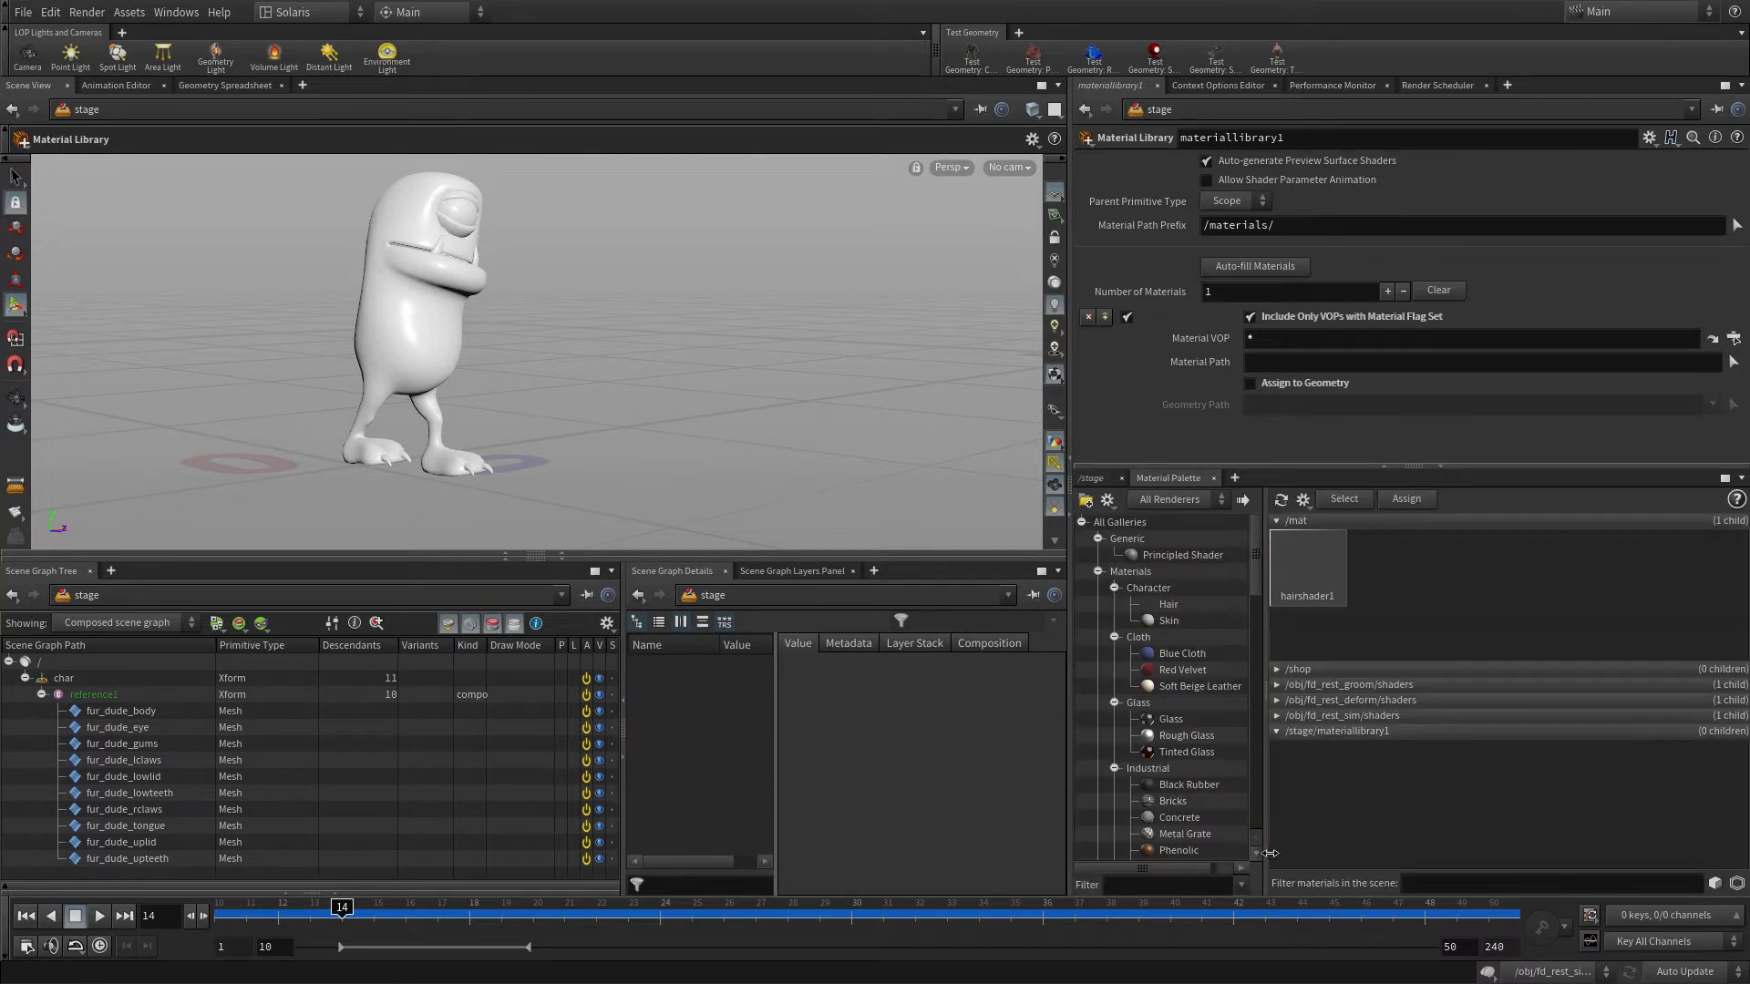
pyautogui.click(1182, 555)
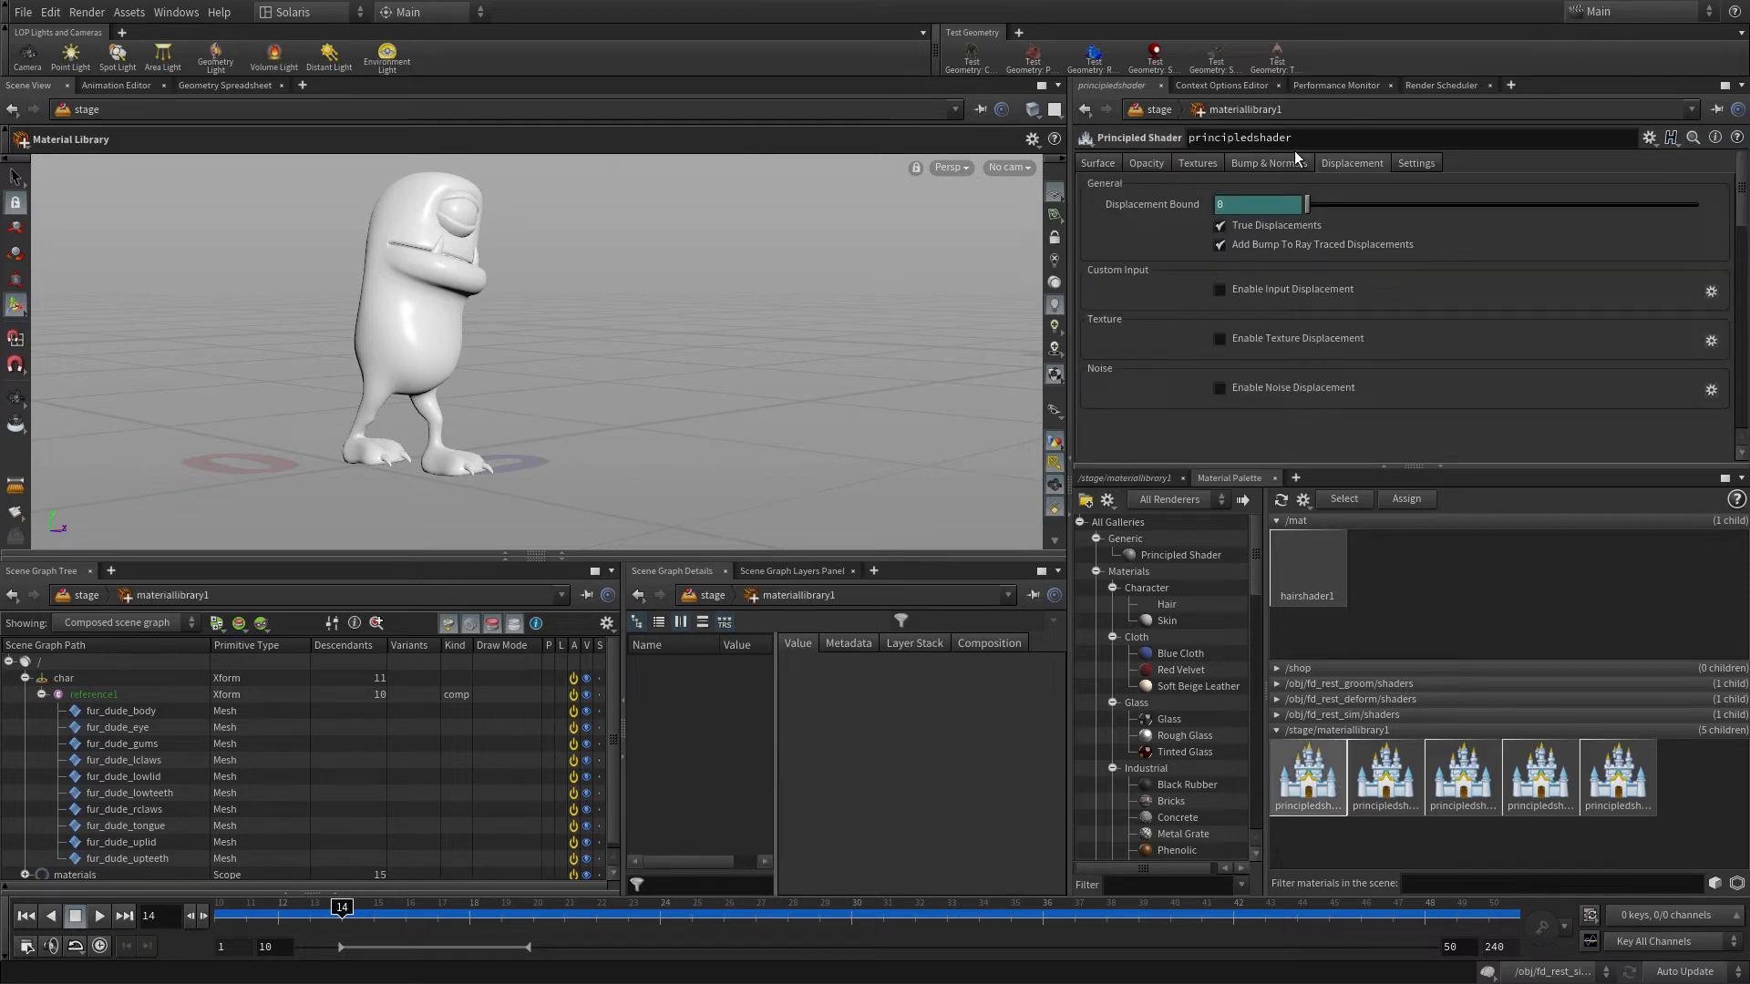
# - Rename the shaders furdude_body_mat, furdude_eye, furdude_eyelid_mat, furdude_teeth_mat, furdude_tongue_mat and select the body material
pyautogui.write('furdude_bod...')
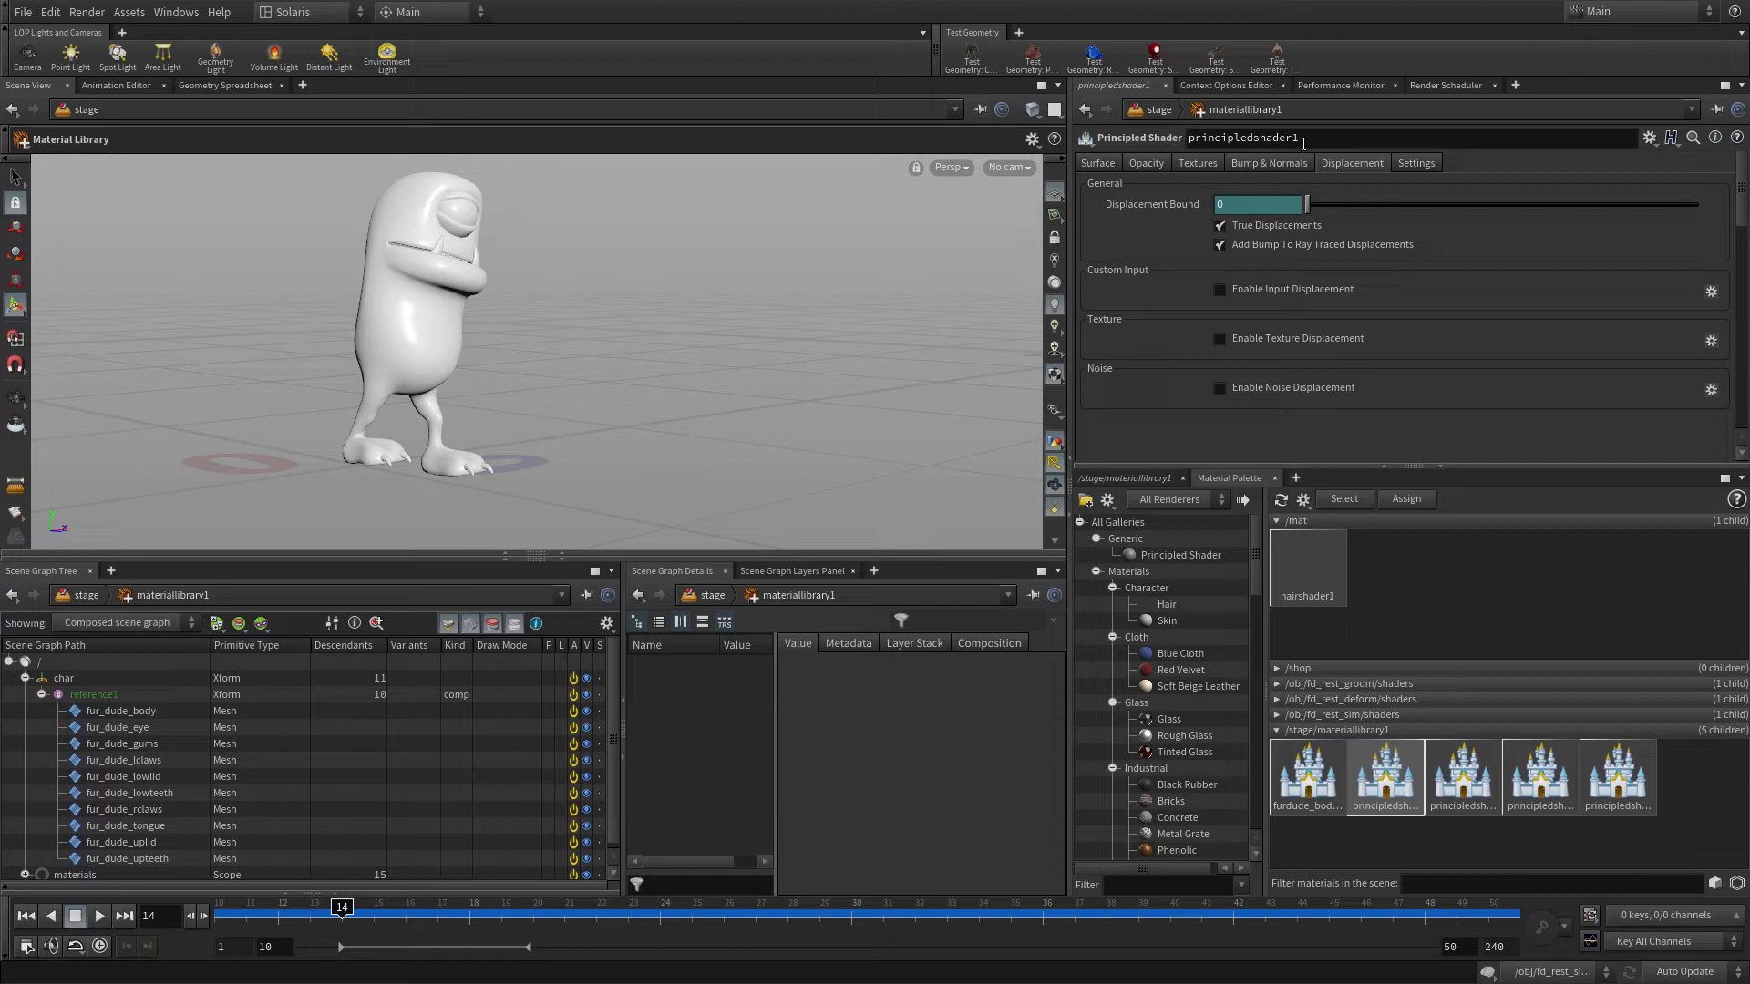
pyautogui.write('furdude_eye')
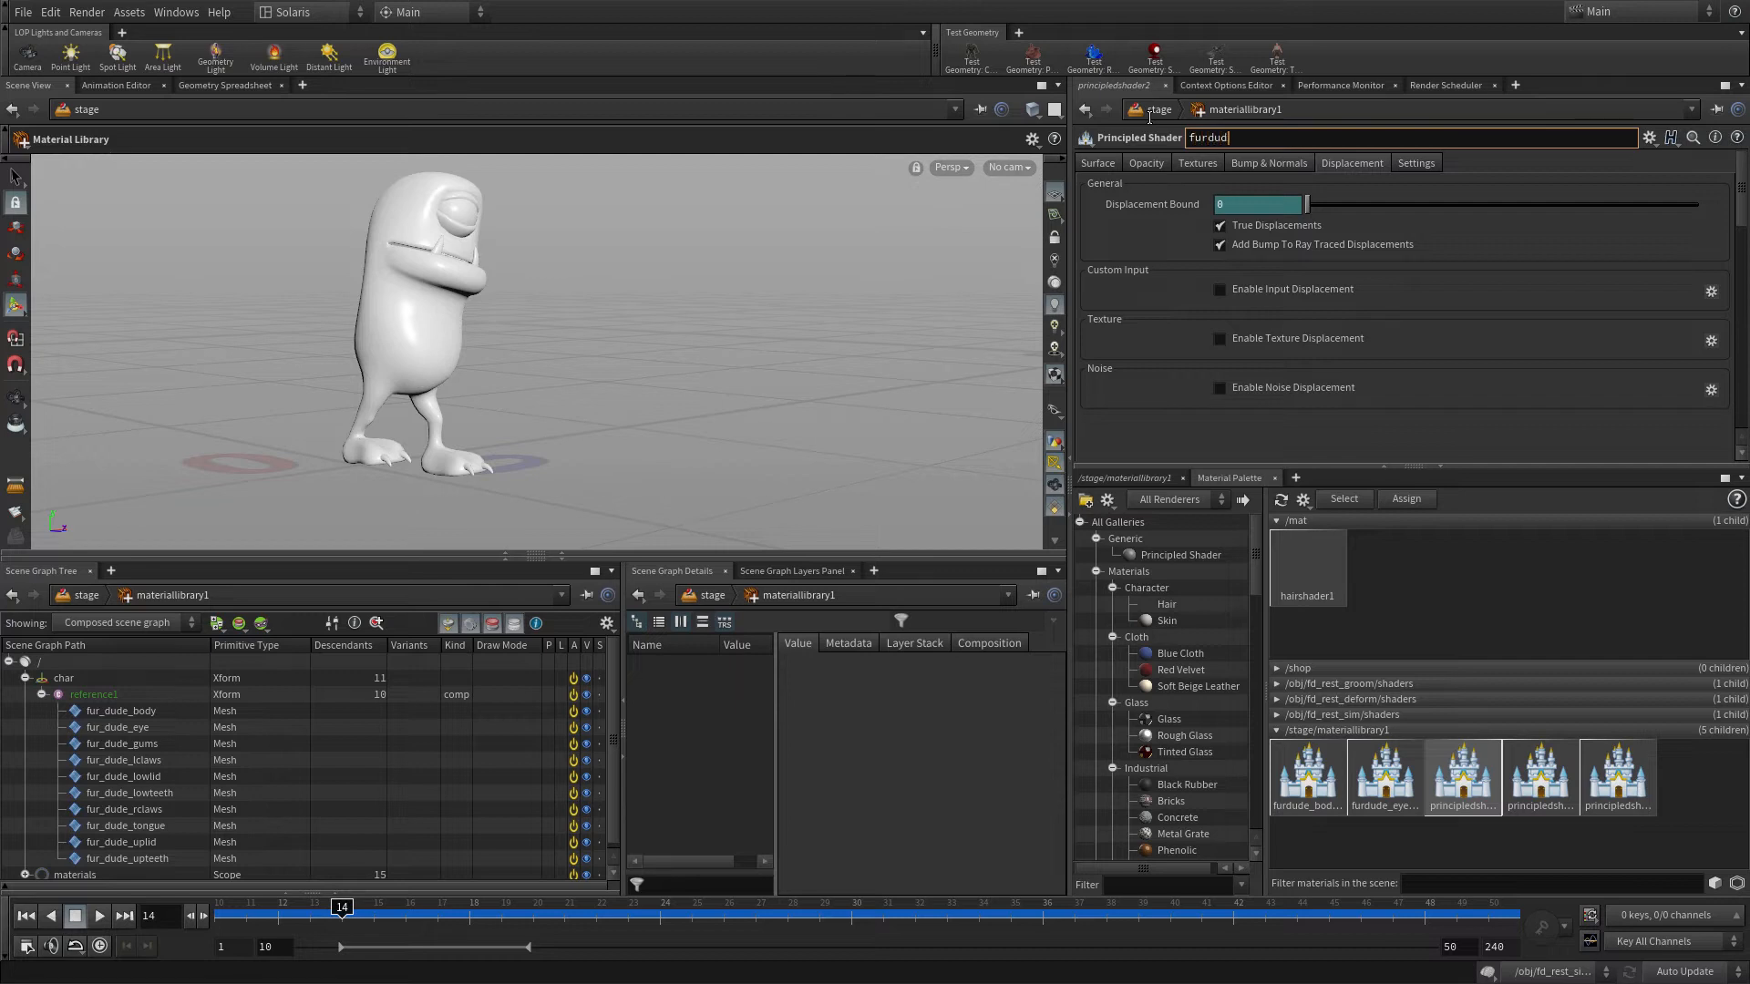
pyautogui.write('furdude_eyelid_ma')
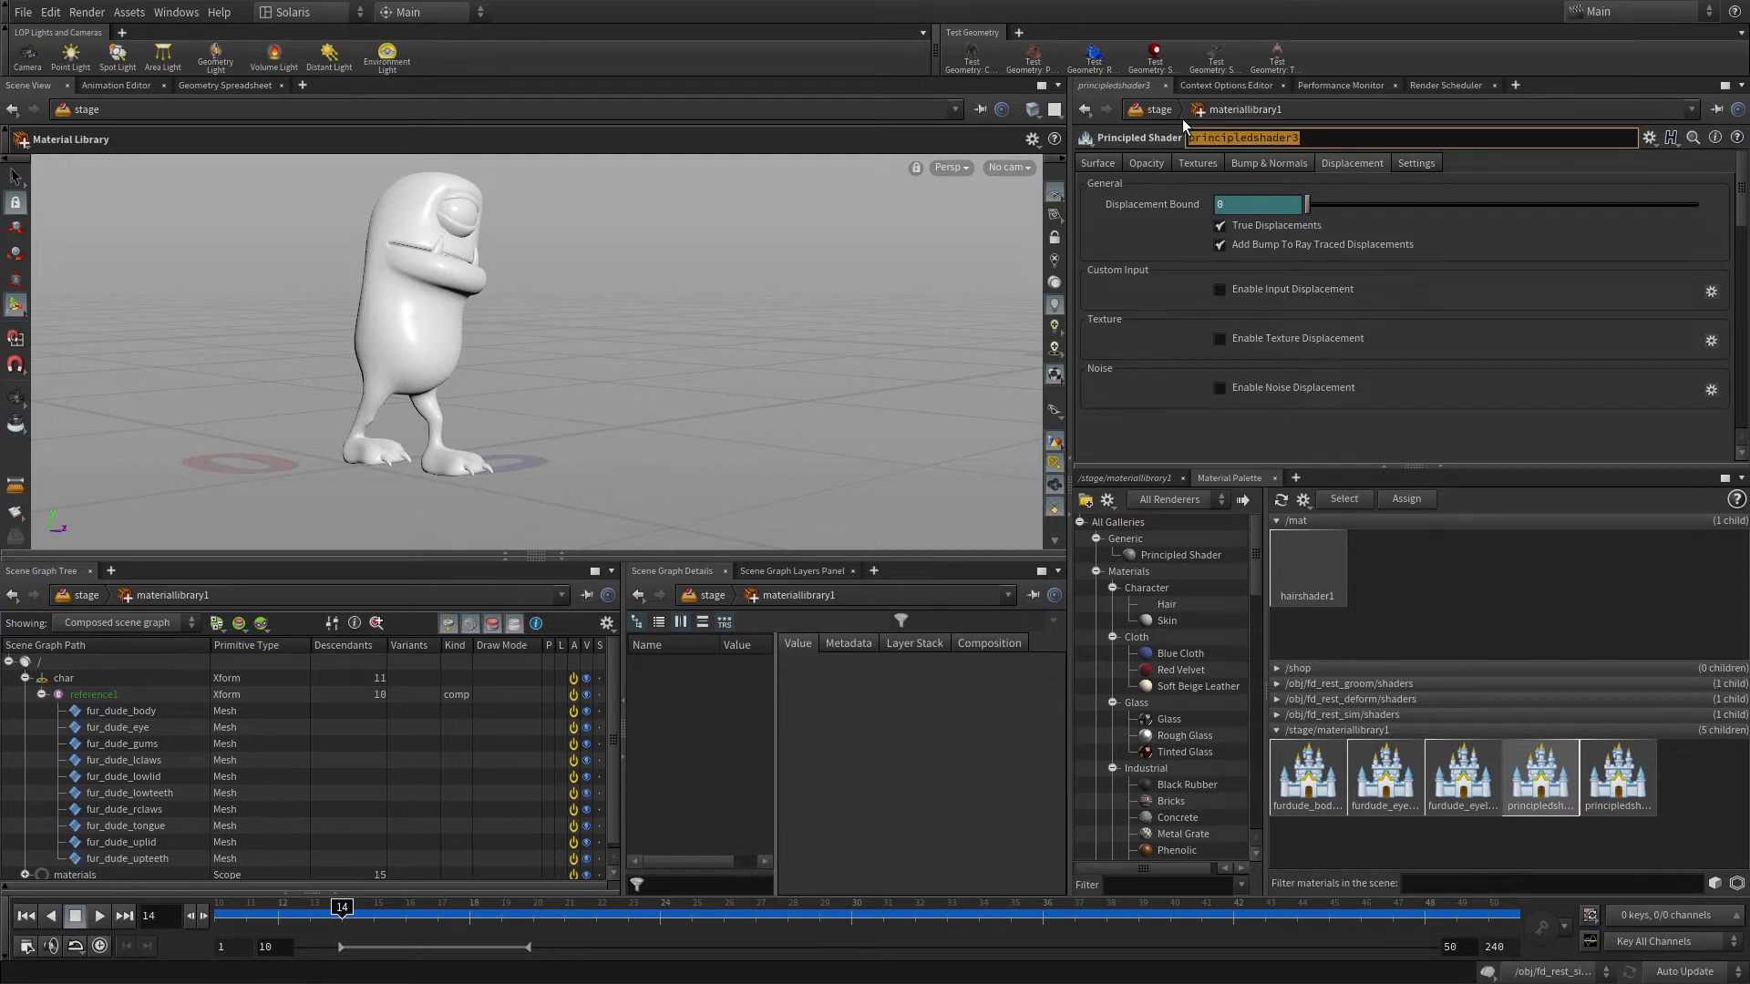
pyautogui.write('furdude_teeth_mat')
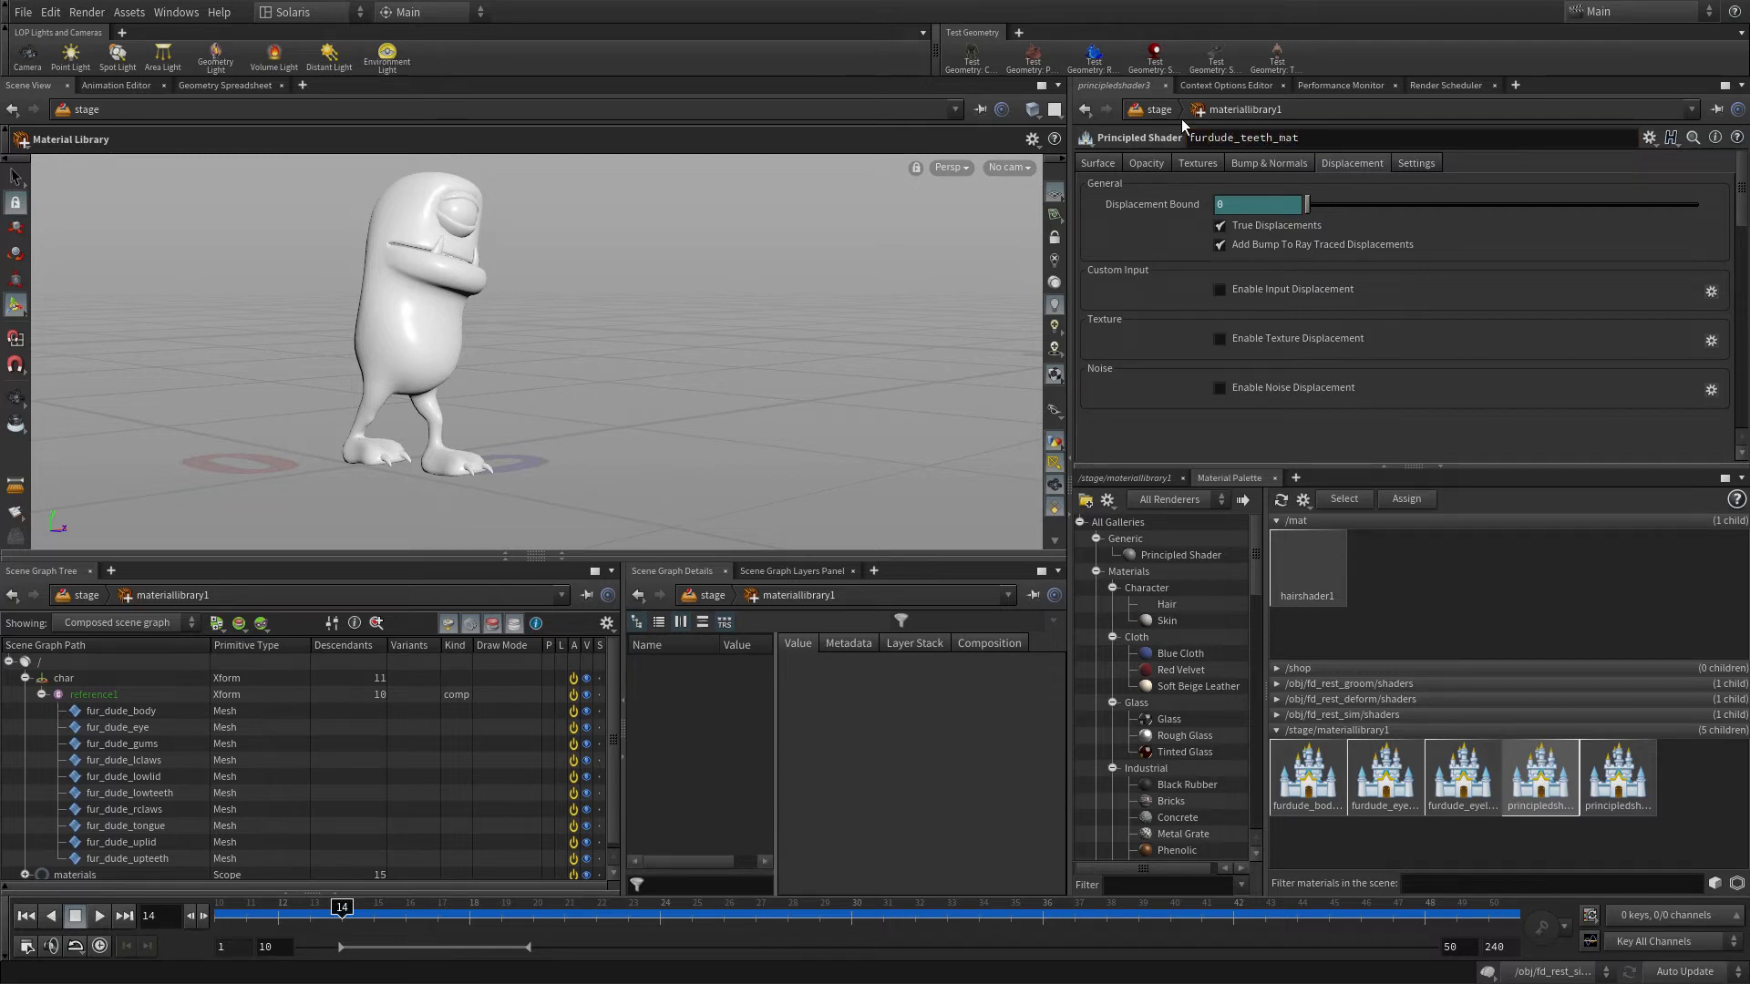
pyautogui.write('fur')
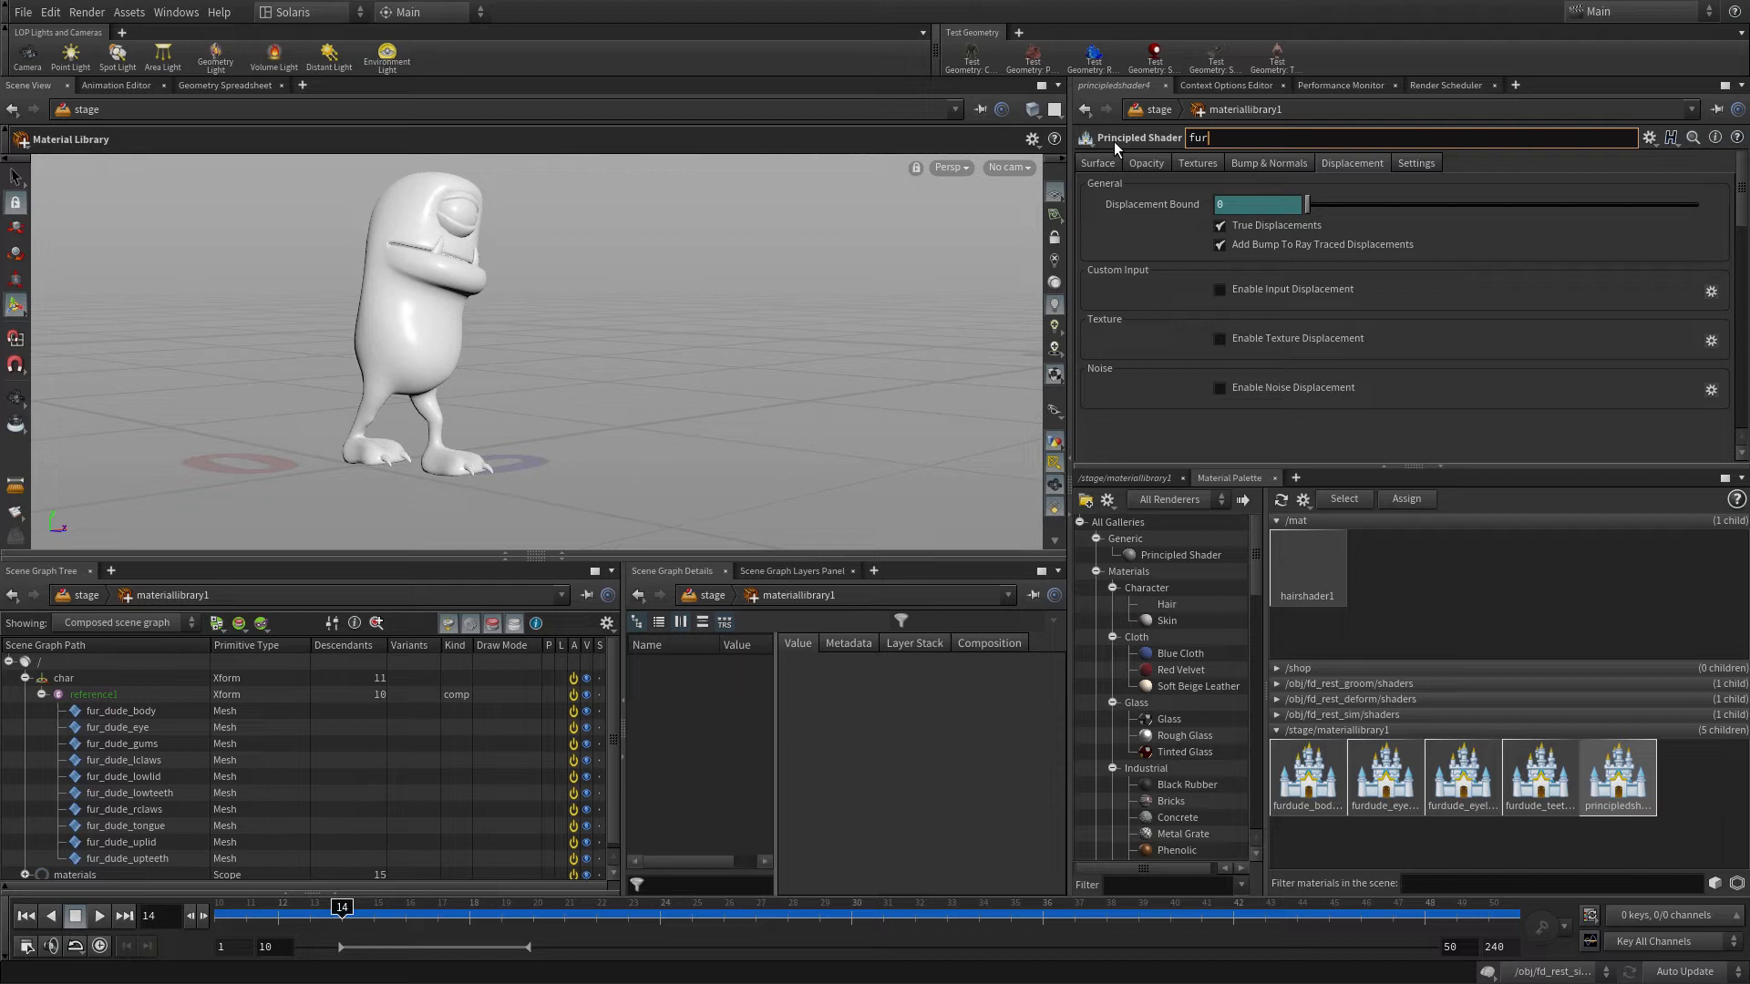
pyautogui.write('furdude_tongue_mat')
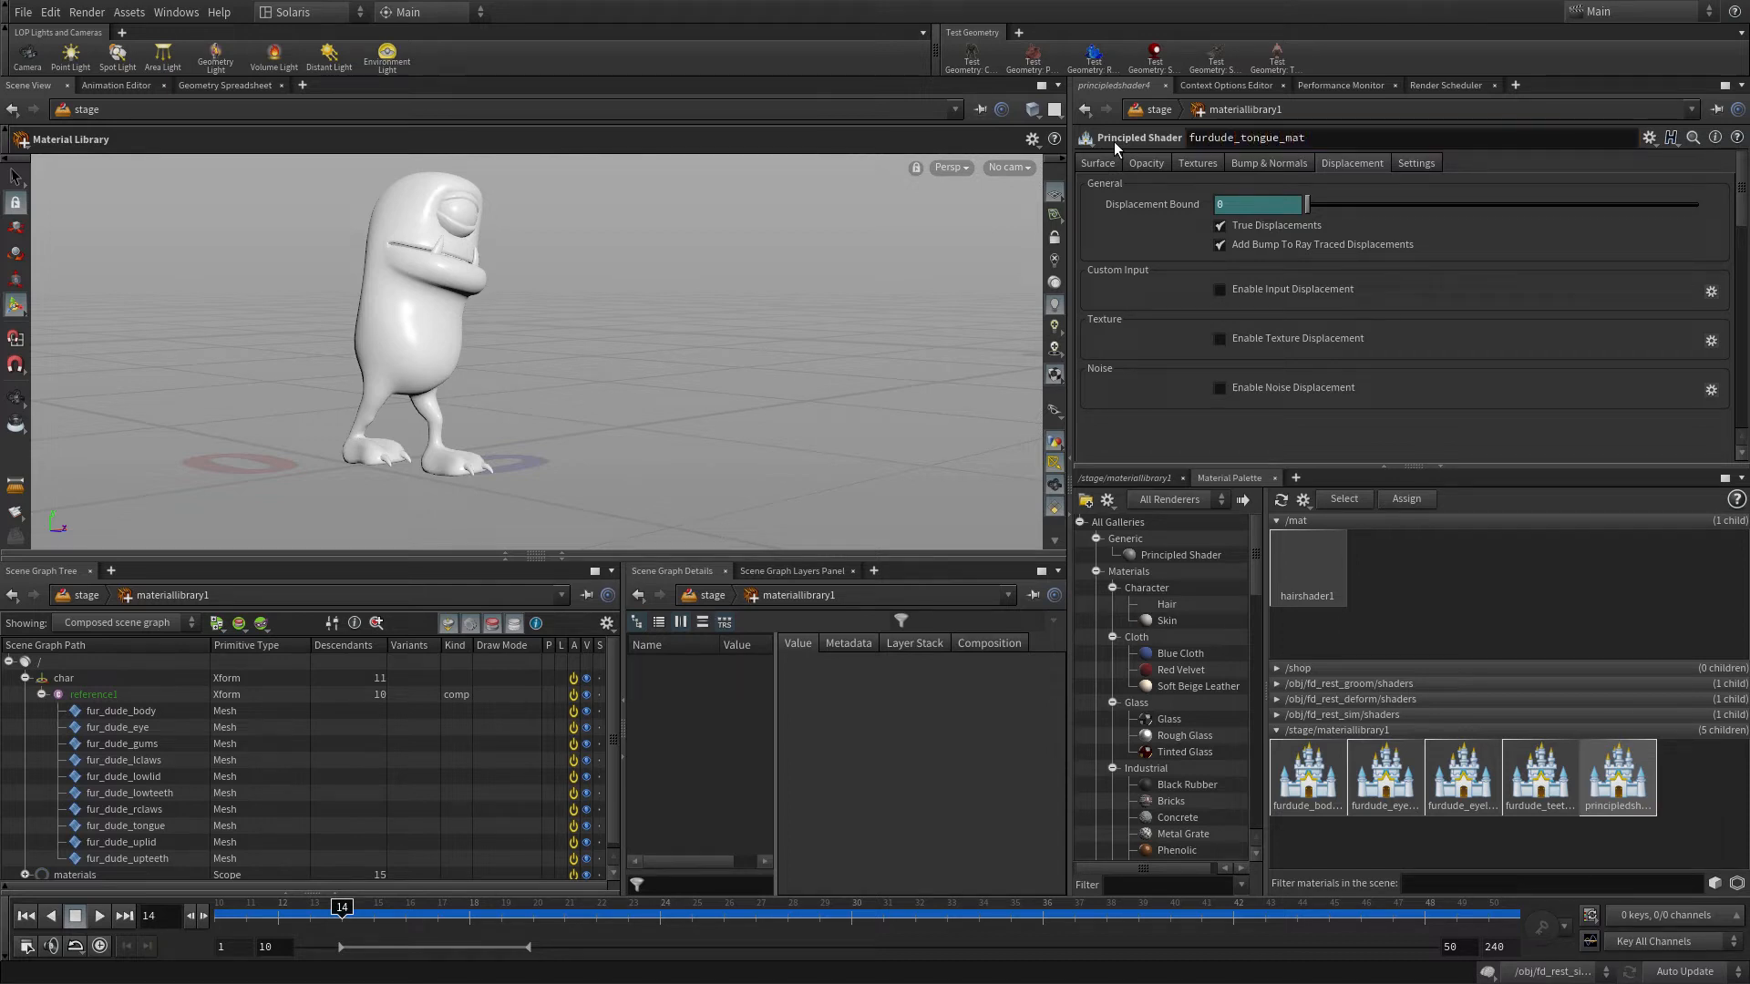
pyautogui.click(1616, 776)
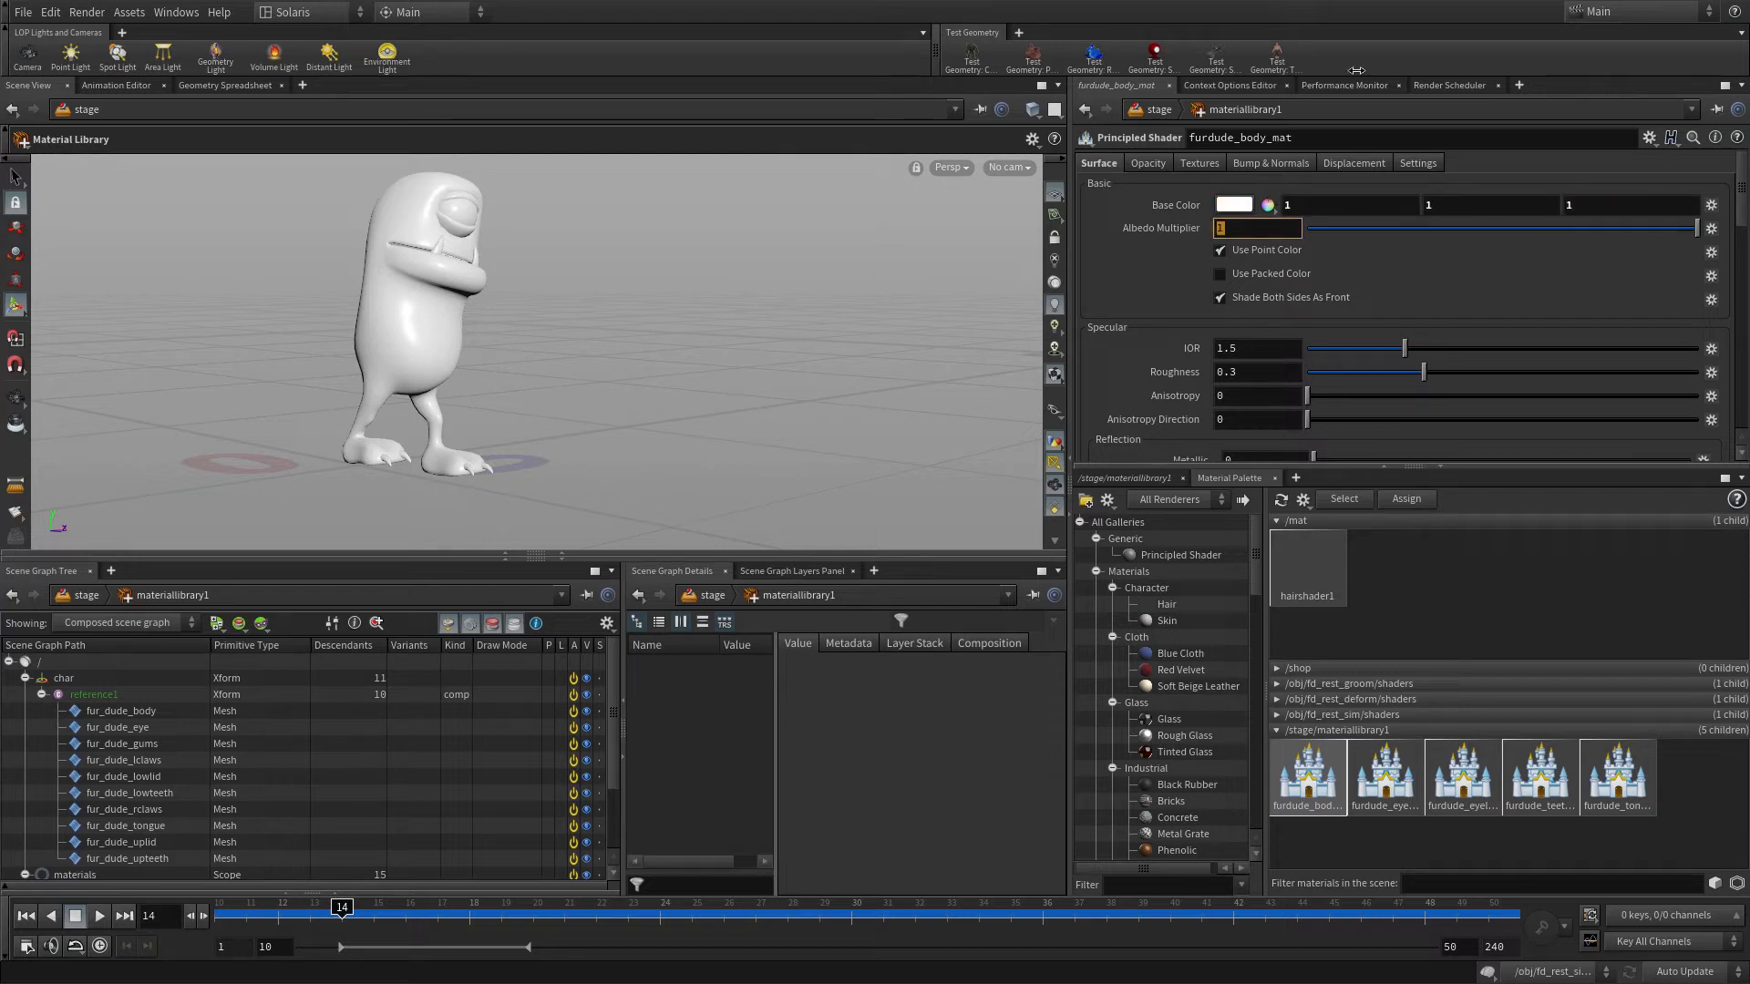
# - Enable Use Texture on the base colour and browse into the $HIP/tex texture folder
pyautogui.click(1198, 163)
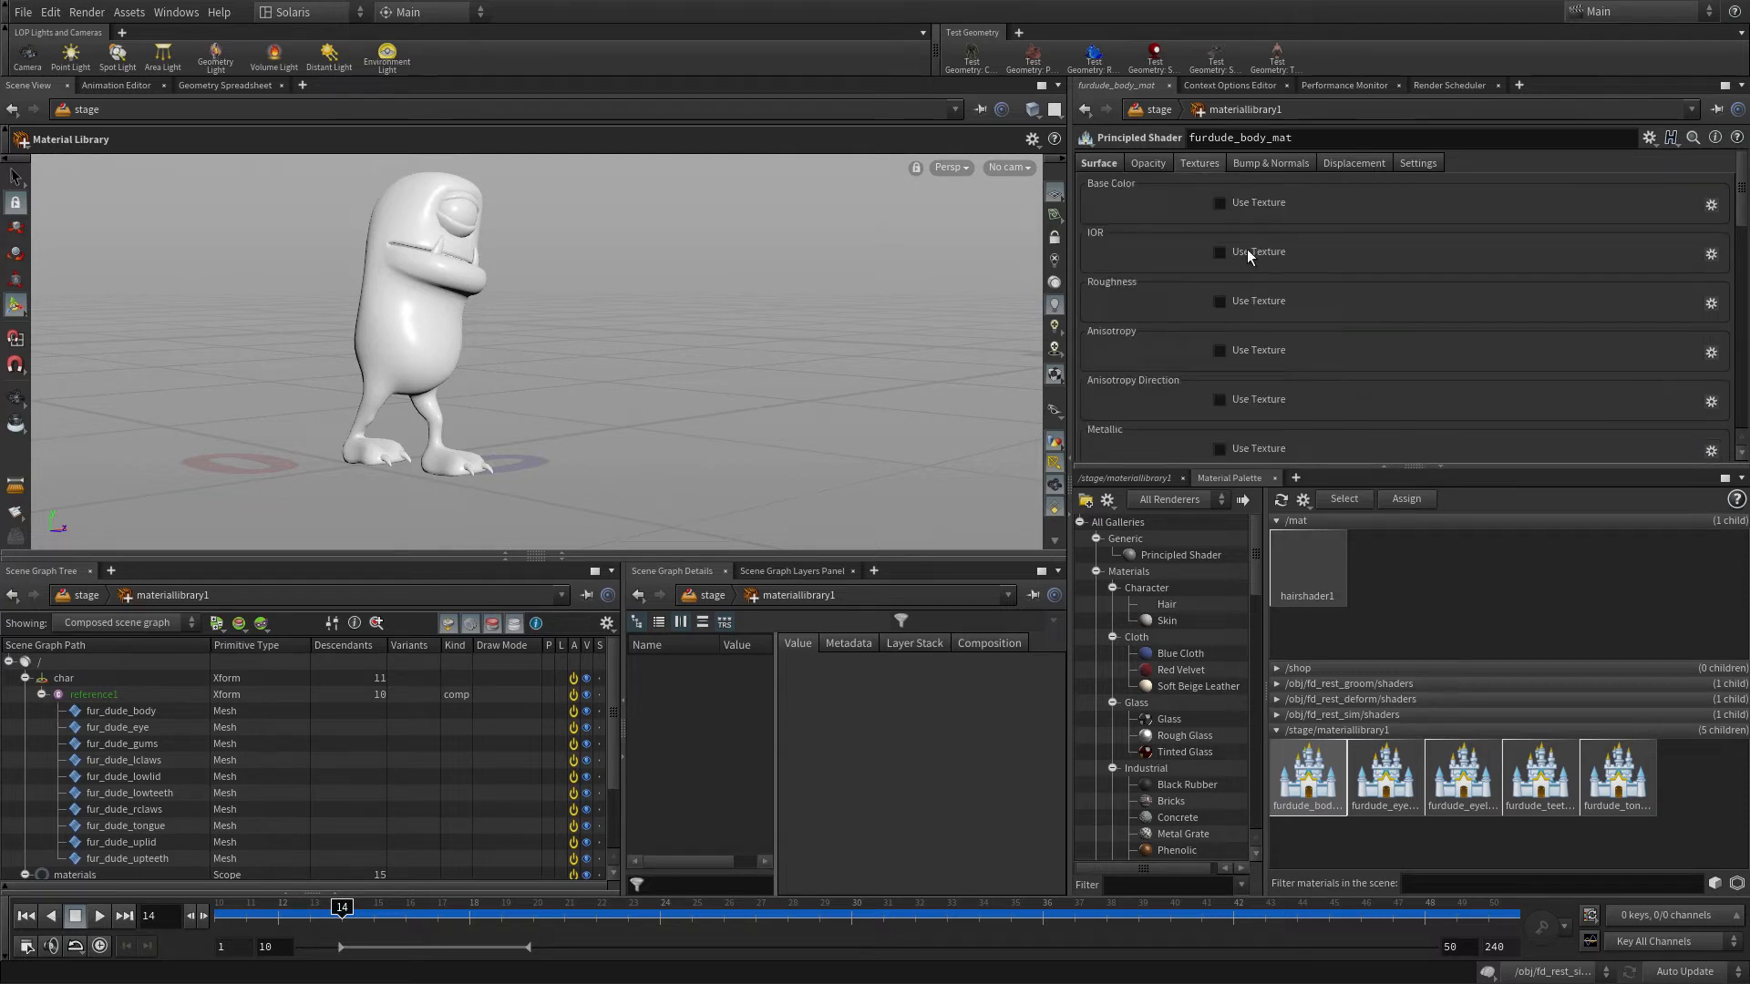
pyautogui.click(1218, 202)
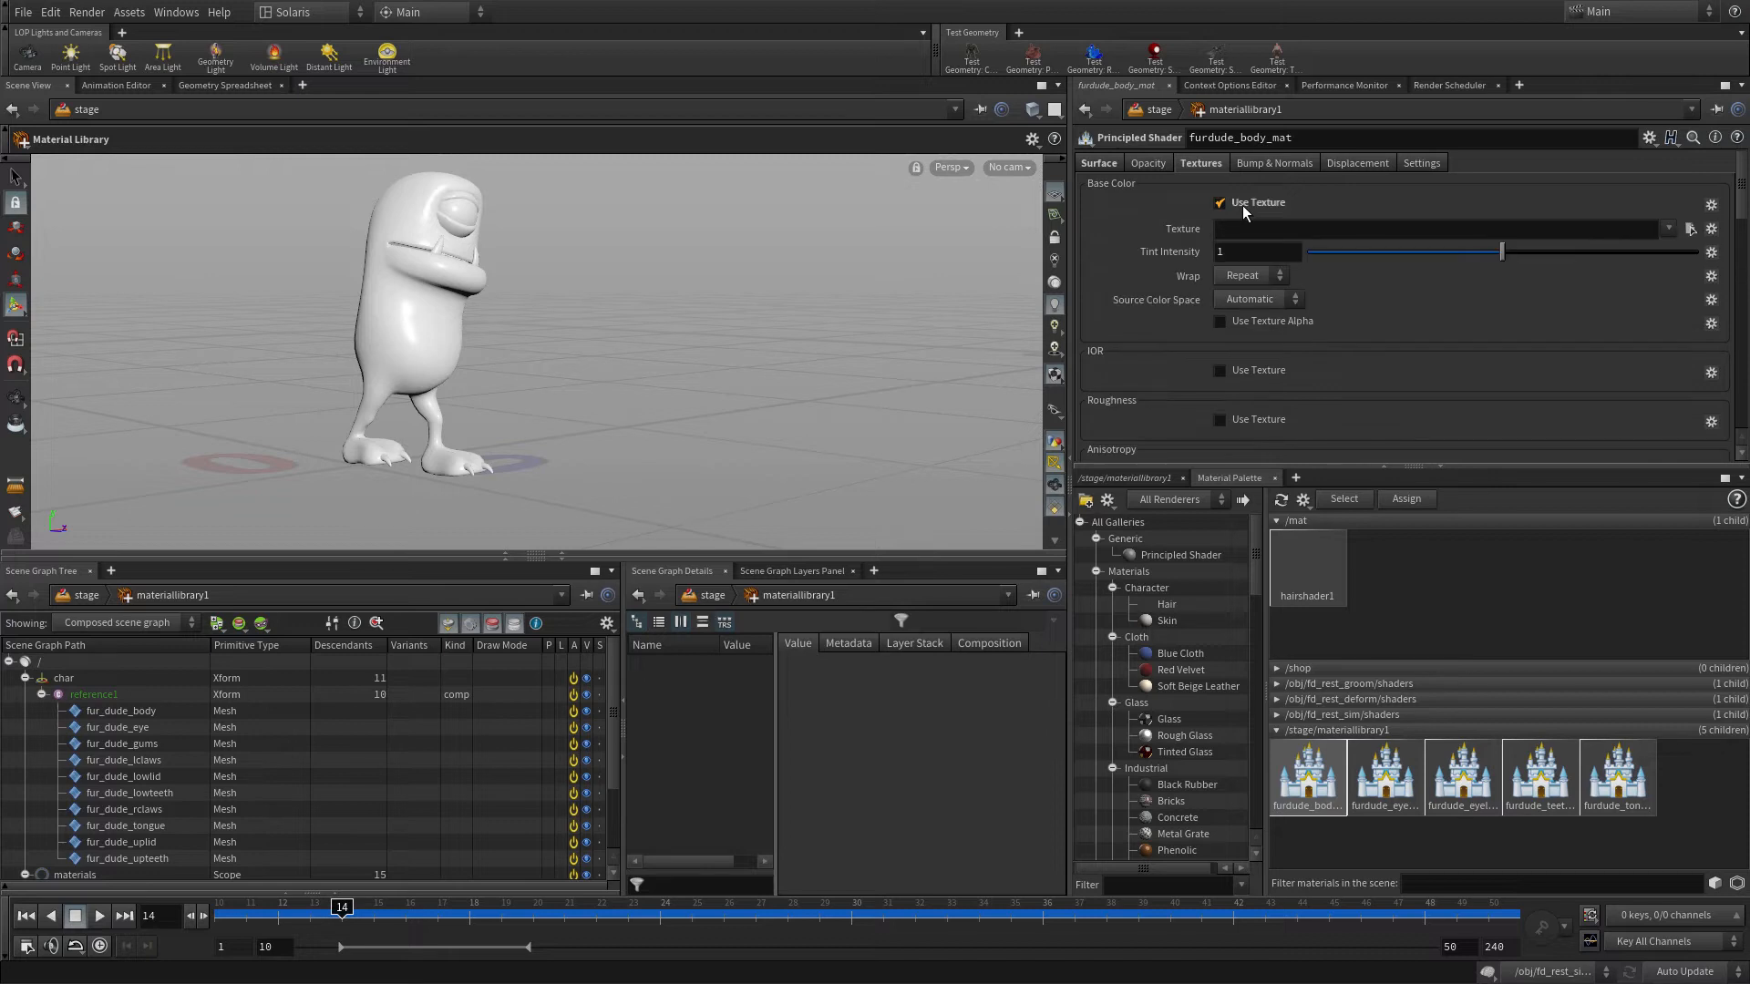
pyautogui.click(1689, 228)
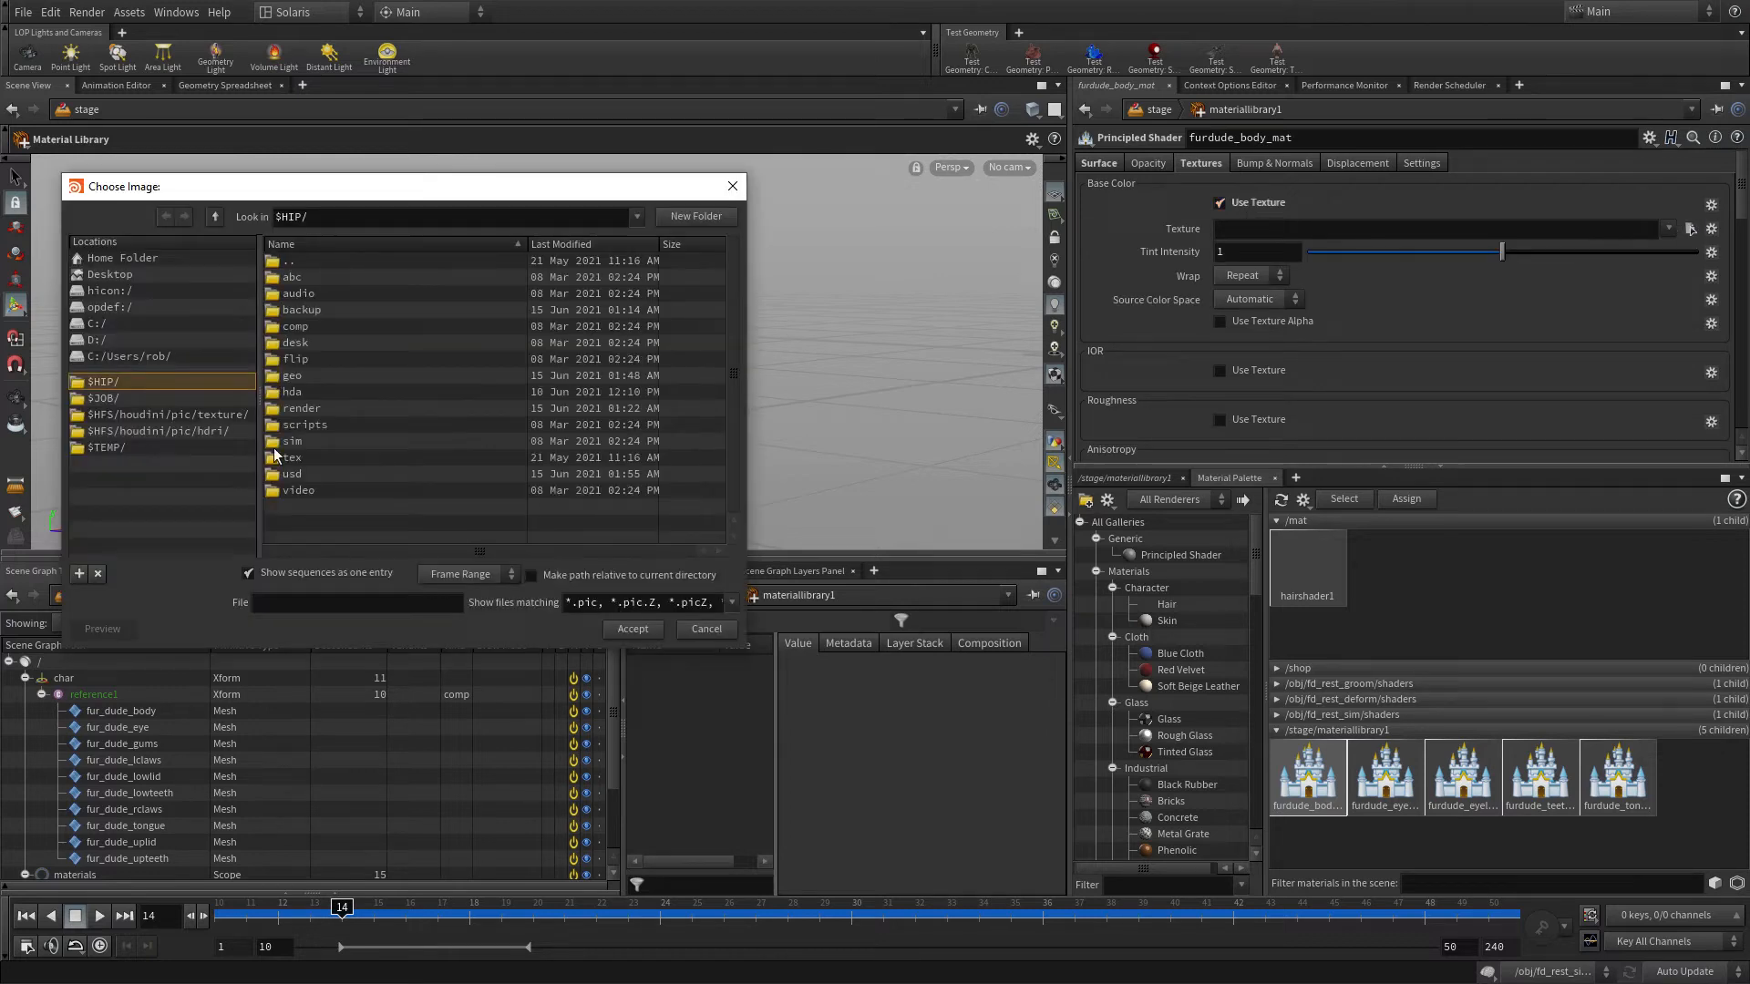
pyautogui.click(632, 628)
pyautogui.write('.5')
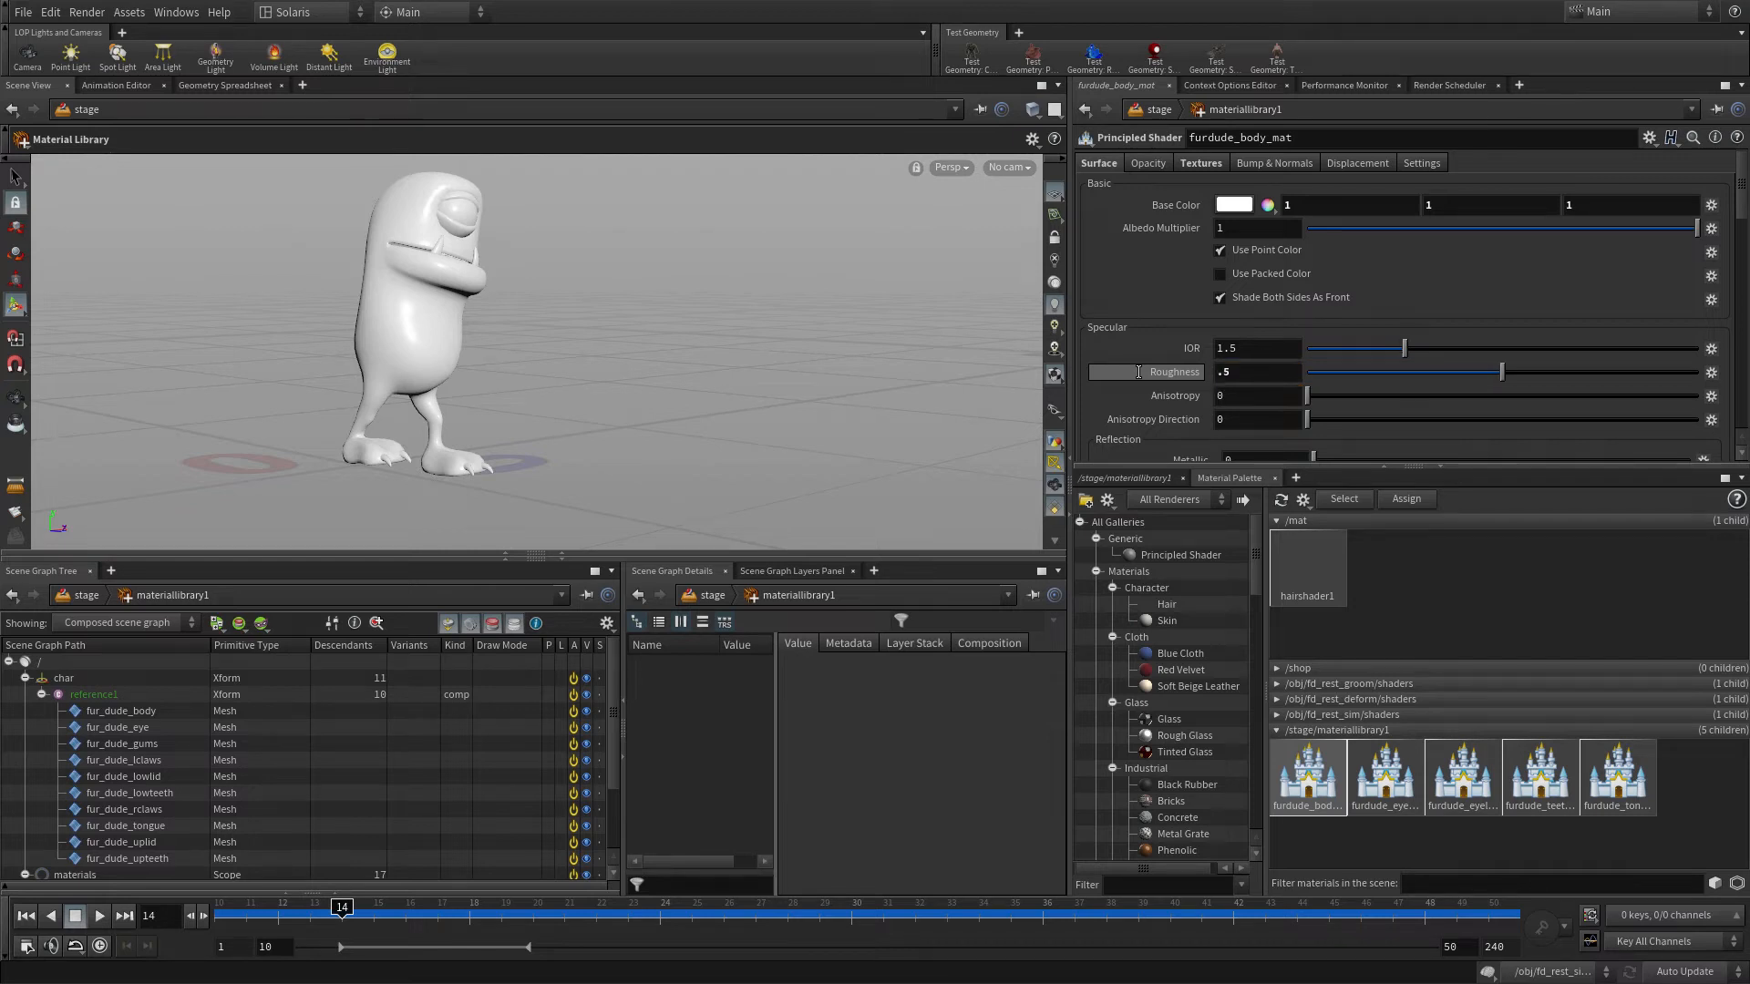
pyautogui.scroll(-3)
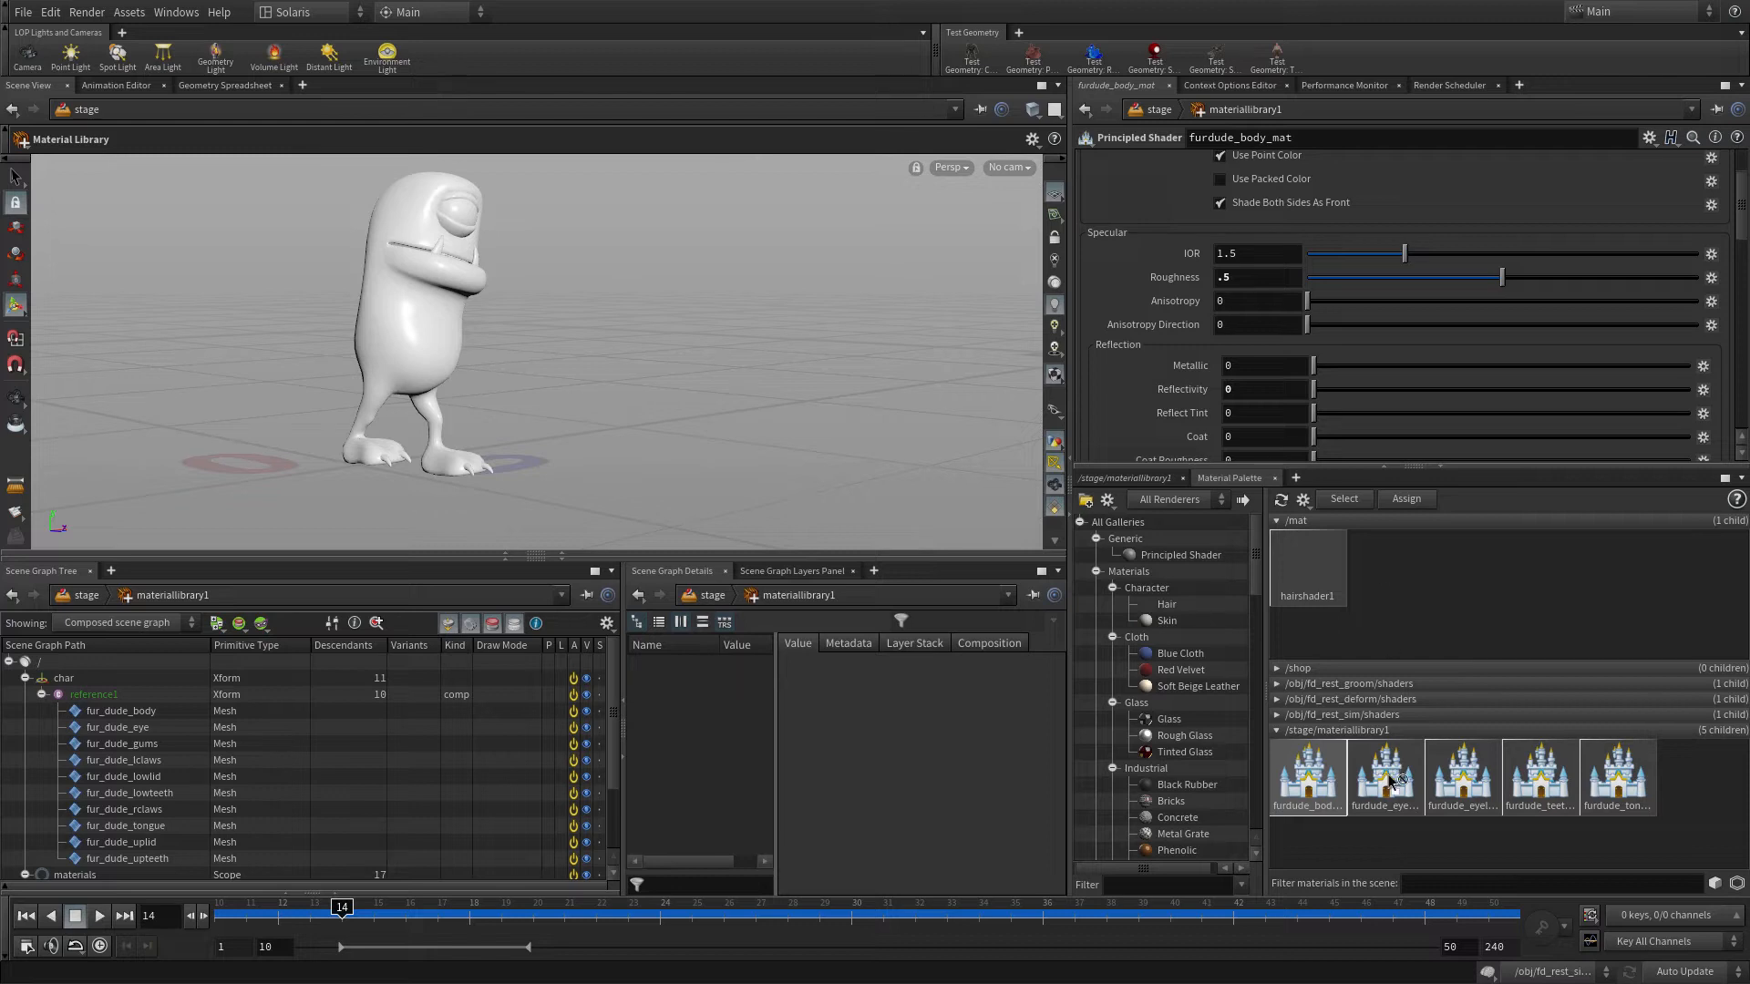
# - Set the eyelid material's base colour texture to $HIP/tex/lid_color.jpg and review the eyeball material's surface settings
pyautogui.click(1385, 776)
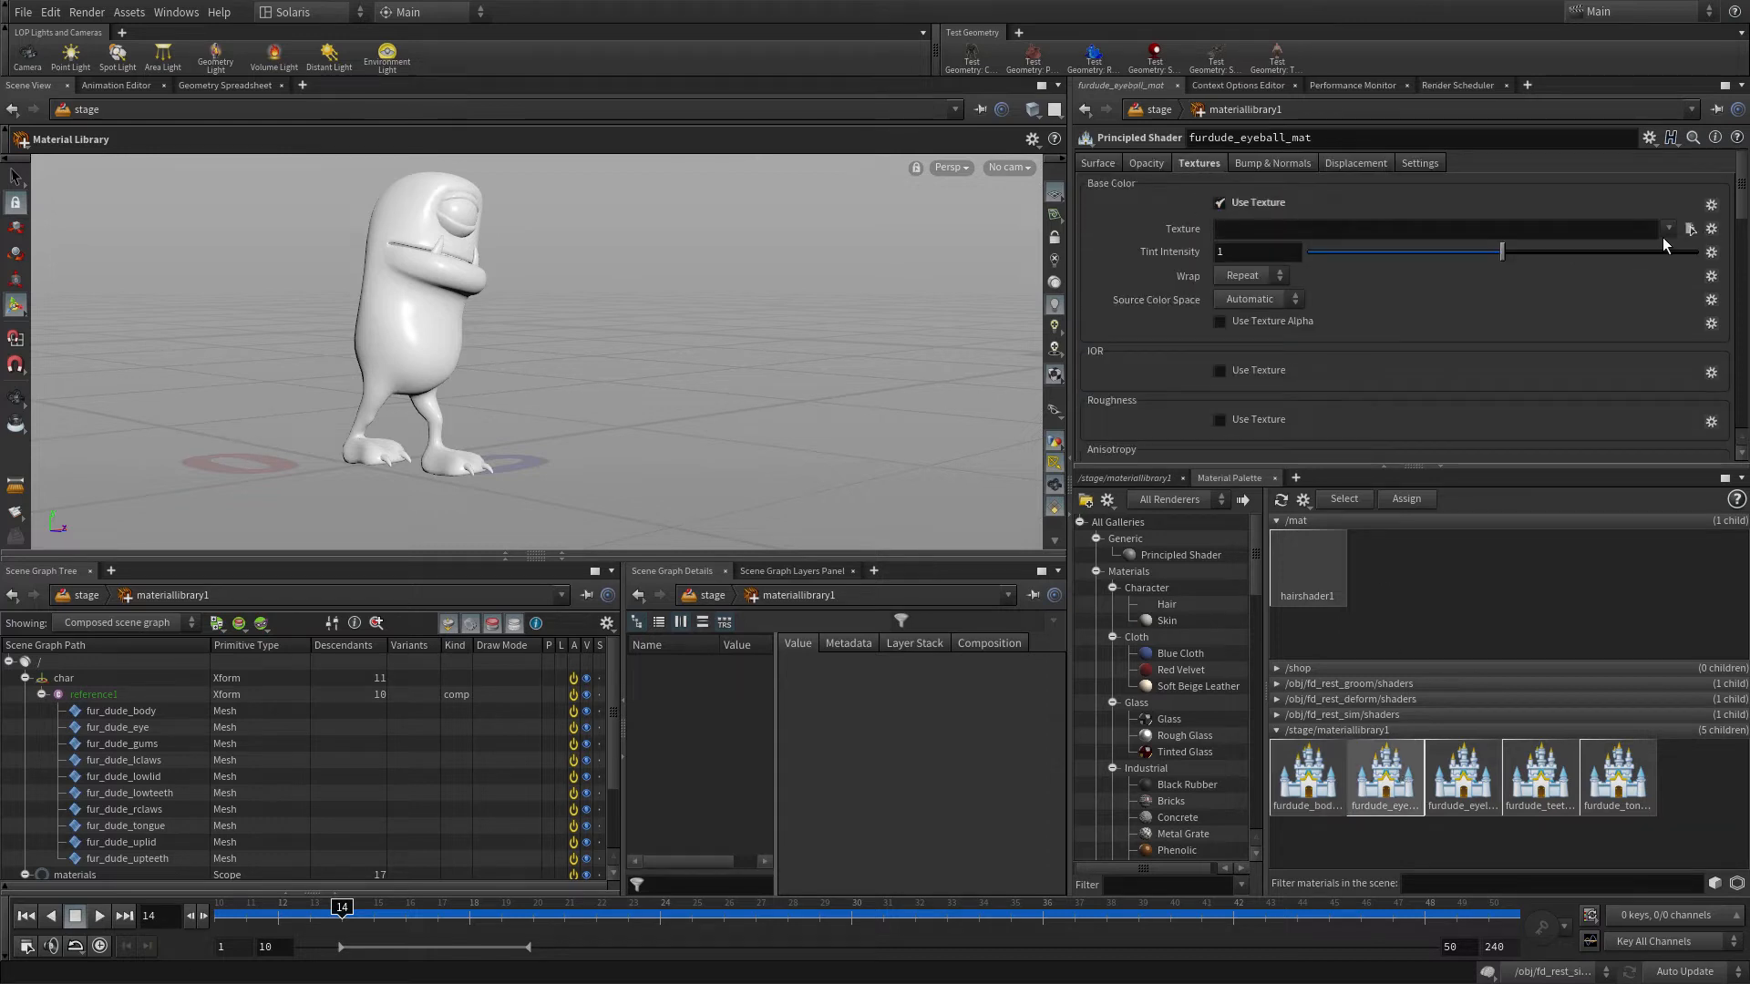
pyautogui.click(1689, 228)
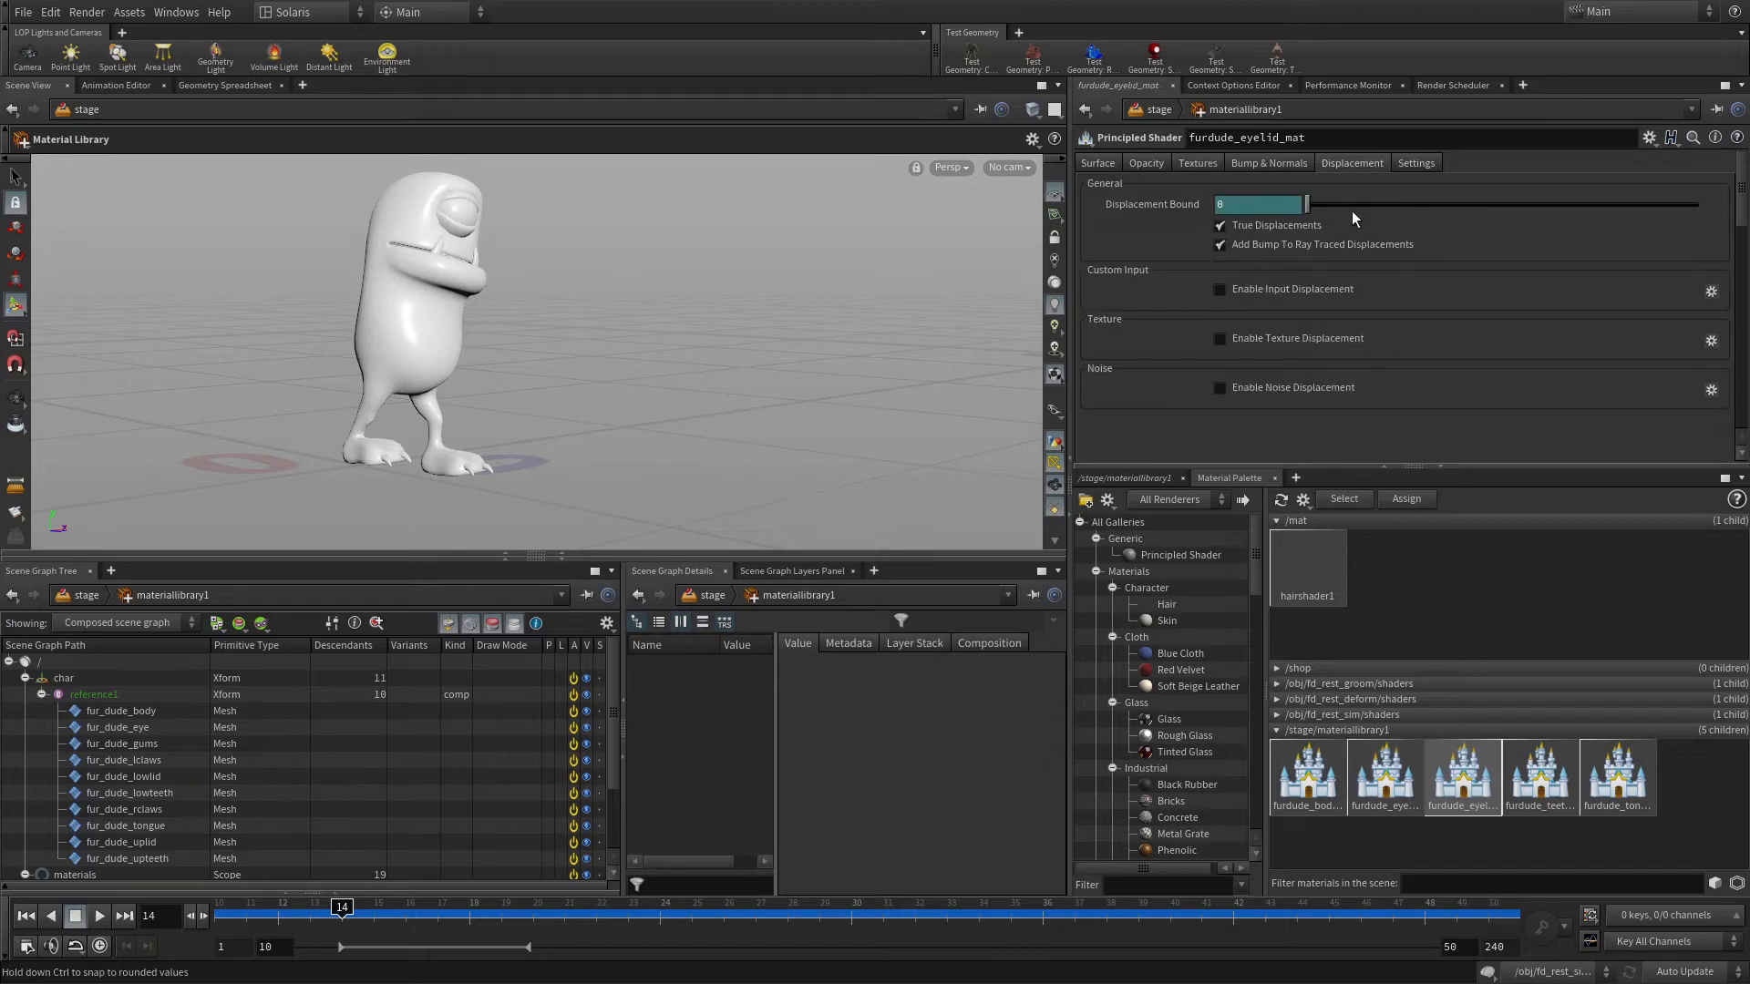
pyautogui.click(1197, 164)
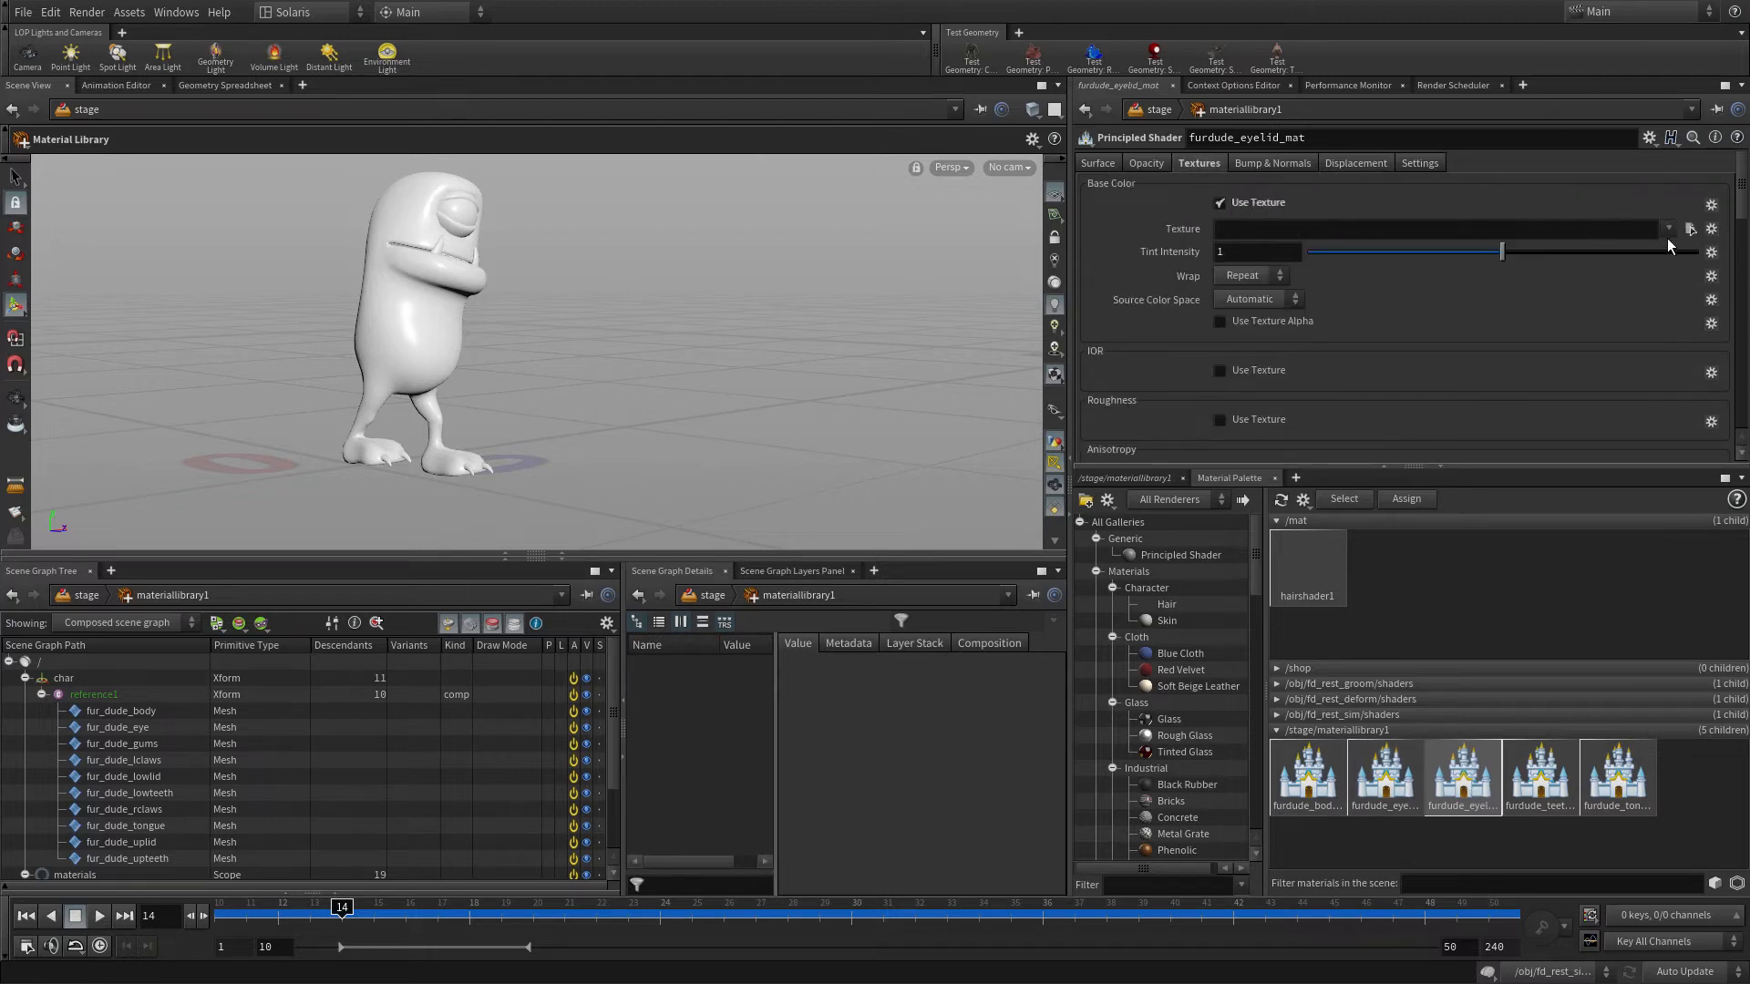
pyautogui.write('$HIP/tex/lid_color.jpg')
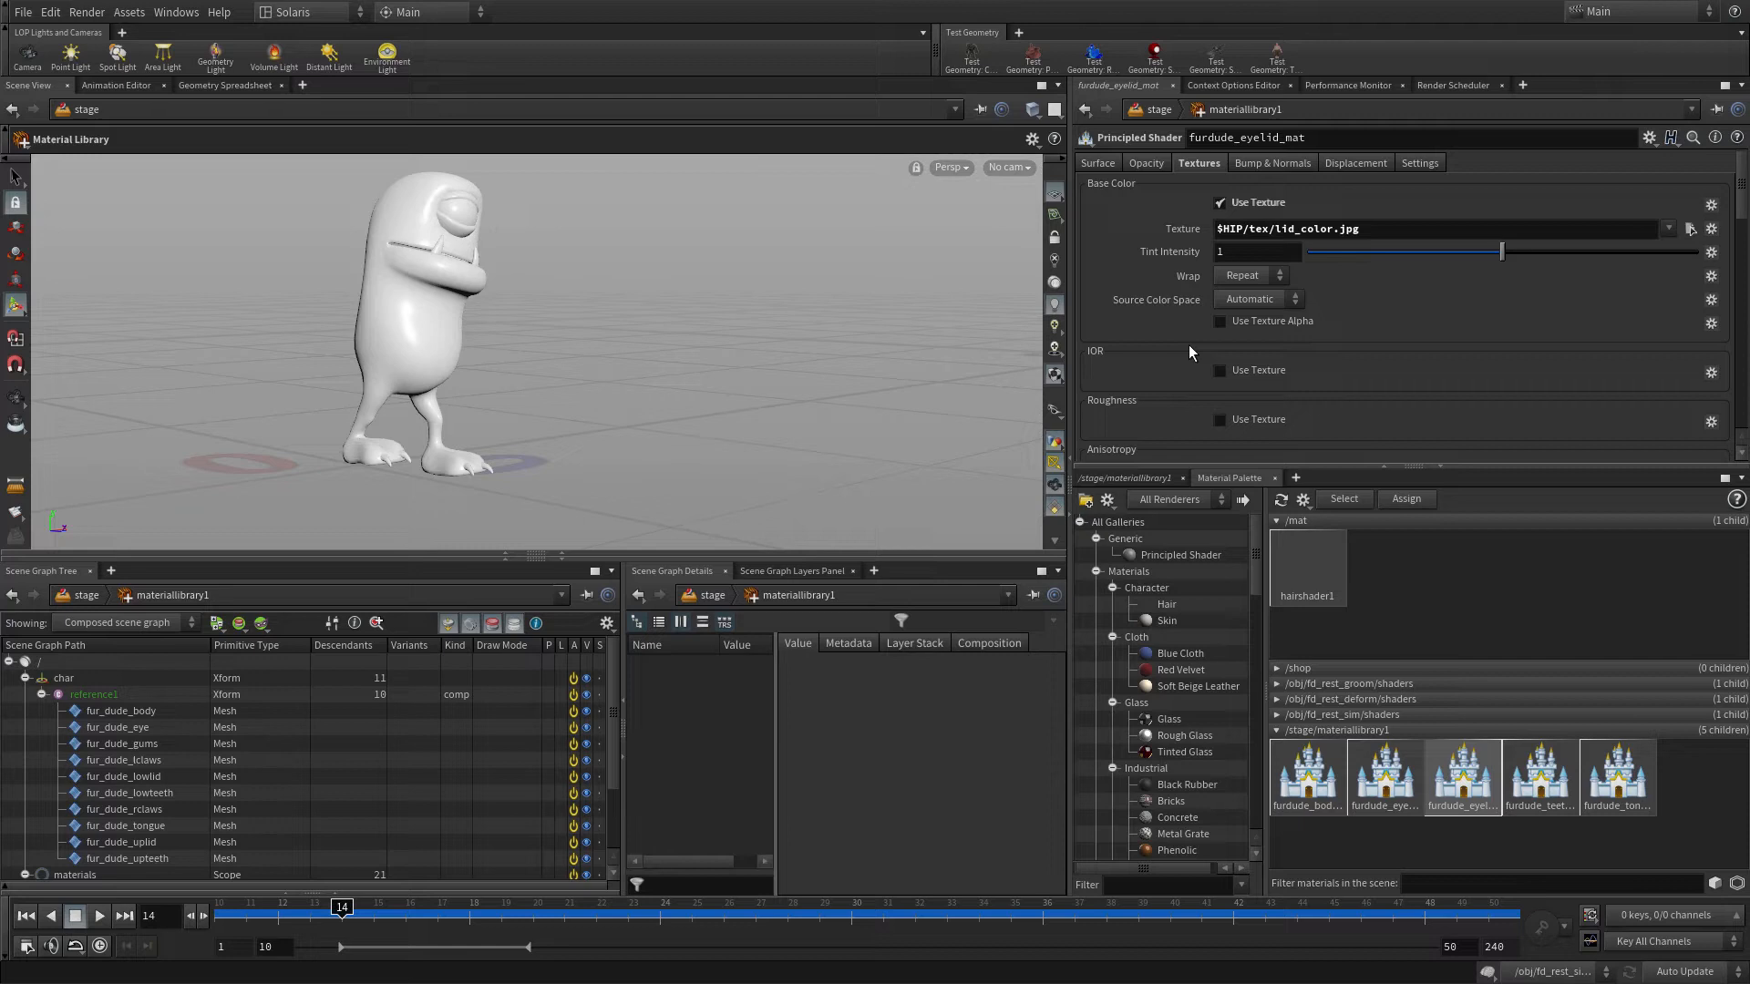
pyautogui.click(1095, 162)
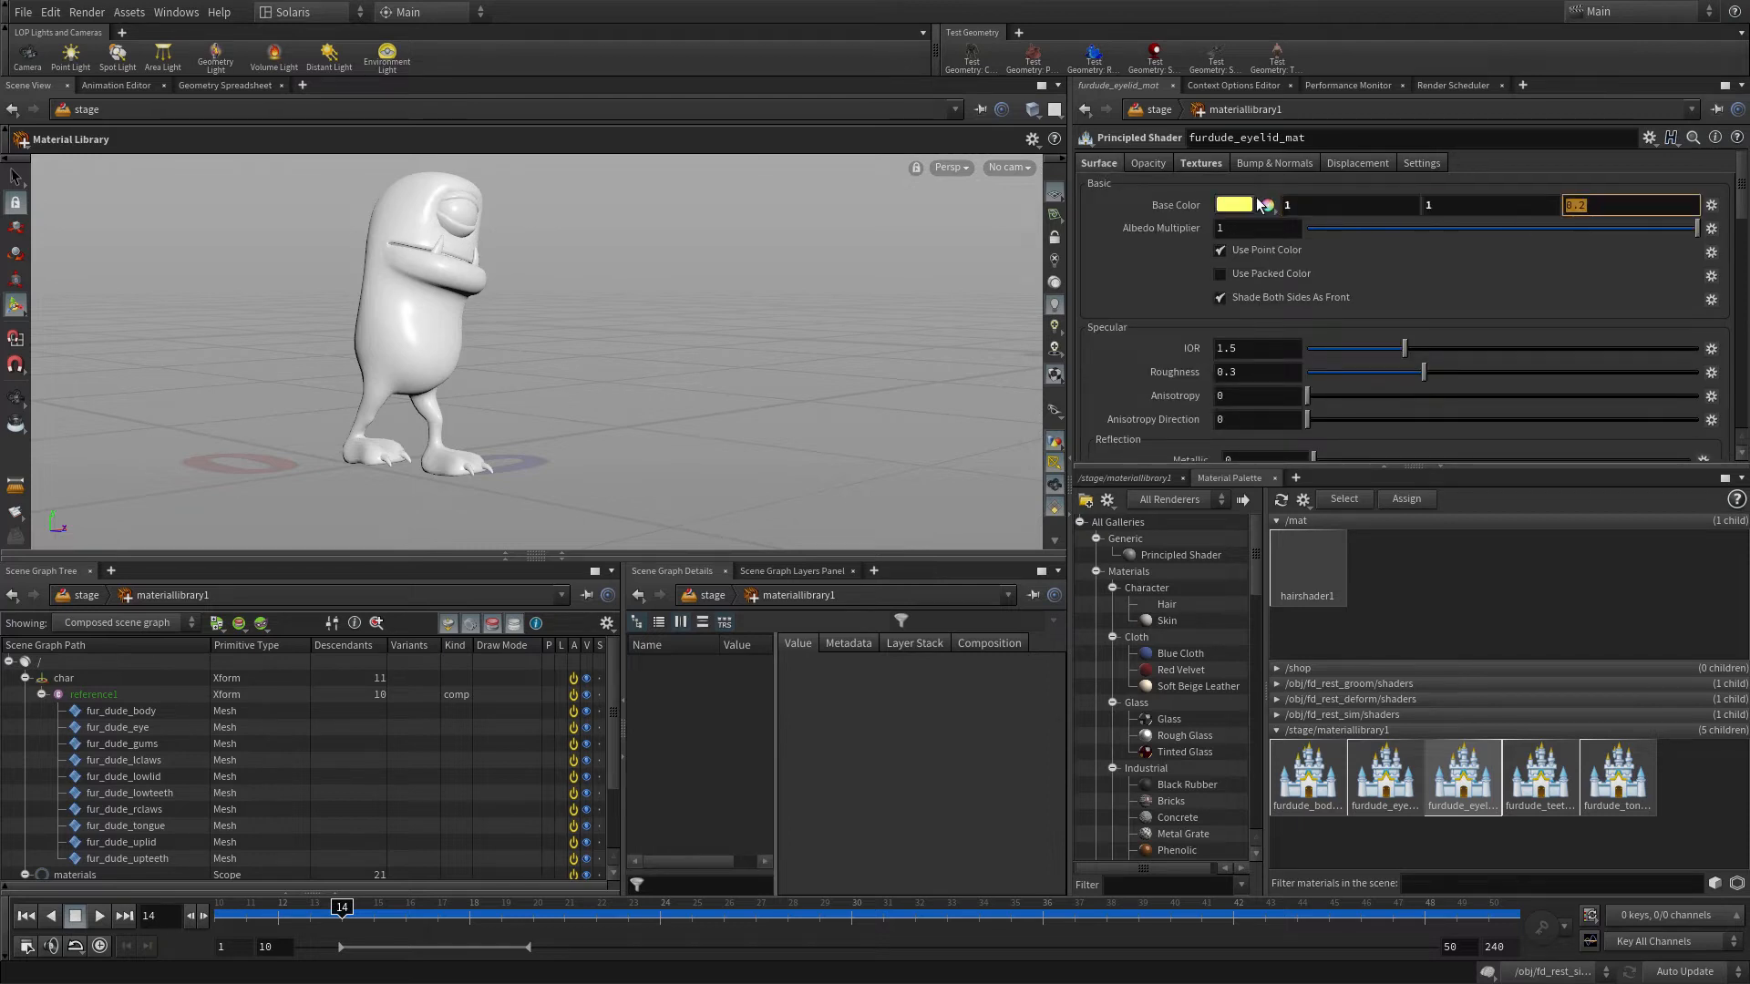
pyautogui.scroll(-3)
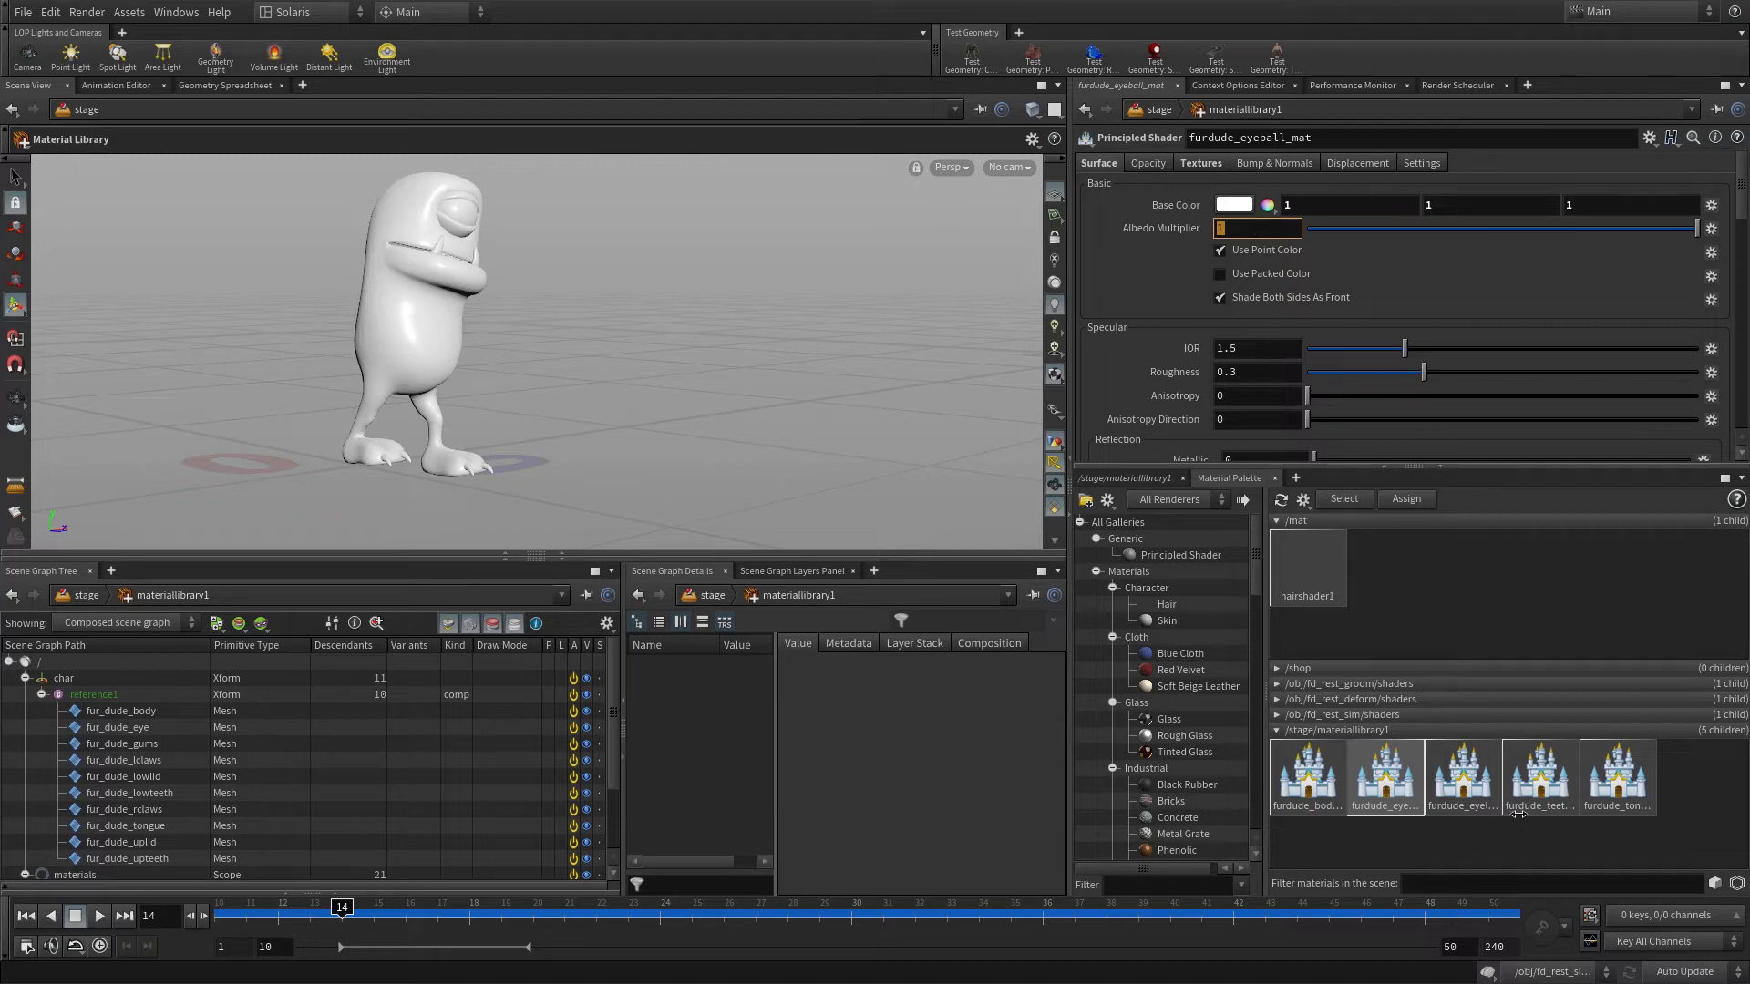
# - Set furdude_teeth_mat's Base Color to white in the Color Editor
pyautogui.click(1537, 775)
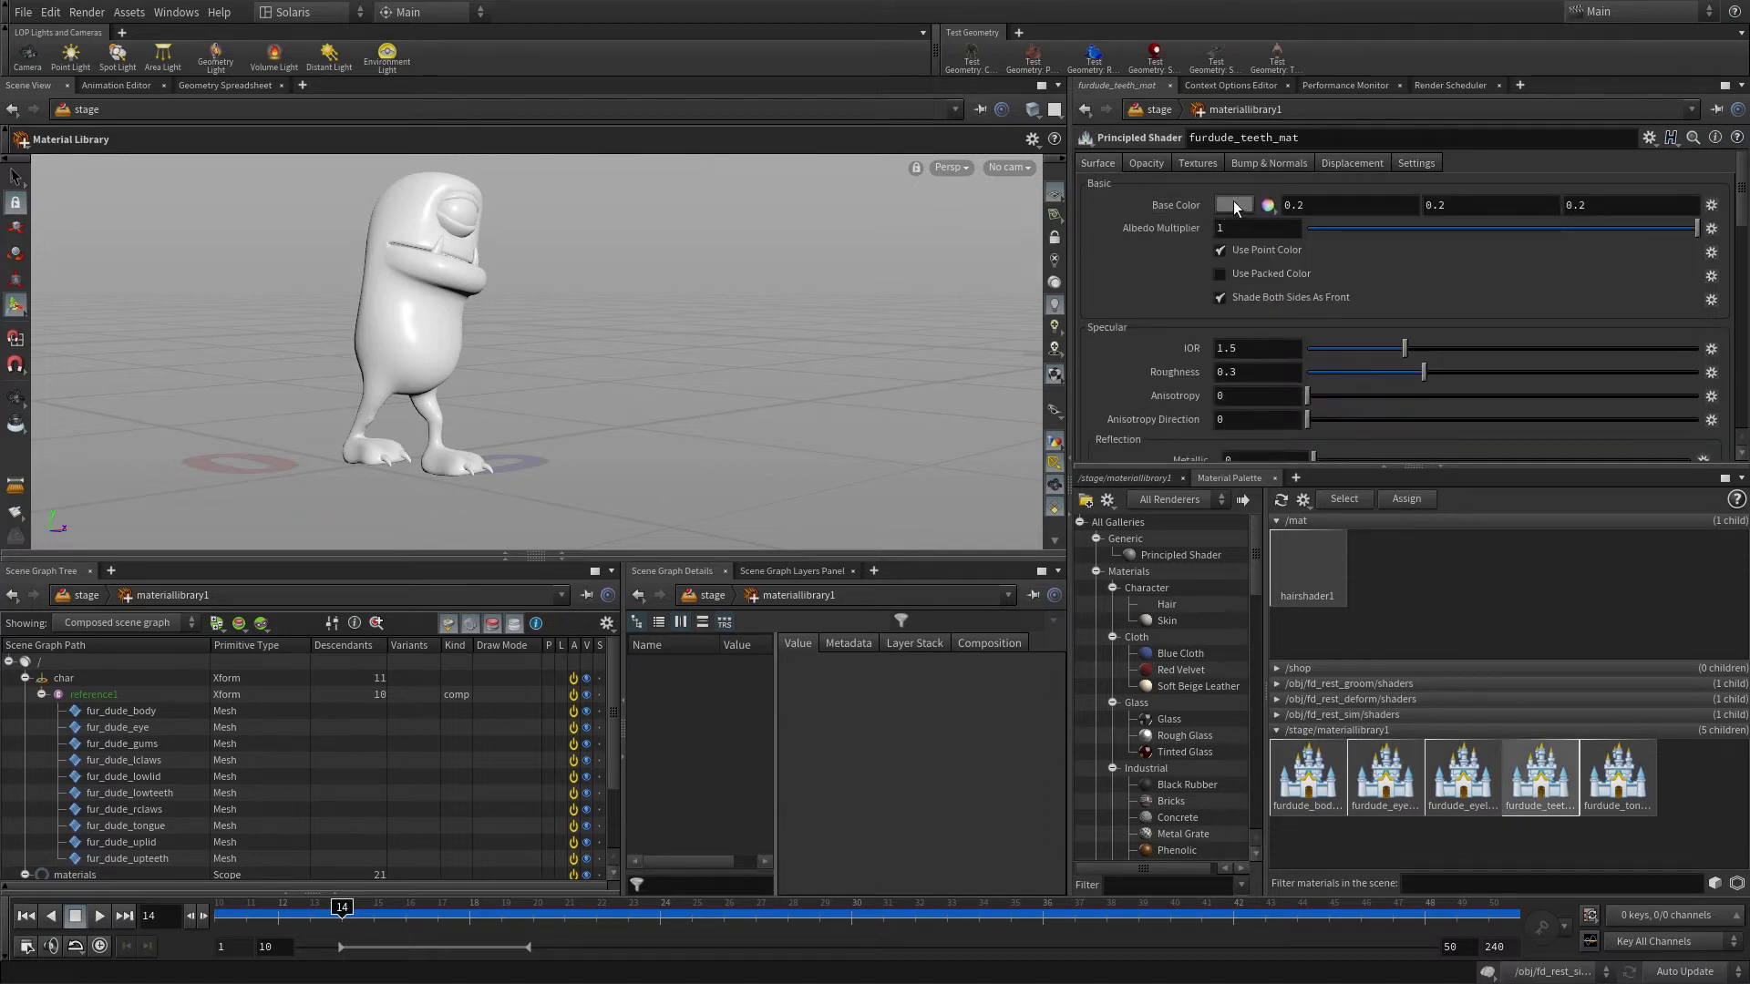
pyautogui.click(1234, 205)
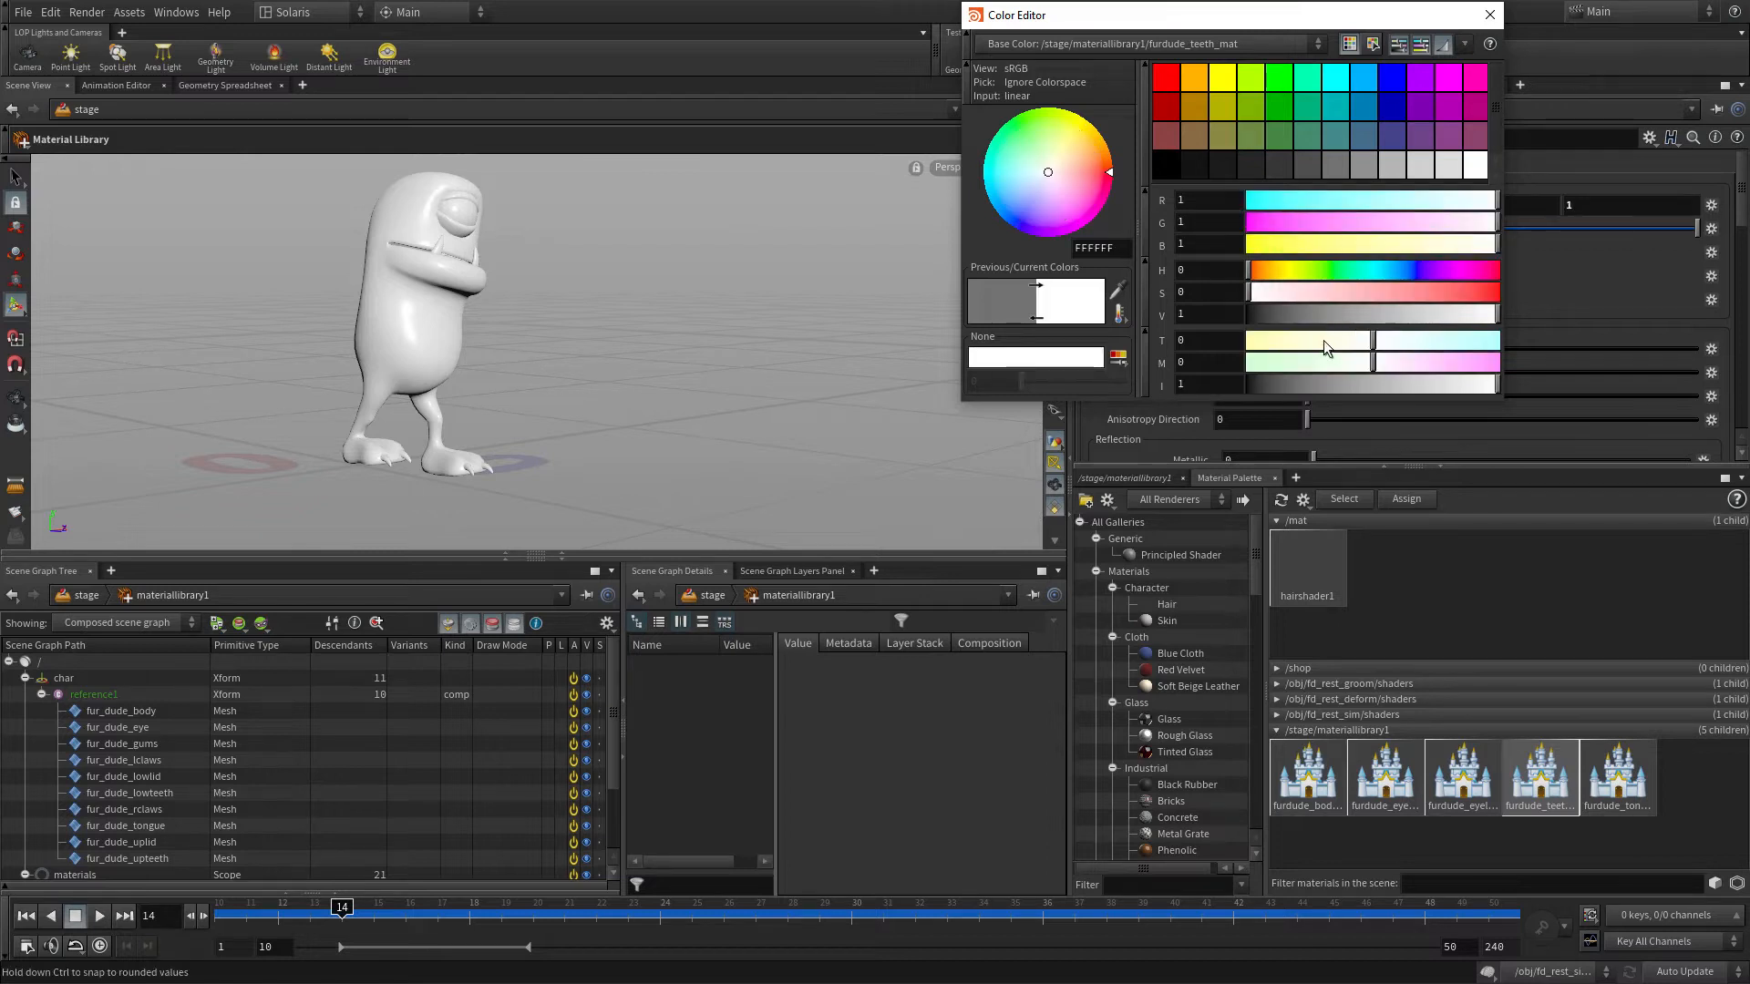
pyautogui.moveTo(1048, 172); pyautogui.dragTo(1065, 160)
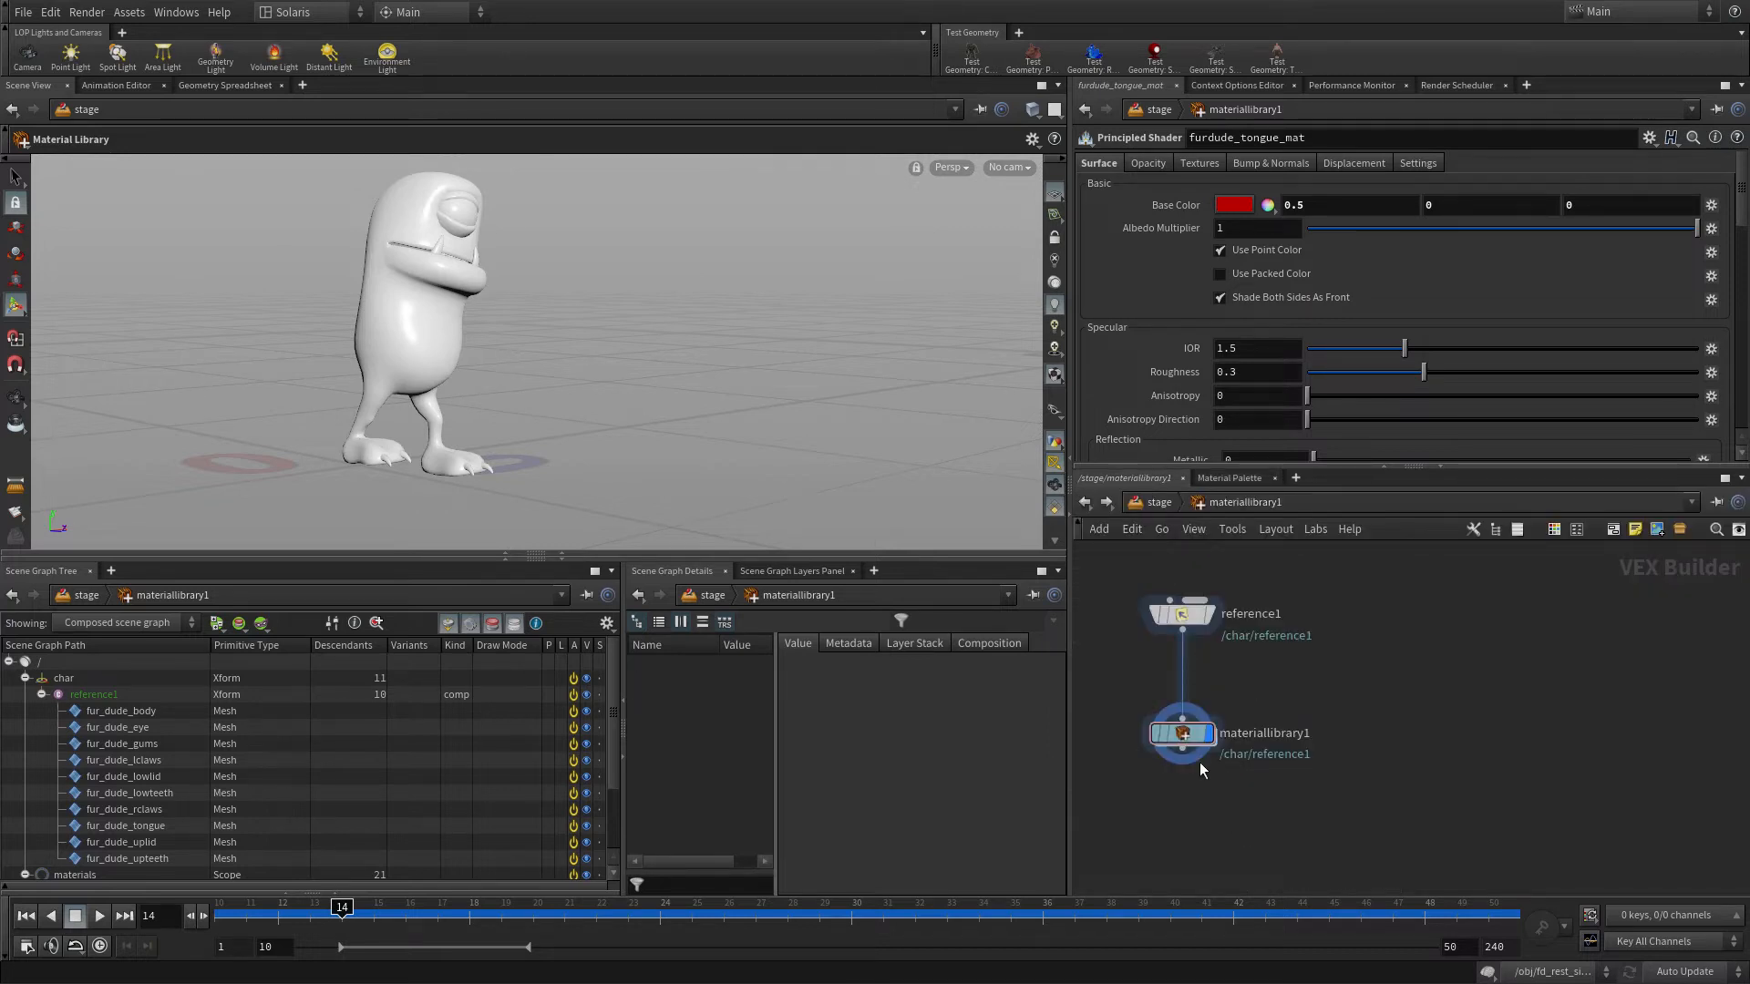
# - Add an Assign Material LOP binding fur_dude_body to the body material and the eye mesh to furdude_eyeball_mat
pyautogui.press('tab')
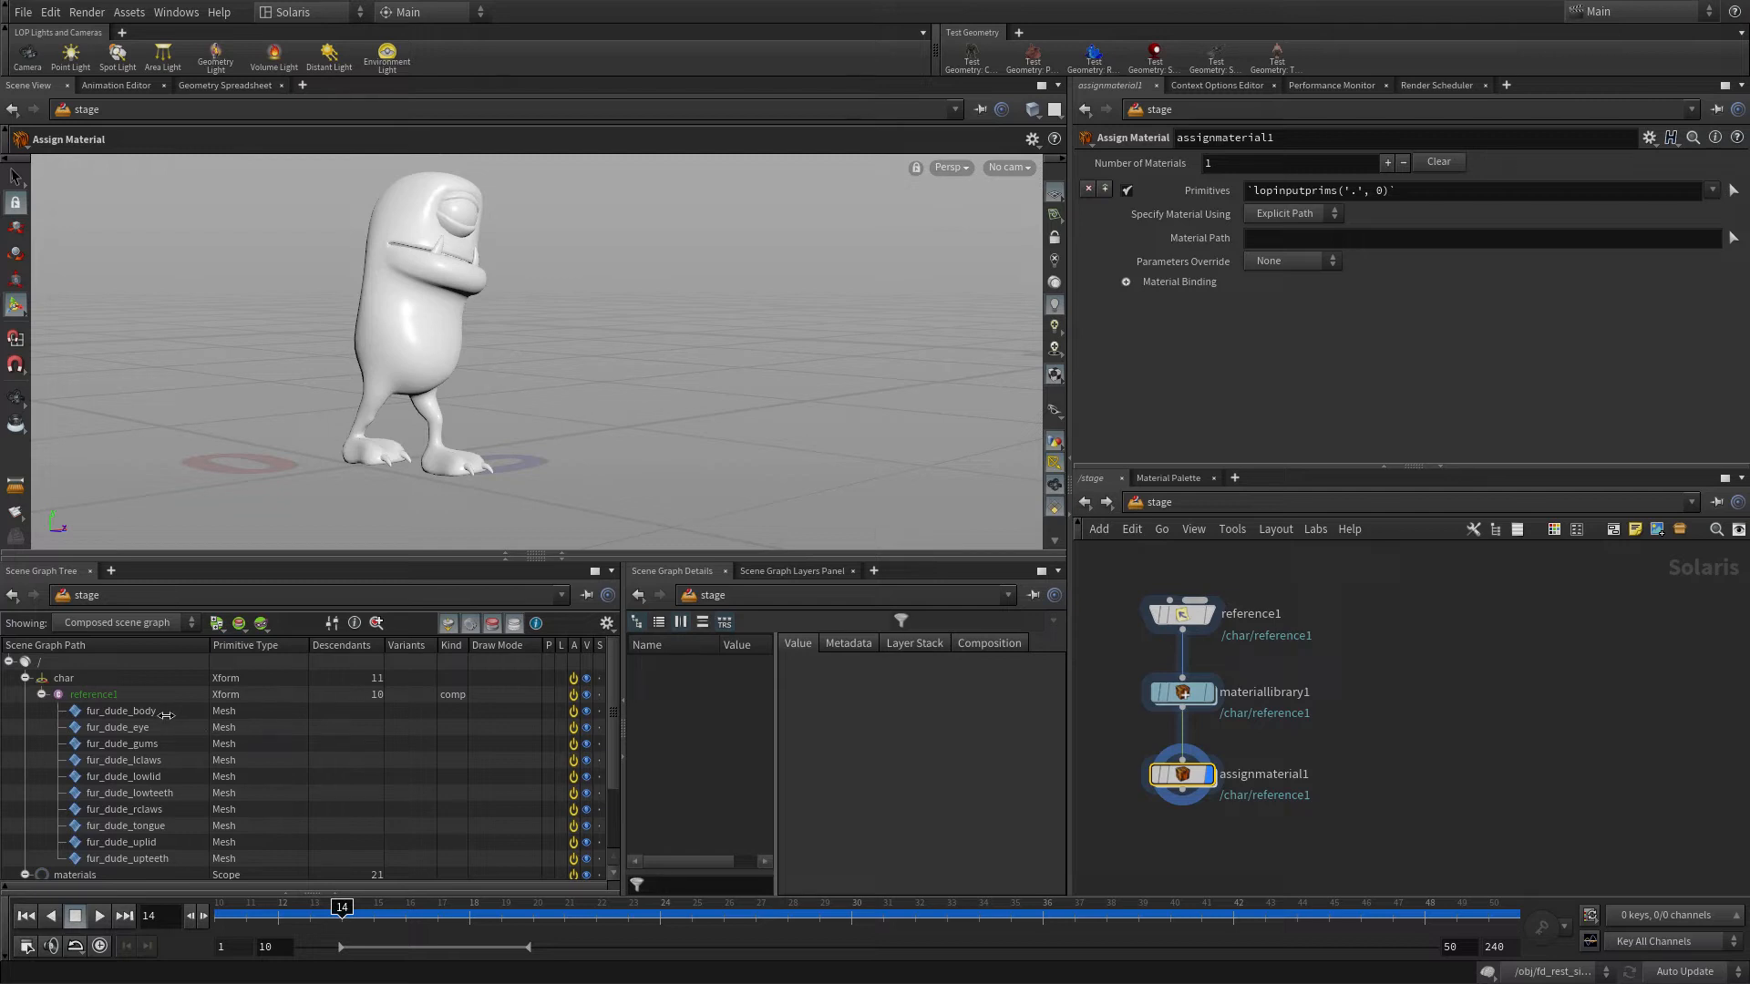
pyautogui.click(121, 710)
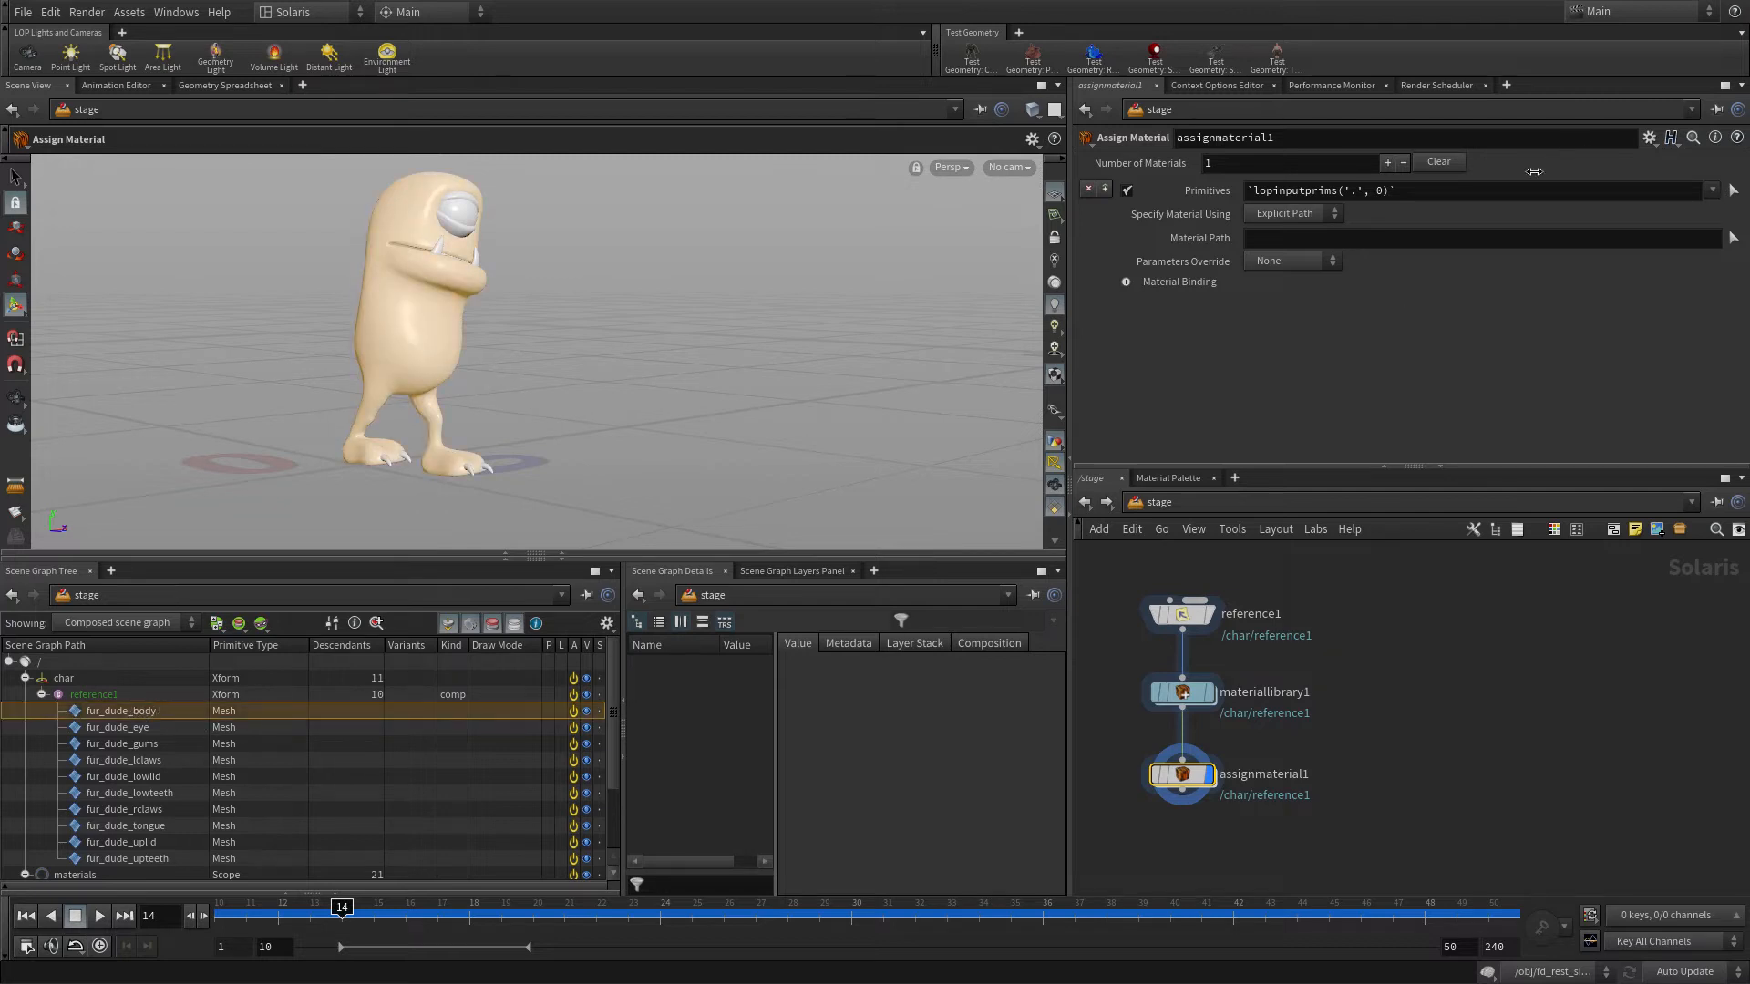
pyautogui.click(121, 711)
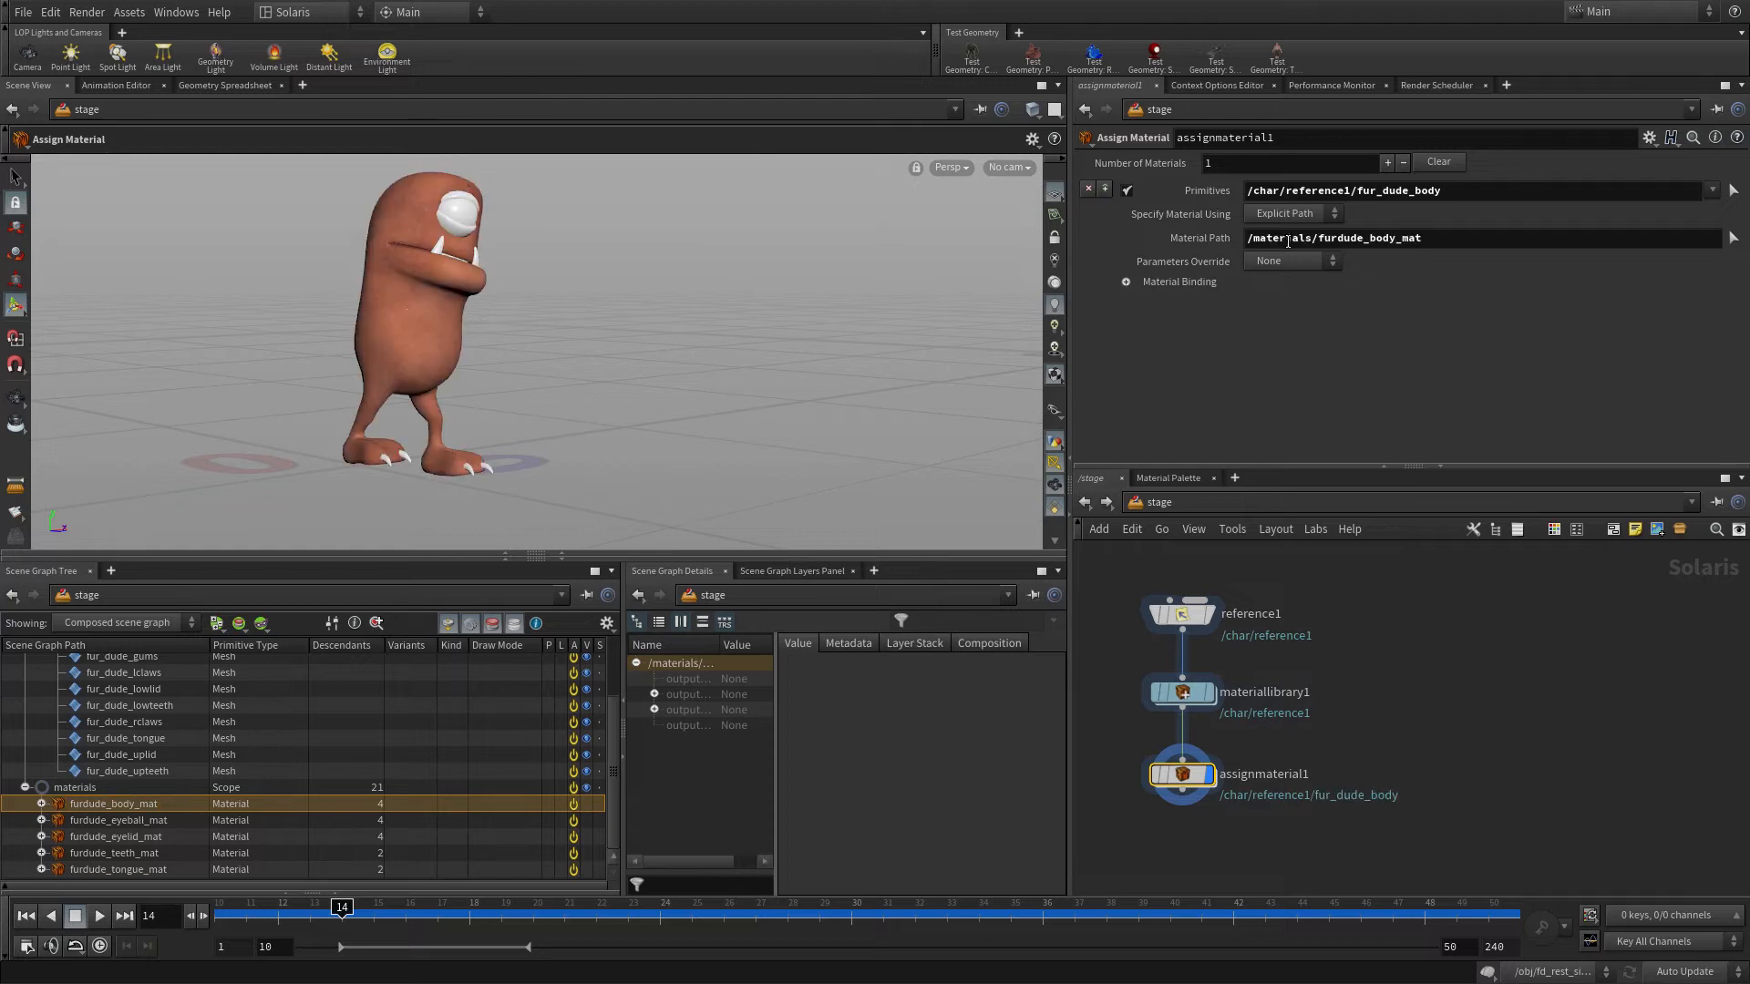
pyautogui.moveTo(1286, 258)
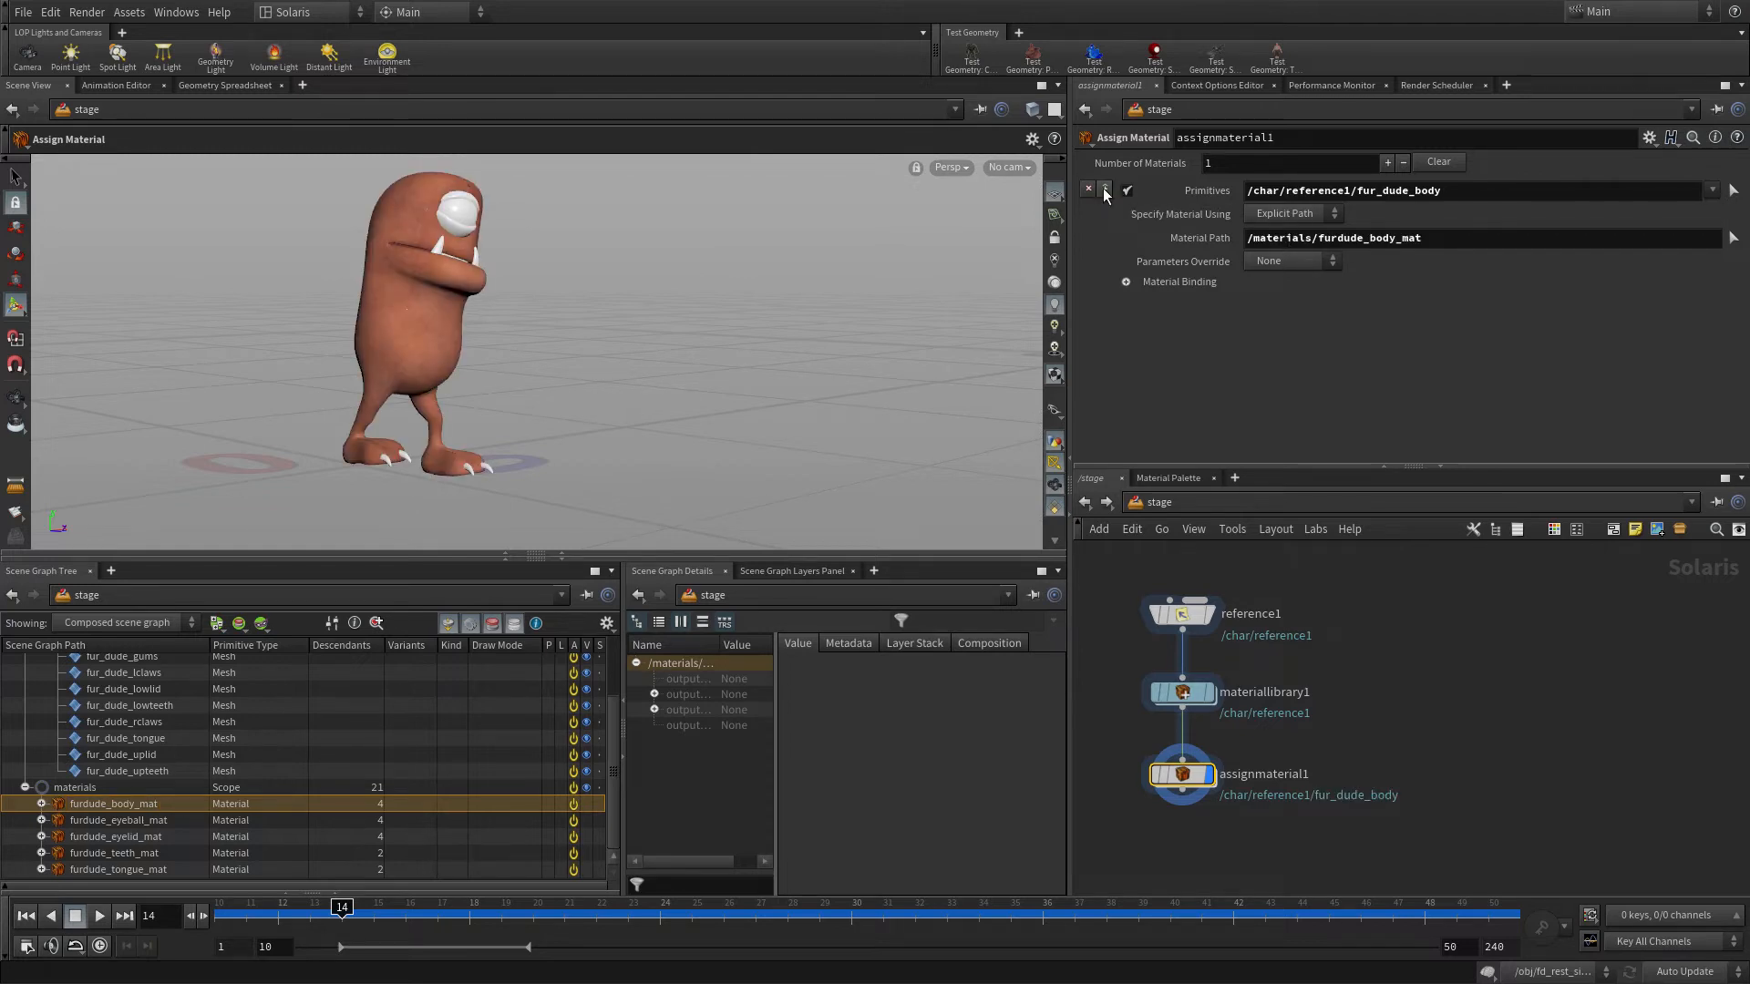
pyautogui.click(1387, 163)
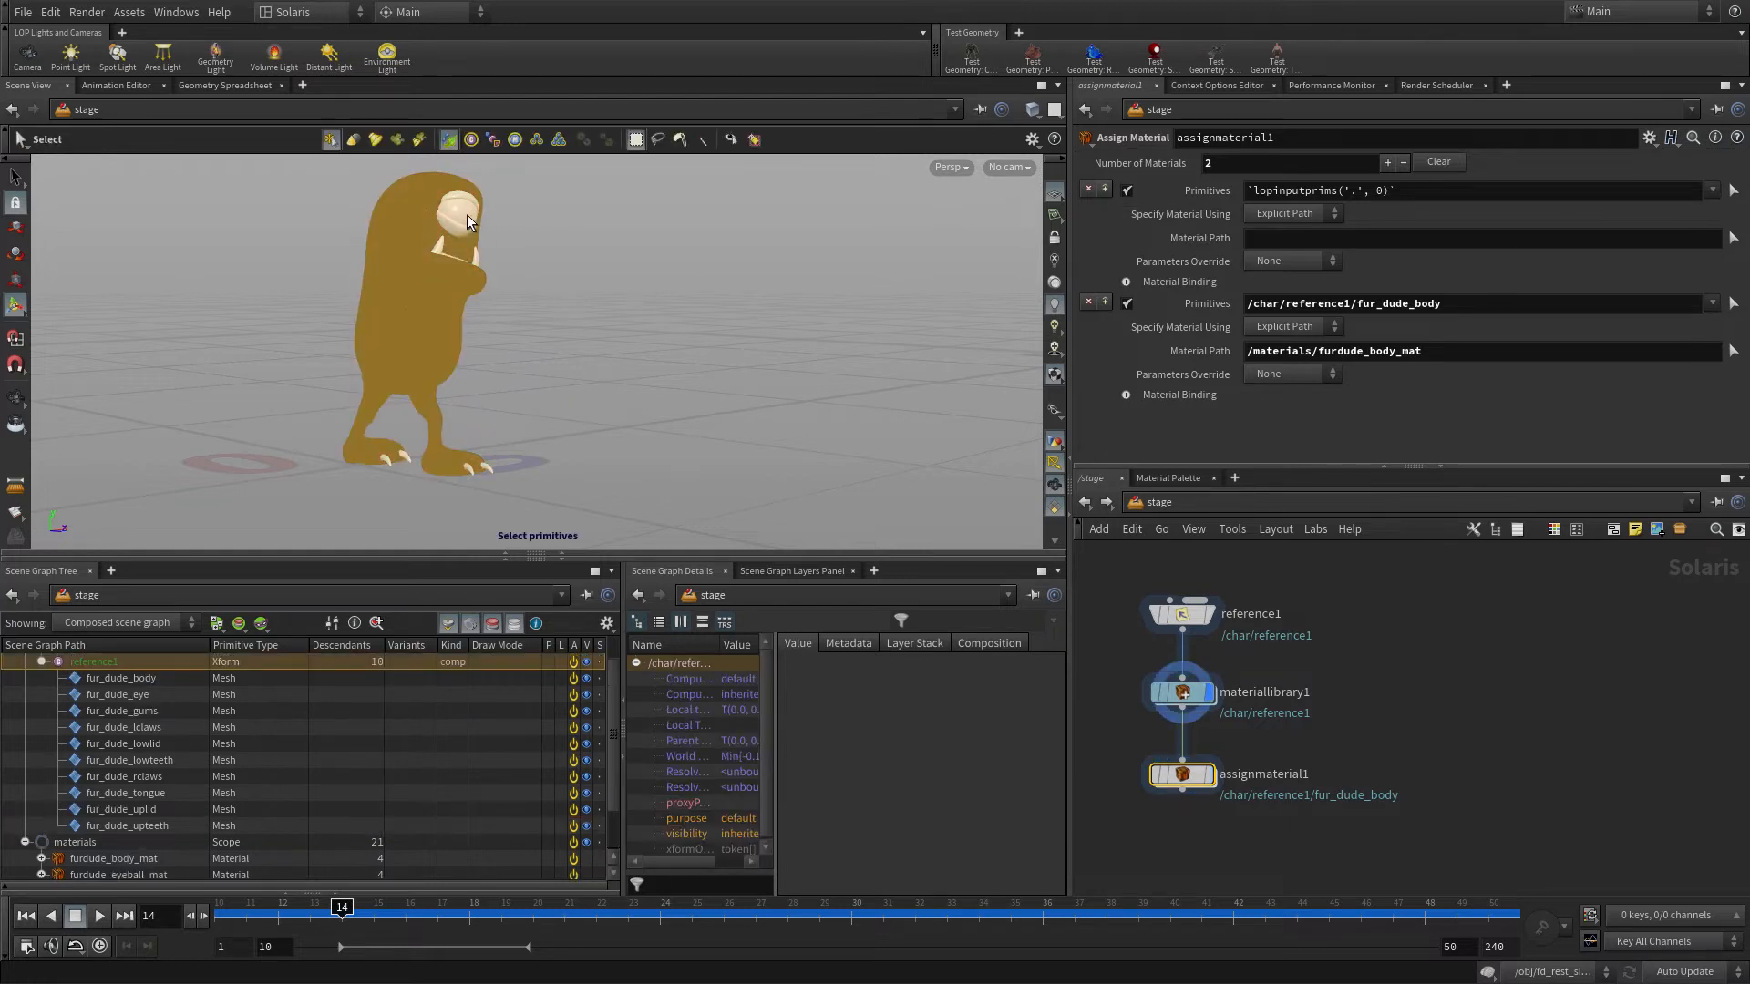
pyautogui.click(117, 695)
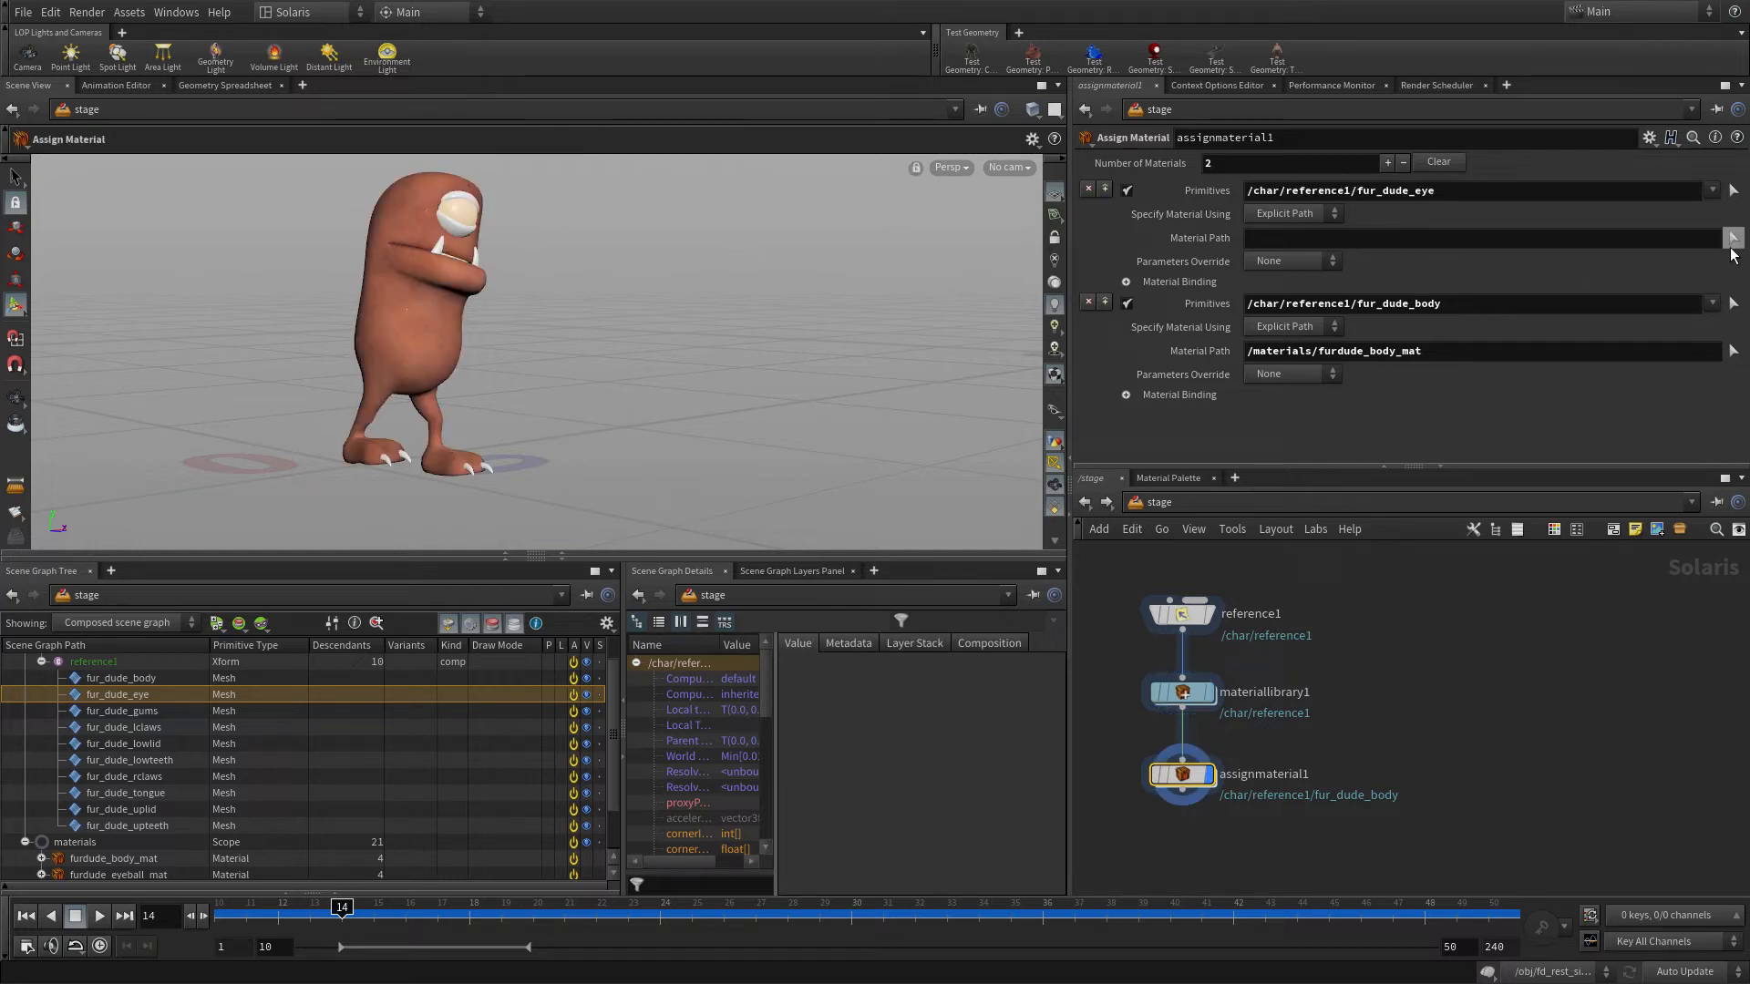
pyautogui.click(1731, 238)
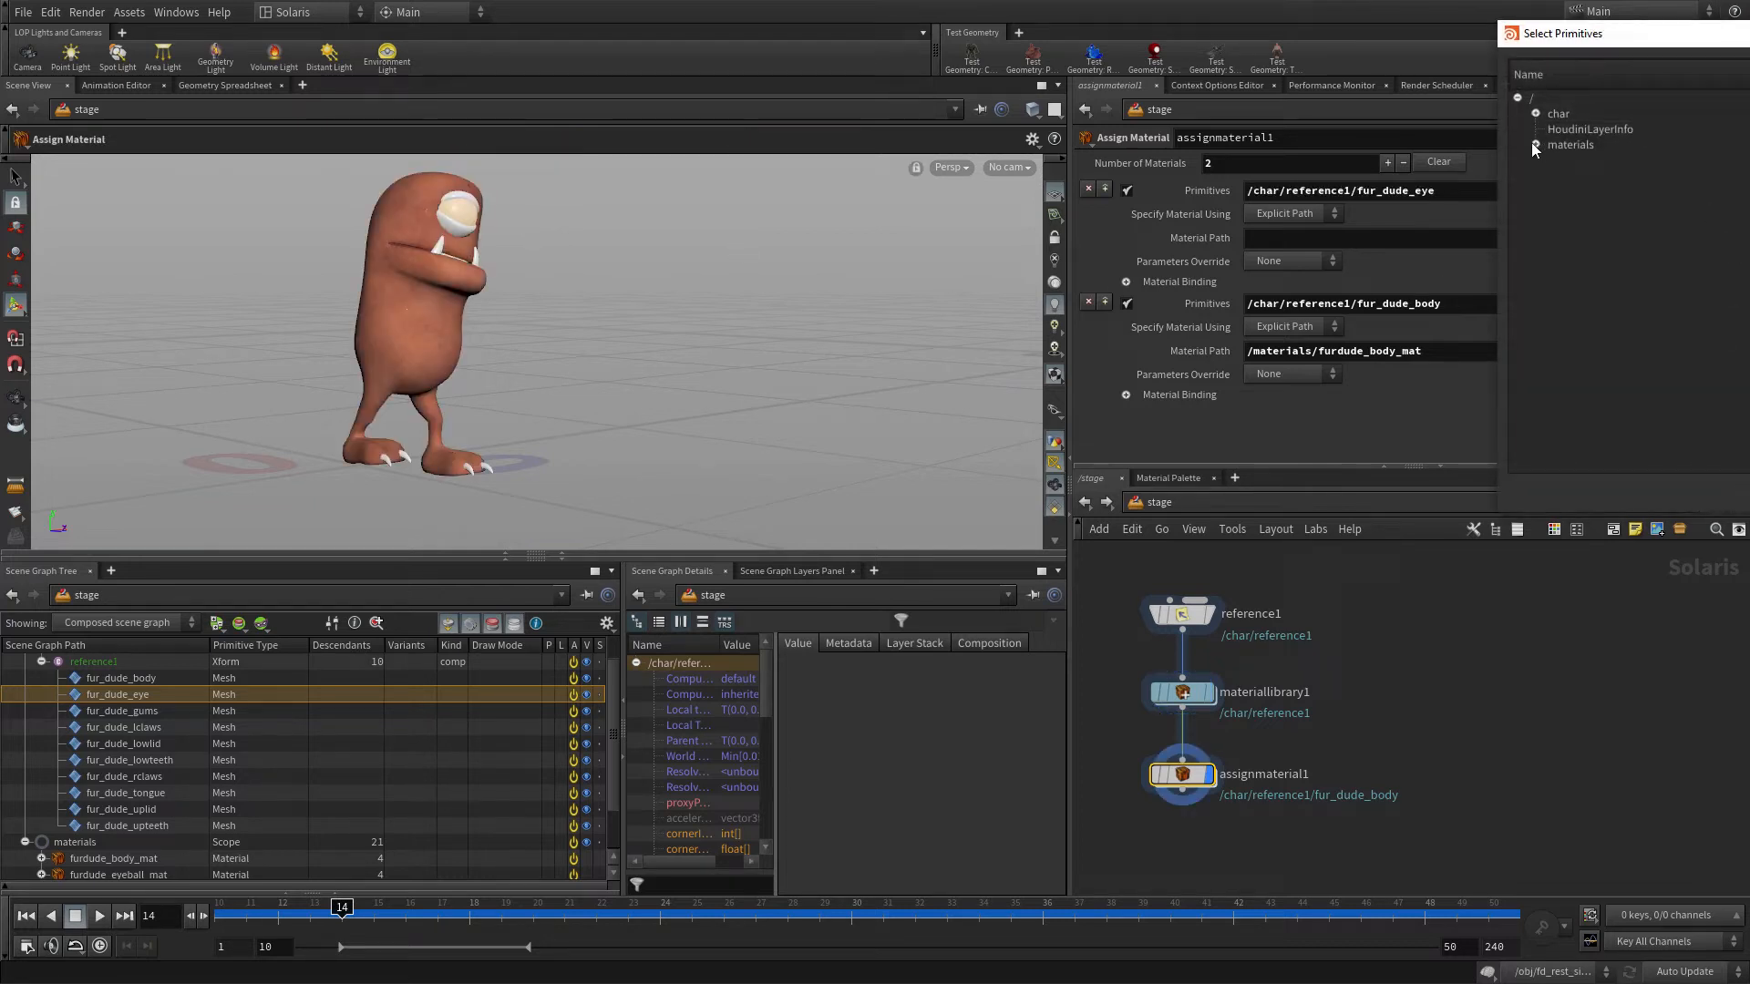
pyautogui.click(1537, 145)
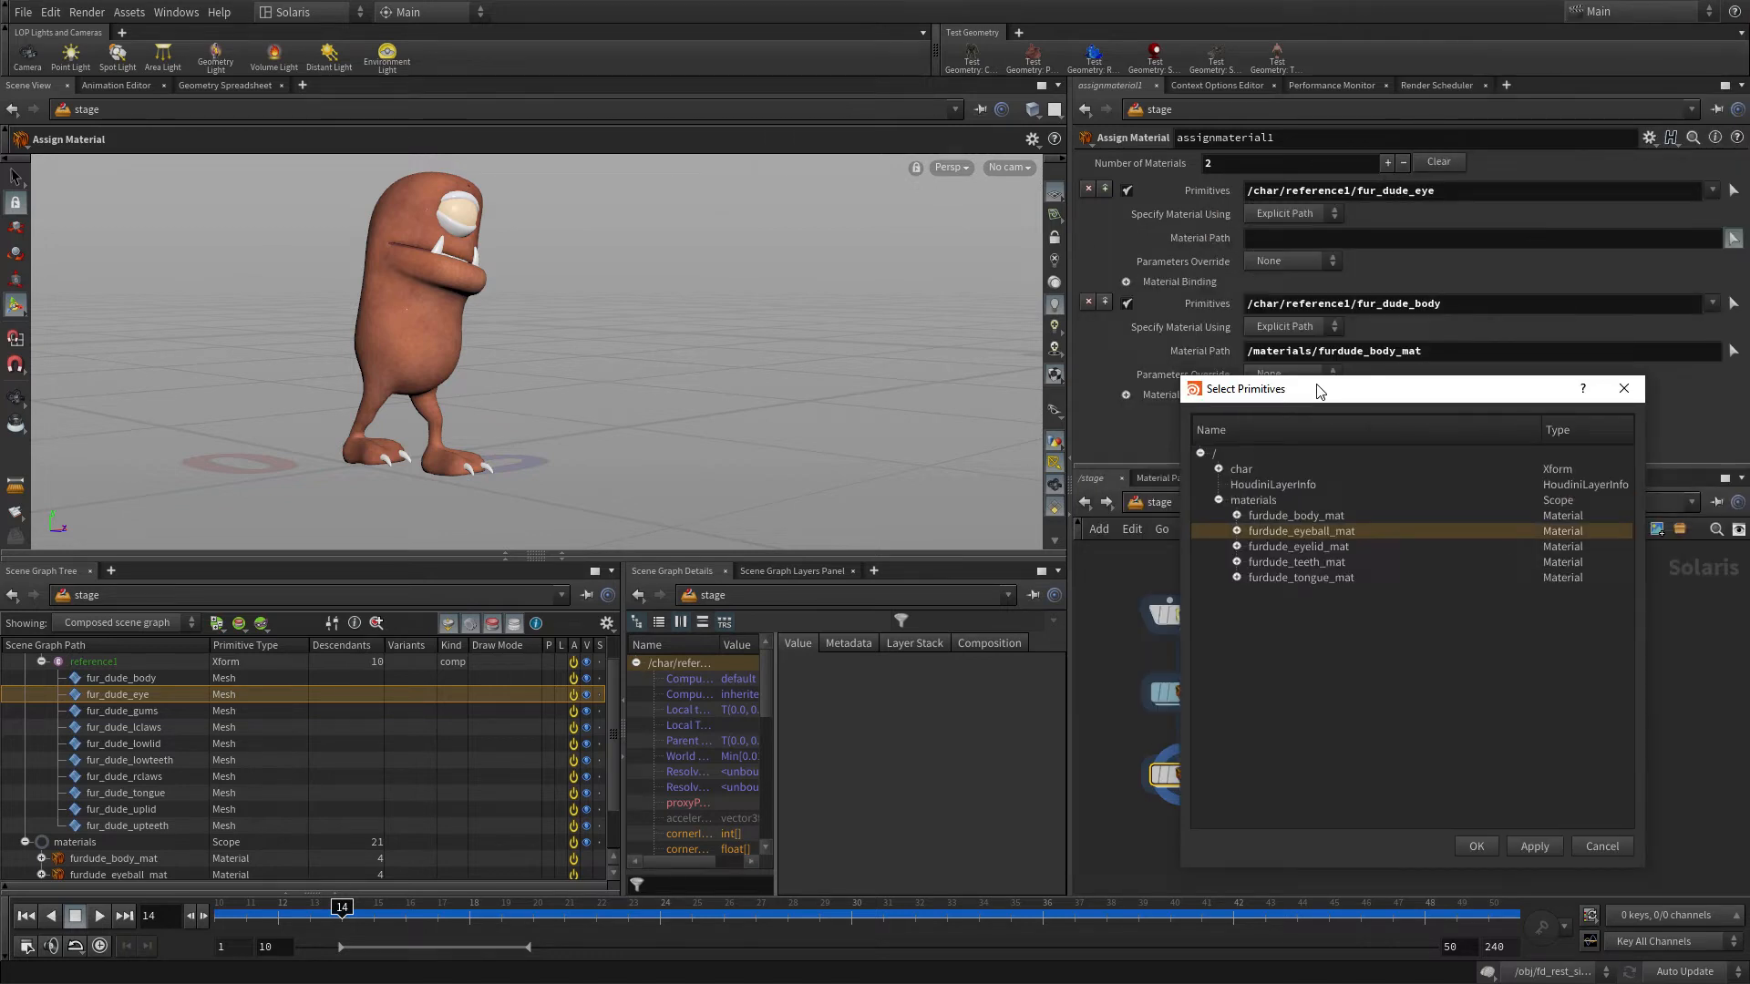
pyautogui.moveTo(1475, 845)
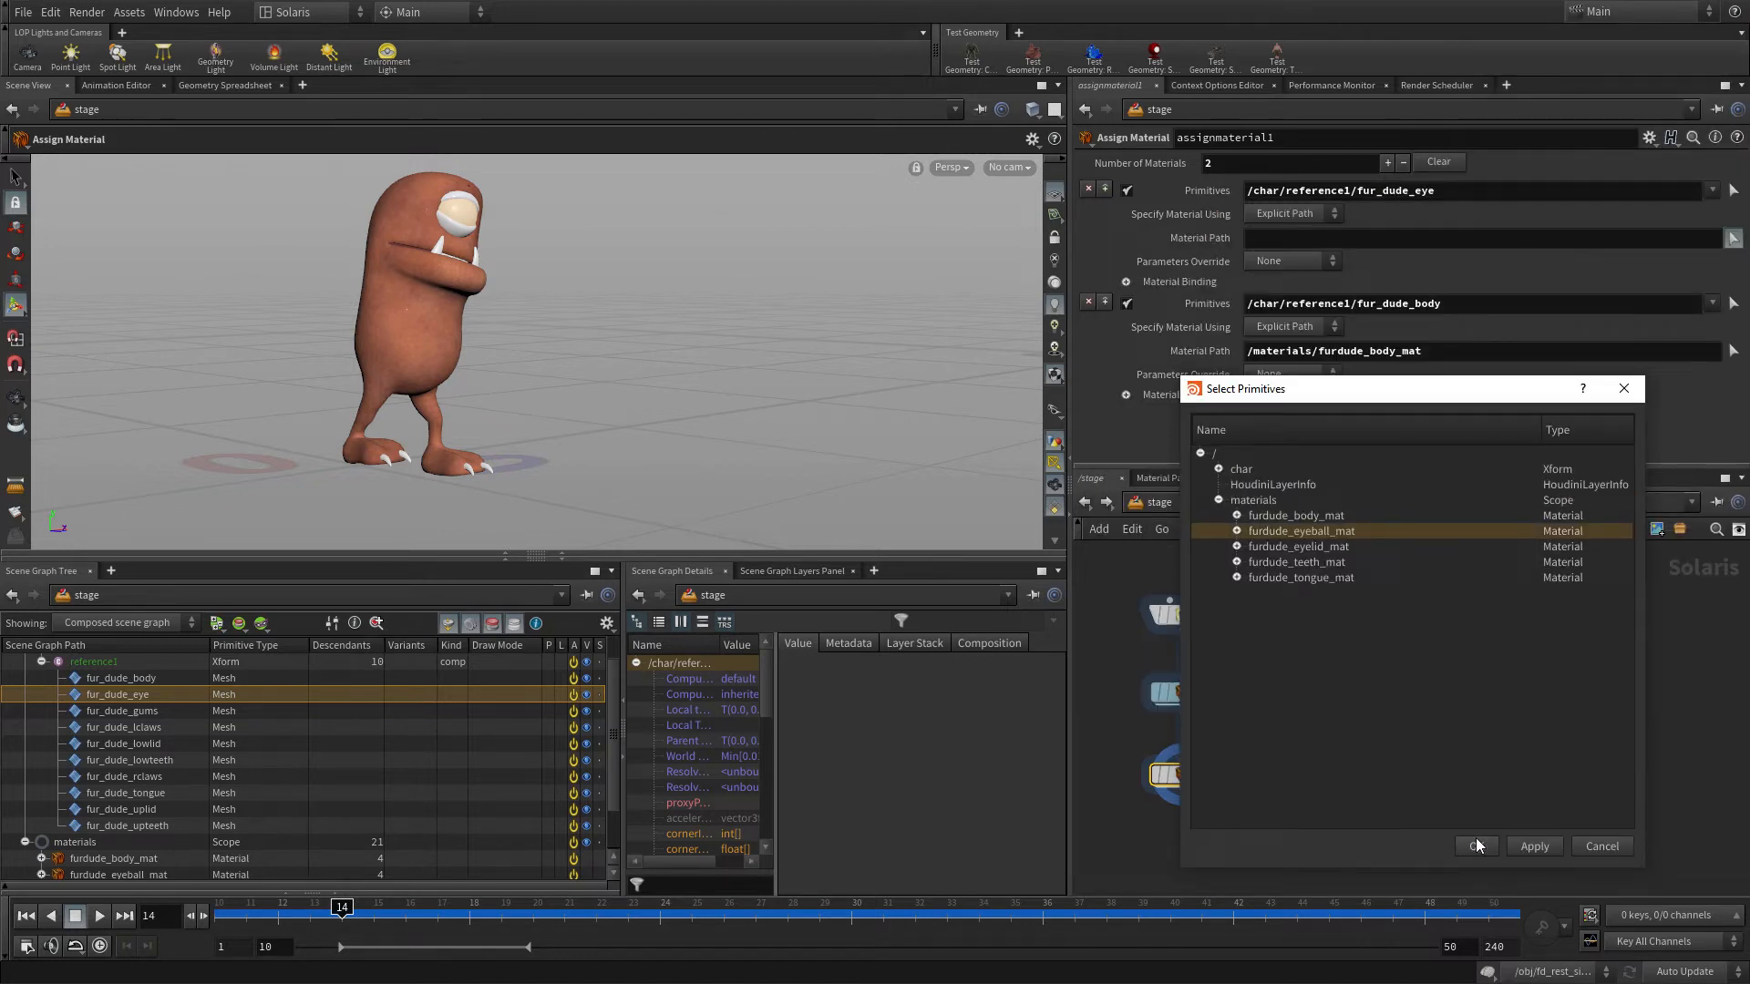
pyautogui.click(1474, 846)
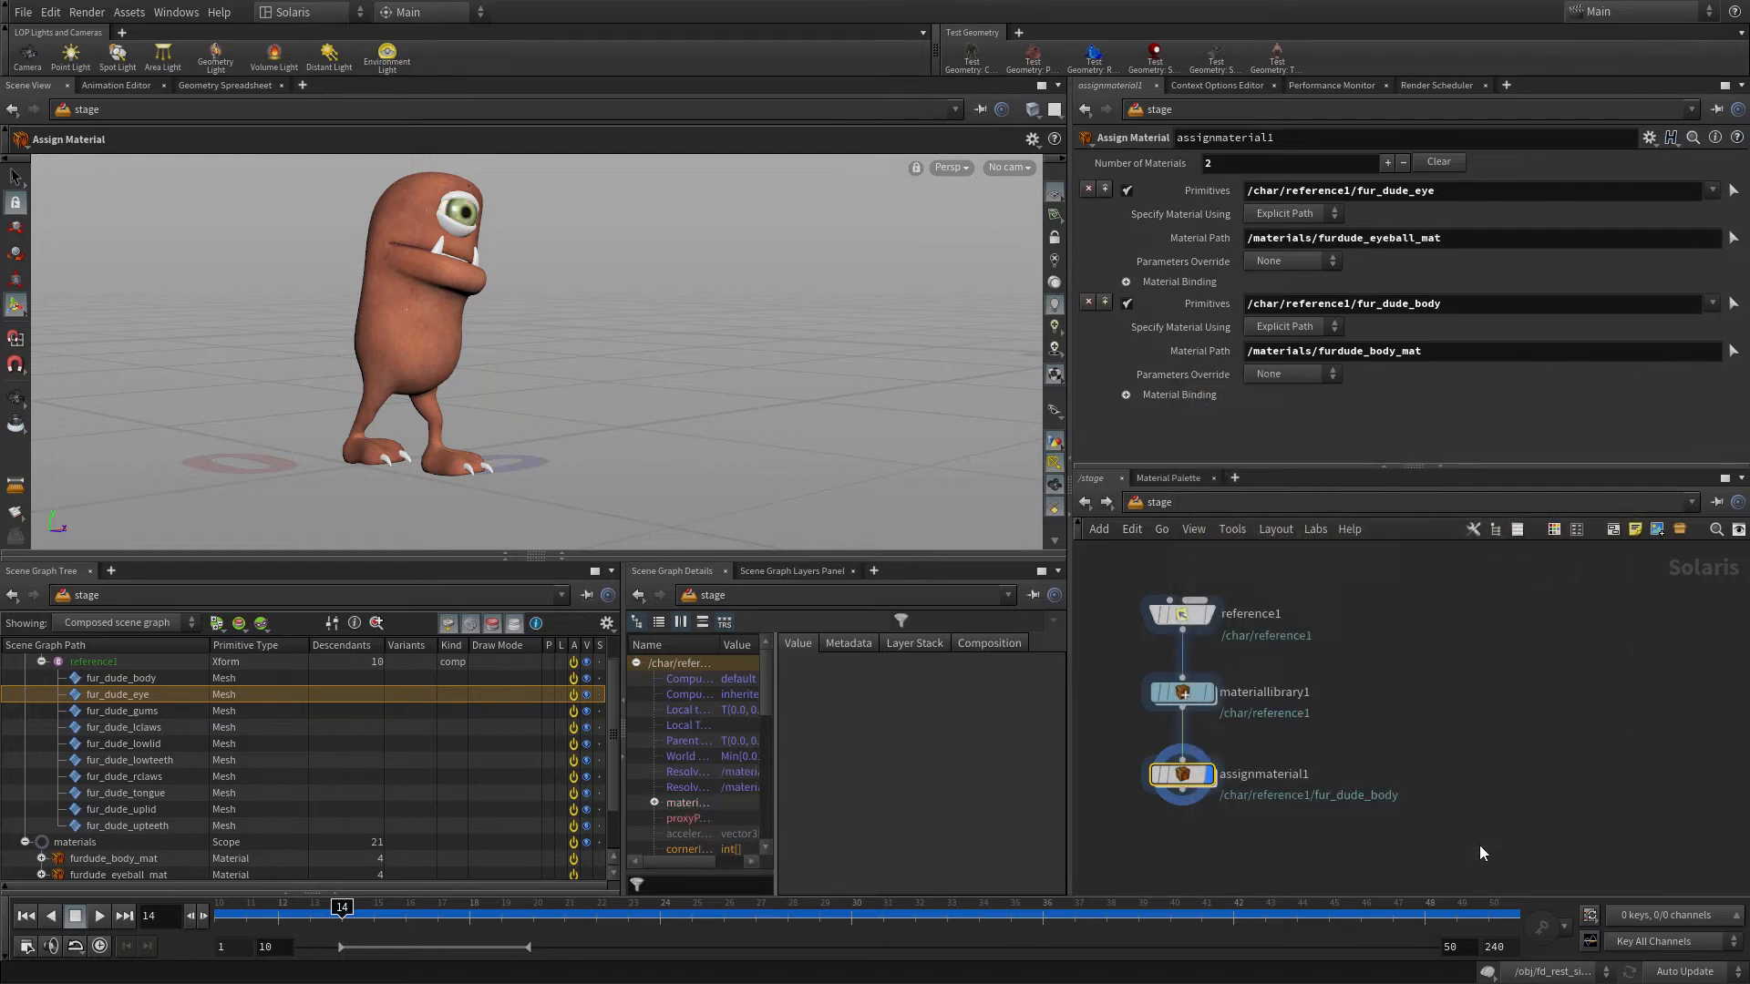
pyautogui.moveTo(1099, 212)
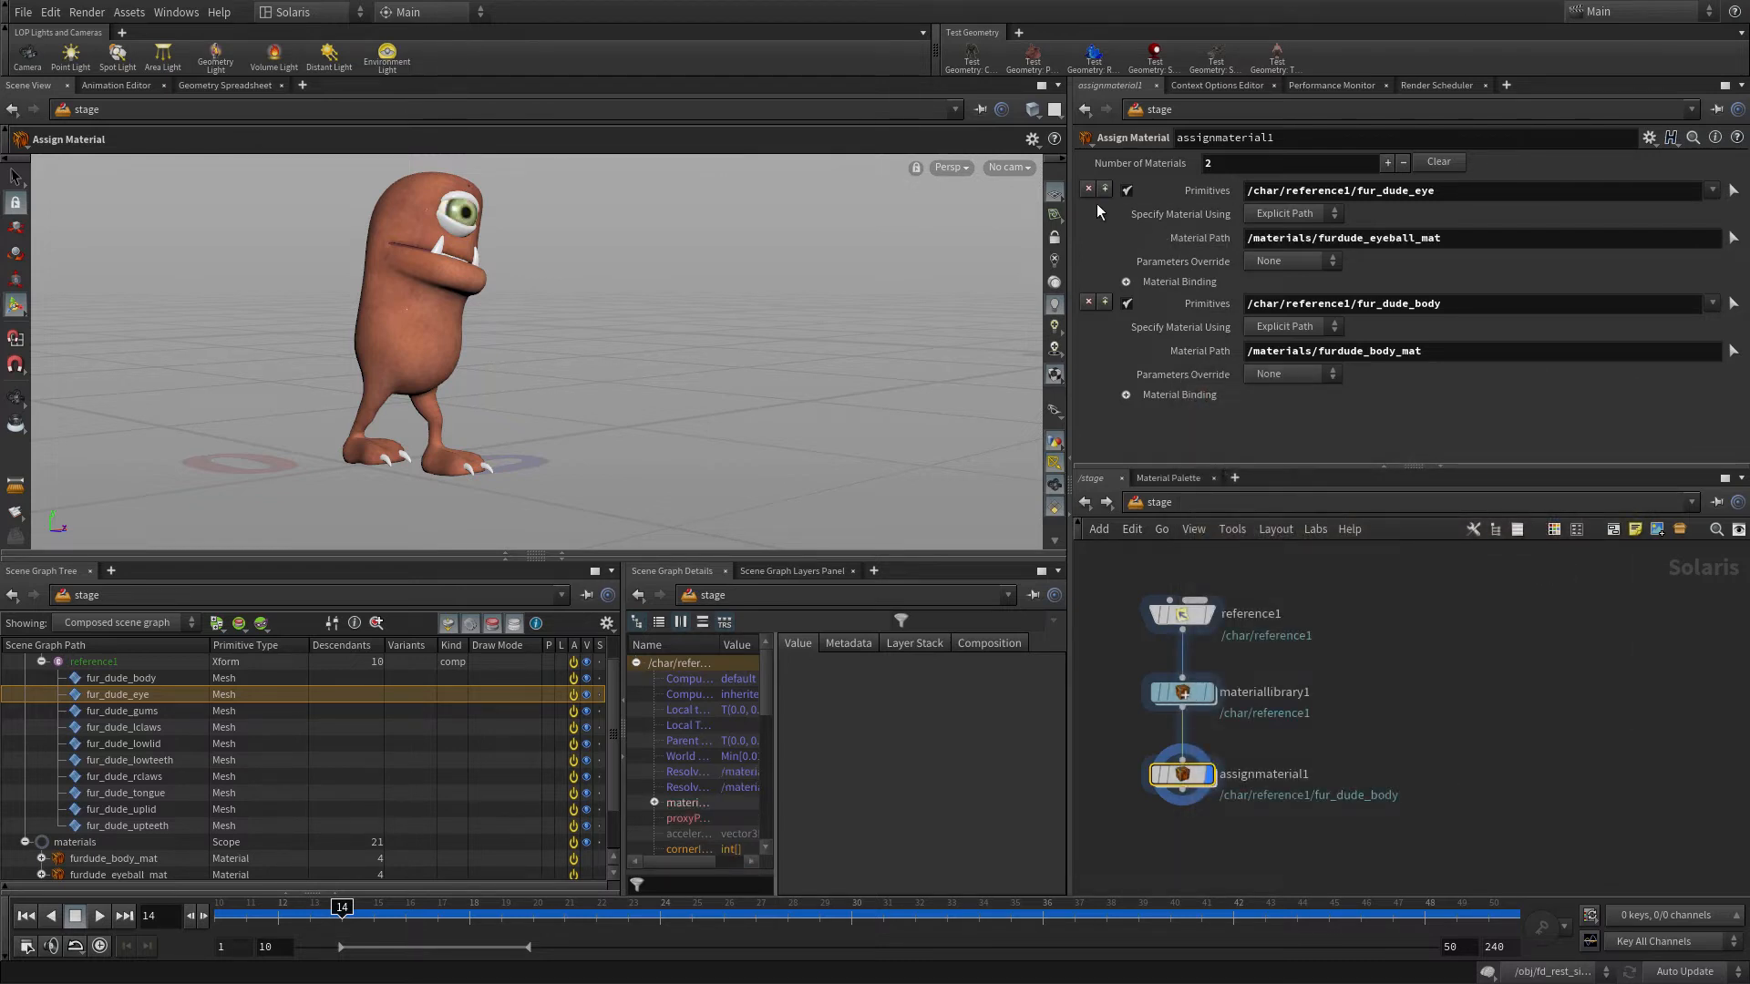
# - Bind the eyelids to furdude_eyelid_mat and the claws and teeth to furdude_teeth_mat
pyautogui.click(1388, 163)
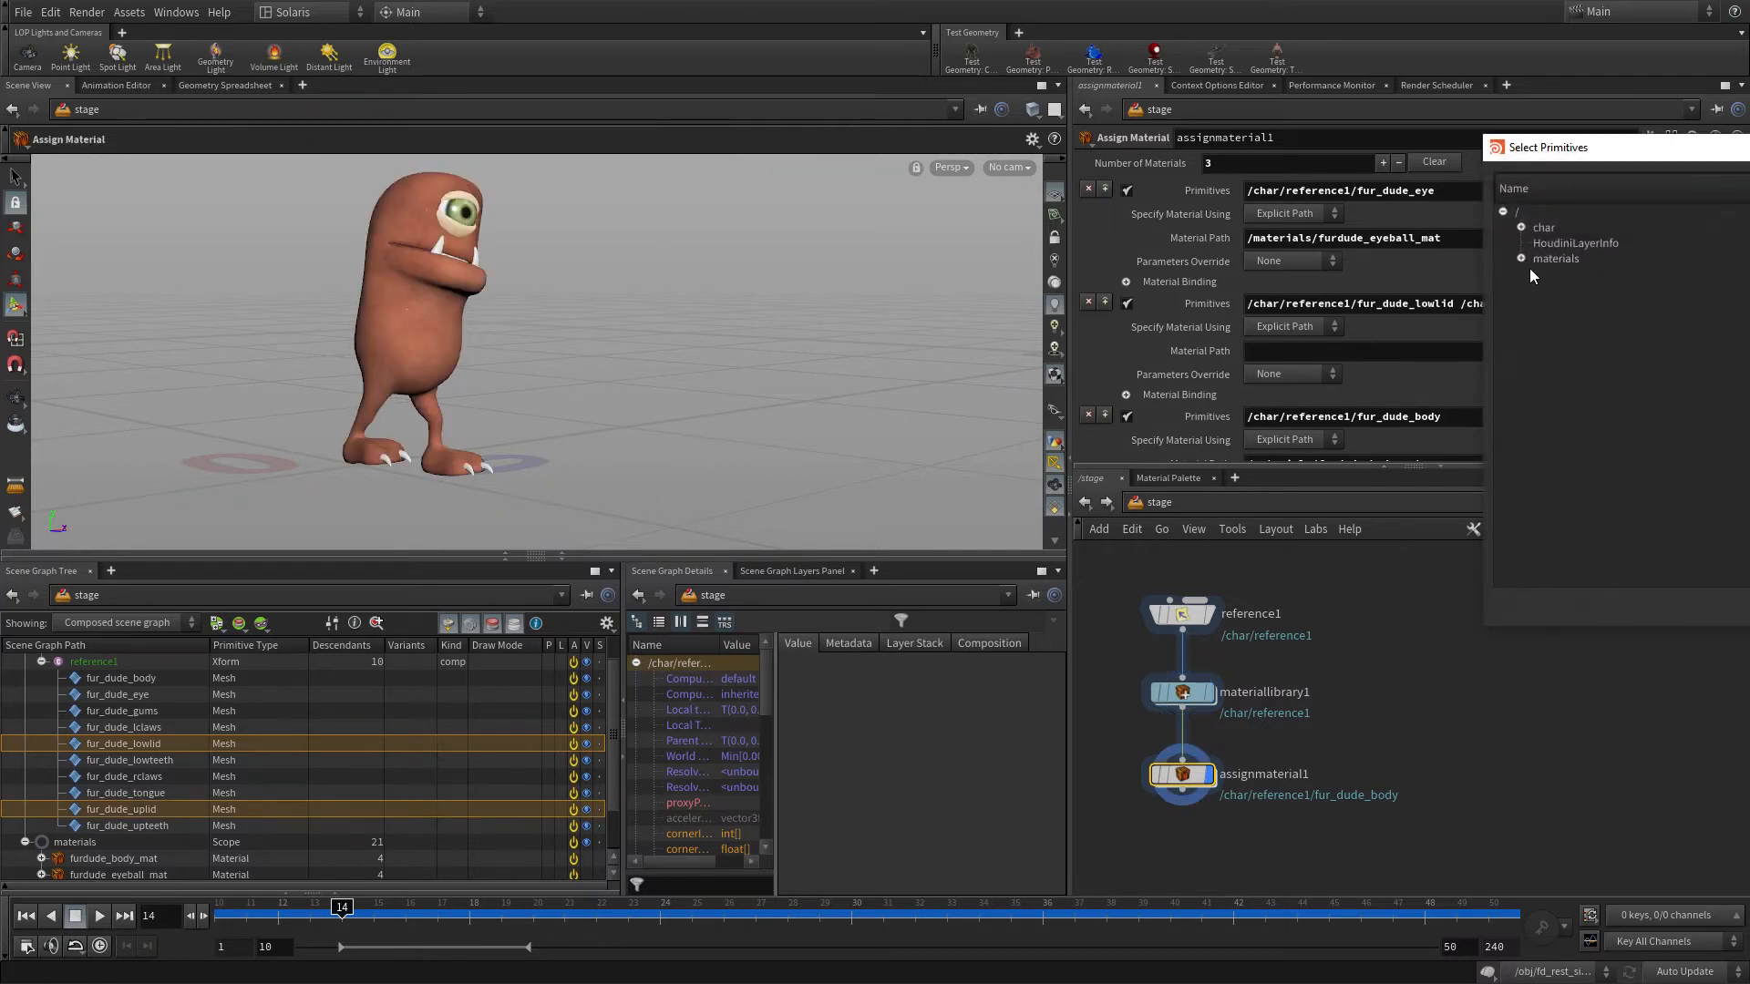
pyautogui.click(1520, 258)
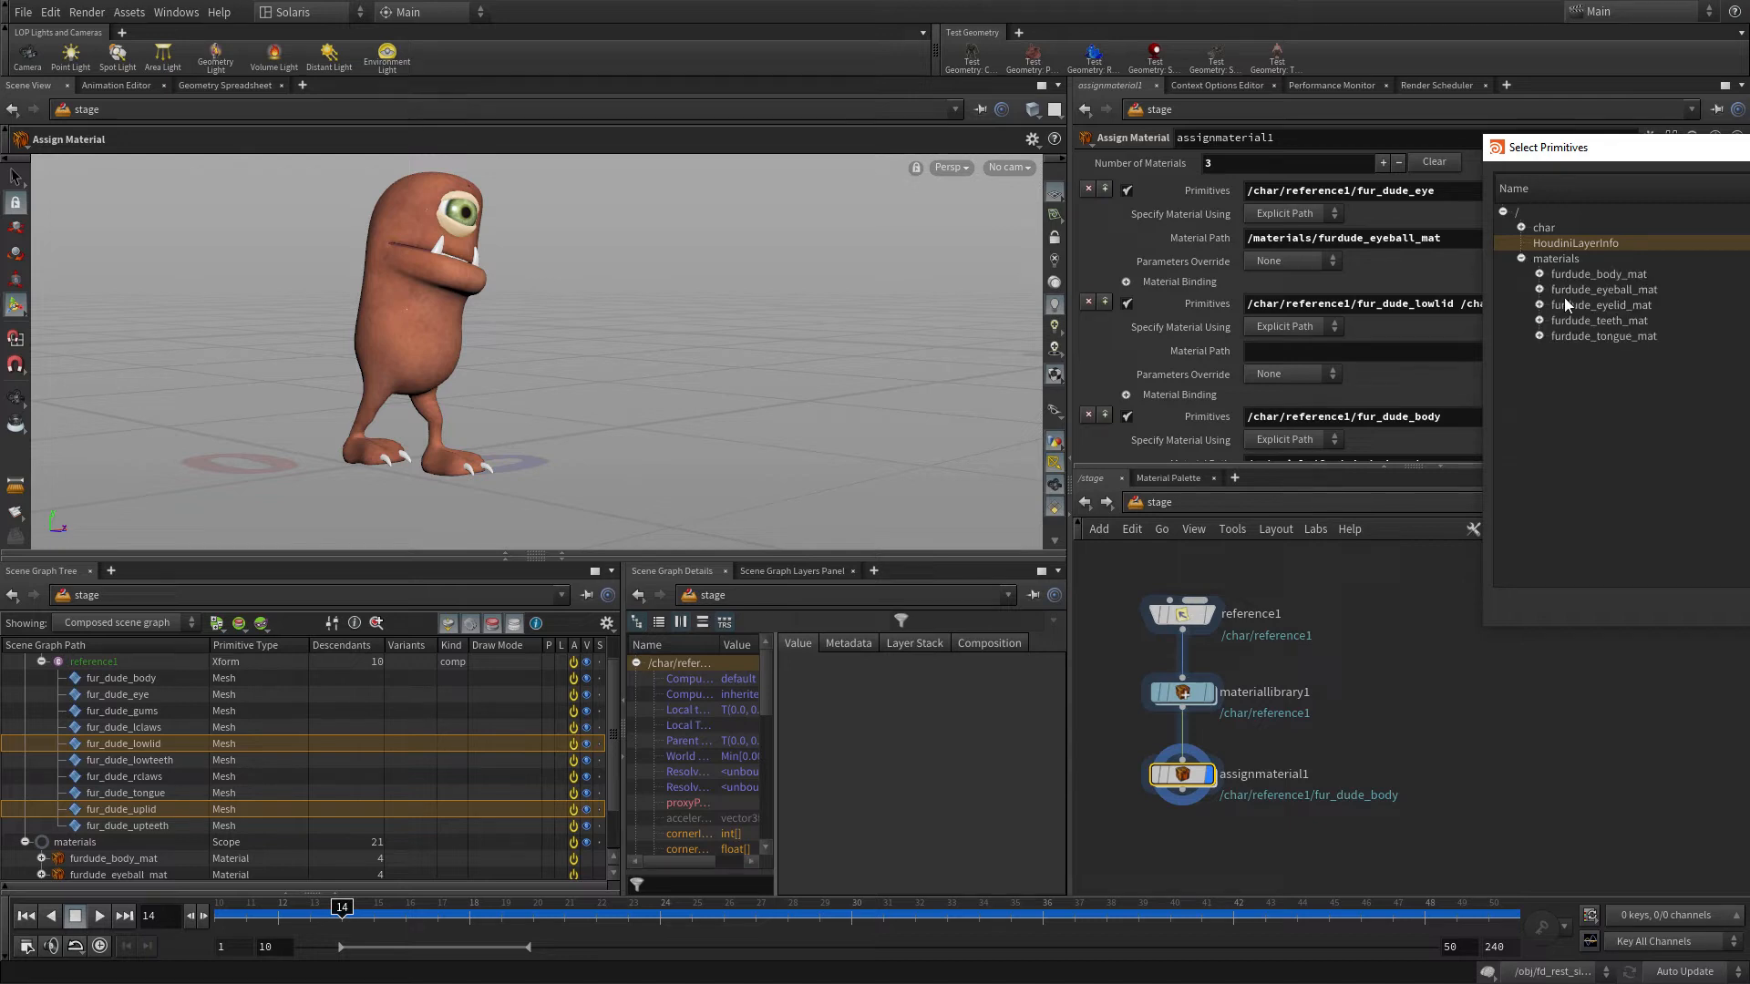
pyautogui.click(1604, 305)
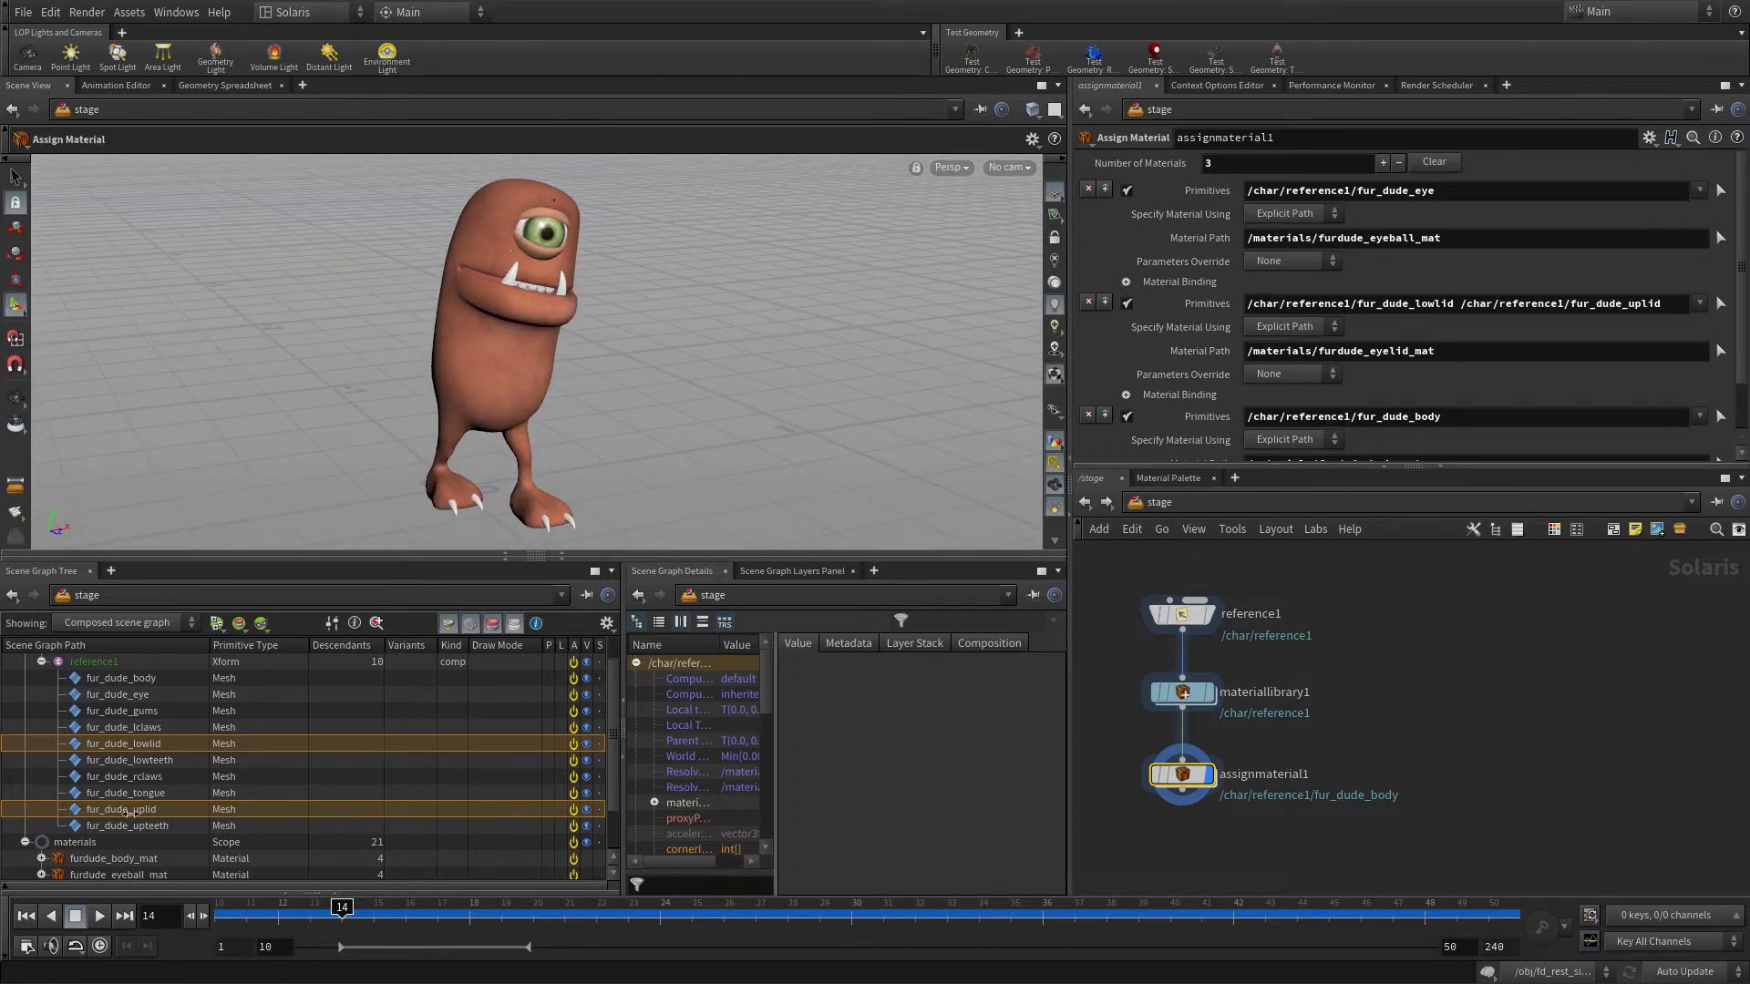
pyautogui.click(126, 825)
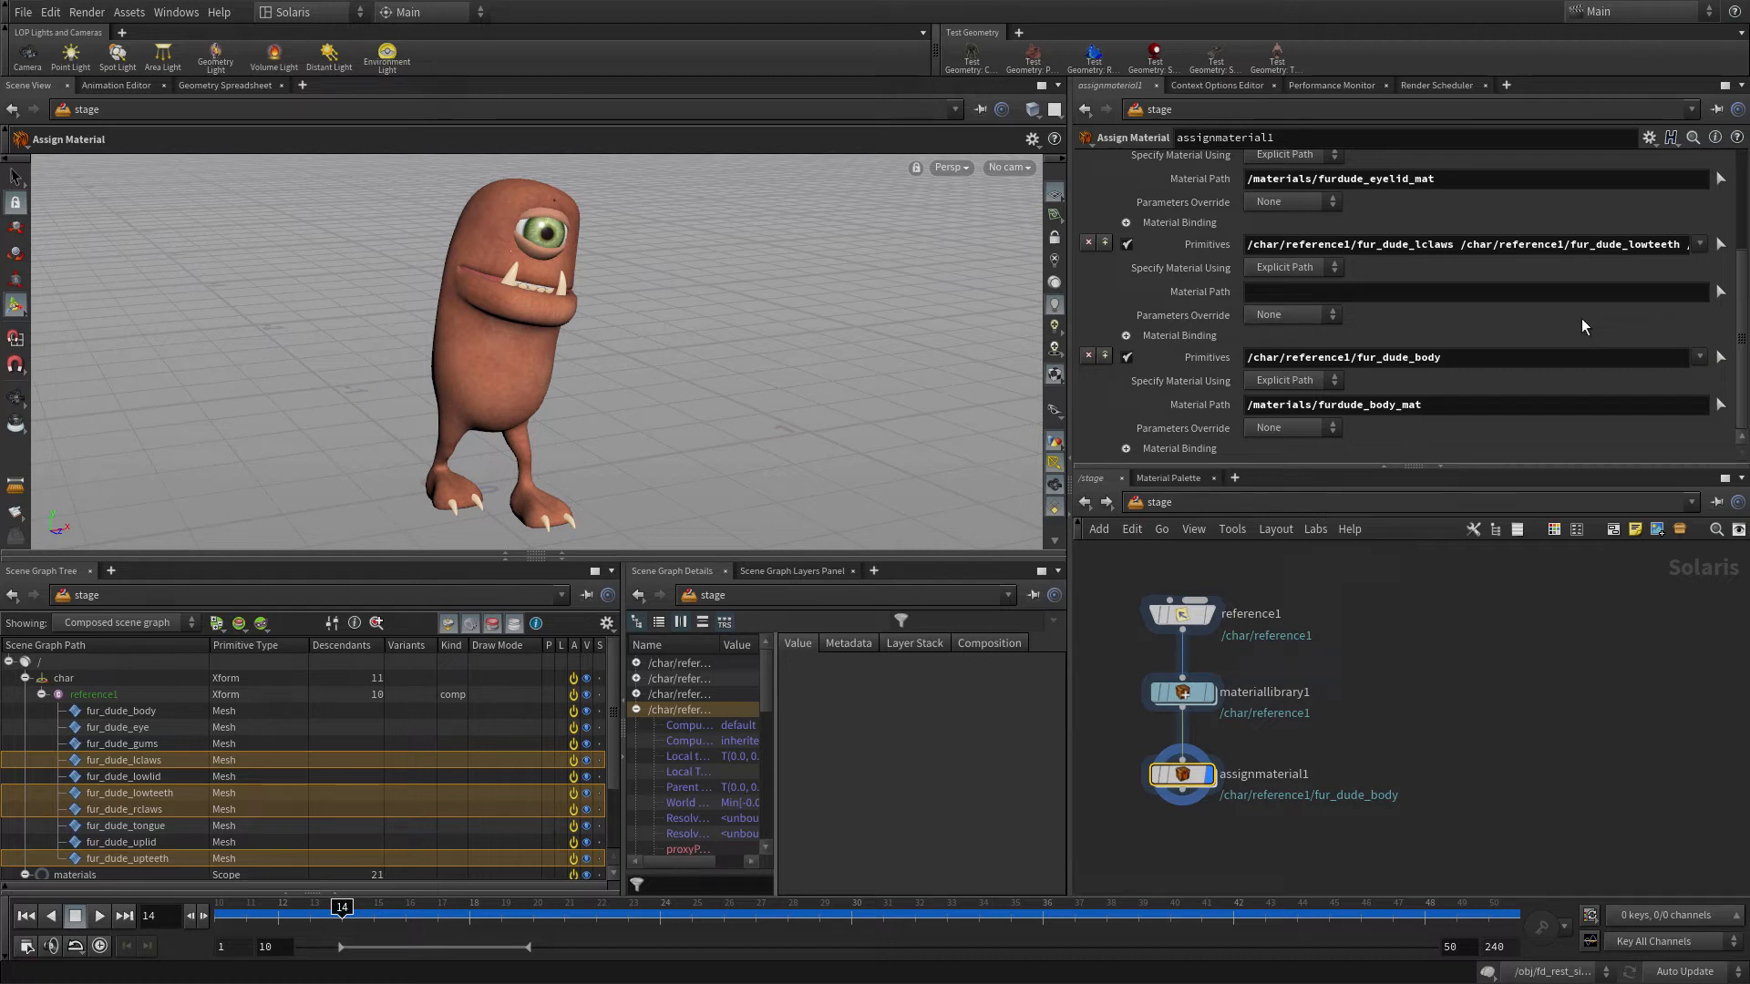
pyautogui.click(1716, 243)
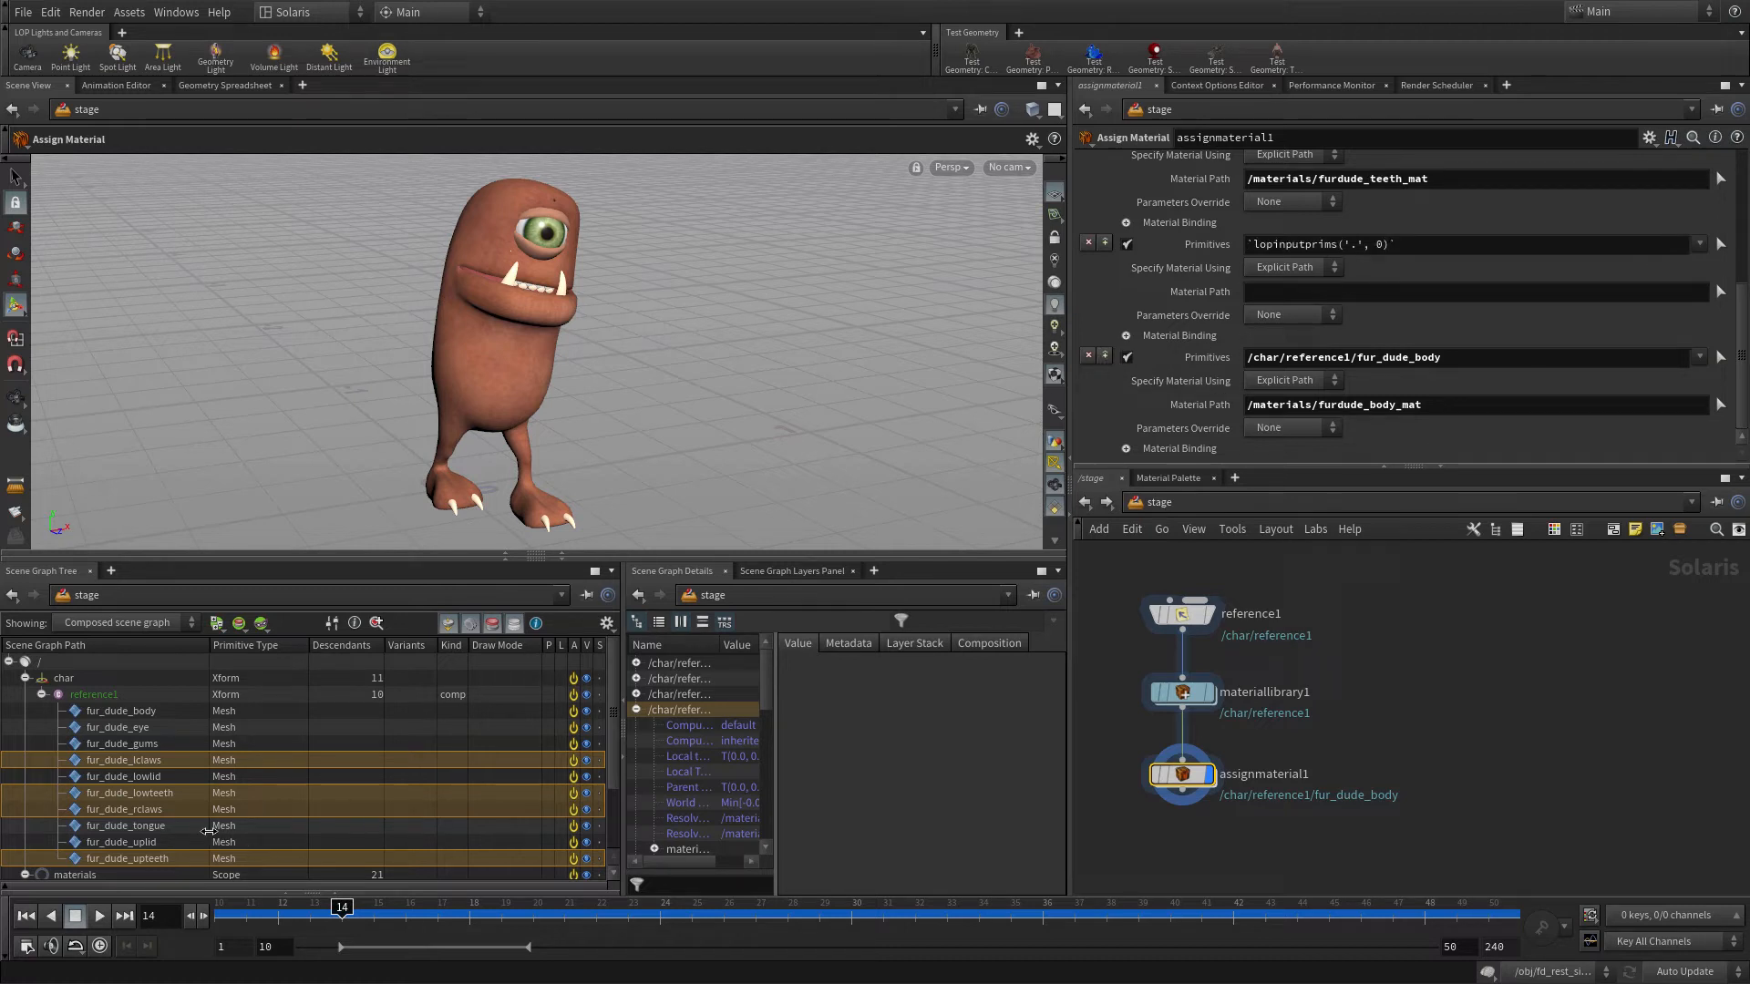
# - Bind the fur_dude_gums and tongue meshes to furdude_tongue_mat
pyautogui.click(123, 744)
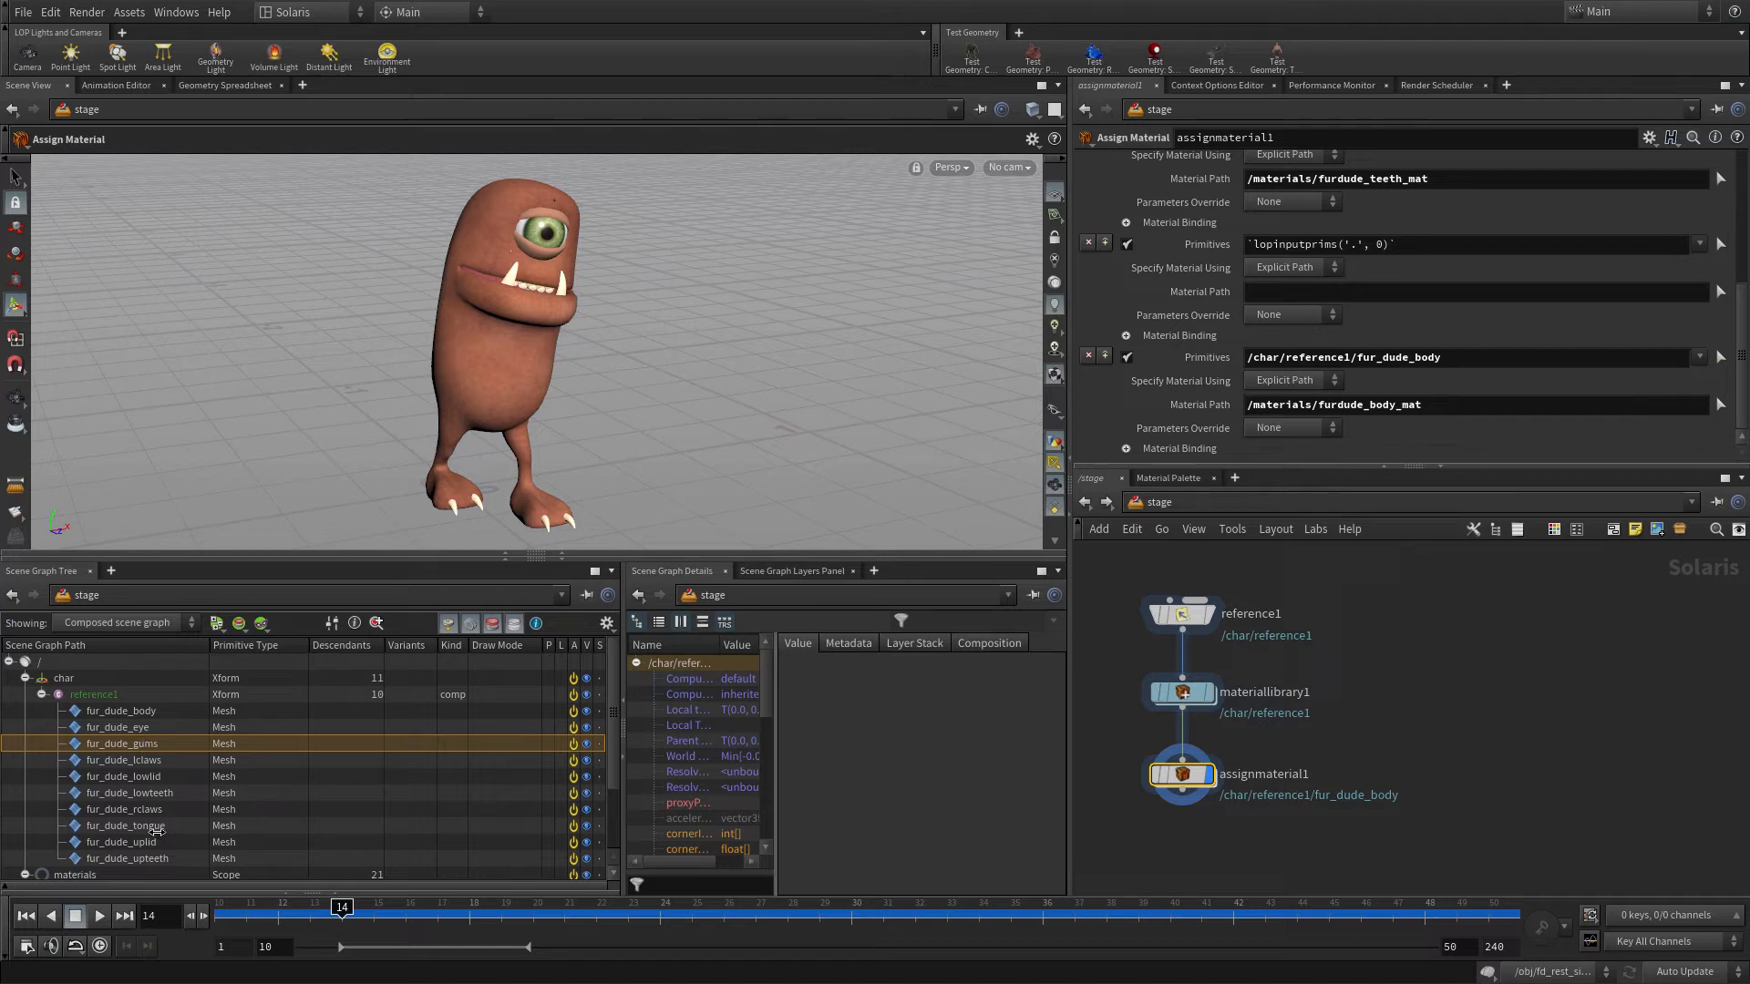
pyautogui.click(125, 825)
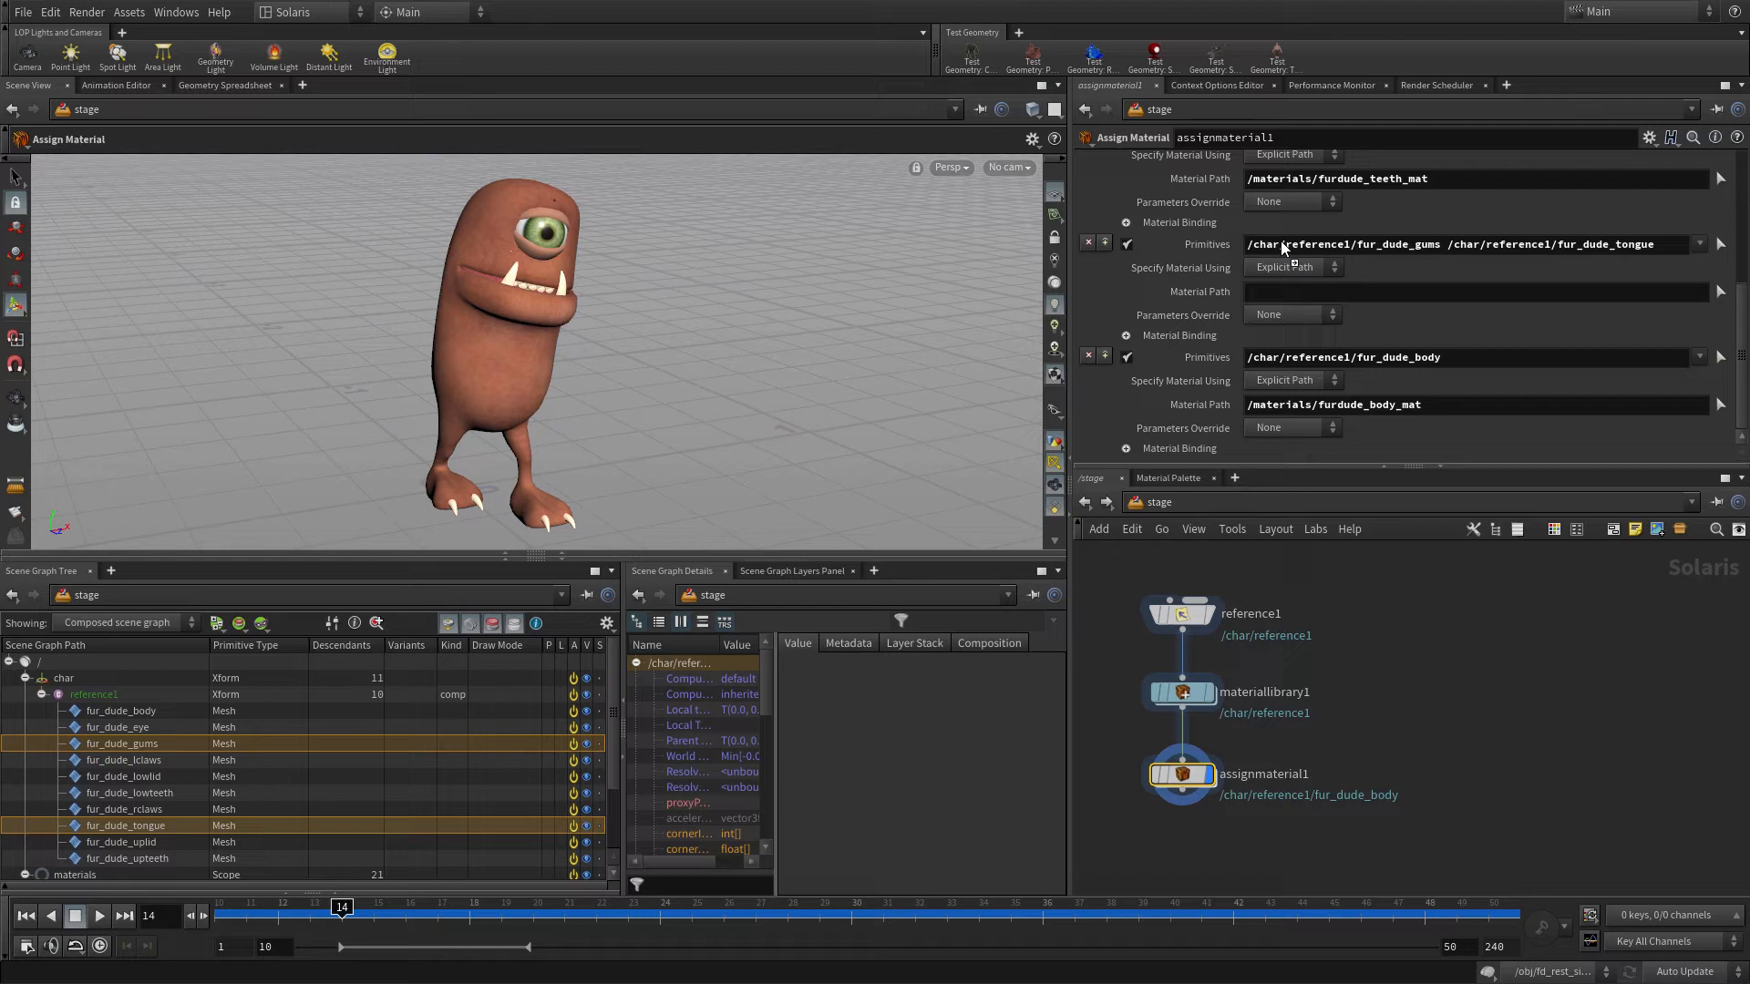
pyautogui.click(1699, 244)
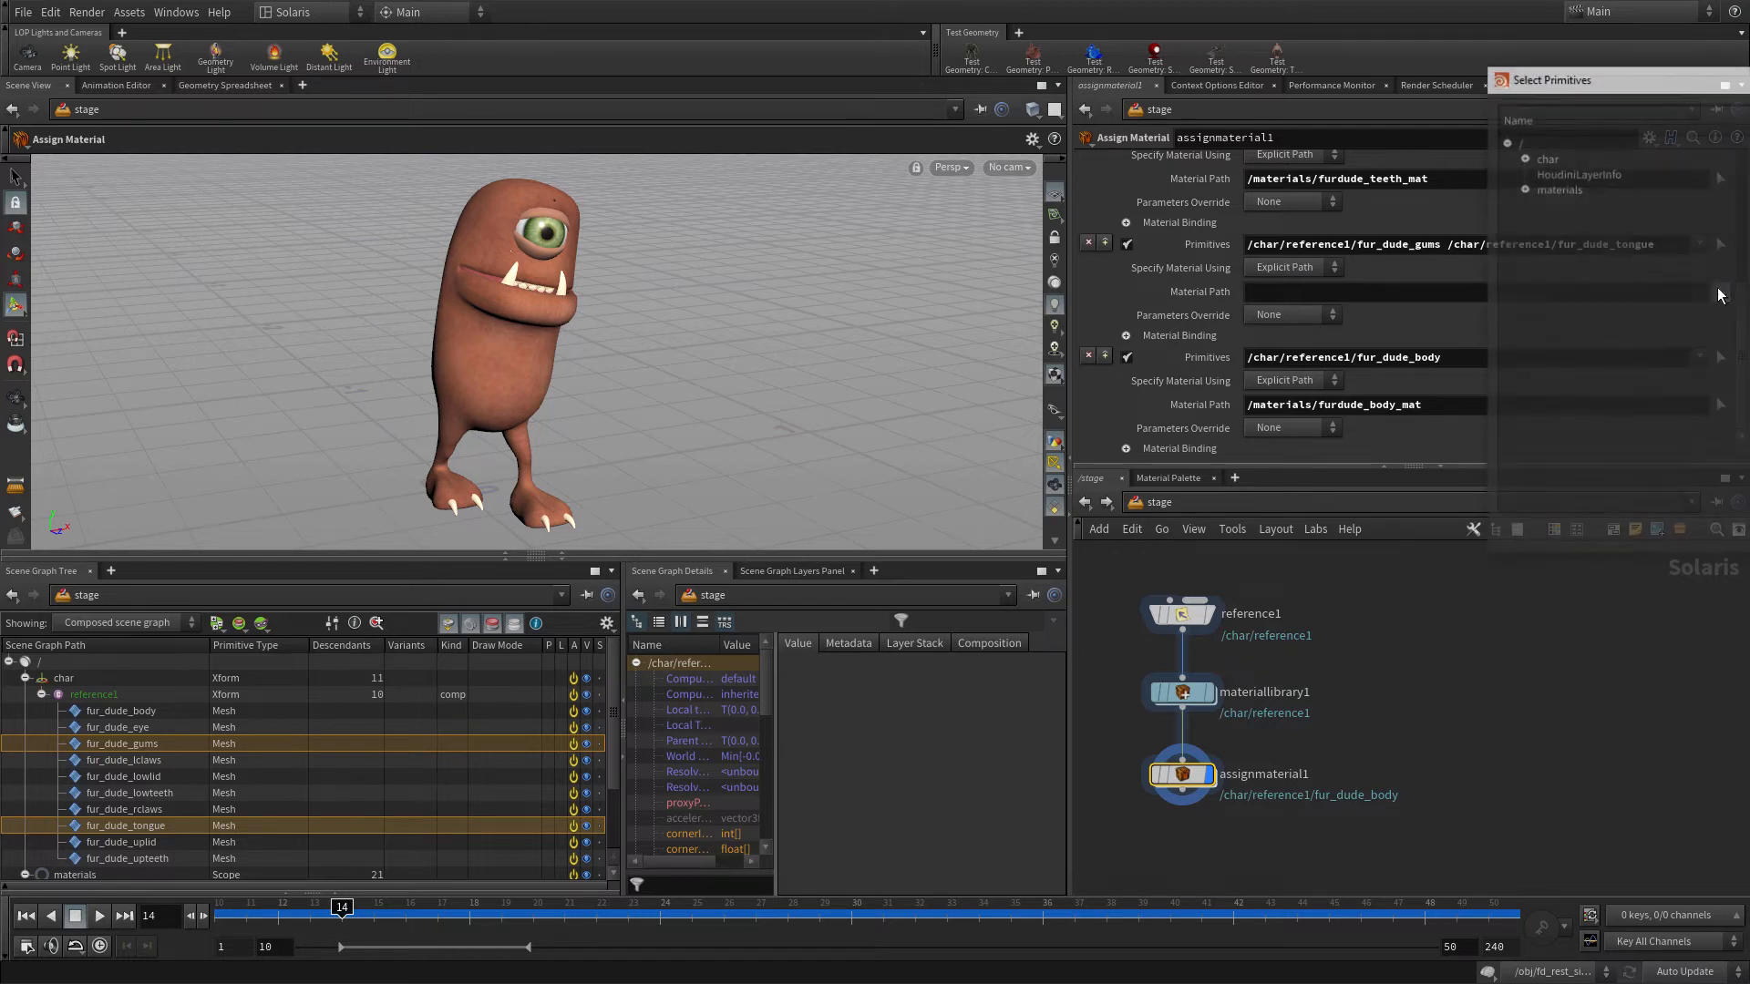
pyautogui.click(1527, 189)
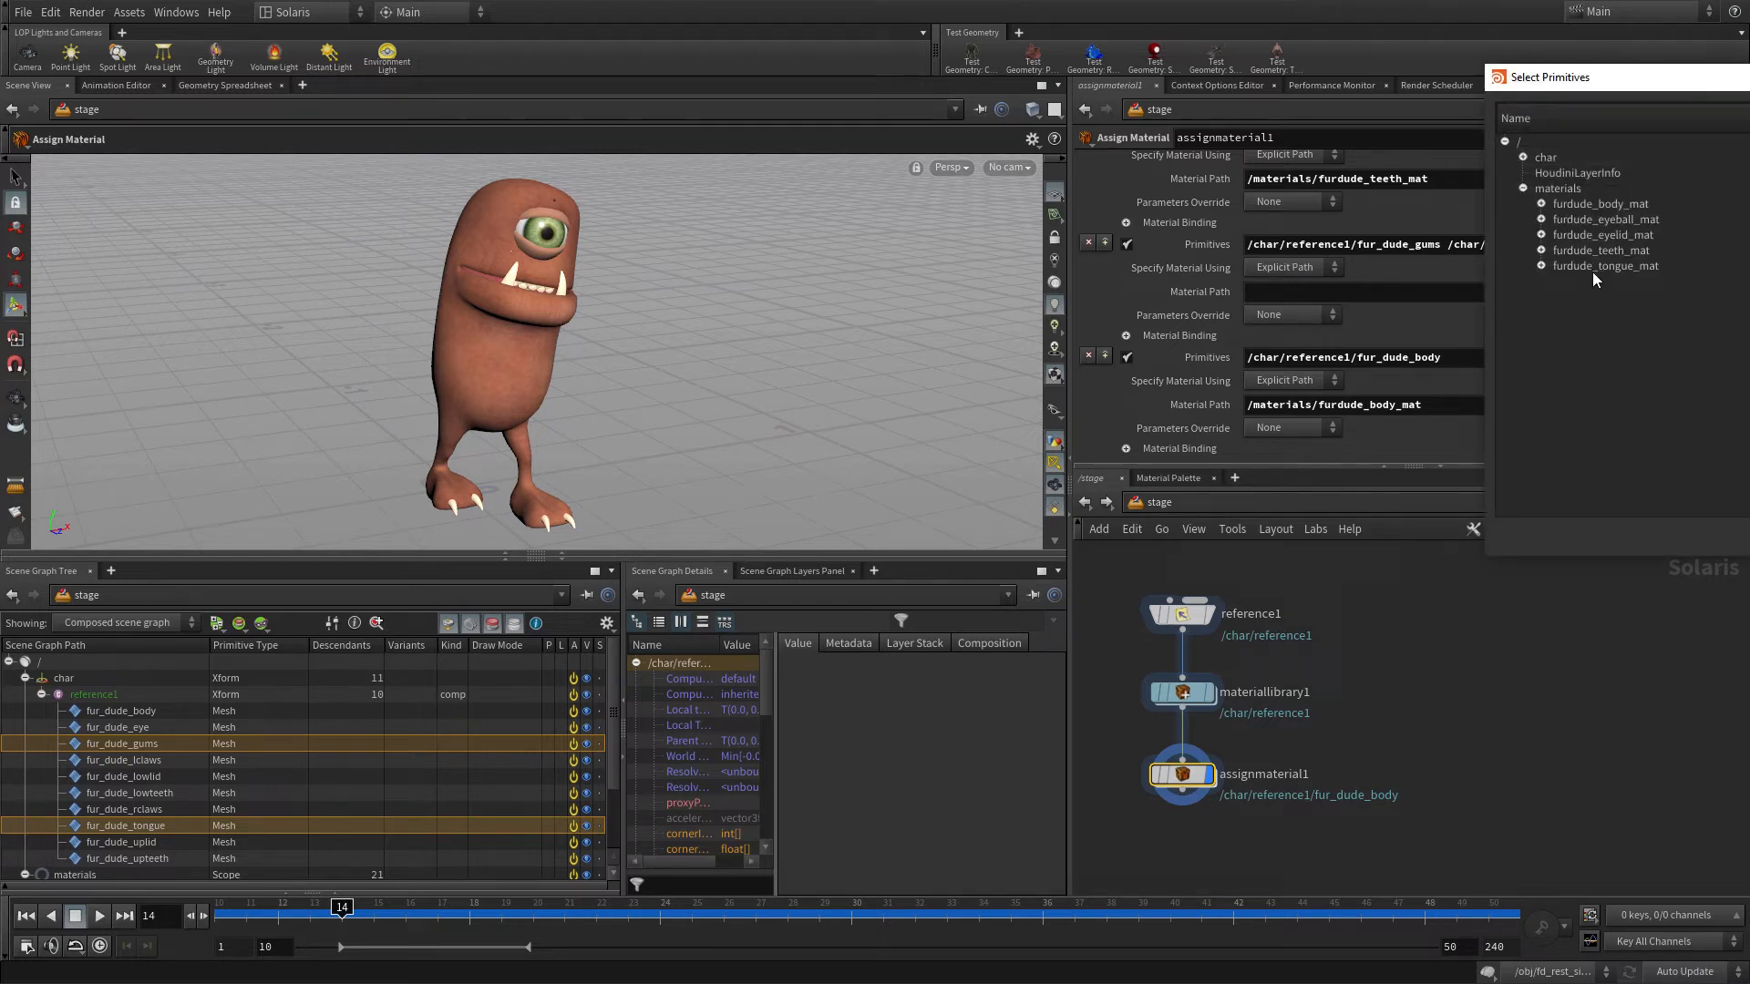
pyautogui.click(1604, 266)
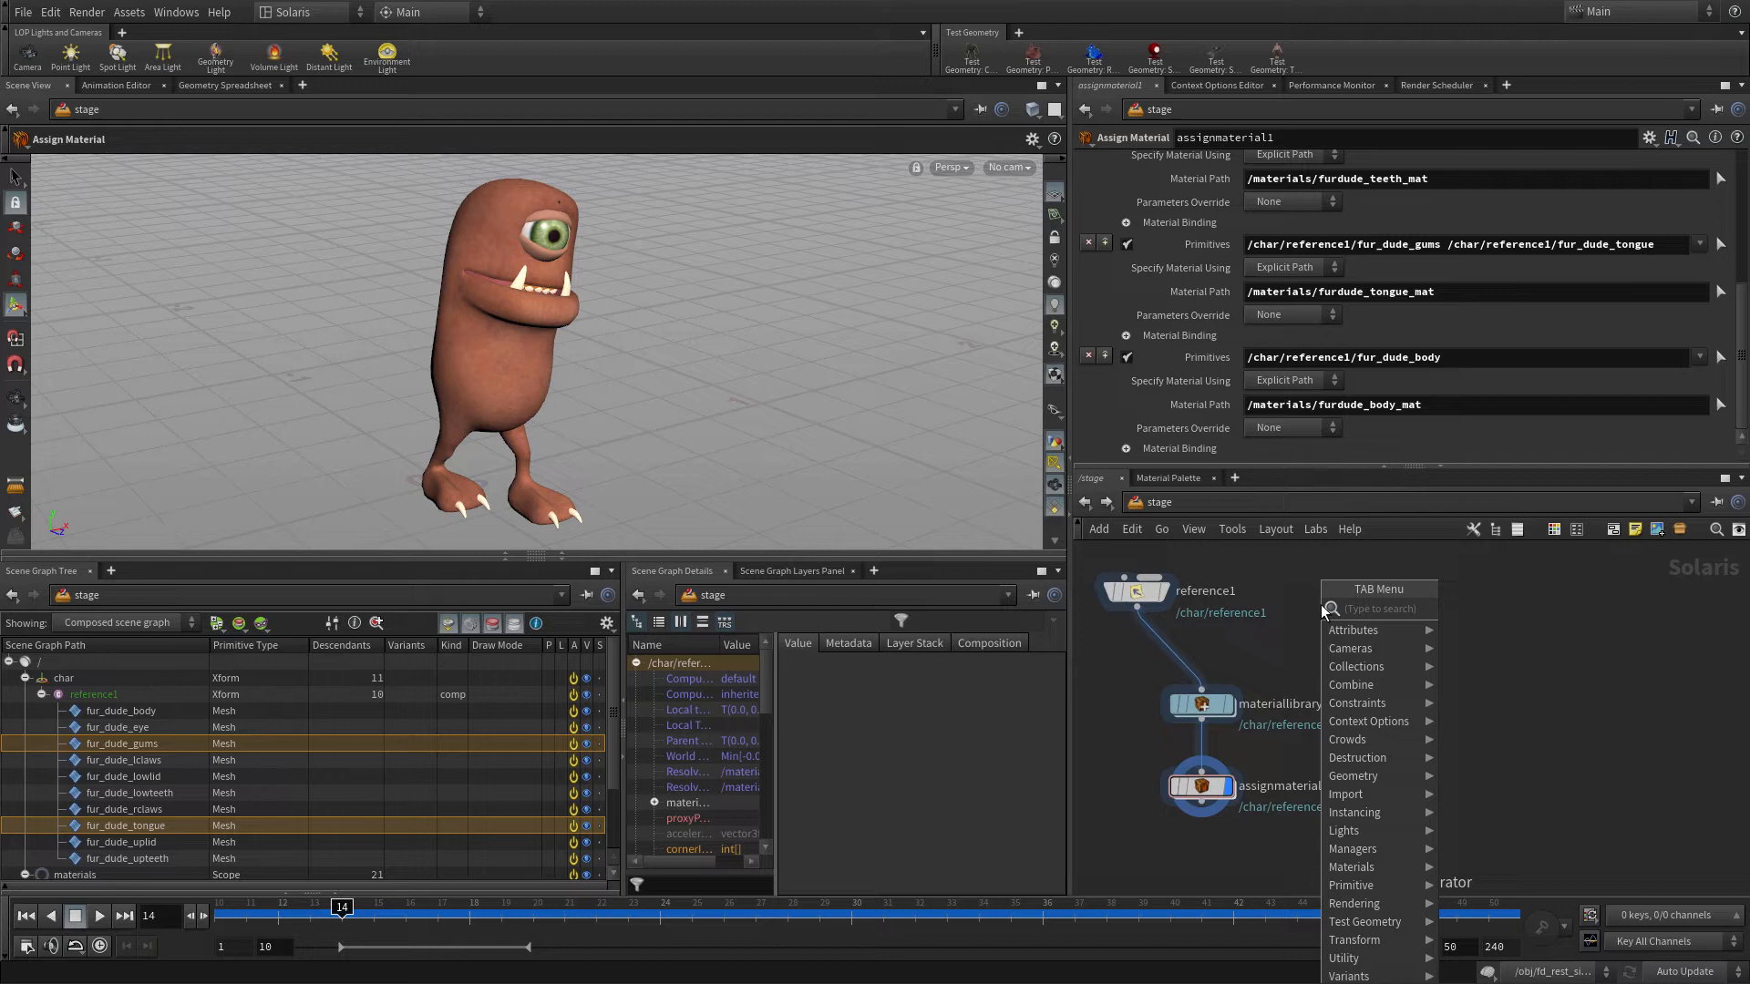
# - Create a SOP Import of /obj/fd_rest_hairgen and wire it with reference1 into a Merge LOP
pyautogui.write('sop')
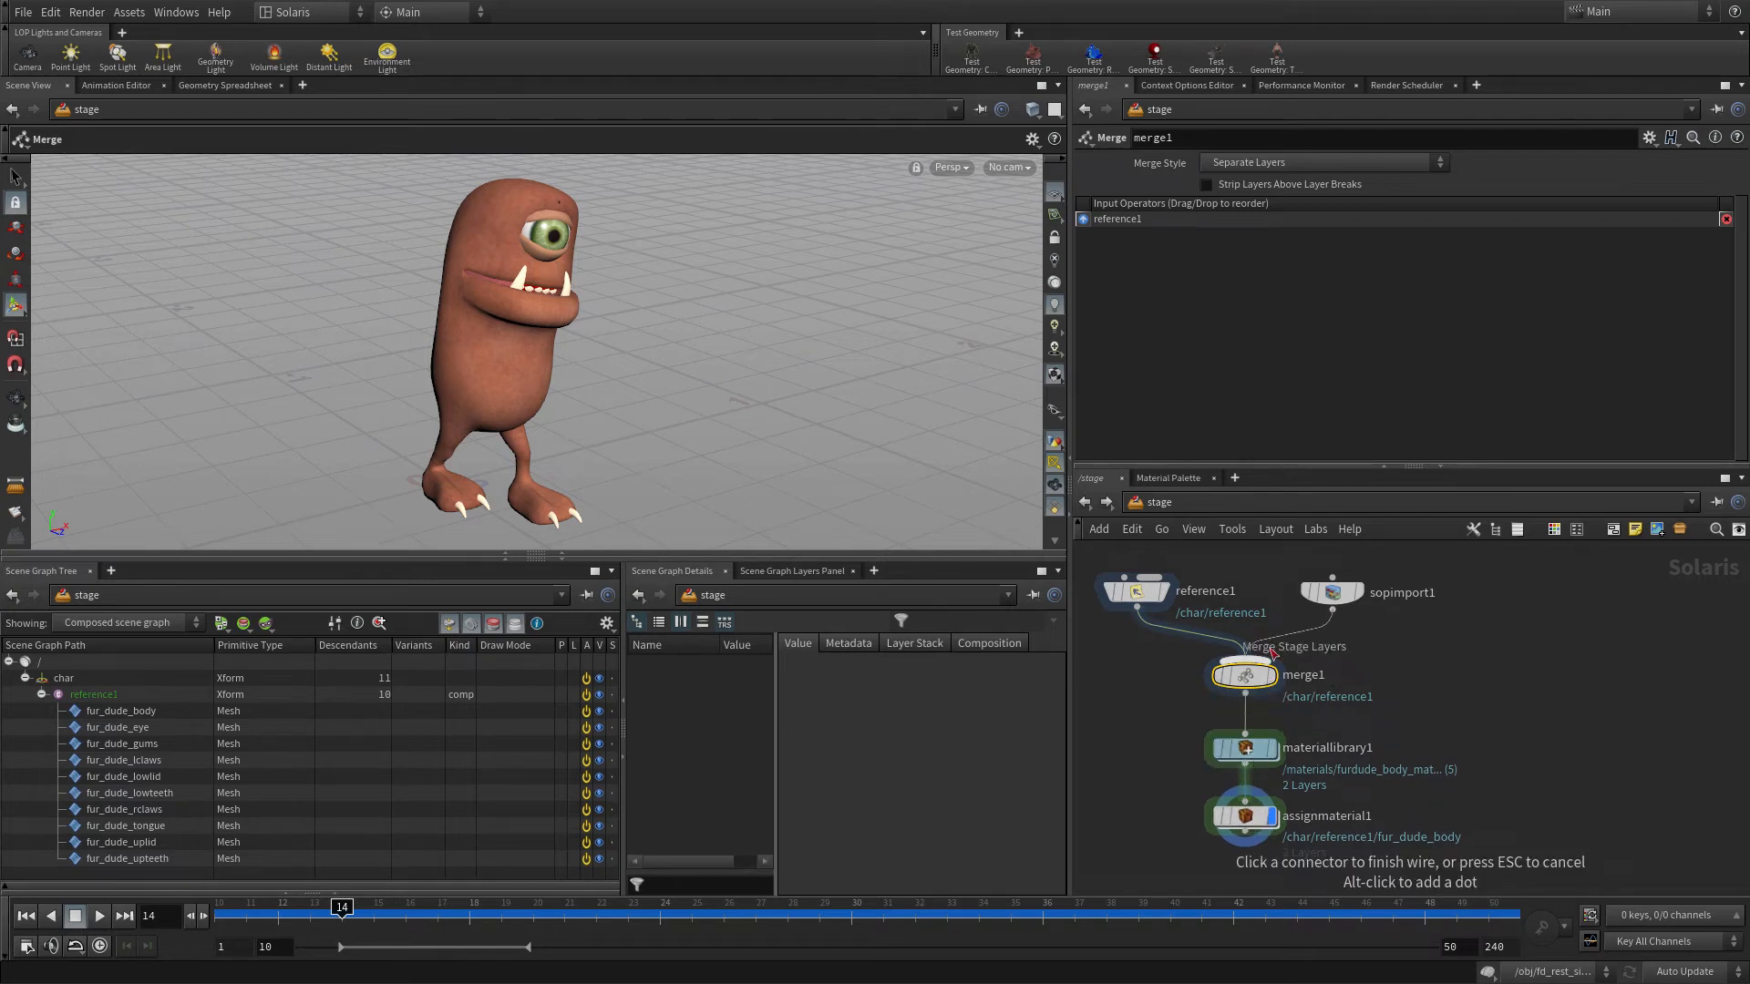
pyautogui.click(1331, 592)
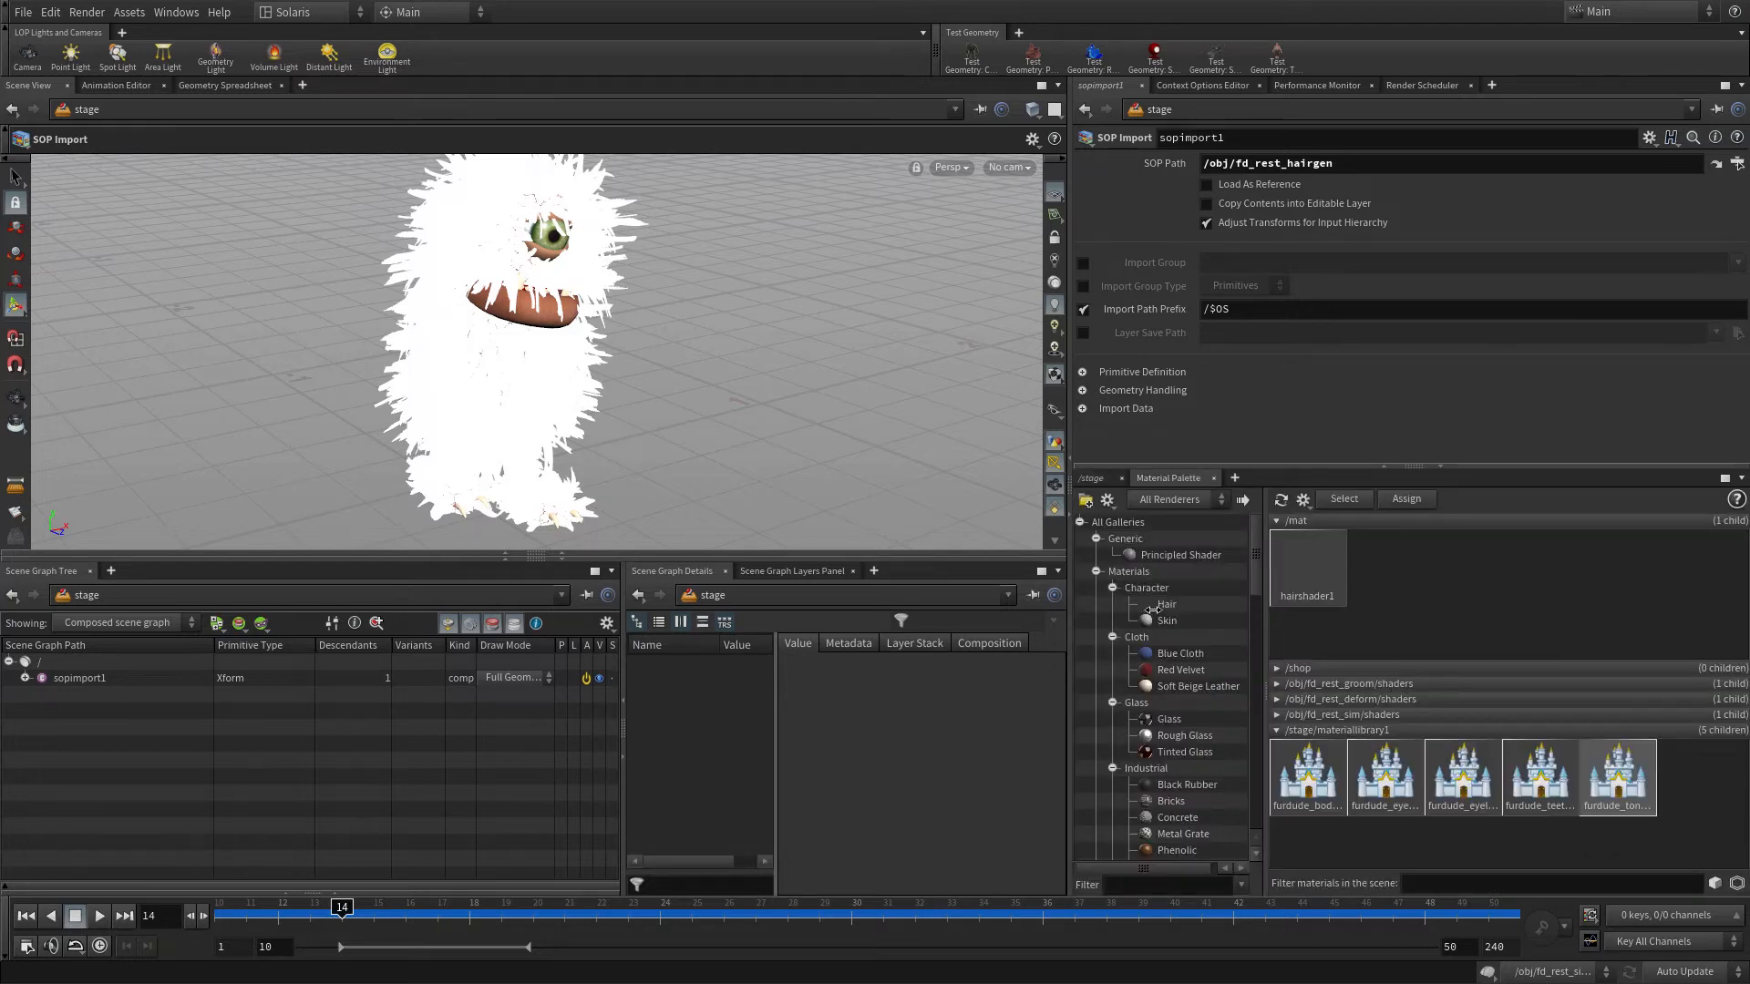
# - Add a Hair shader named hair with white root and dark grey tip colours via the Color Editor
pyautogui.scroll(-3)
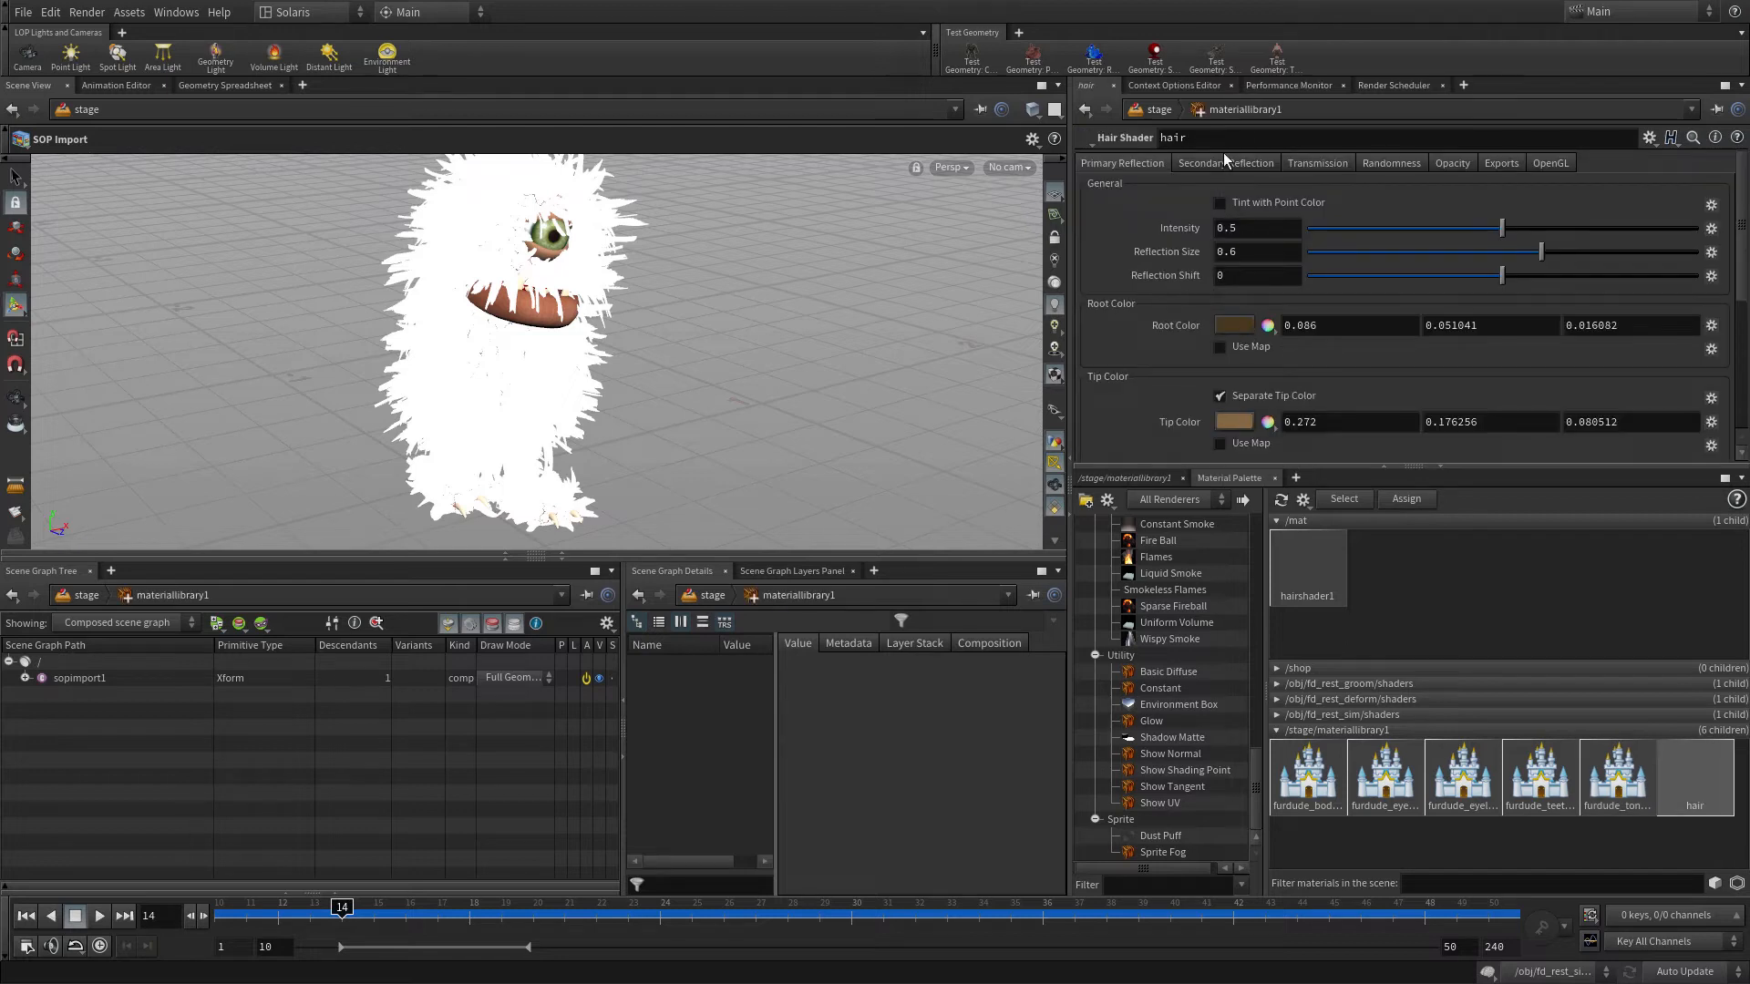
pyautogui.click(1224, 163)
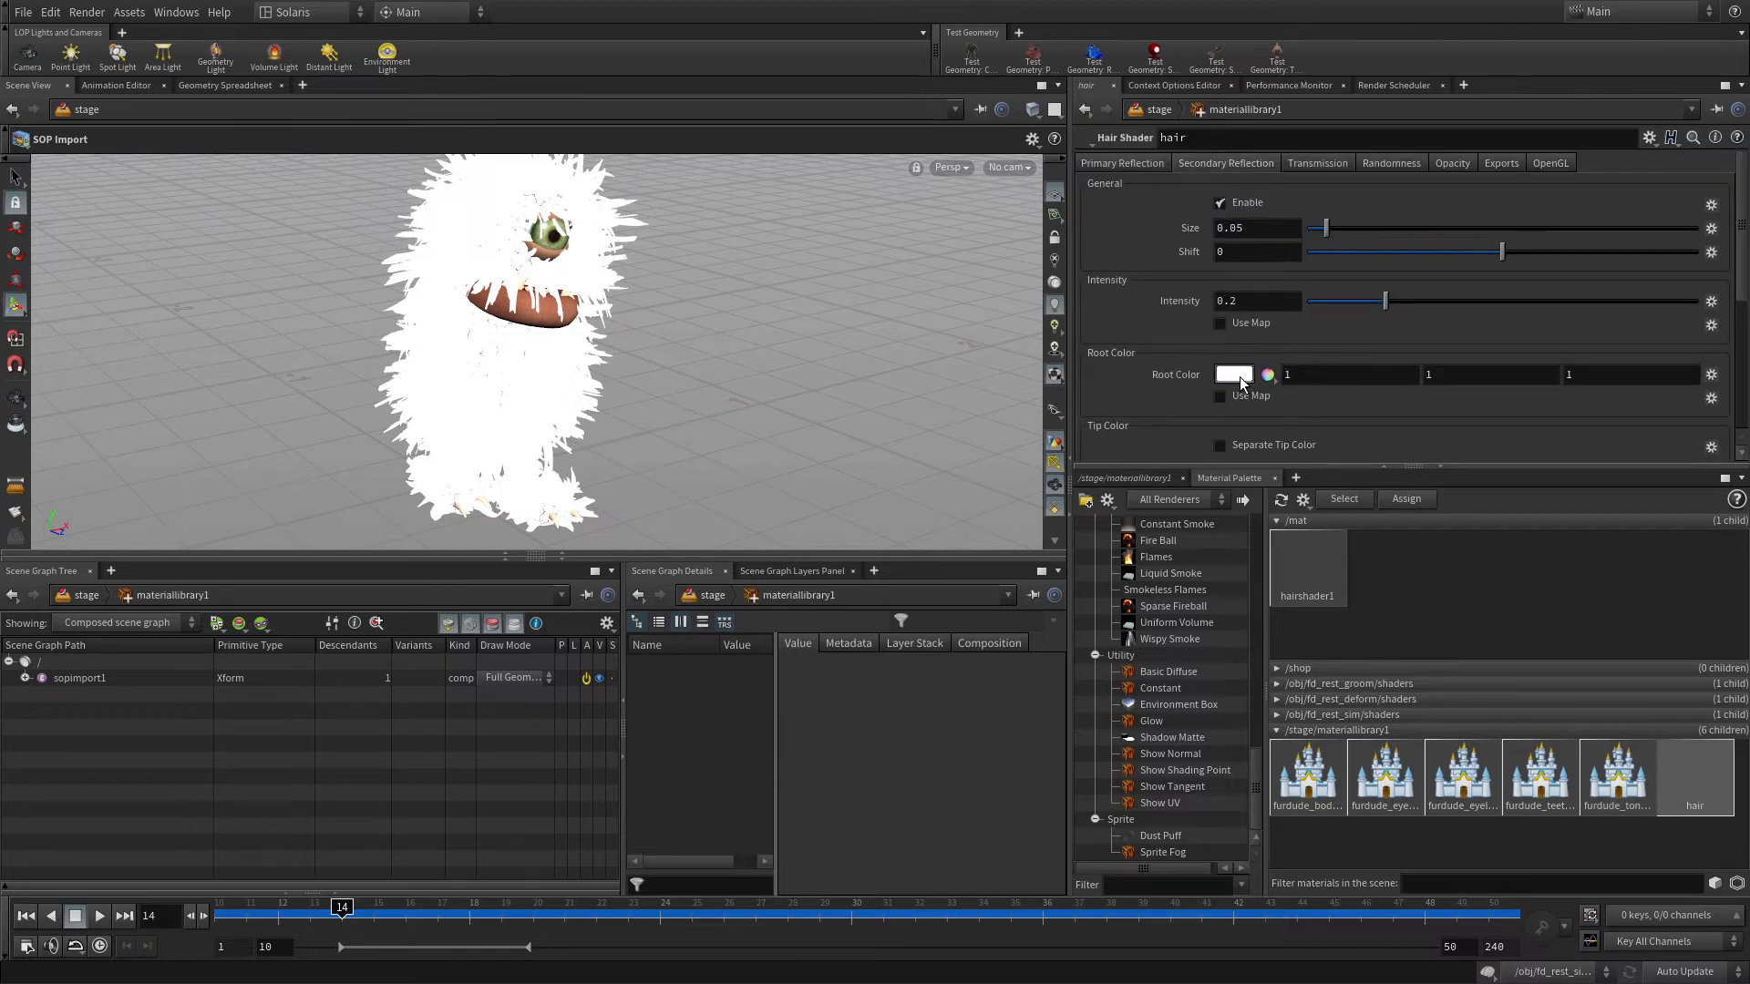
pyautogui.click(1234, 374)
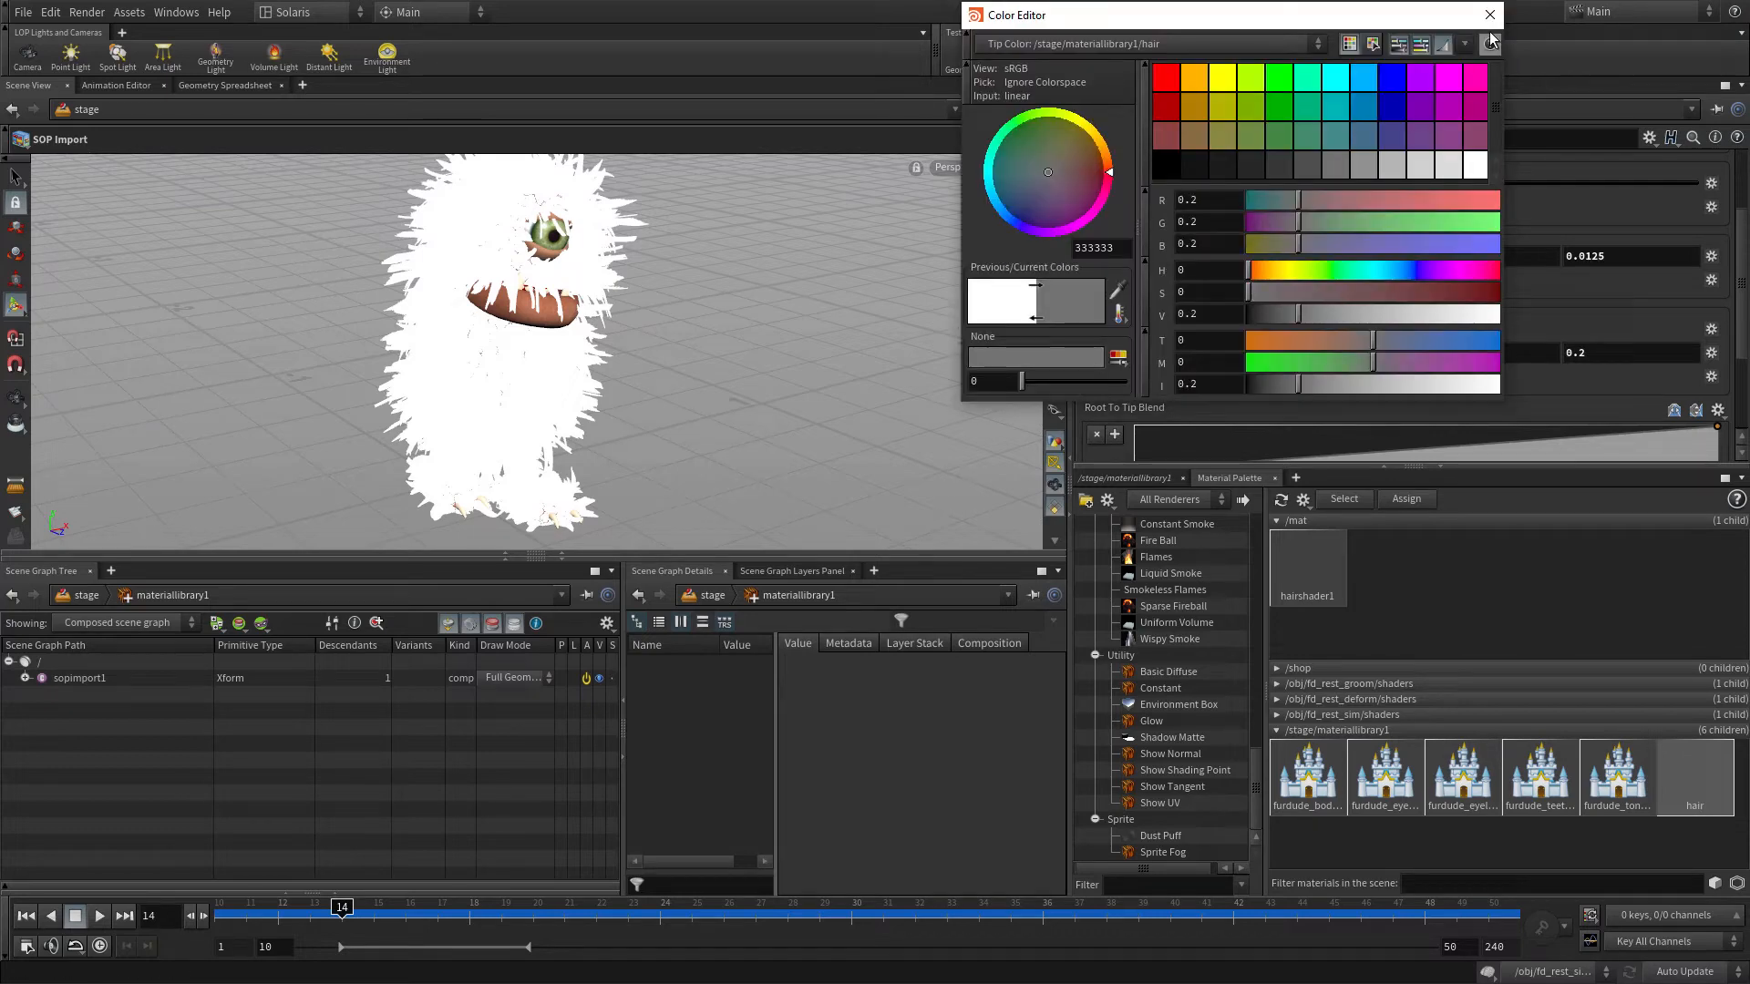
pyautogui.click(1489, 14)
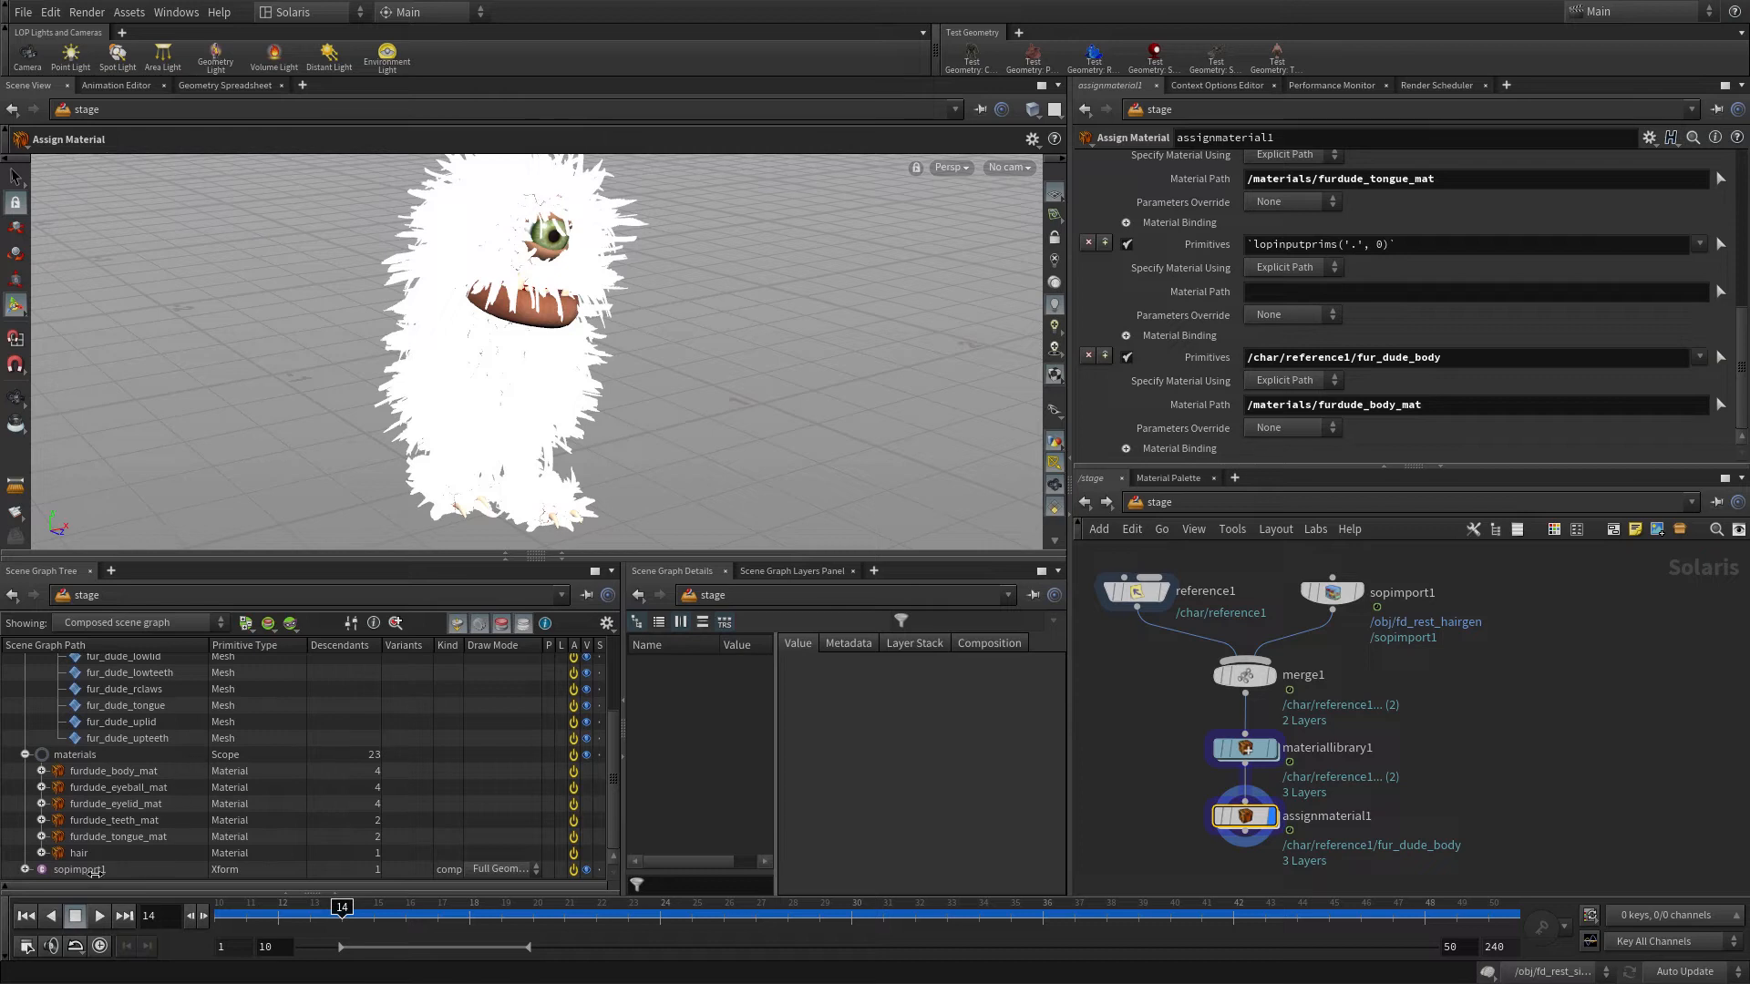
# - Set the hair import's path prefix to /char/$OS and name the primitive hair
pyautogui.click(79, 870)
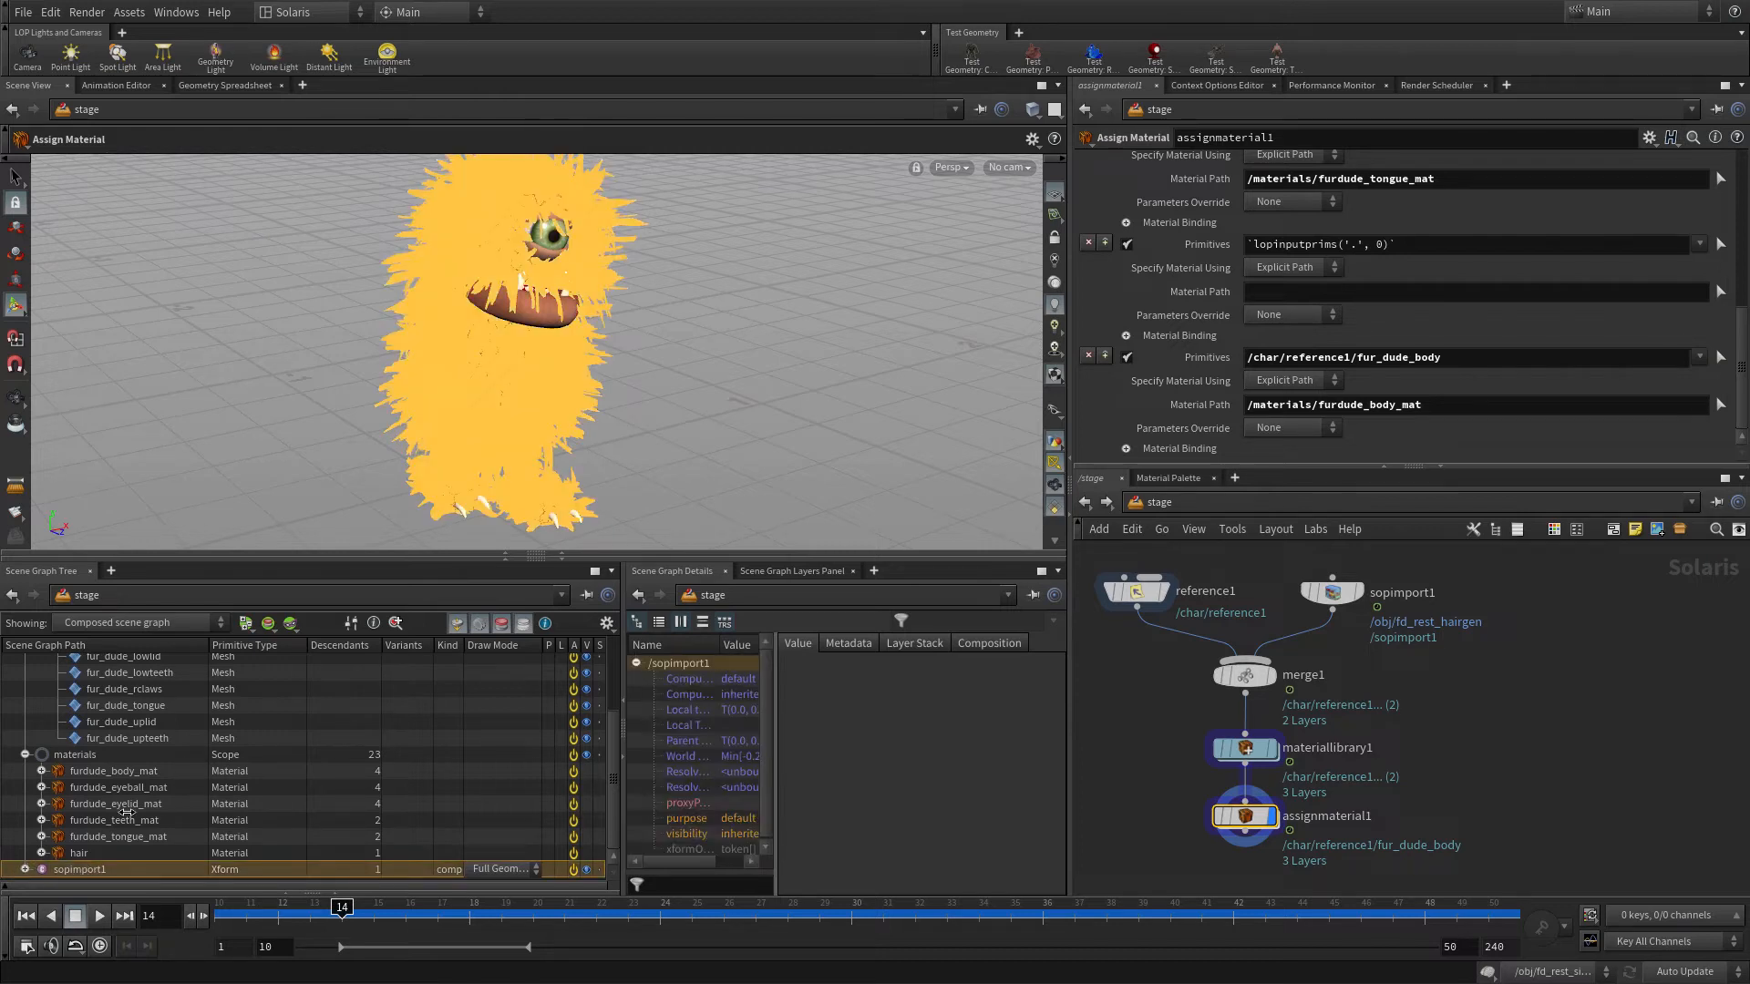
pyautogui.click(1328, 592)
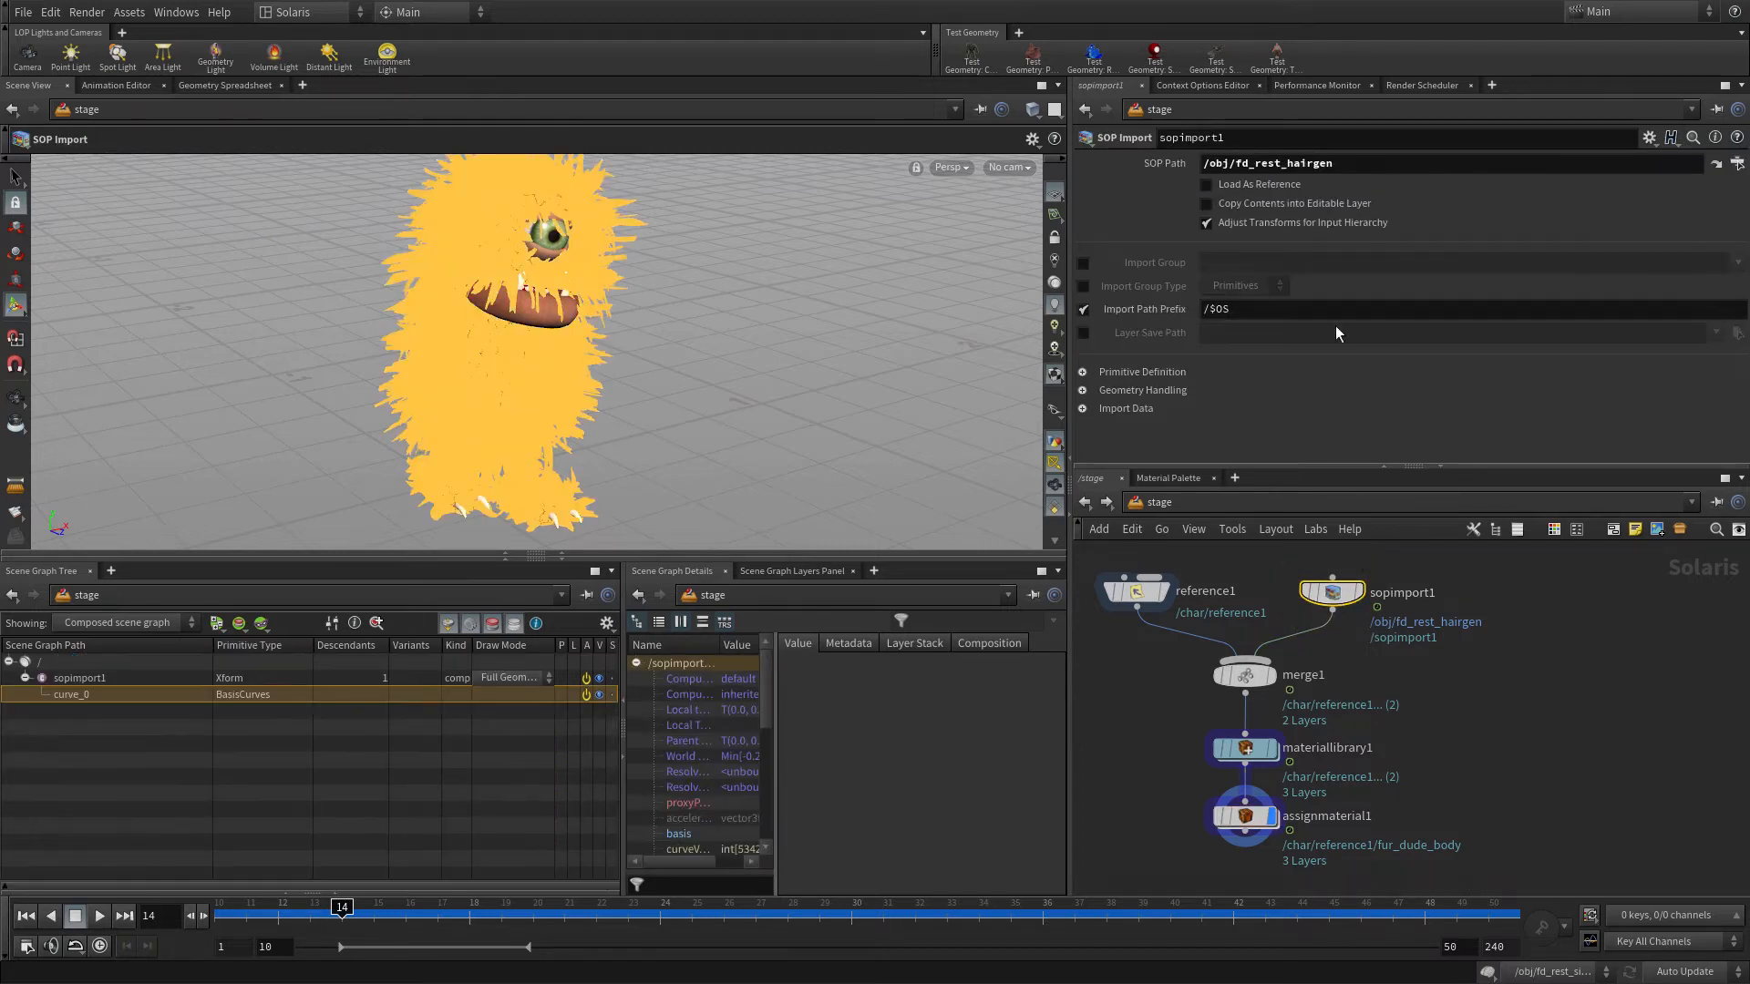
pyautogui.click(1339, 308)
pyautogui.write('/char')
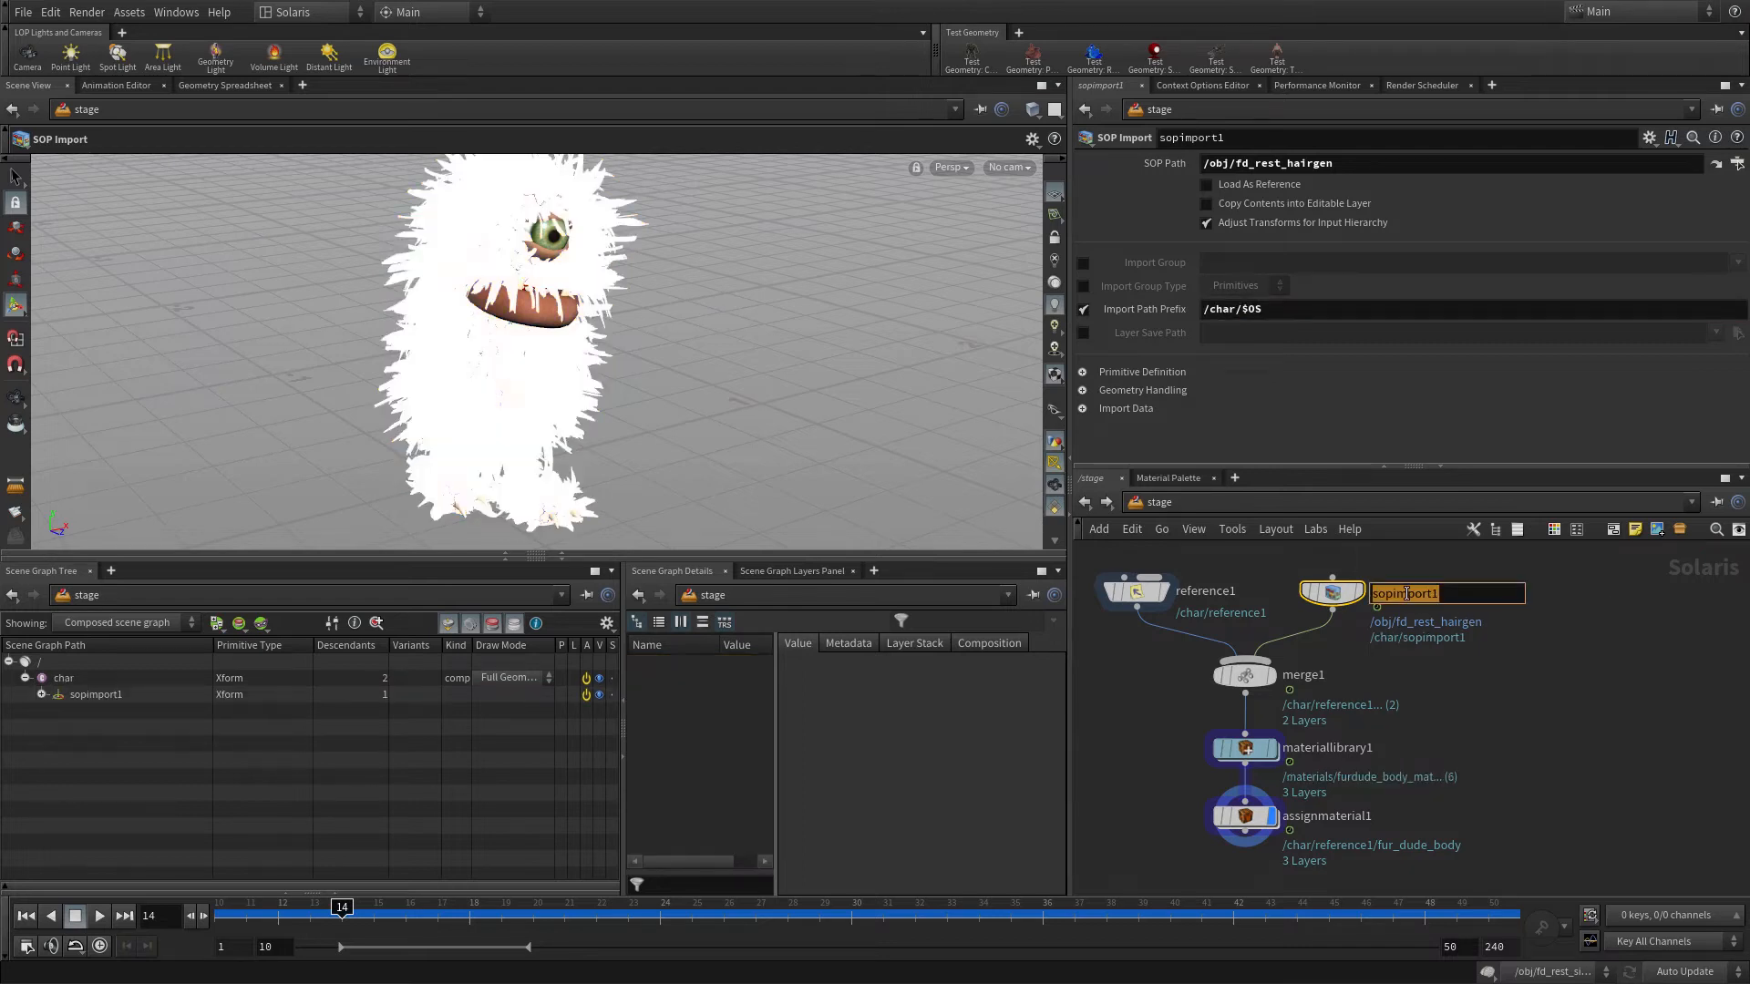
pyautogui.write('hair')
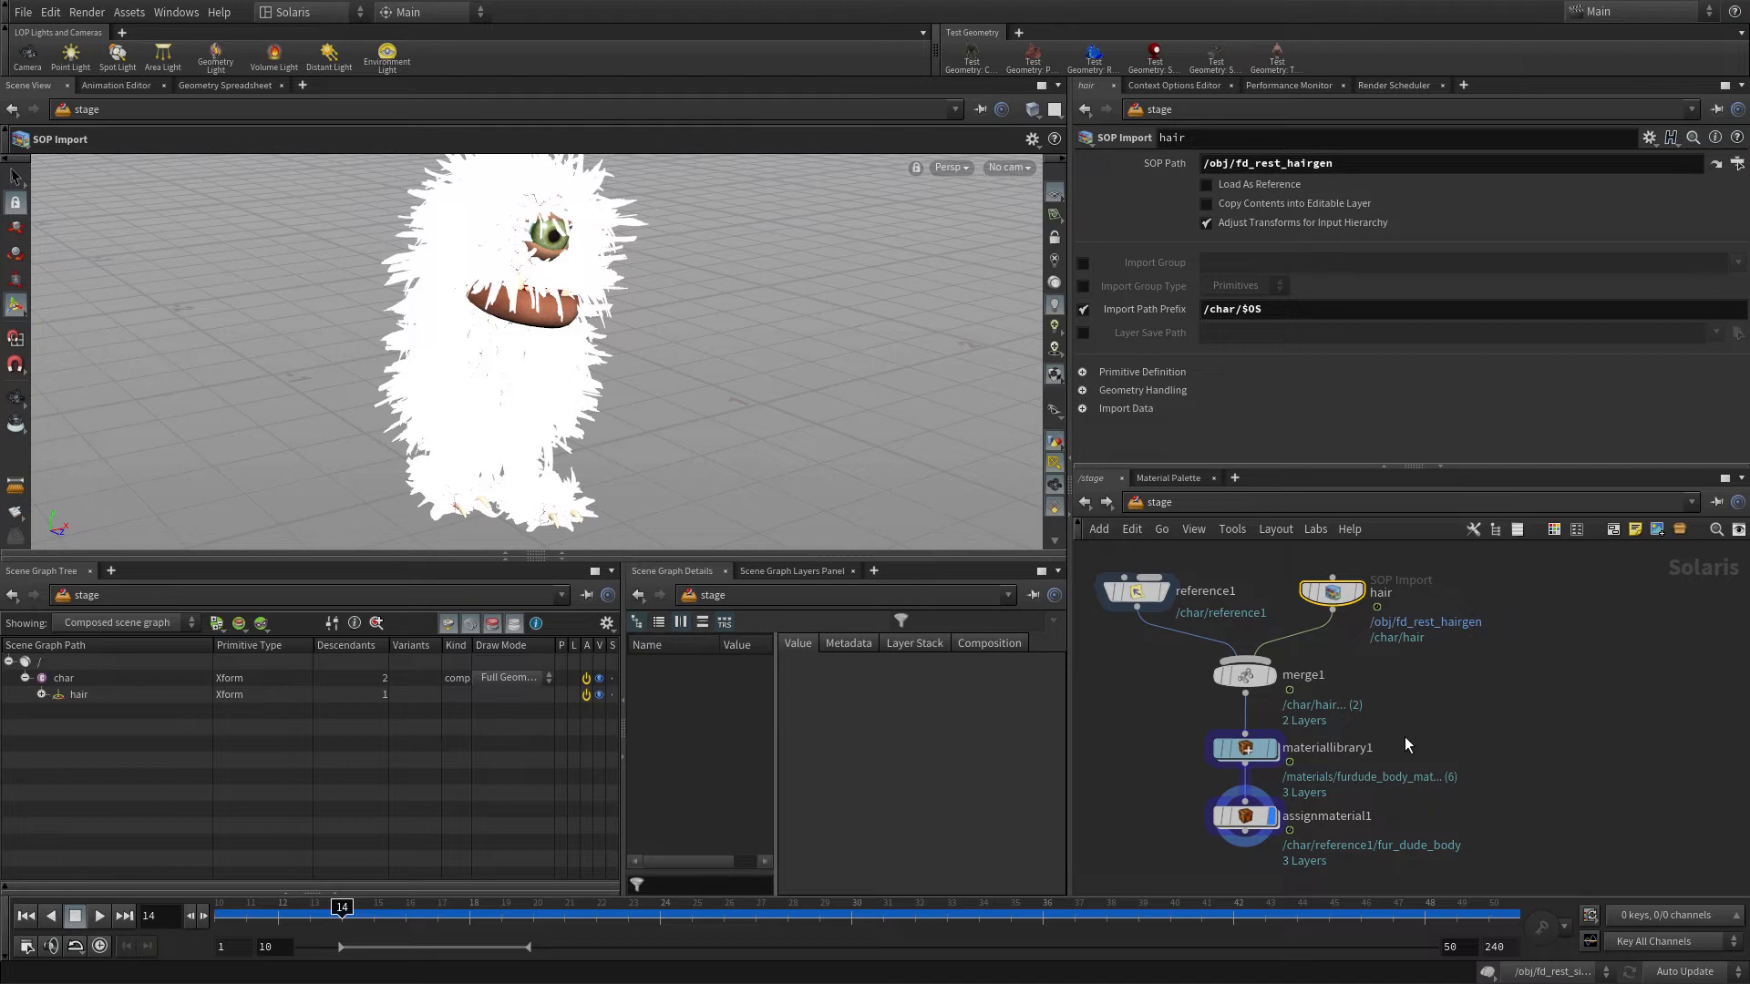
# - Bind /char/hair/curve_0 to the /materials/hair material in the material assignment
pyautogui.click(1243, 816)
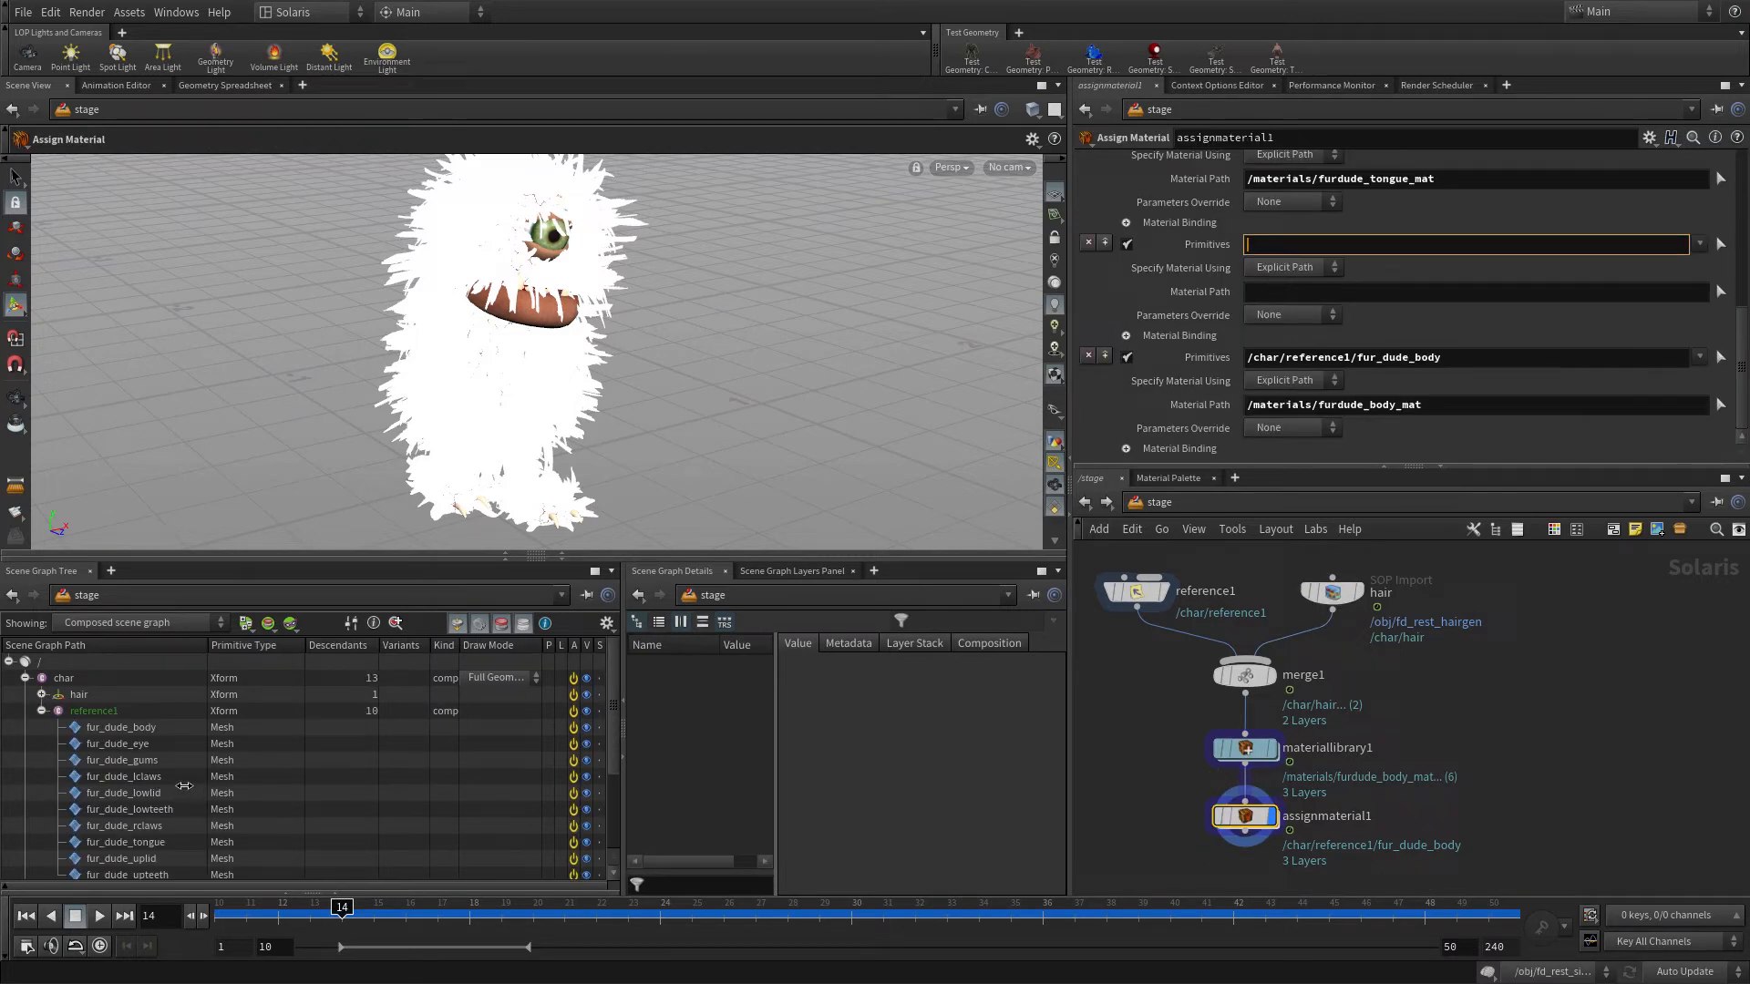
pyautogui.scroll(-3)
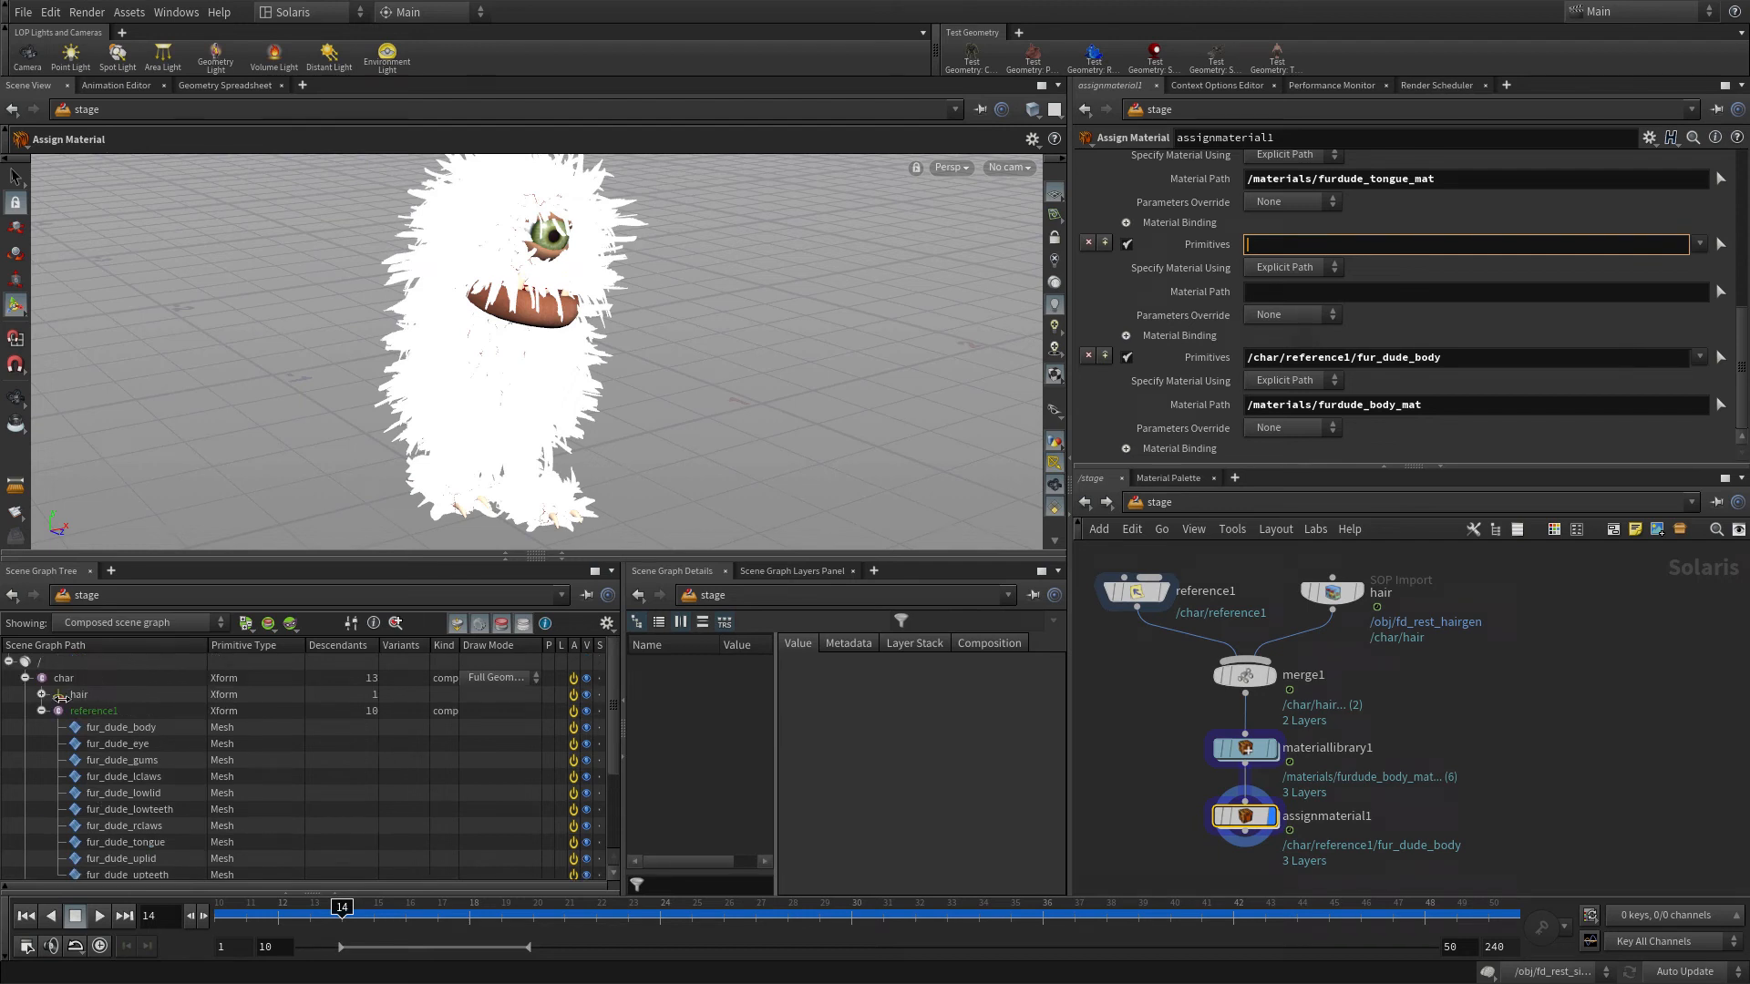
pyautogui.click(84, 711)
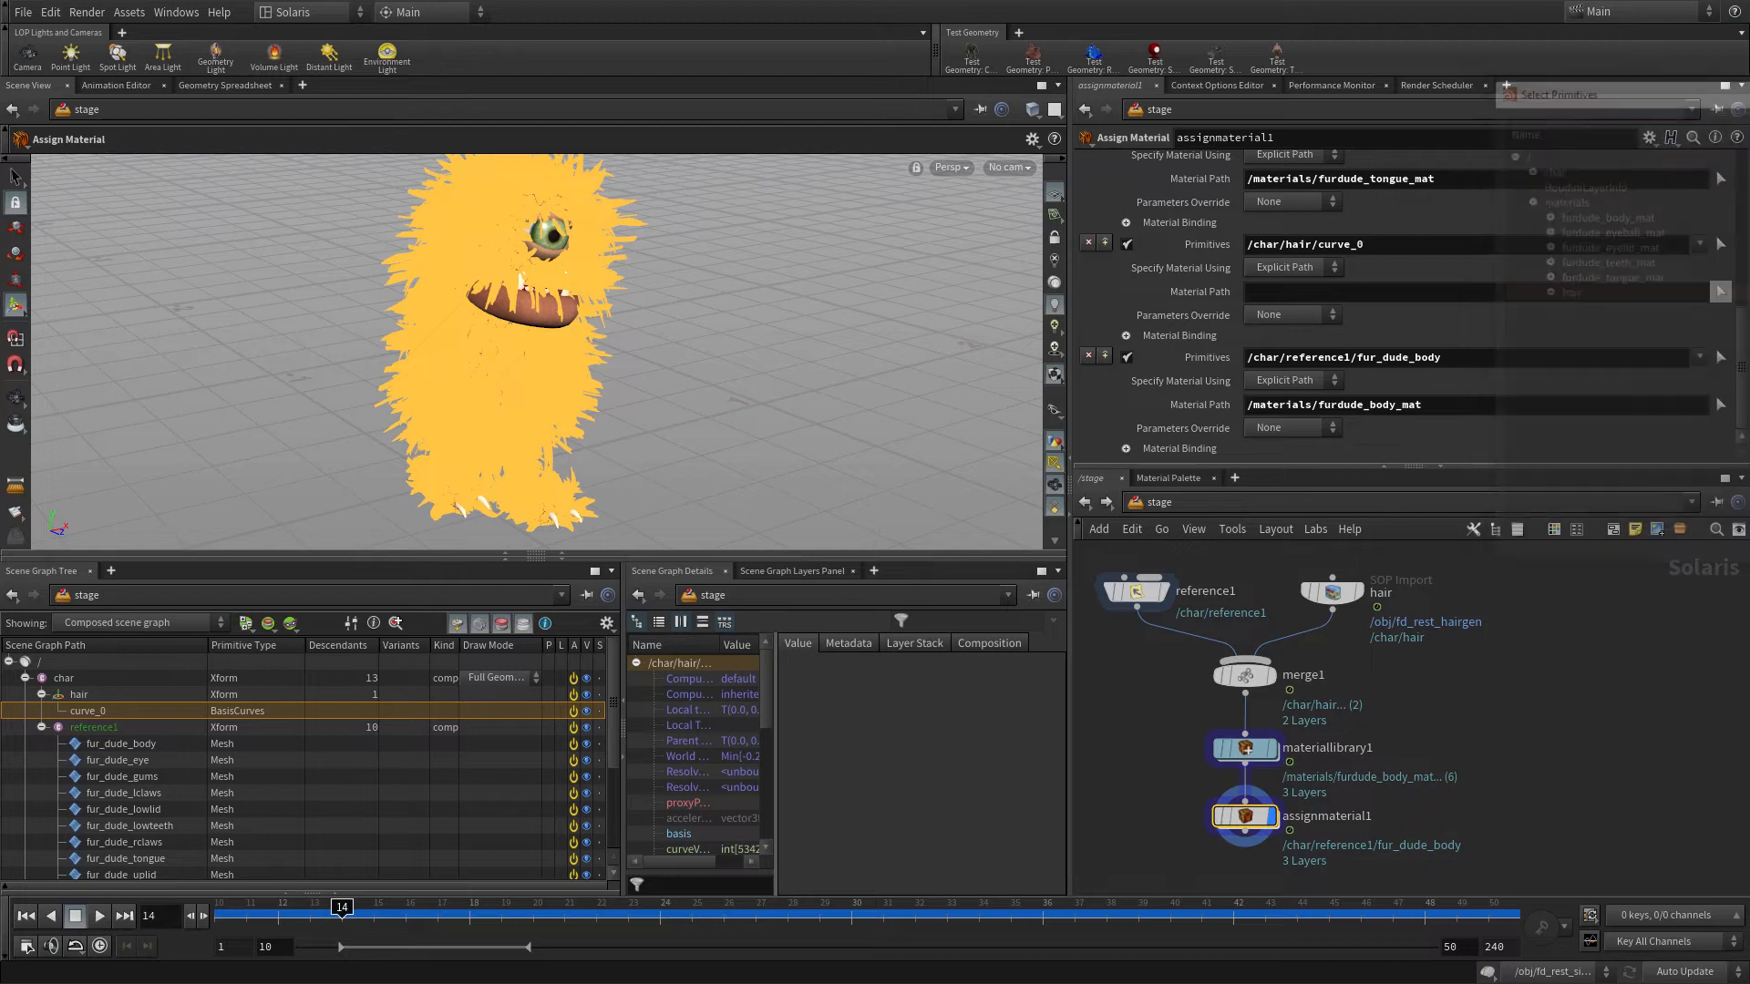
pyautogui.click(1574, 292)
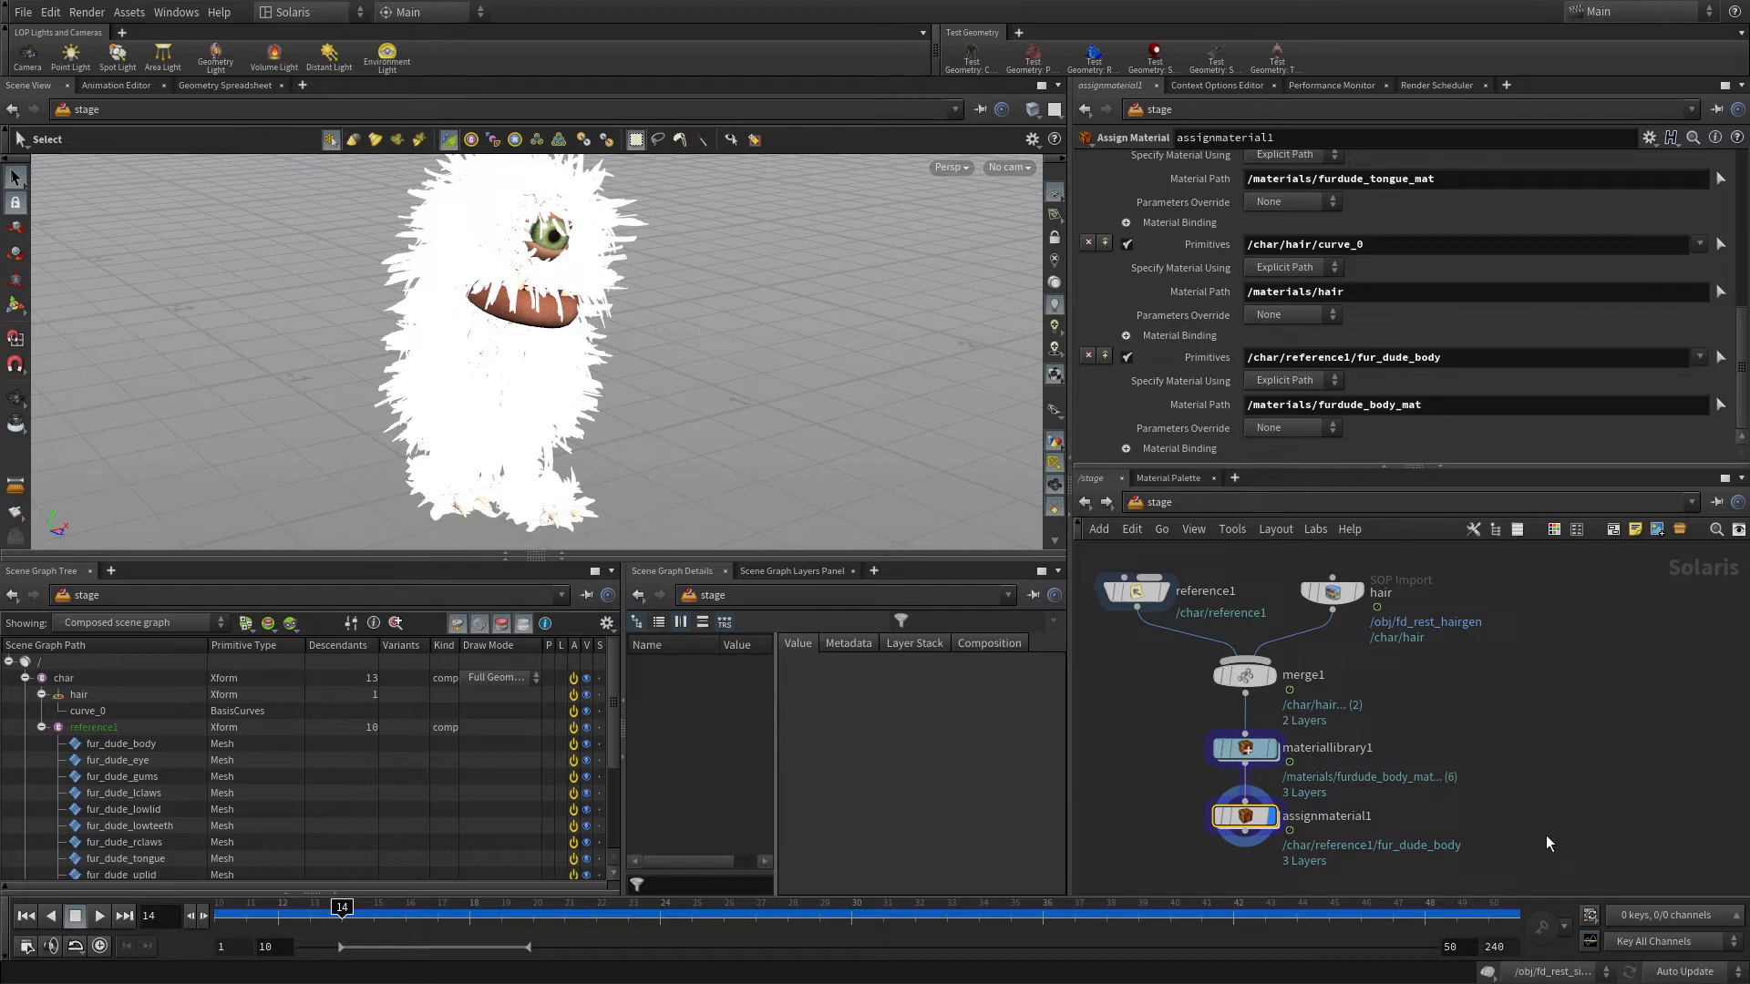
pyautogui.press('Tab')
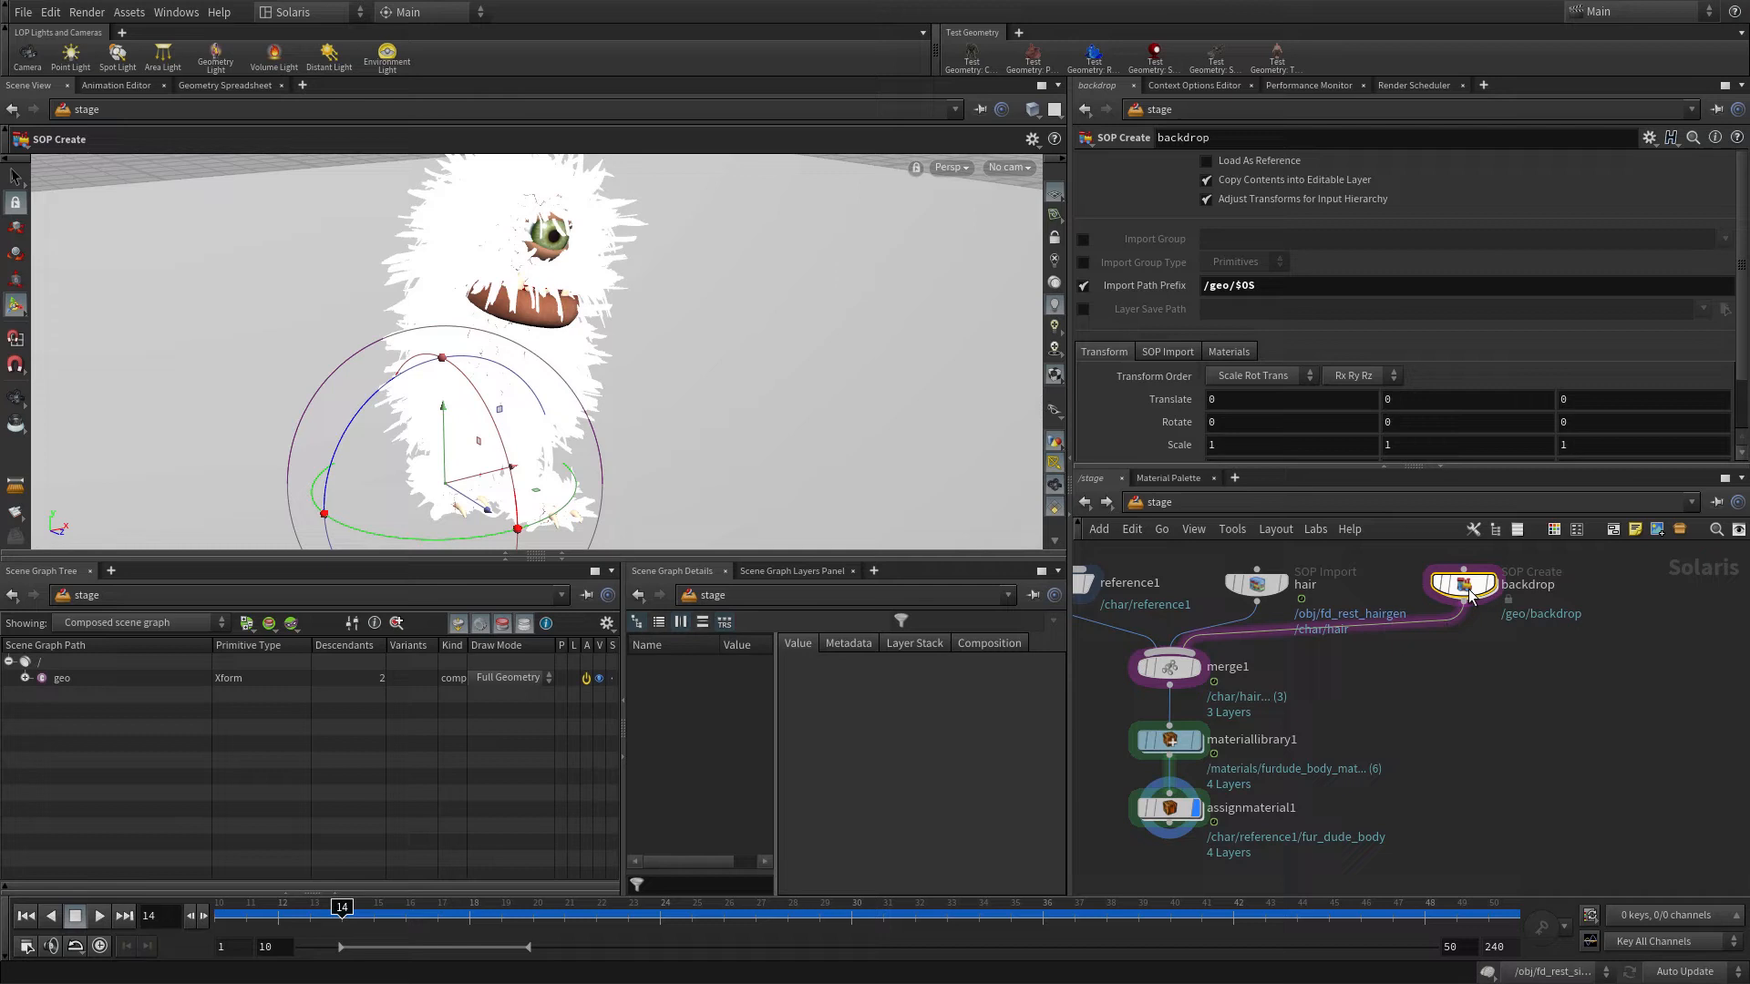
# - Inside backdrop, bend the grid with Capture Origin z -10, Direction -1, Length 10, then rotate the backdrop 45 degrees
pyautogui.doubleClick(1462, 584)
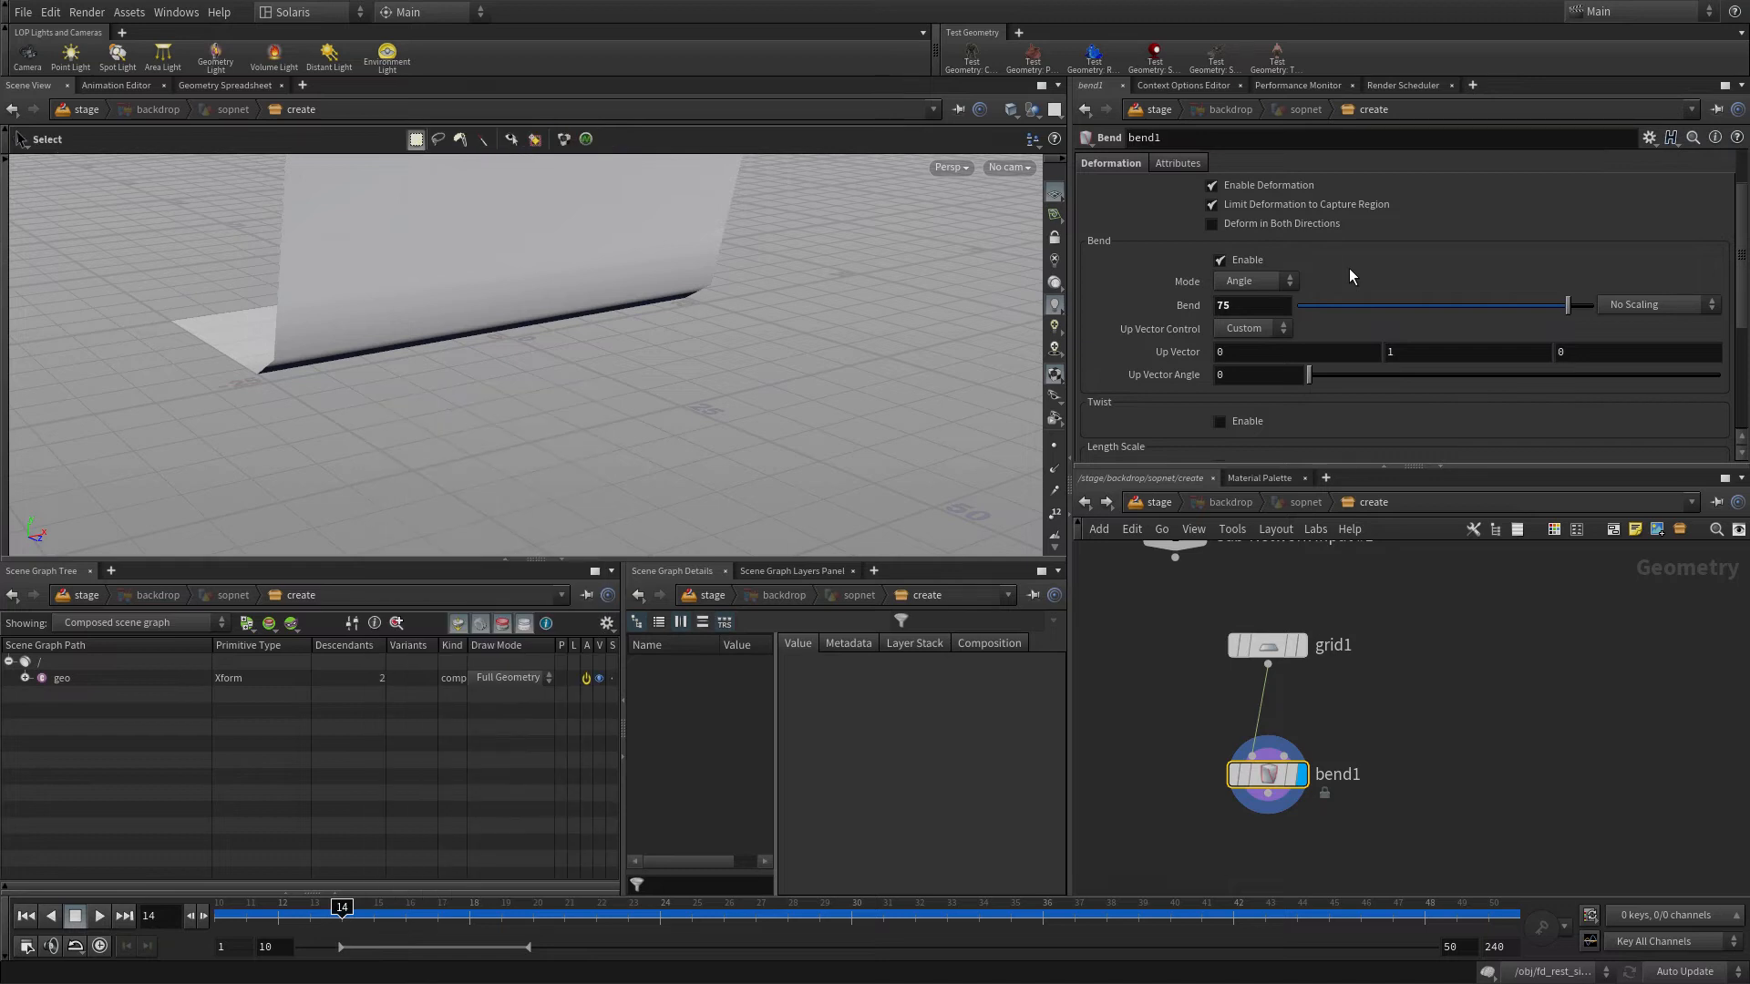
pyautogui.scroll(-3)
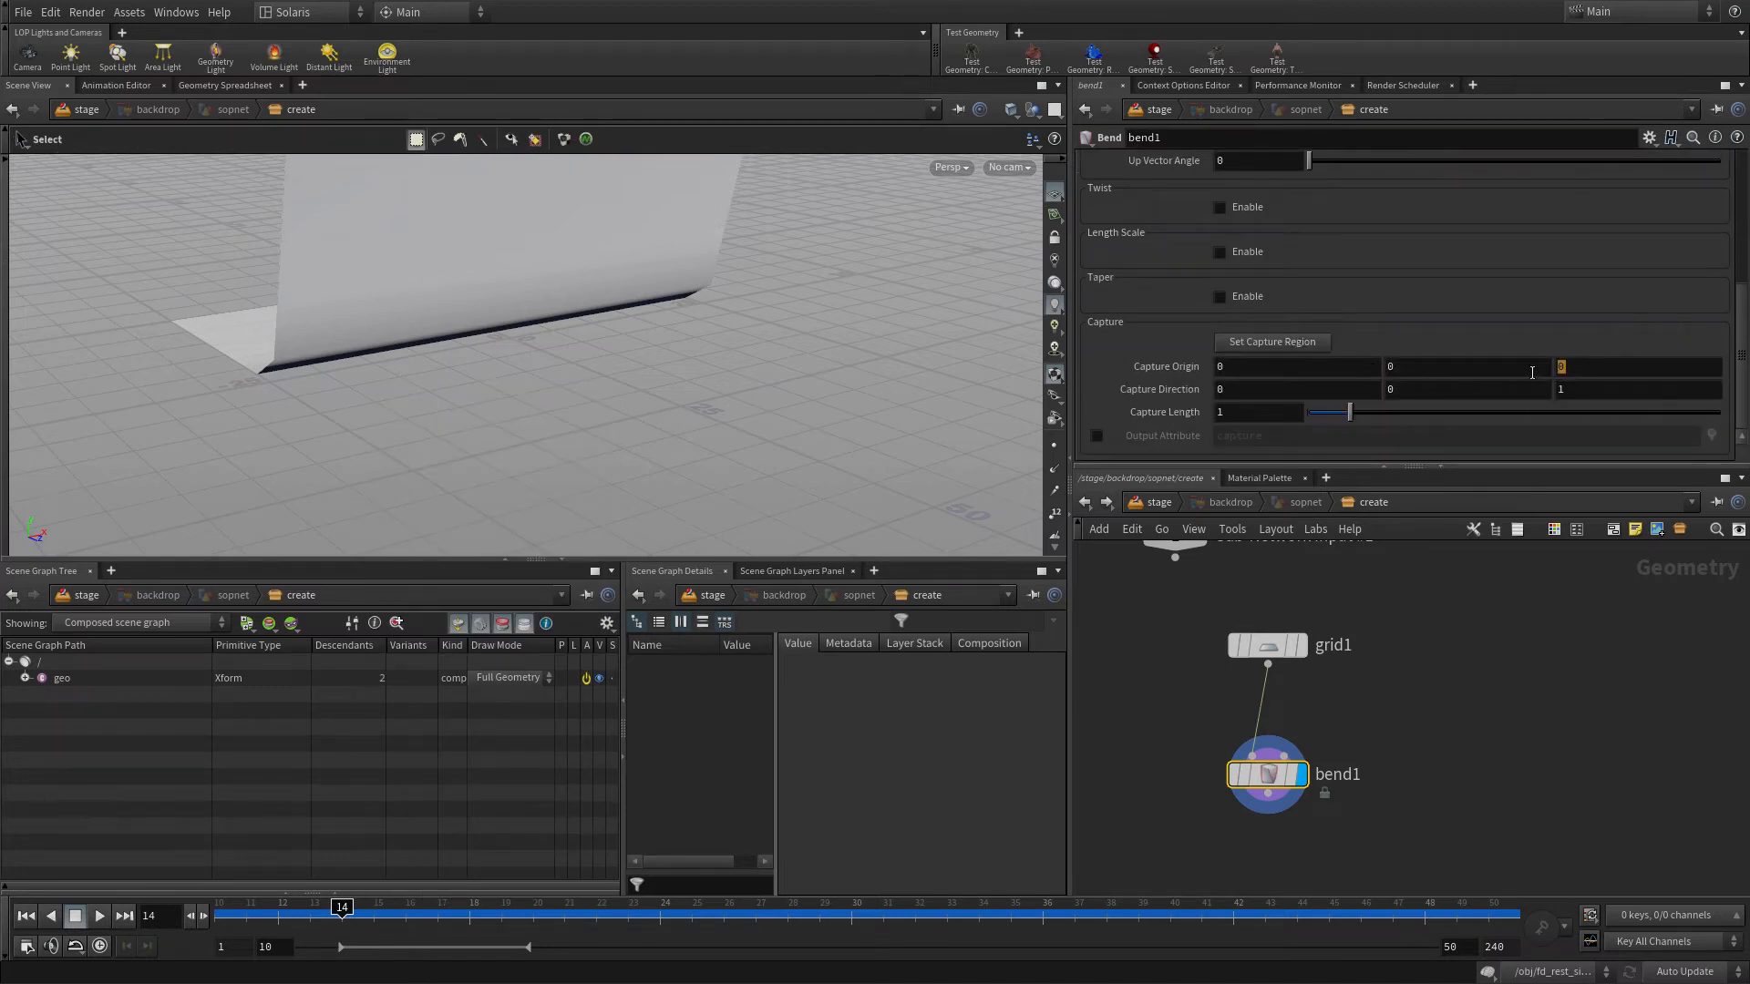
pyautogui.write('-10')
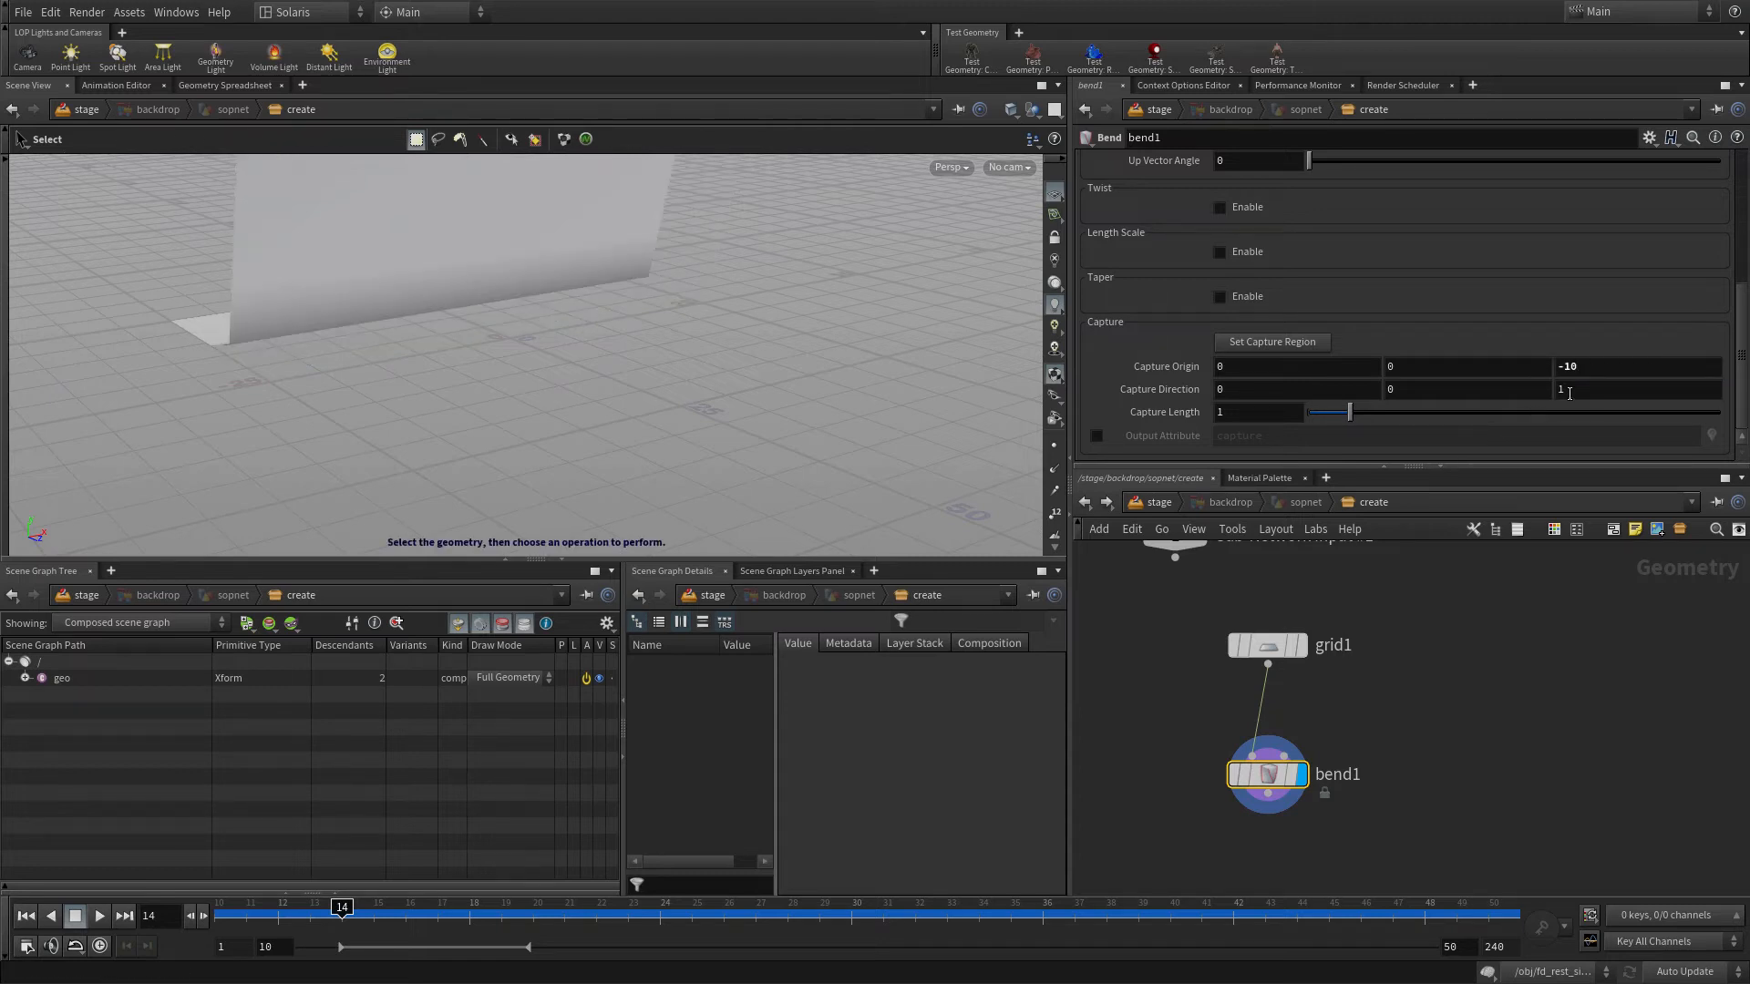
pyautogui.write('-1')
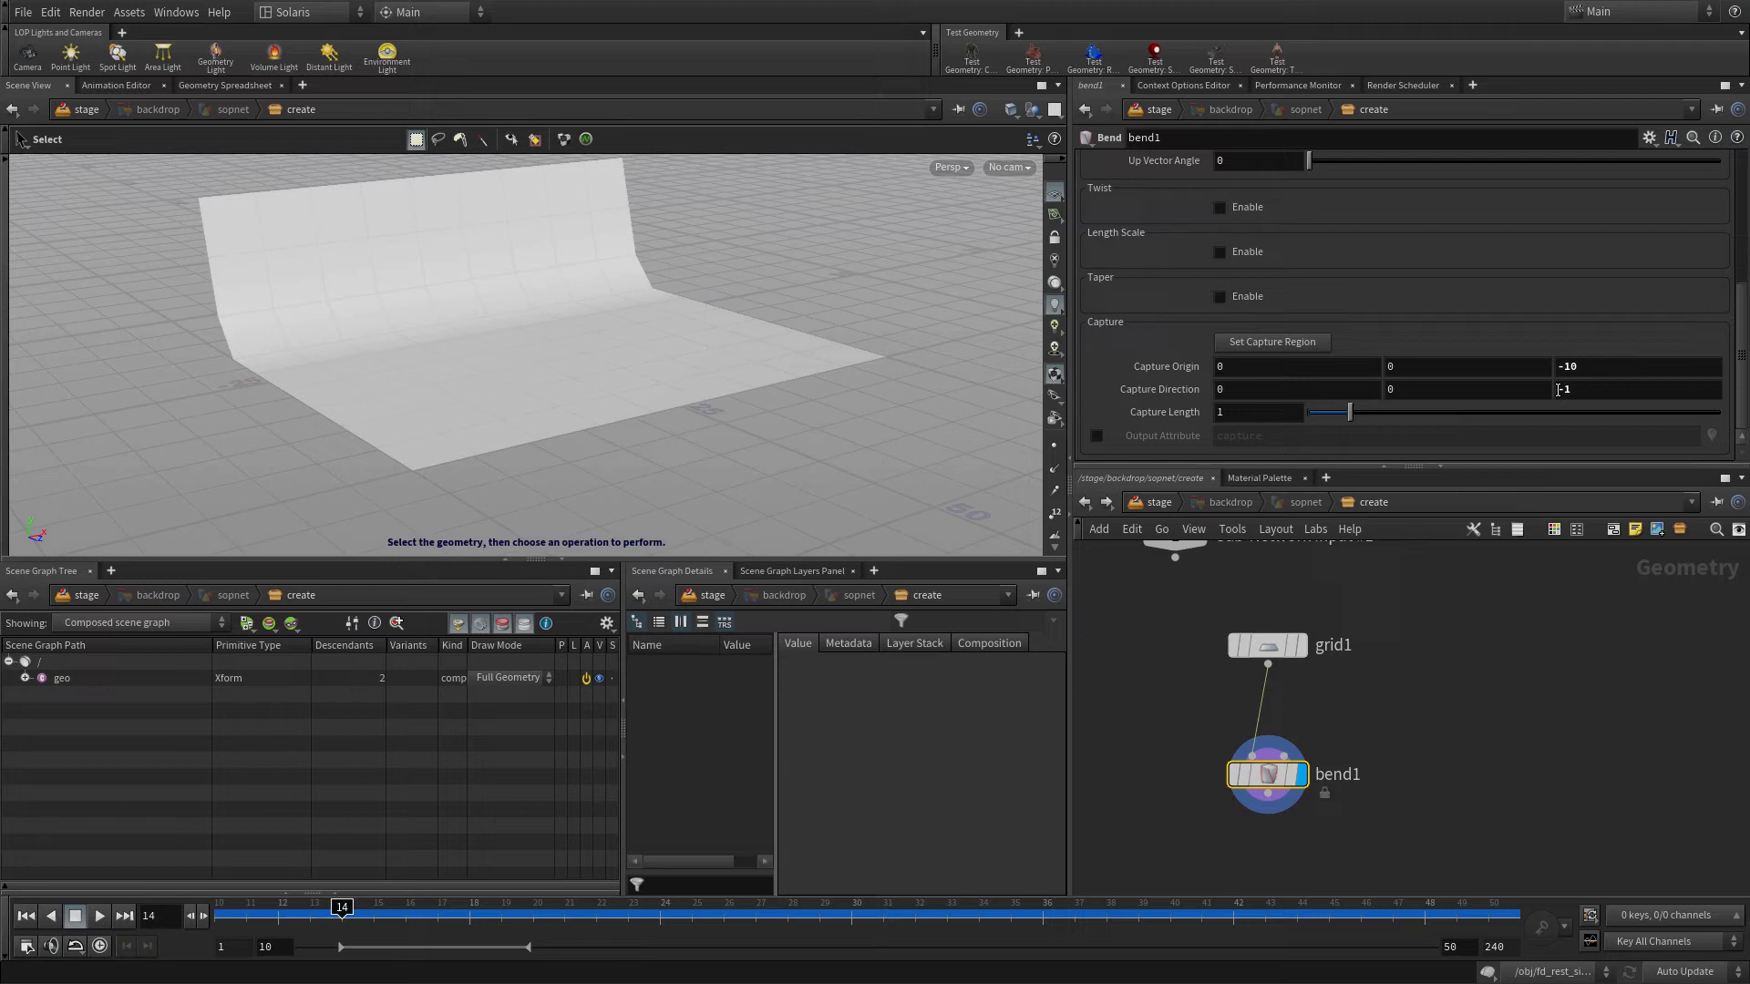
pyautogui.click(1259, 411)
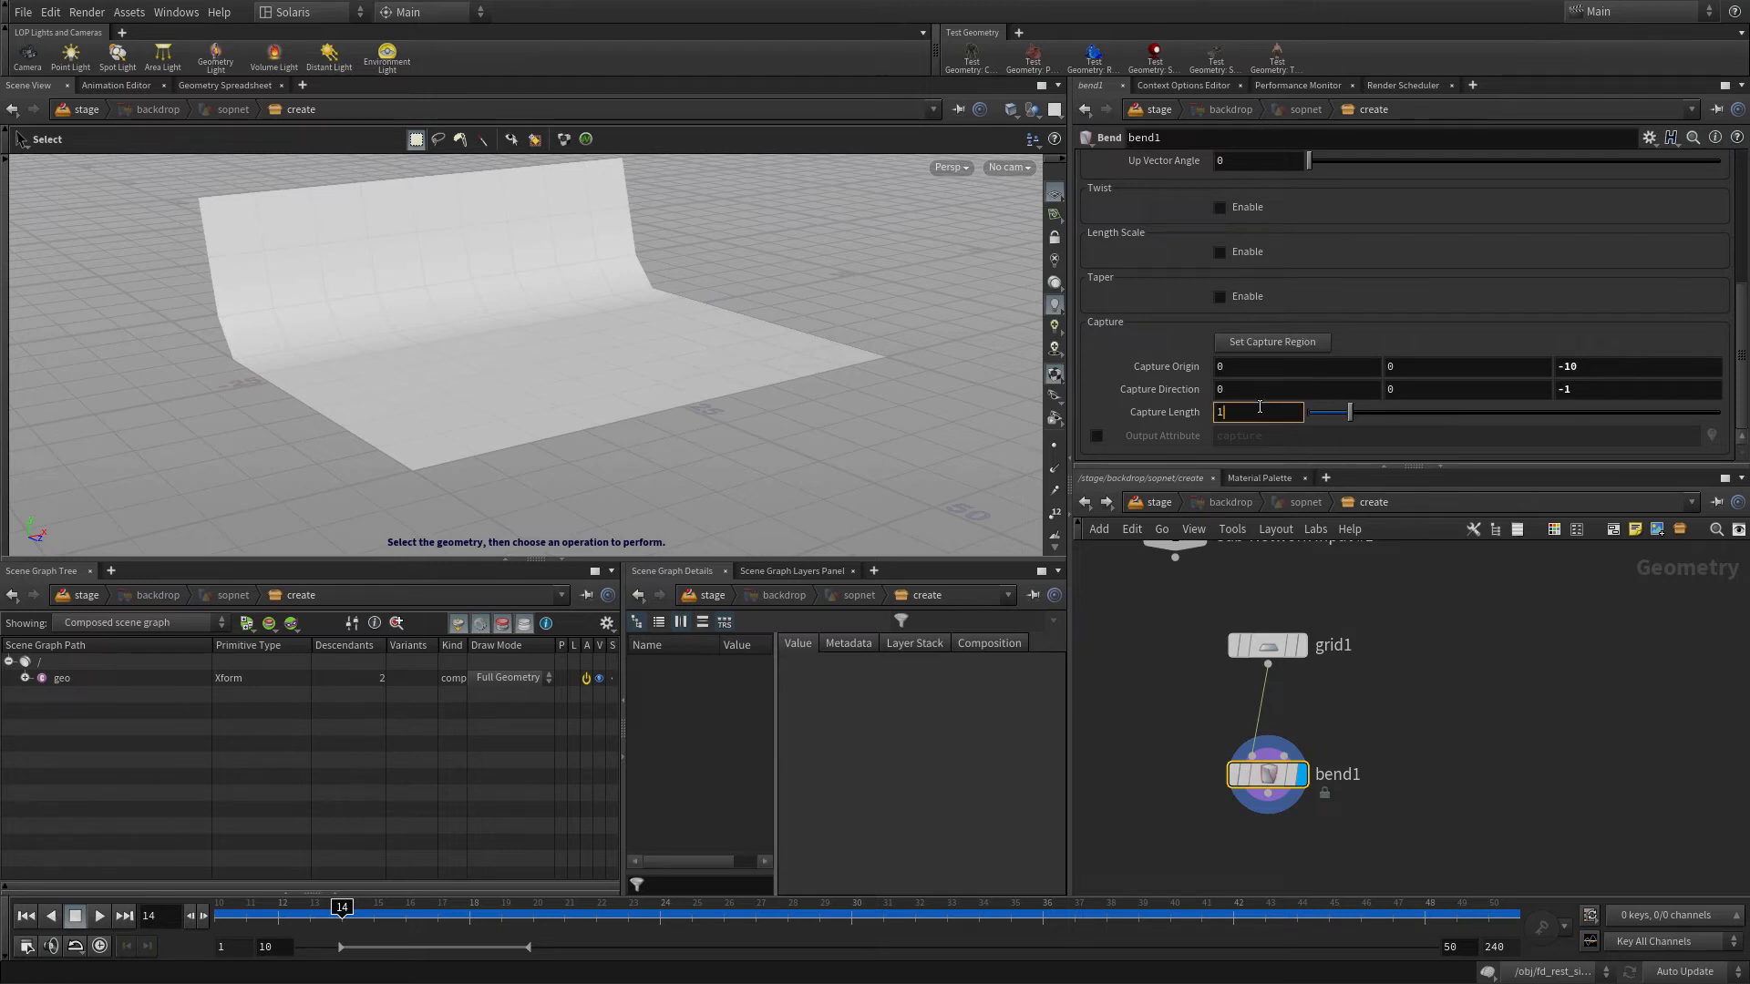
pyautogui.write('10')
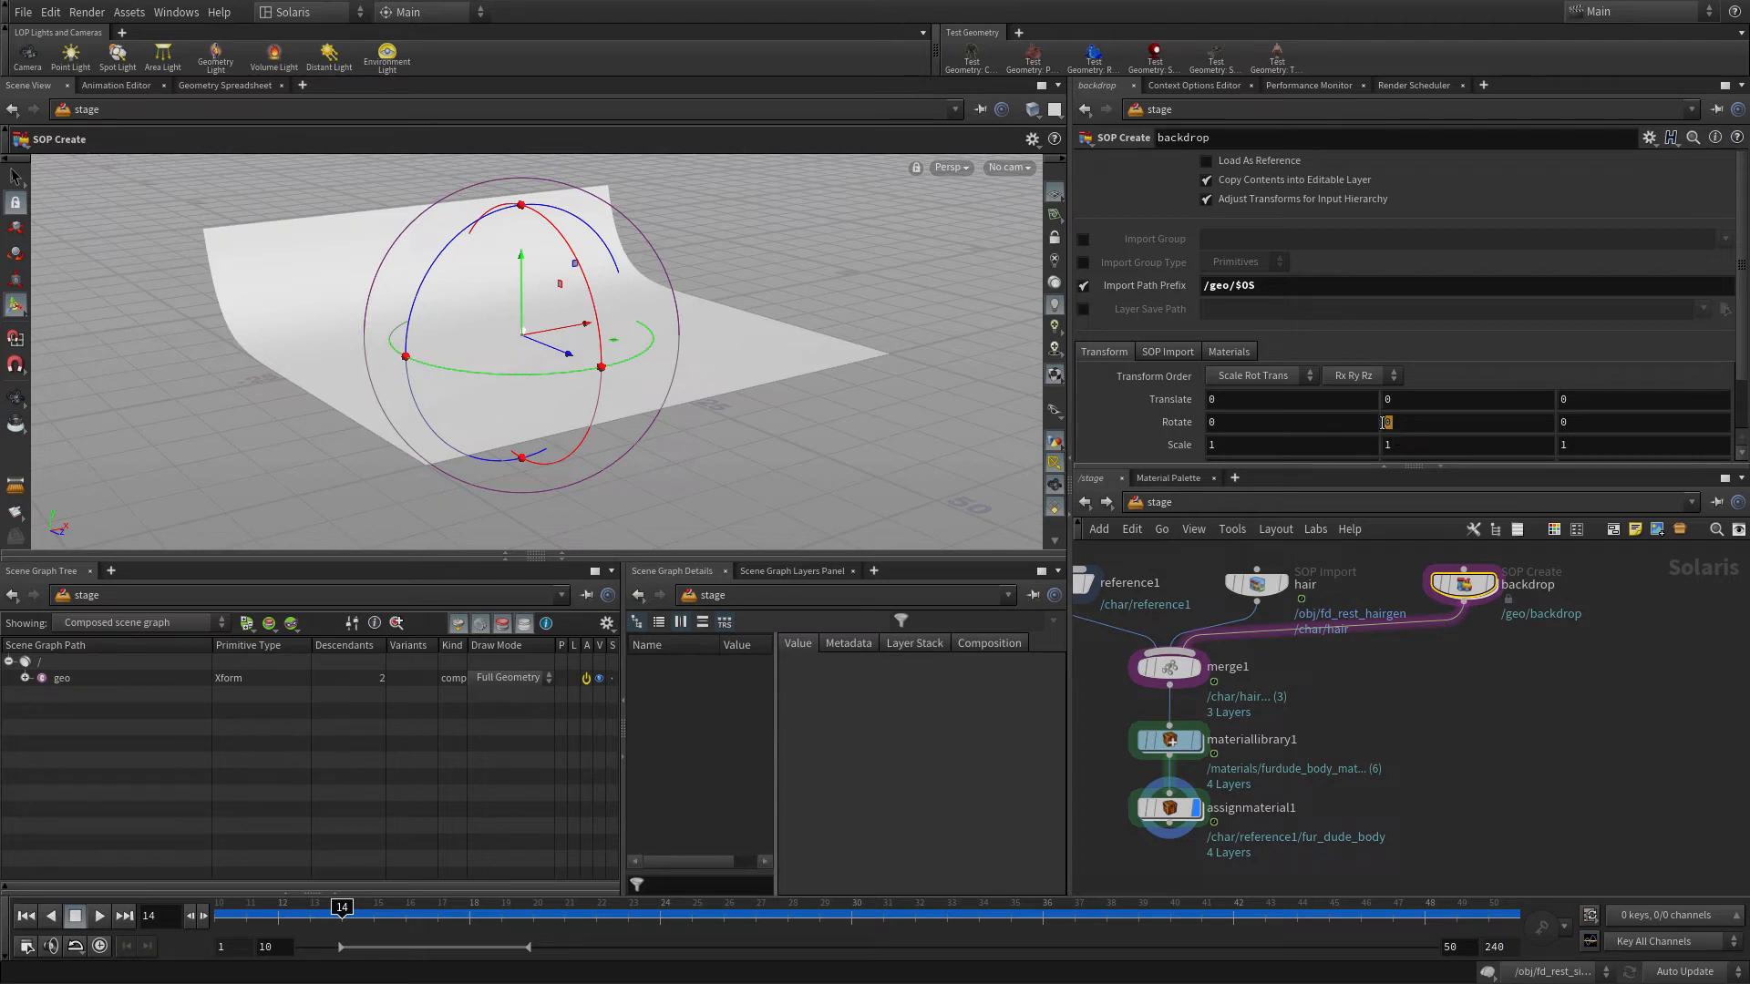
pyautogui.write('45')
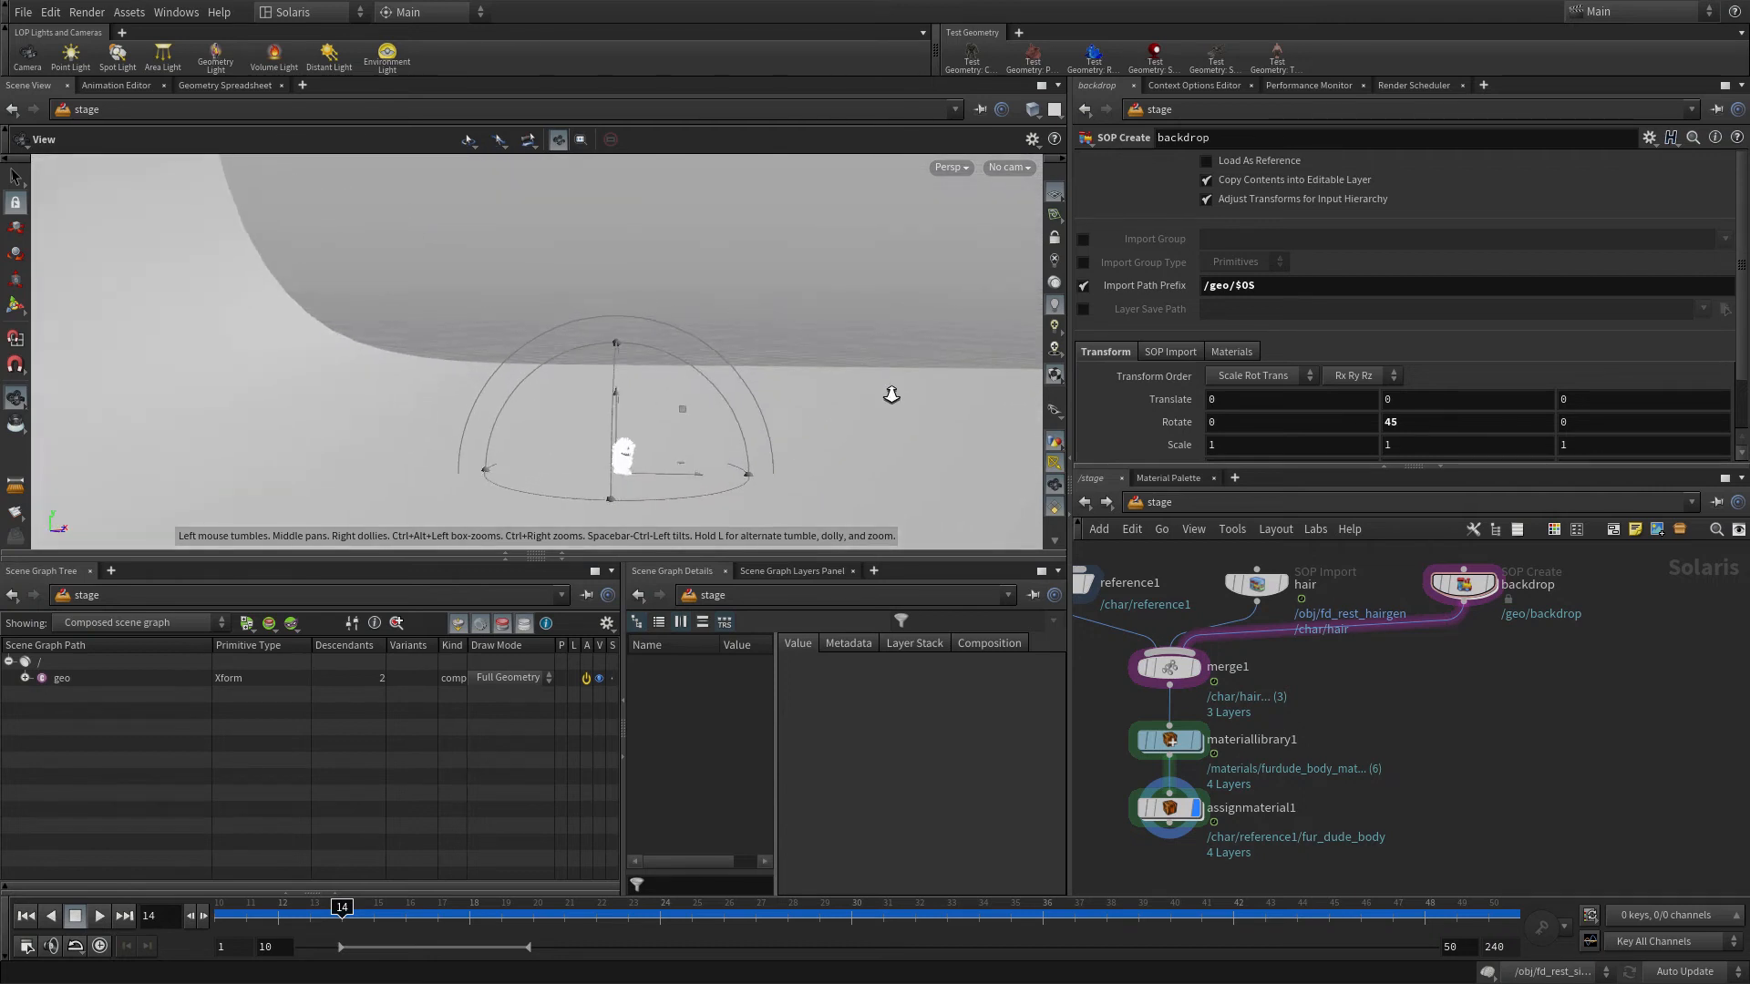
# - Change the backdrop's Rotate Y from 45 to -45 so it curves behind the character
pyautogui.moveTo(891, 394); pyautogui.dragTo(984, 442)
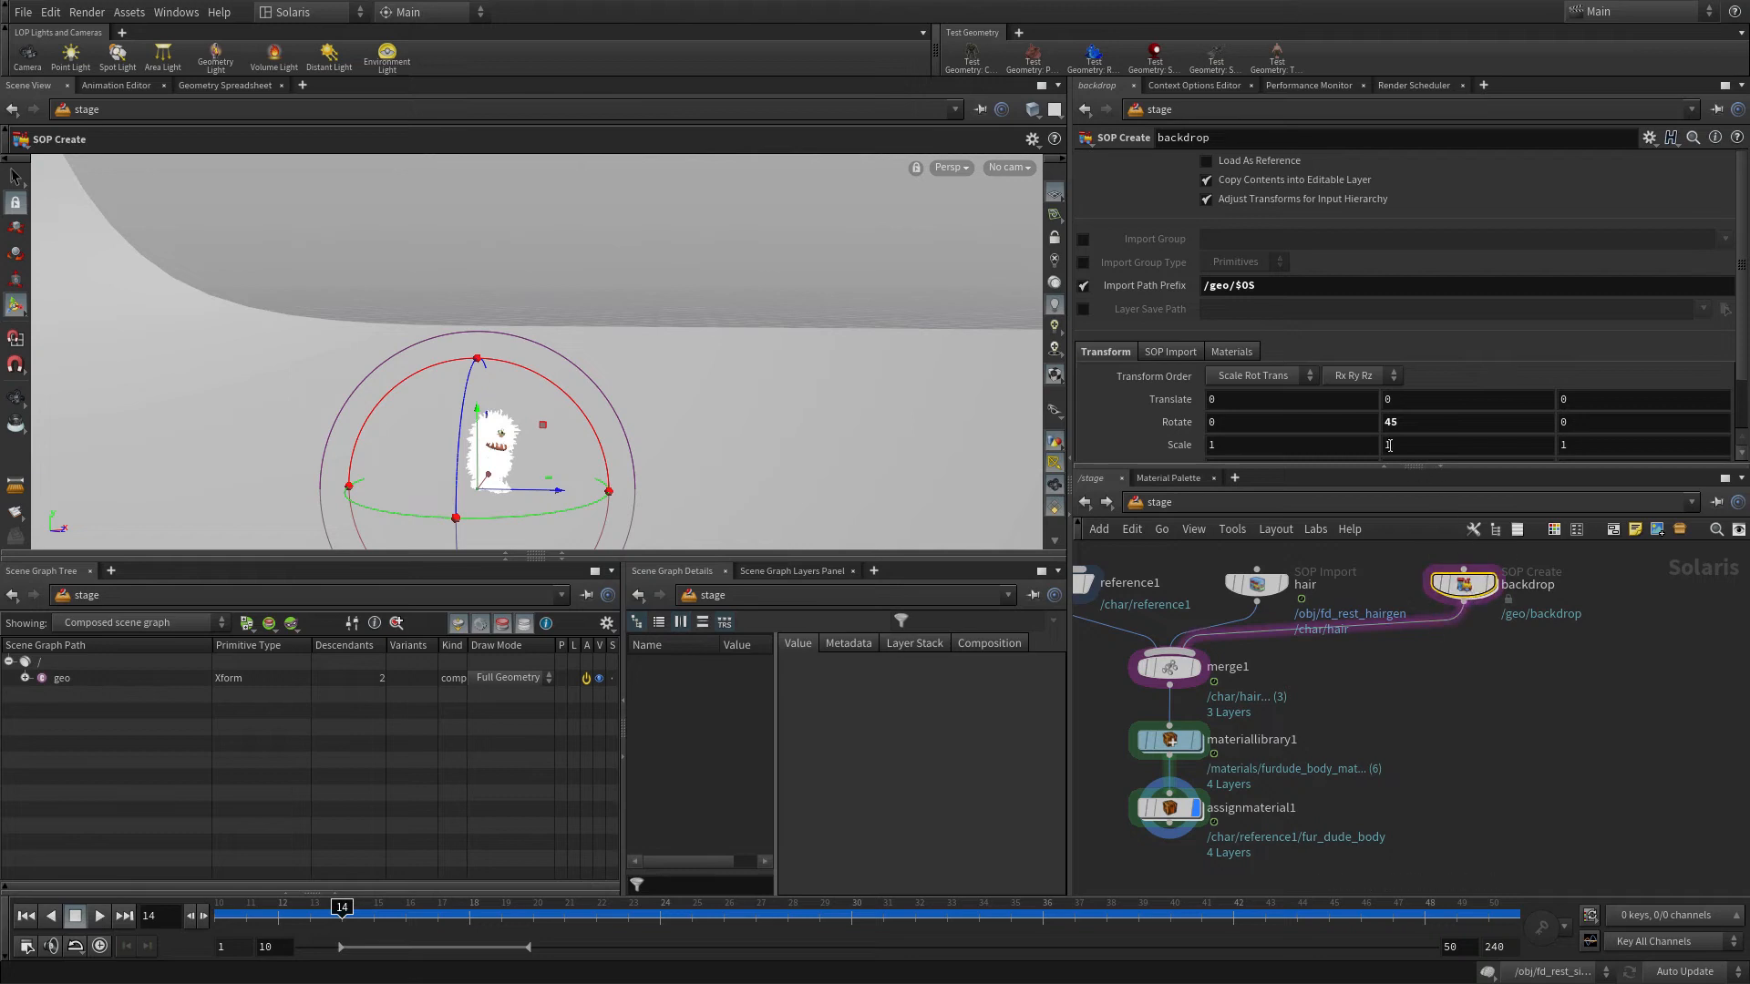
pyautogui.click(1466, 421)
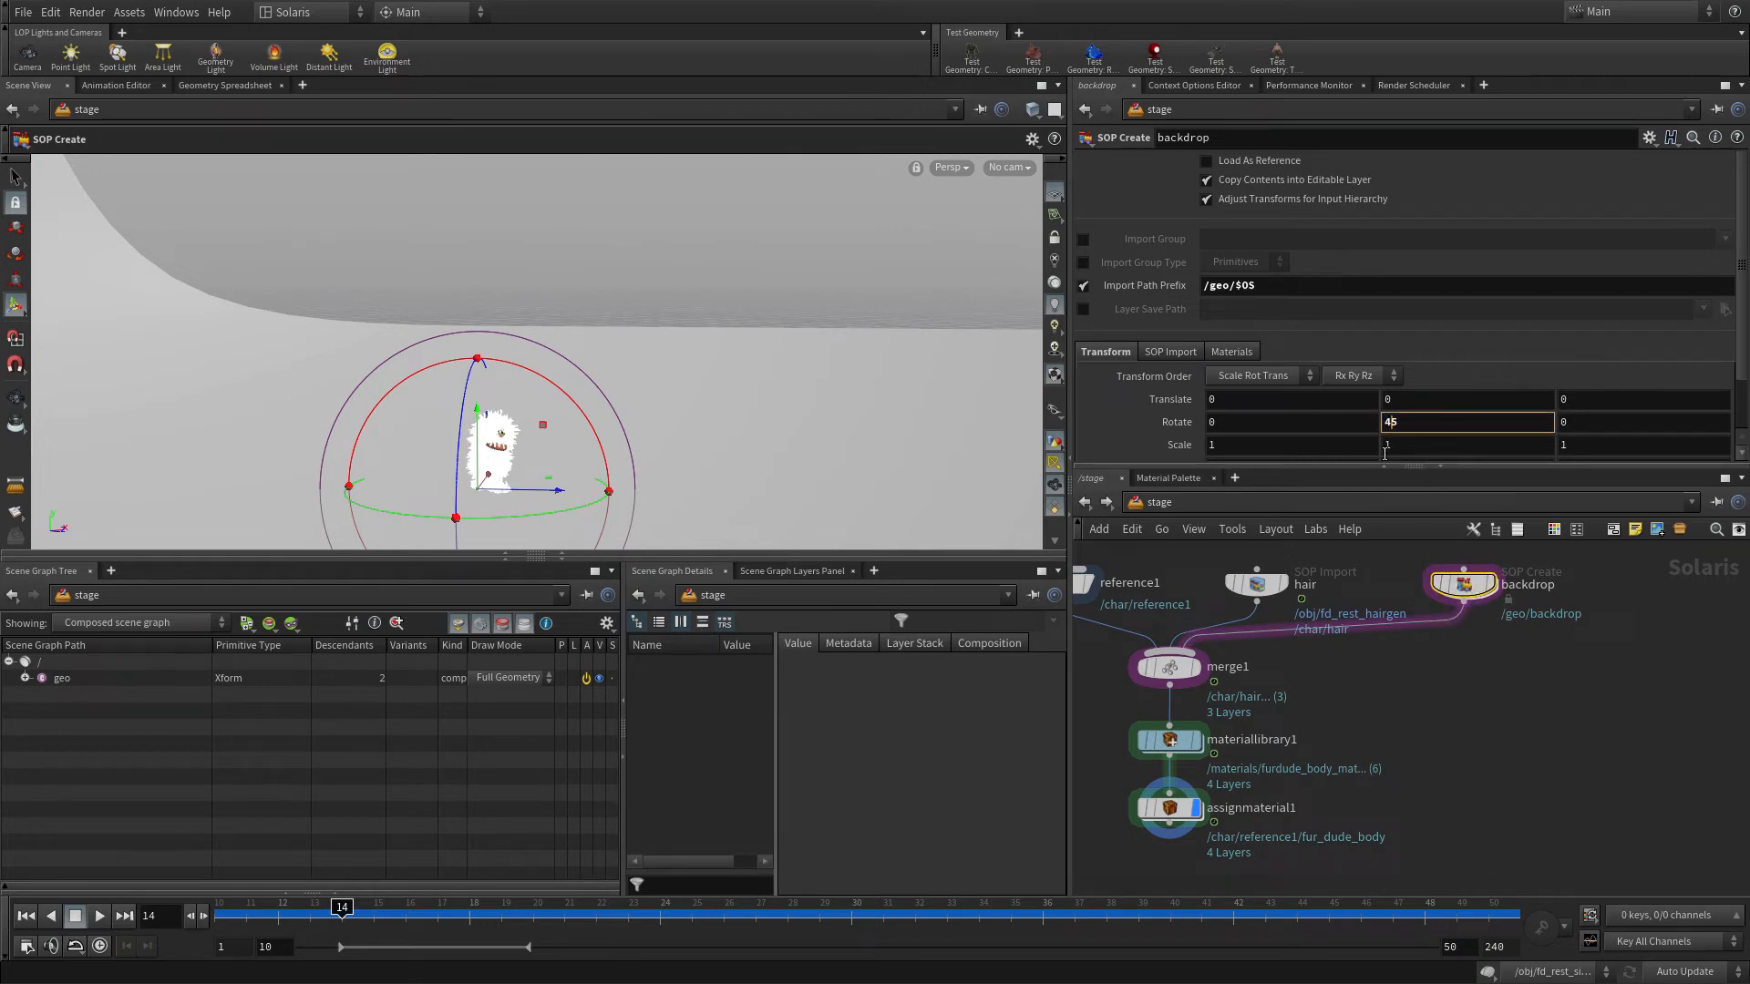
pyautogui.write('-45')
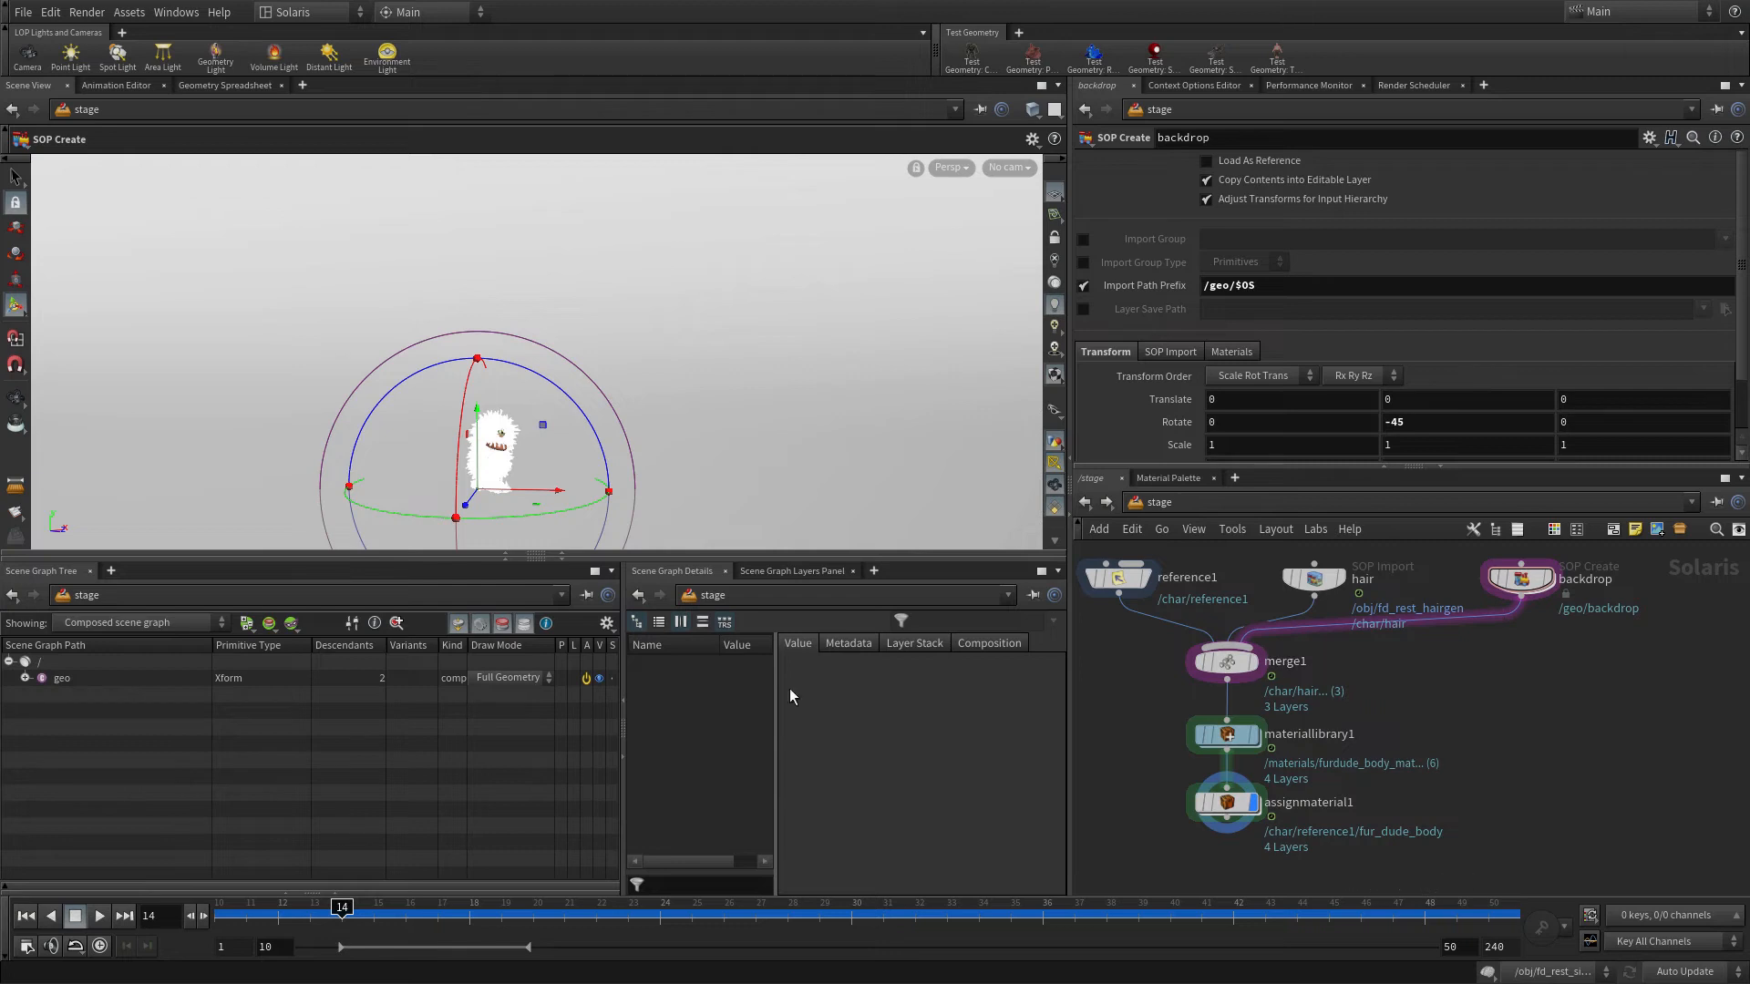
# - Scrub the walk cycle from frame 10 to frame 50 with all materials assigned
pyautogui.click(1225, 801)
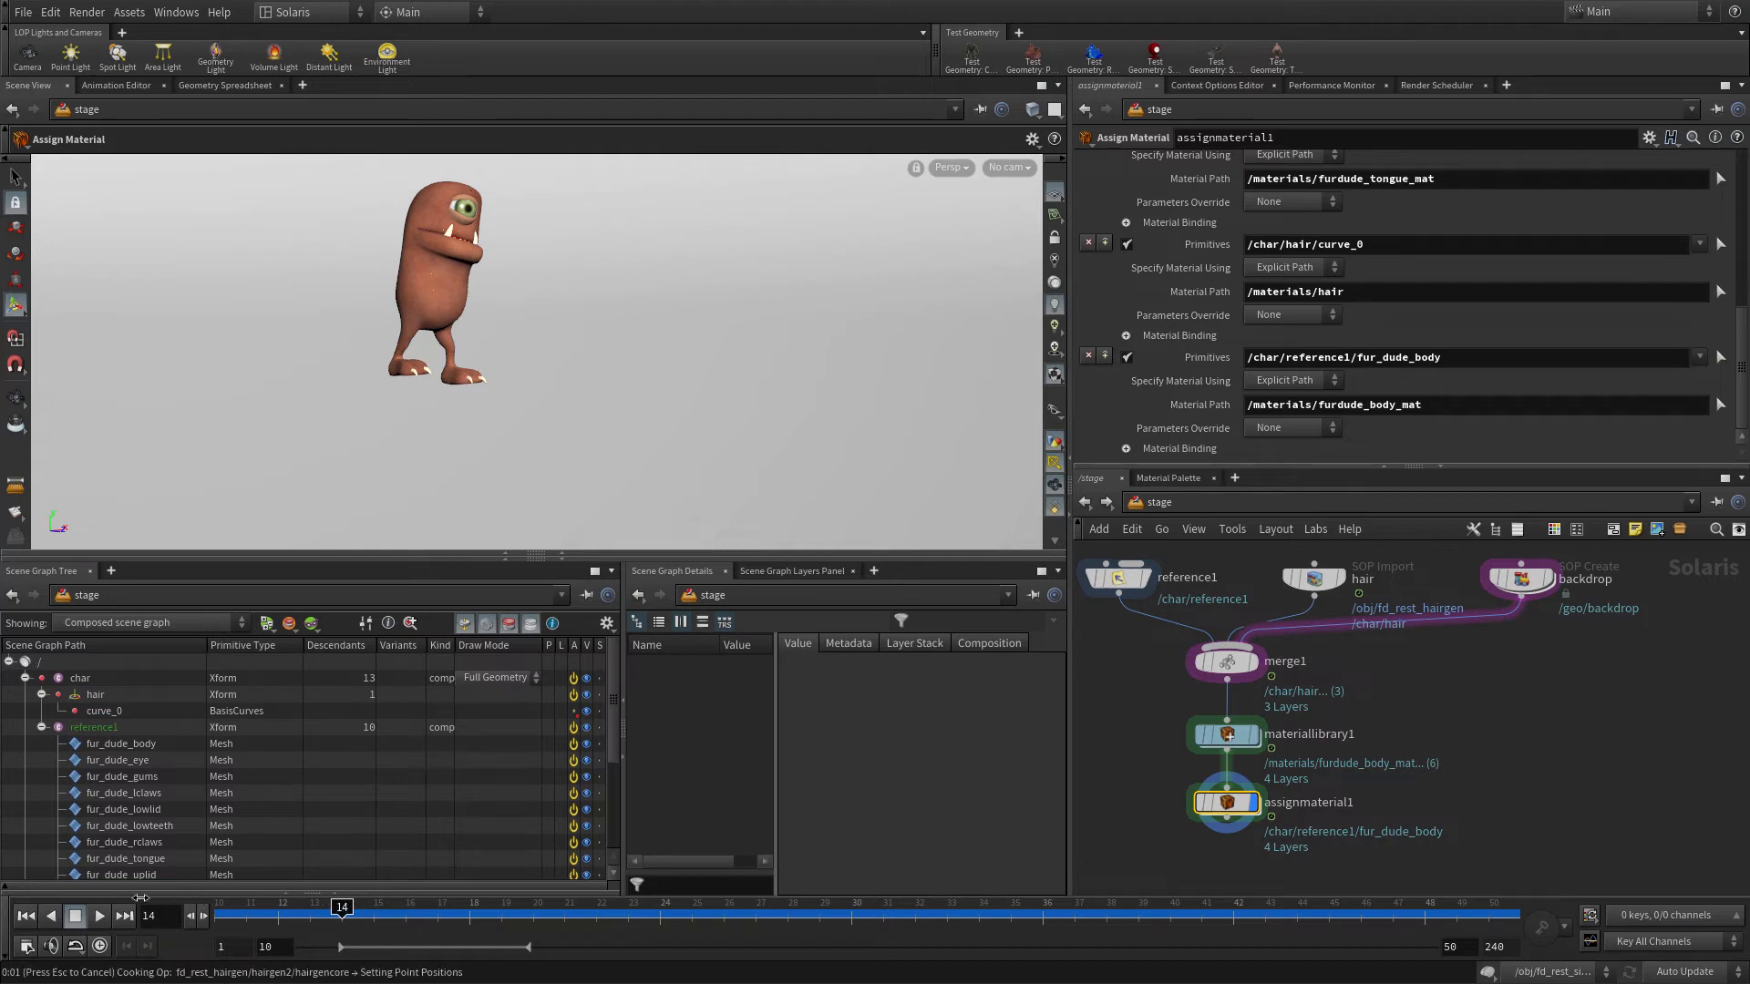
pyautogui.click(49, 915)
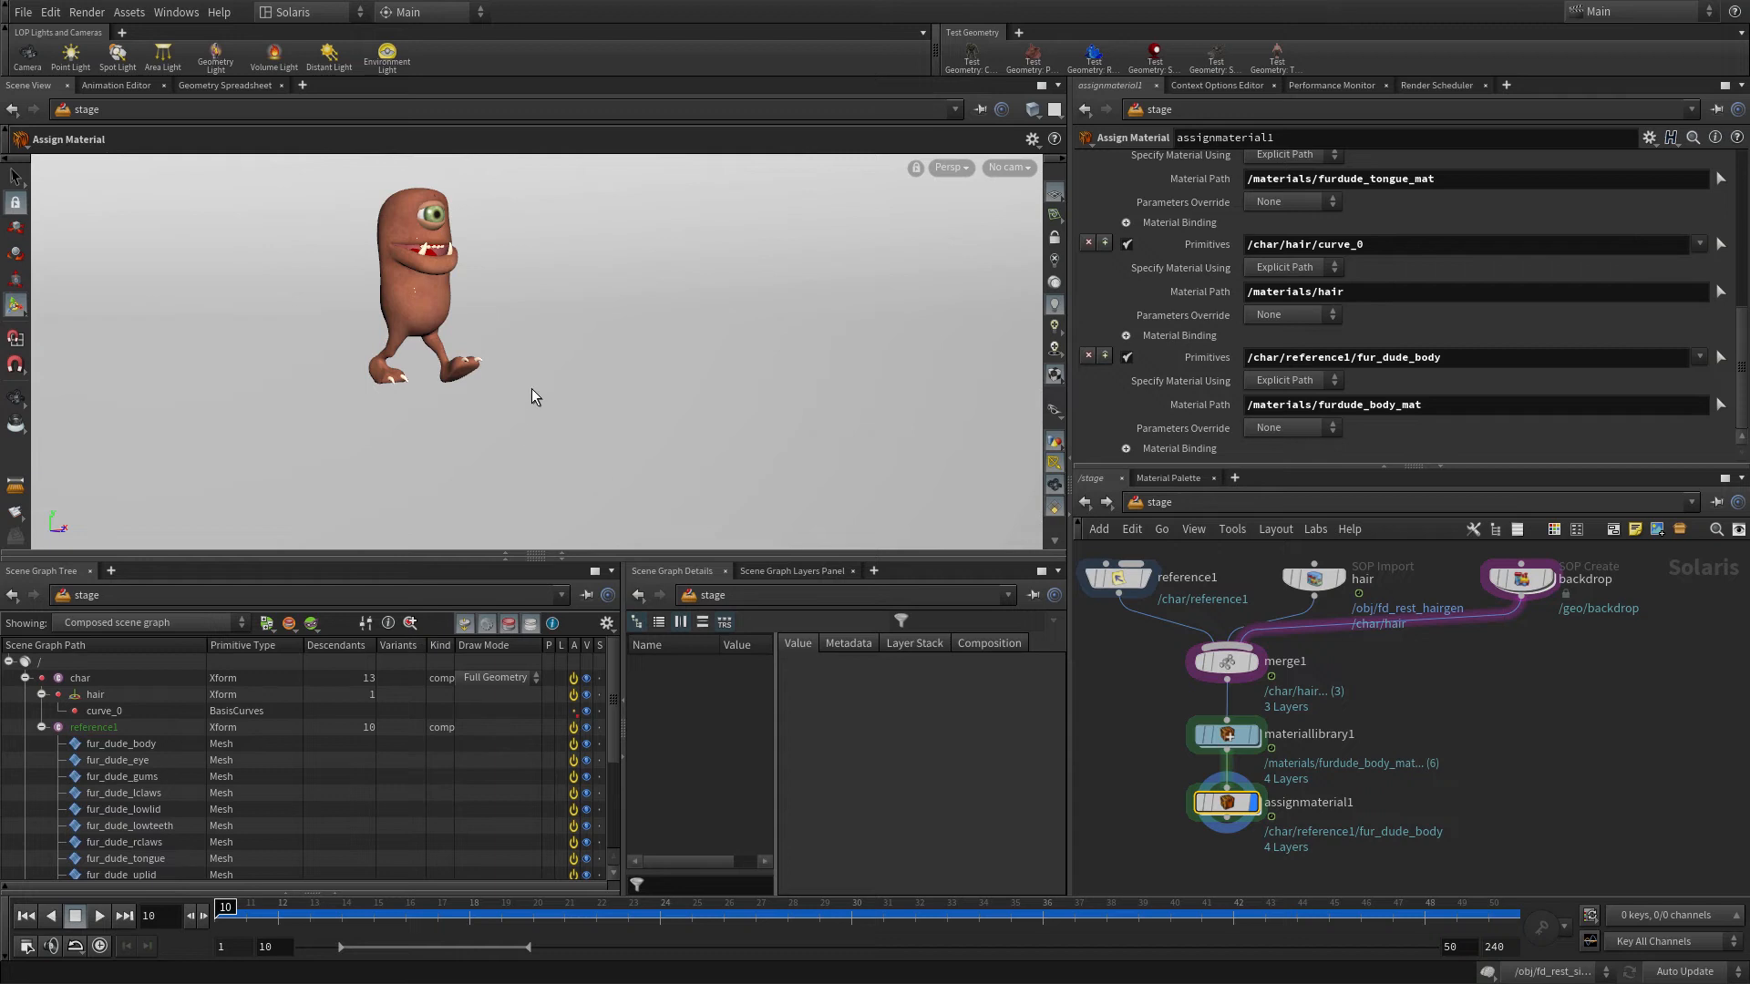
pyautogui.moveTo(509, 442)
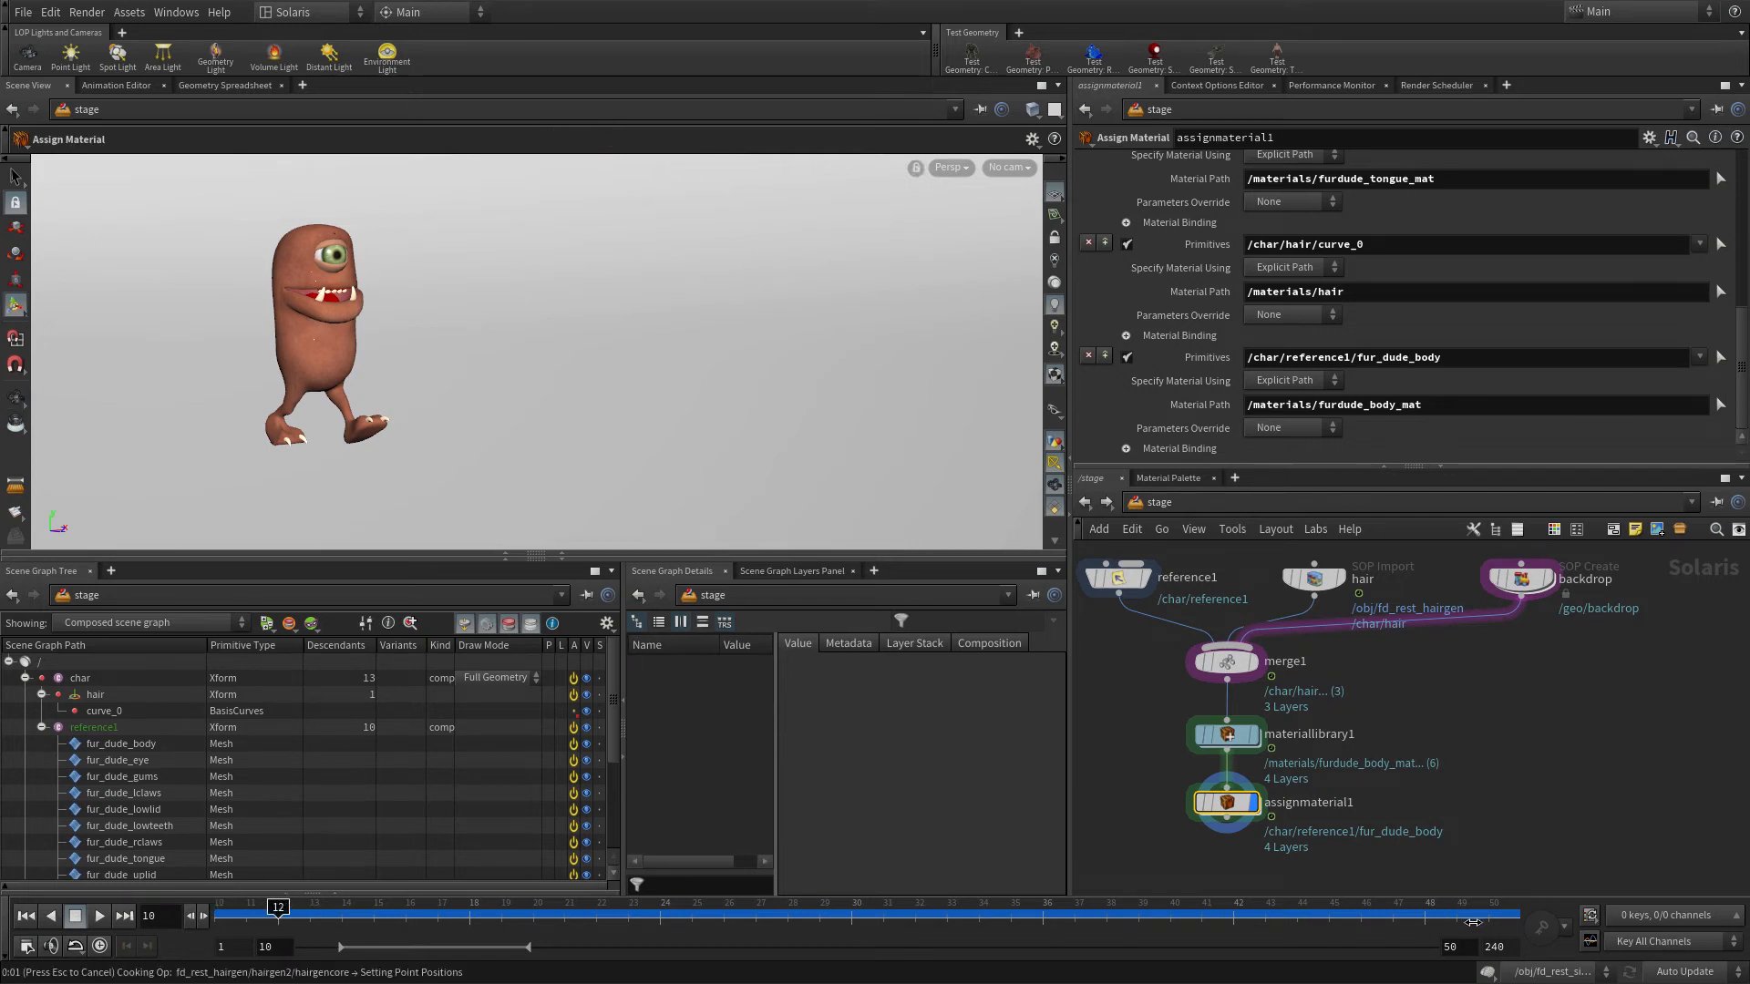
pyautogui.moveTo(277, 914); pyautogui.dragTo(1490, 914)
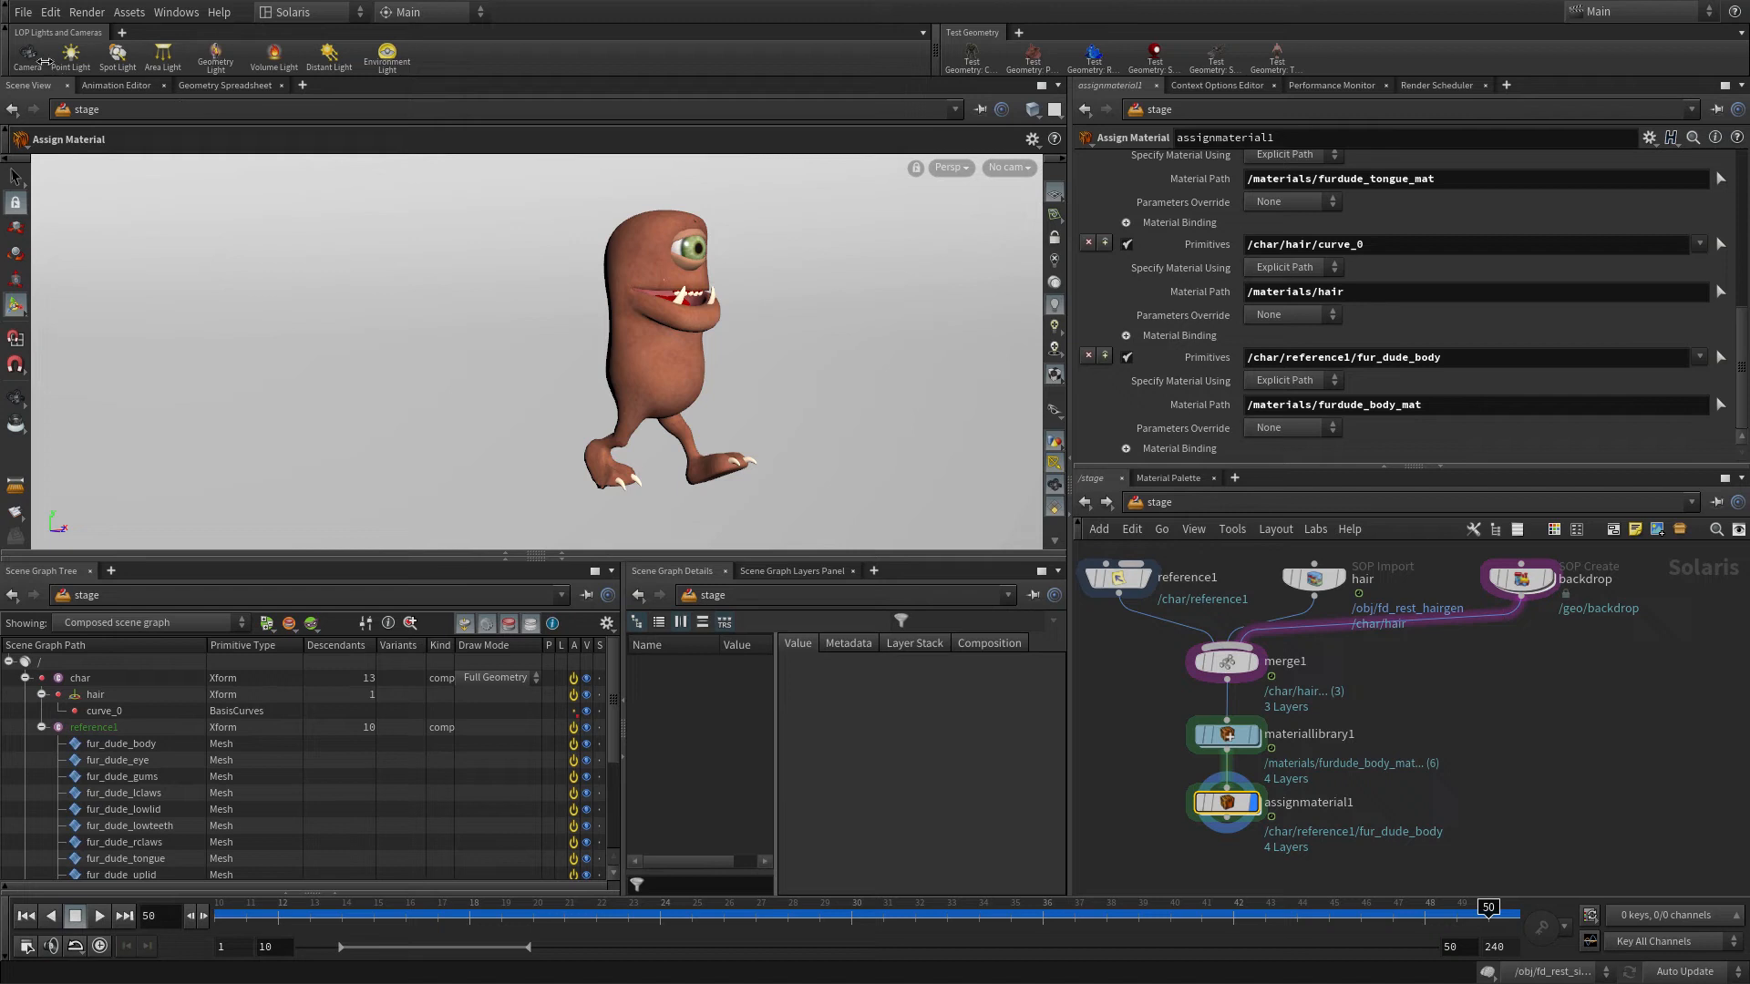
pyautogui.press('ctrl')
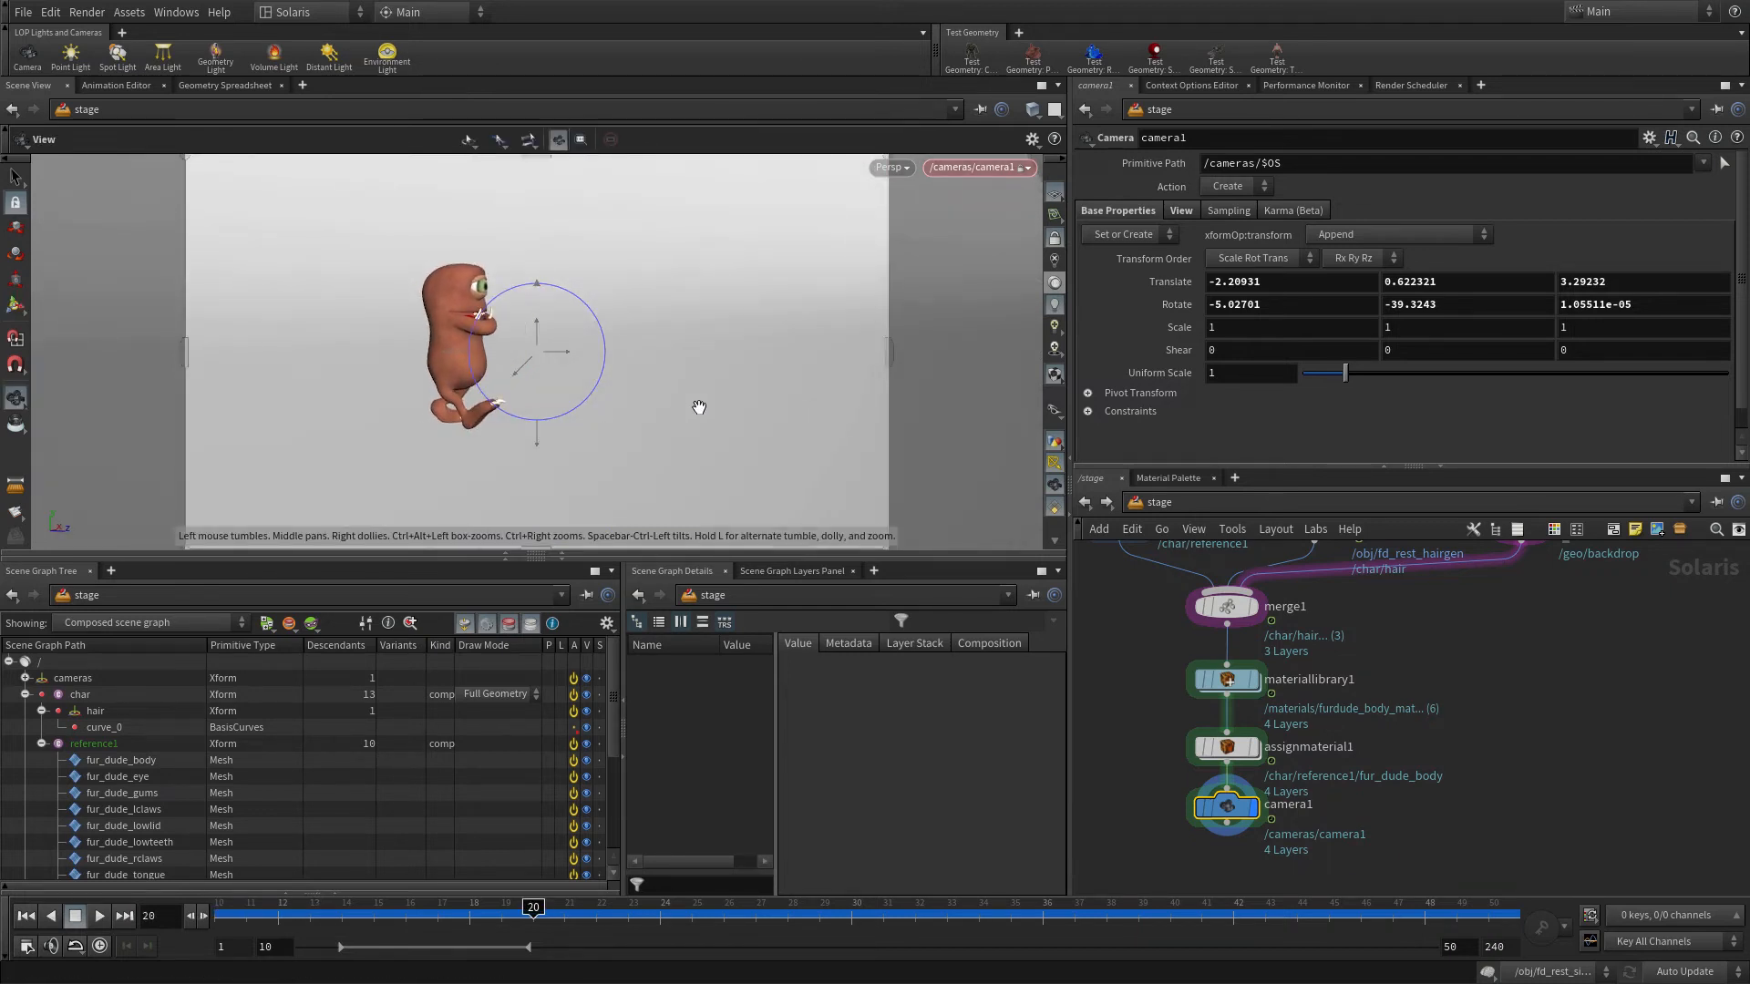
# - Frame camera1 on the character from the side and scrub back to frame 10
pyautogui.moveTo(698, 408); pyautogui.dragTo(628, 413)
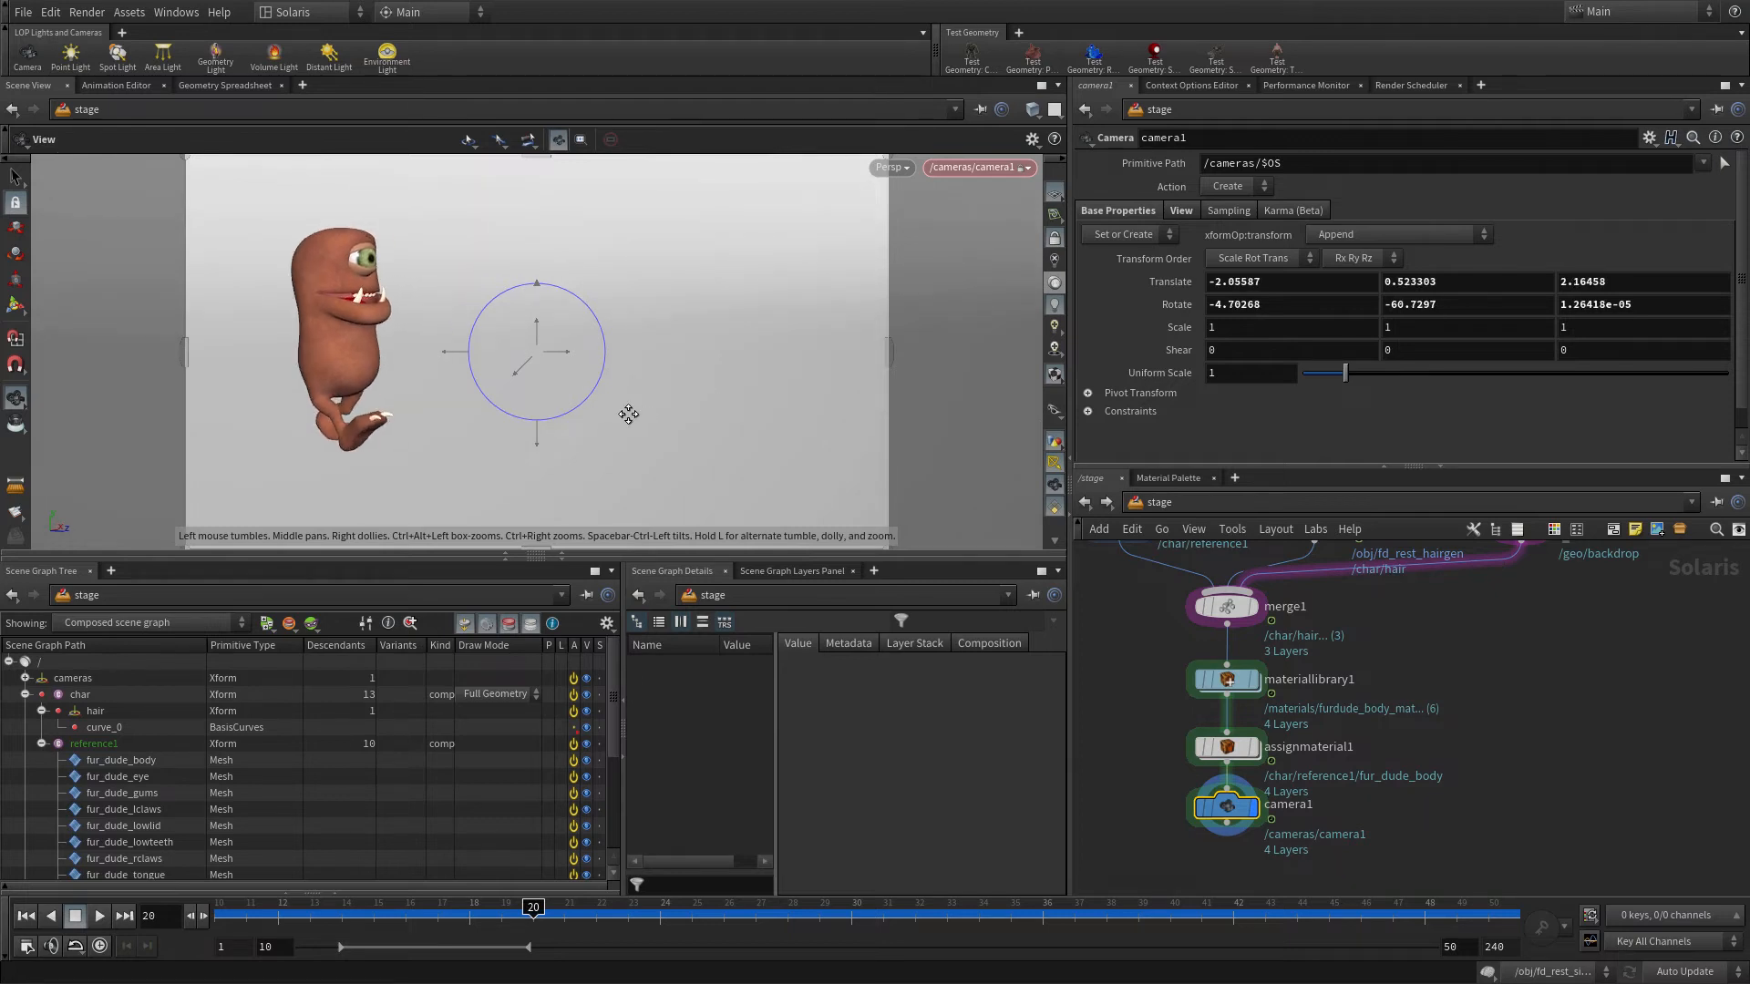
pyautogui.moveTo(533, 906); pyautogui.dragTo(224, 906)
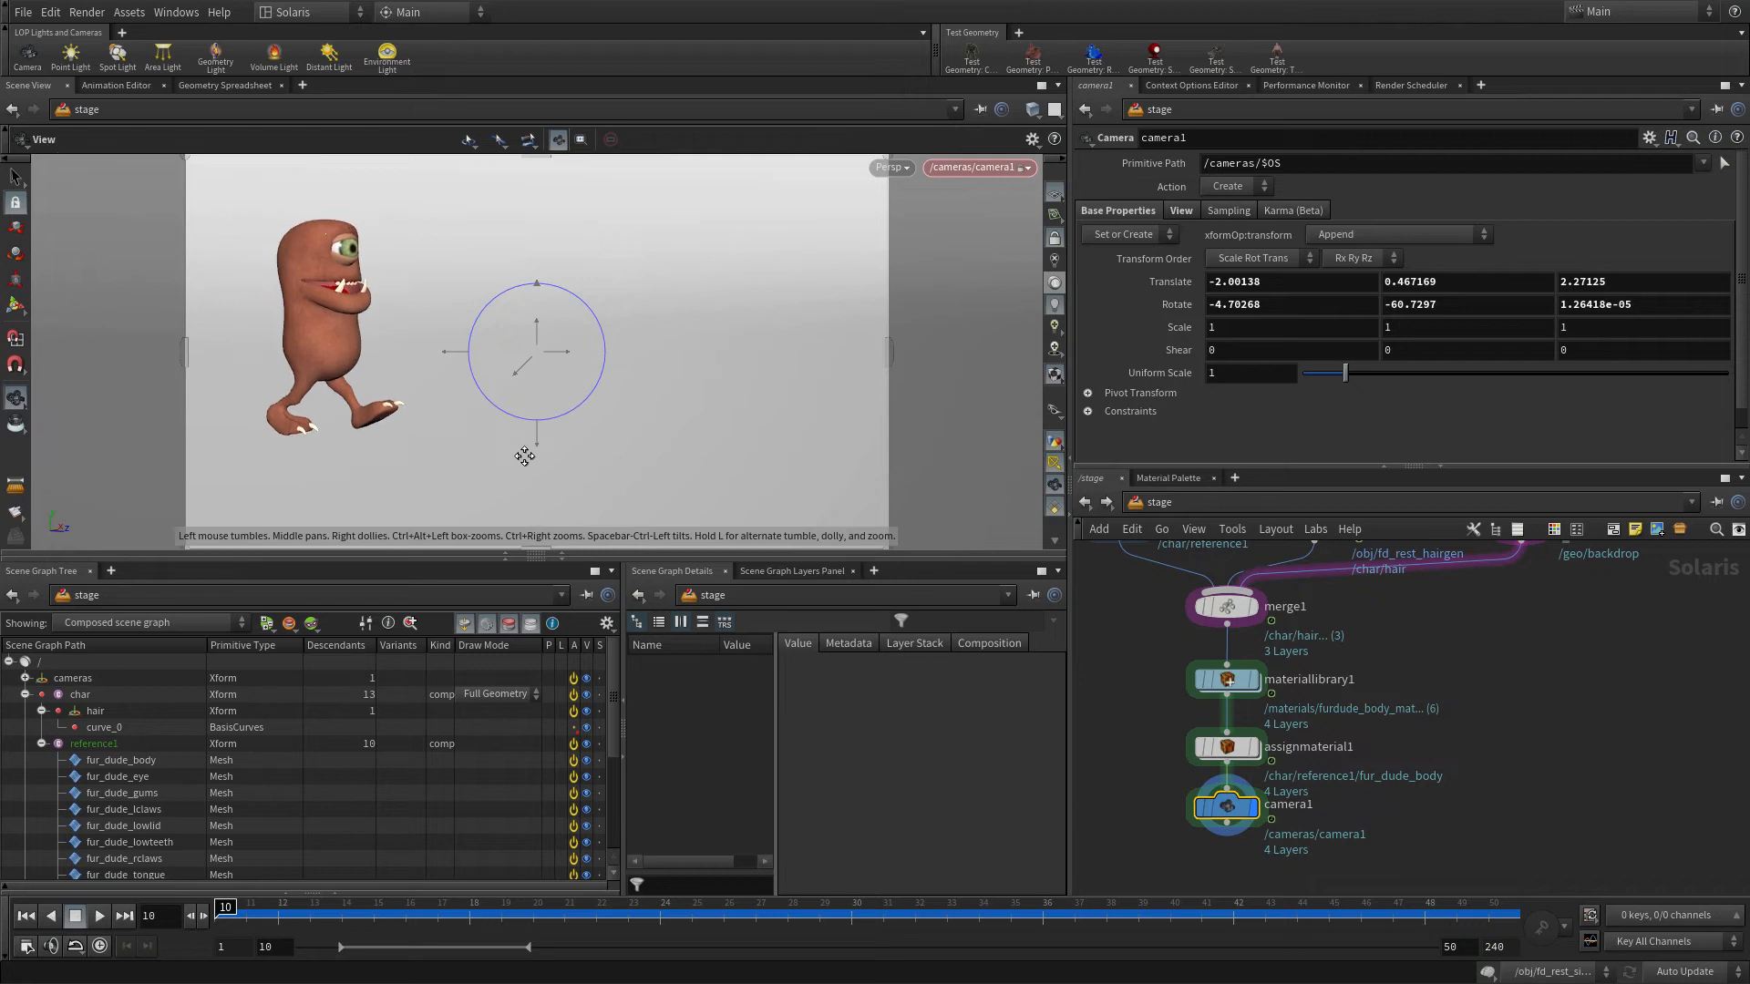
pyautogui.moveTo(225, 914); pyautogui.dragTo(1487, 914)
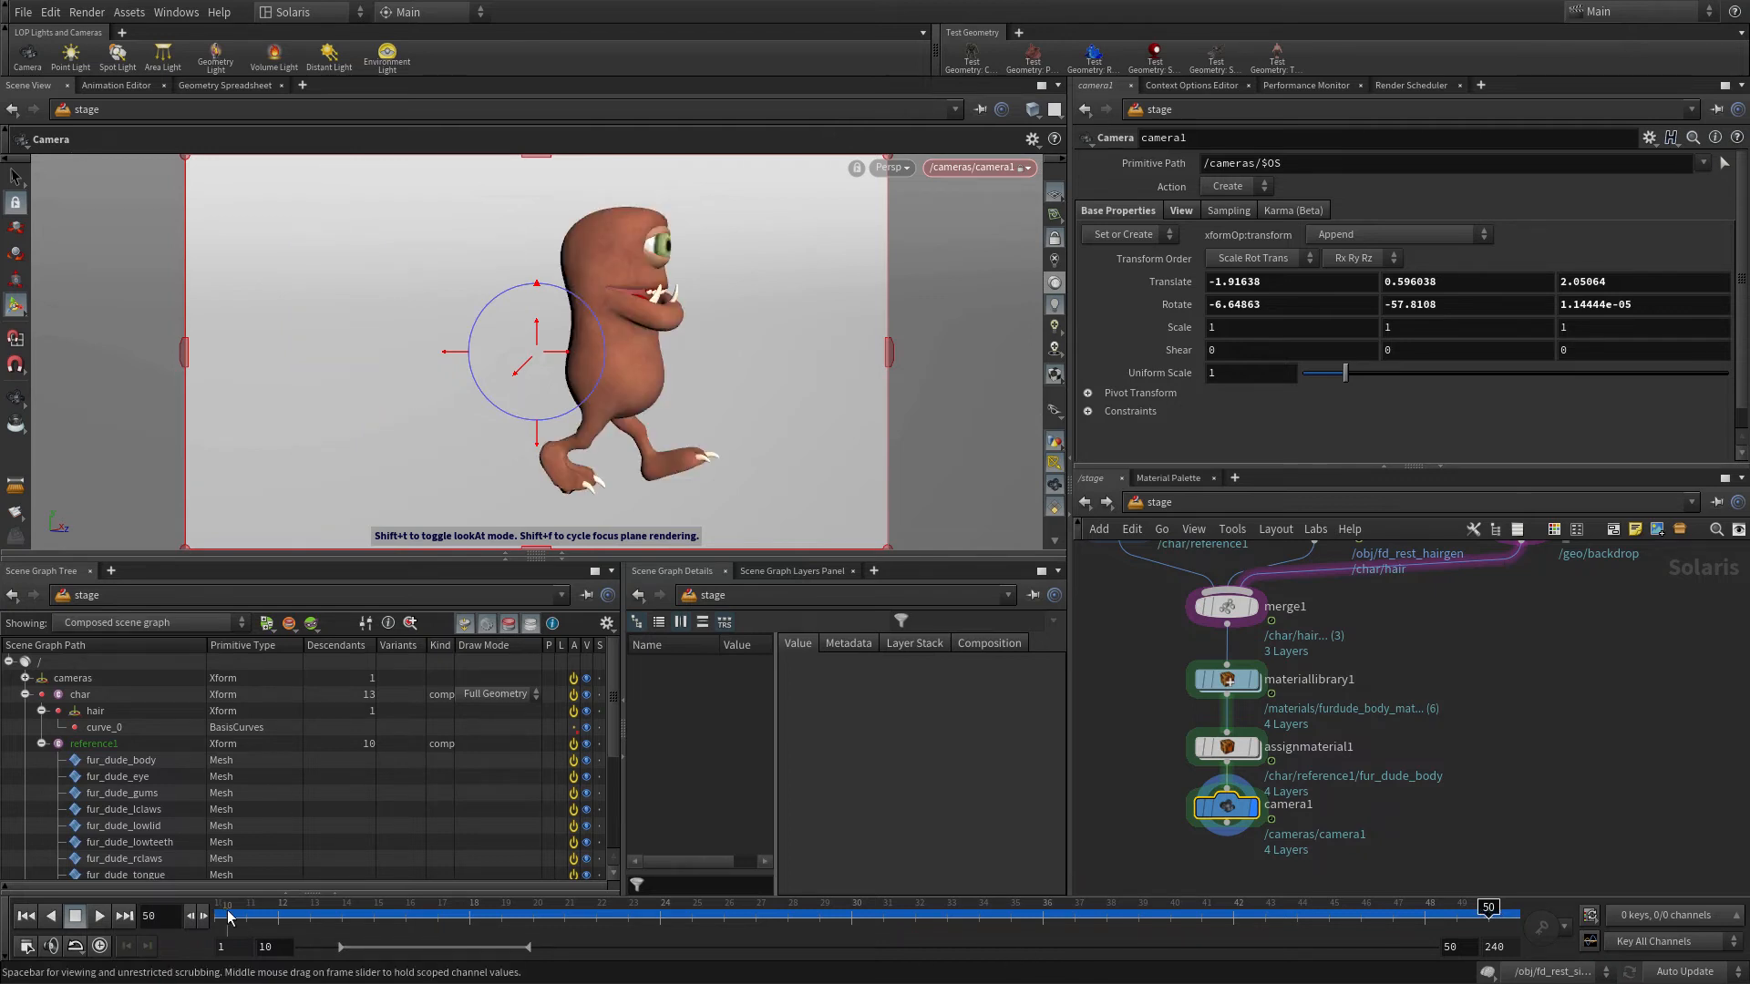
pyautogui.moveTo(1487, 915); pyautogui.dragTo(225, 915)
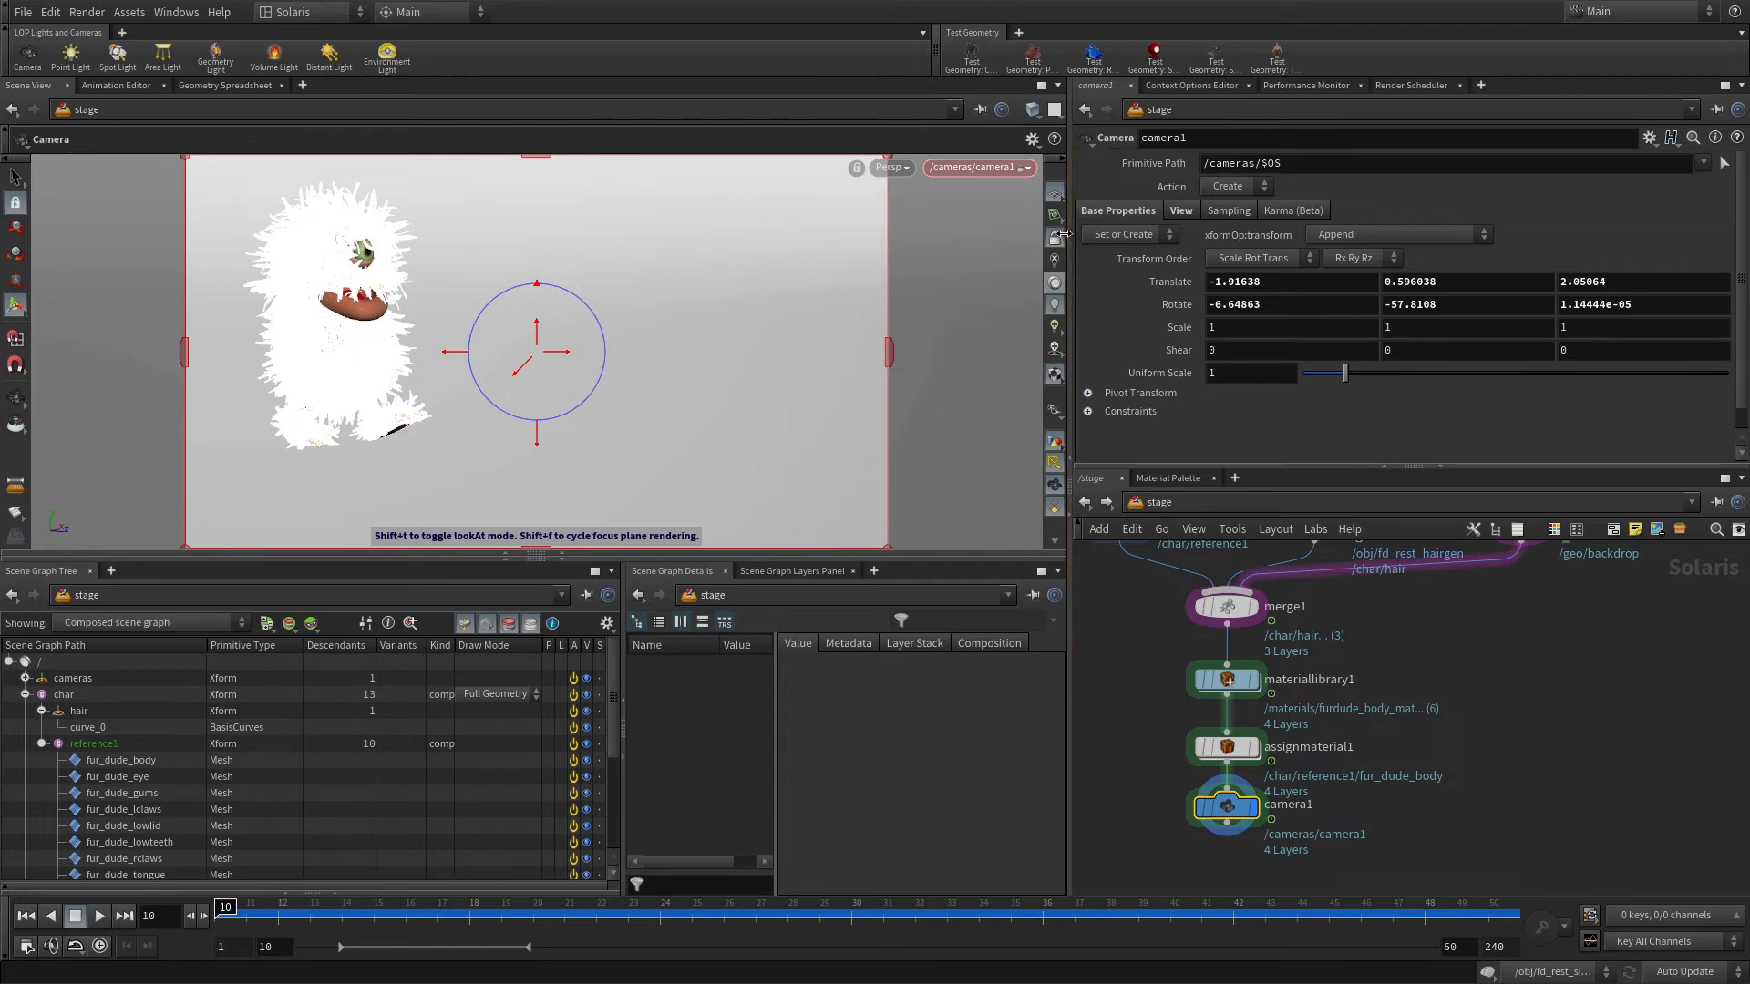
pyautogui.moveTo(1054, 235)
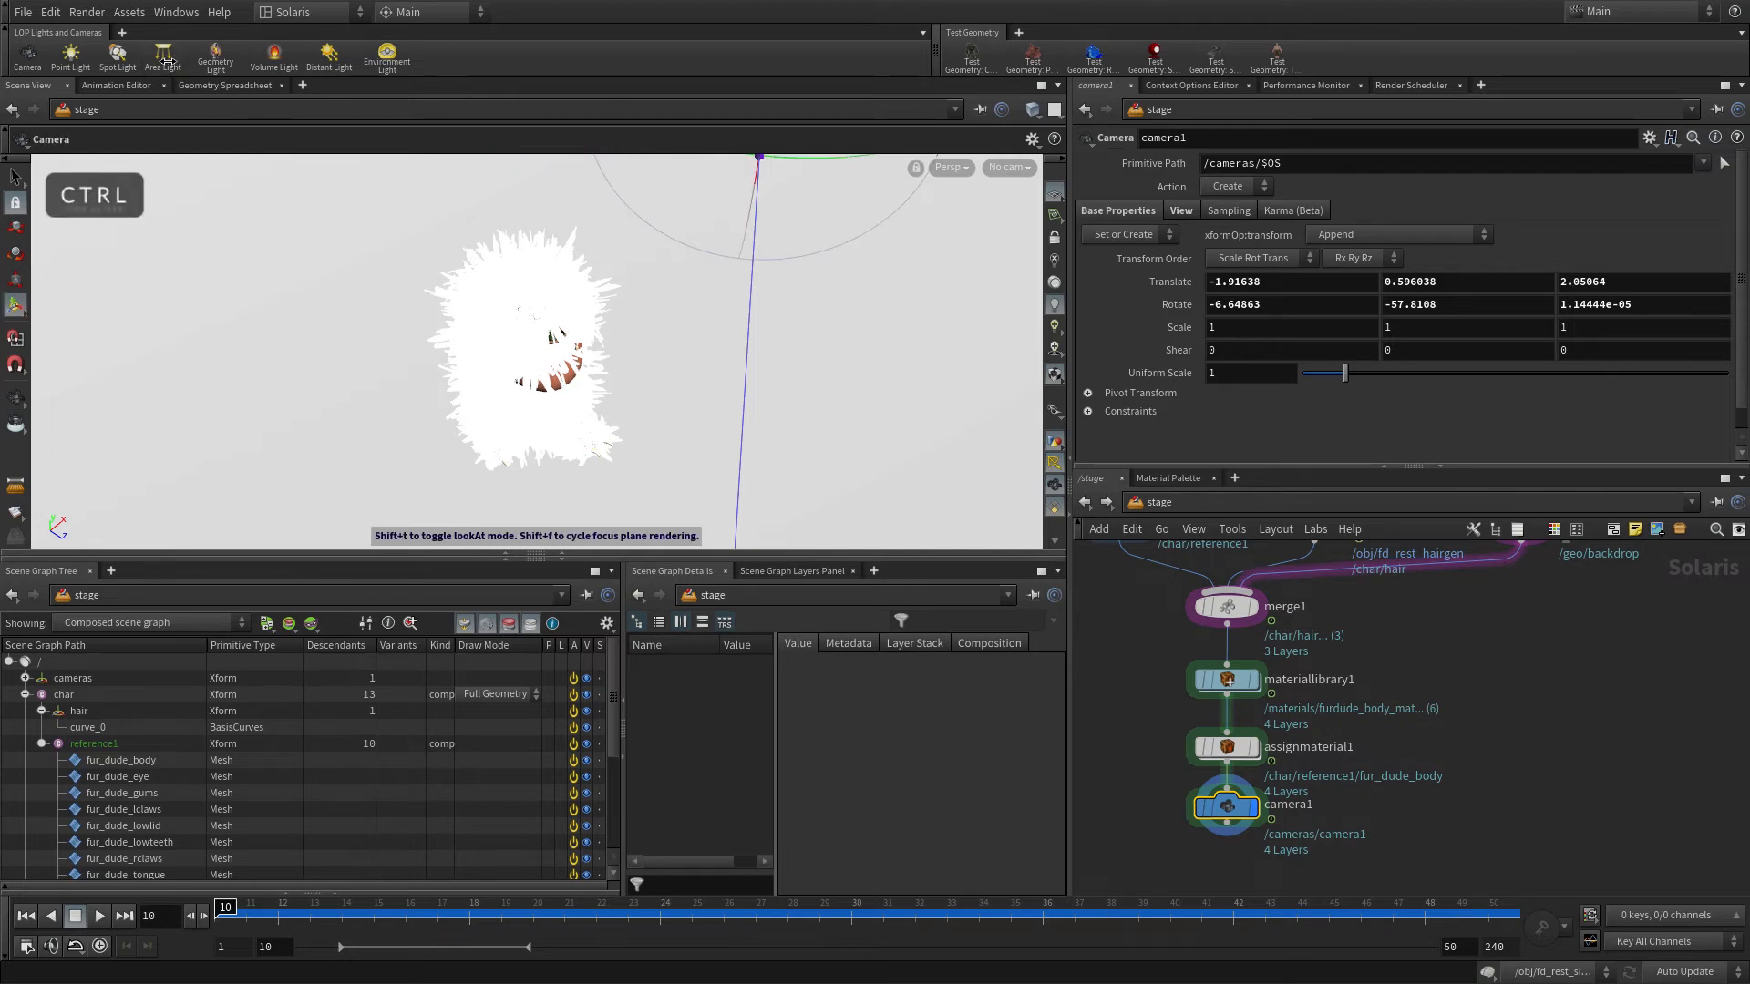
# - Add an area light and set its Base Properties intensity to 1.5
pyautogui.click(162, 59)
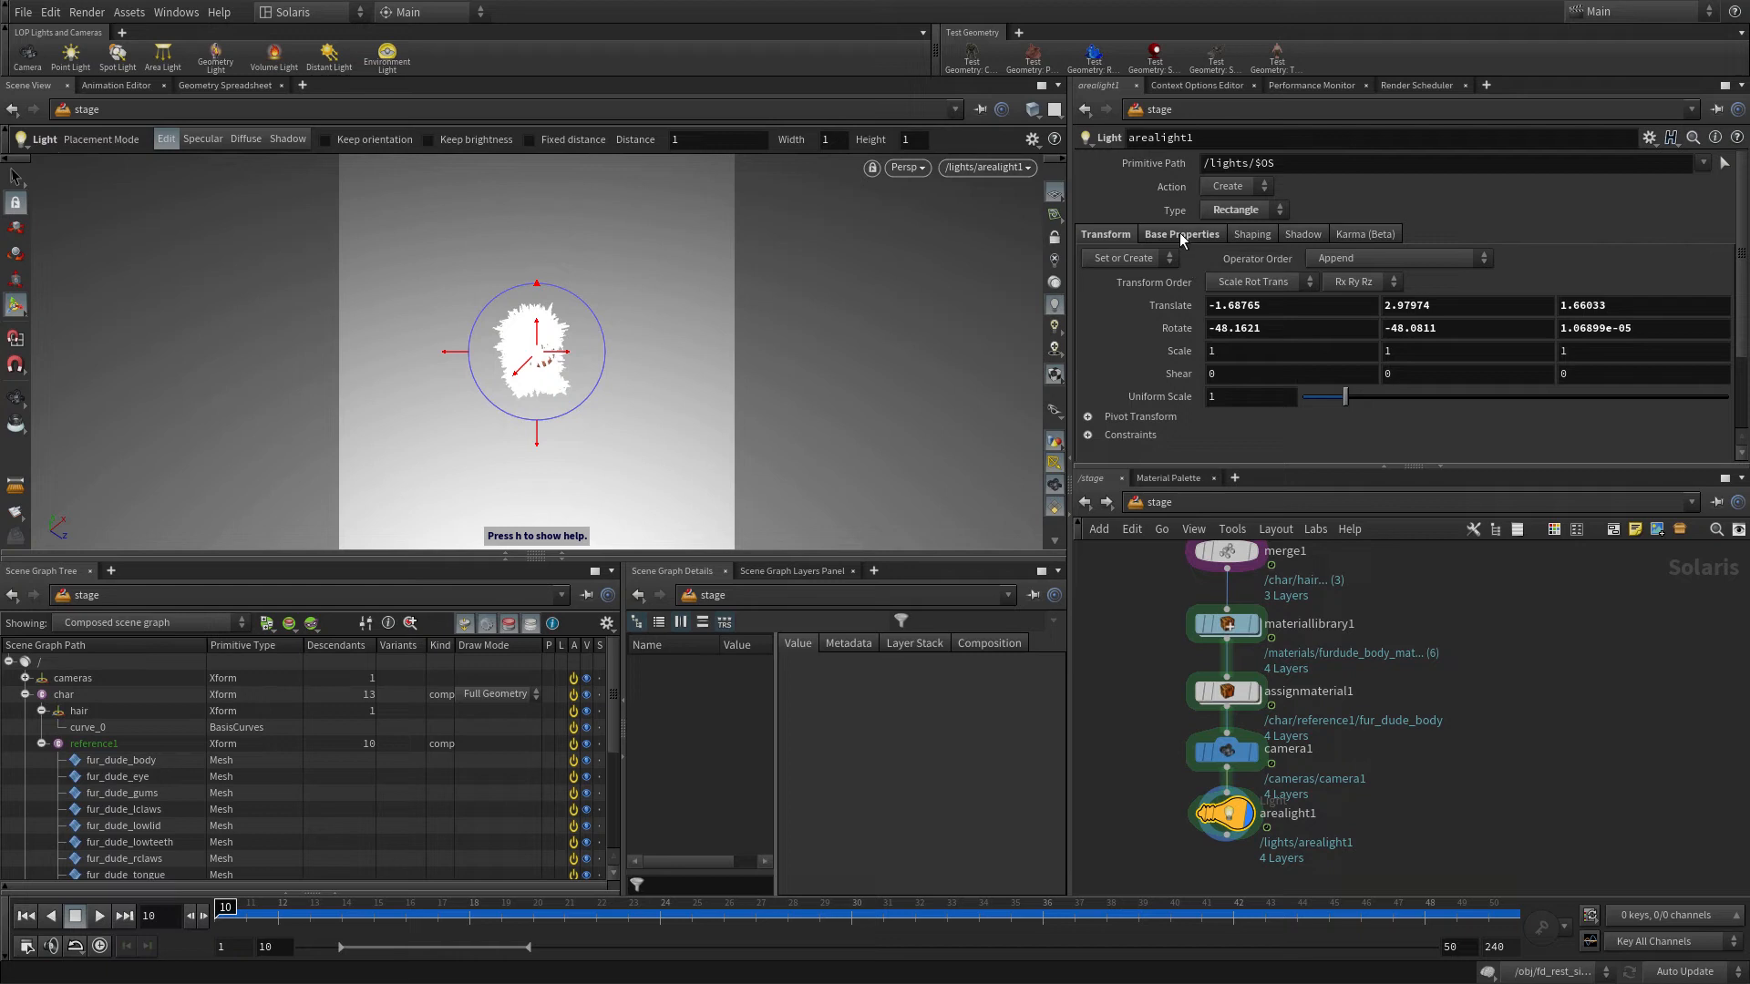
pyautogui.click(1181, 234)
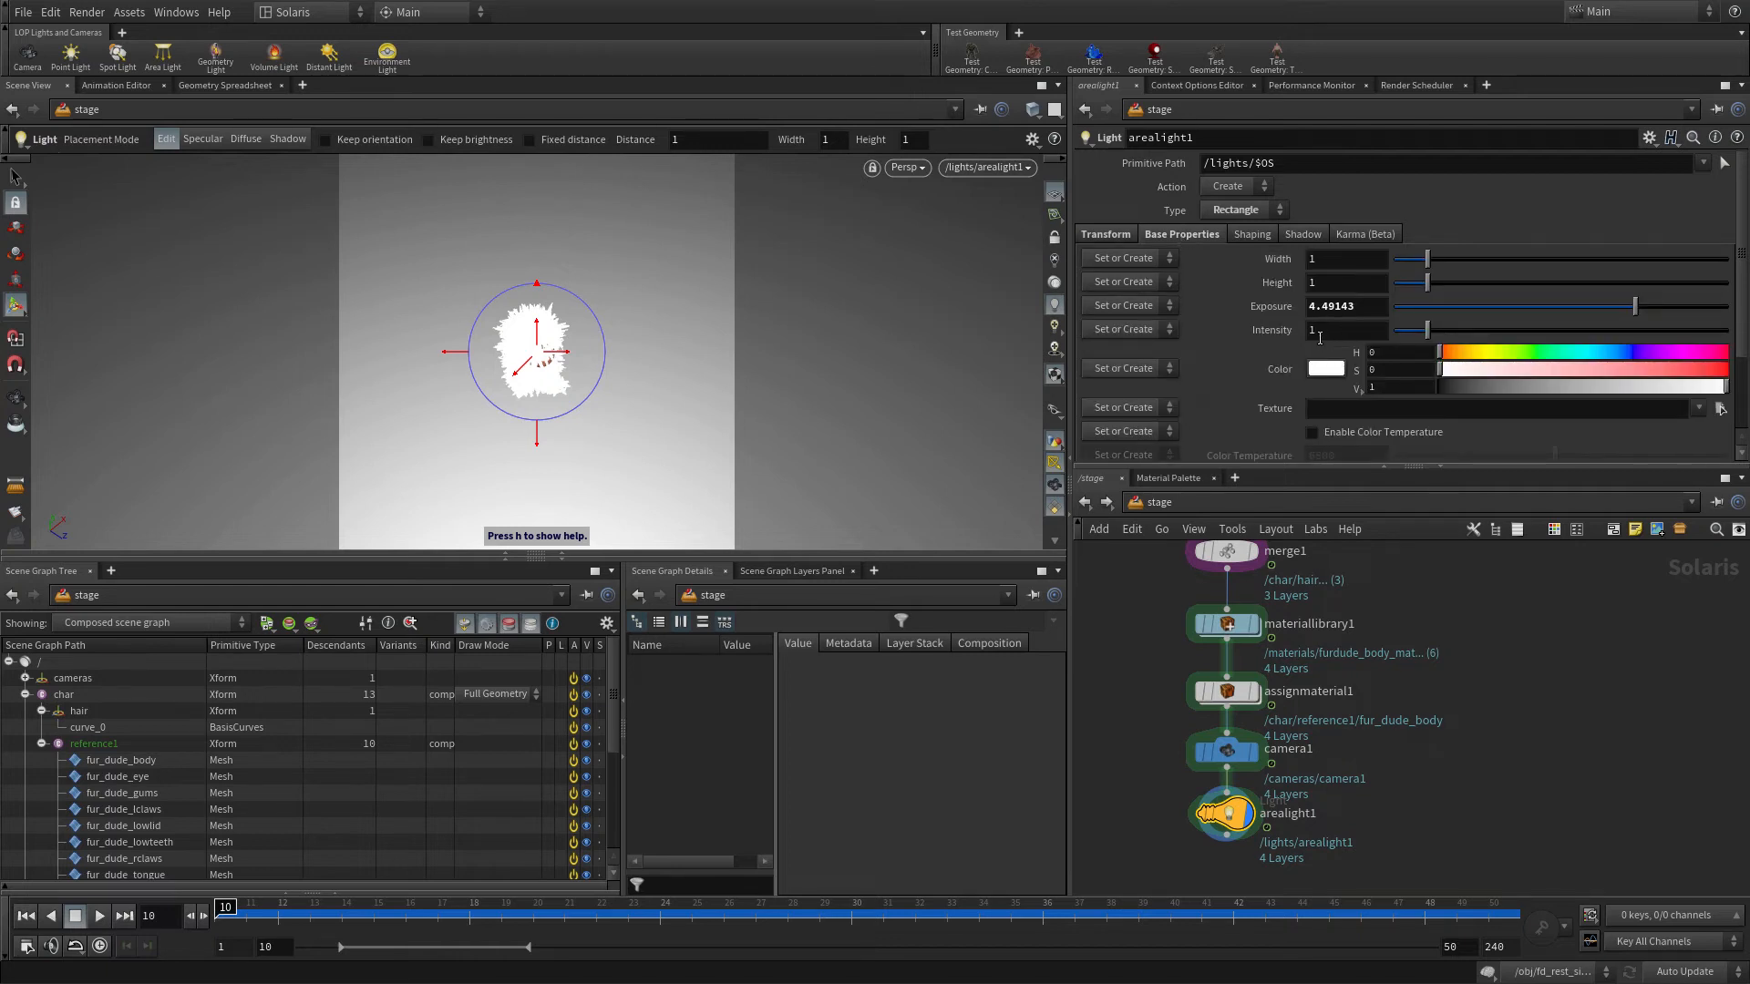
pyautogui.click(1345, 329)
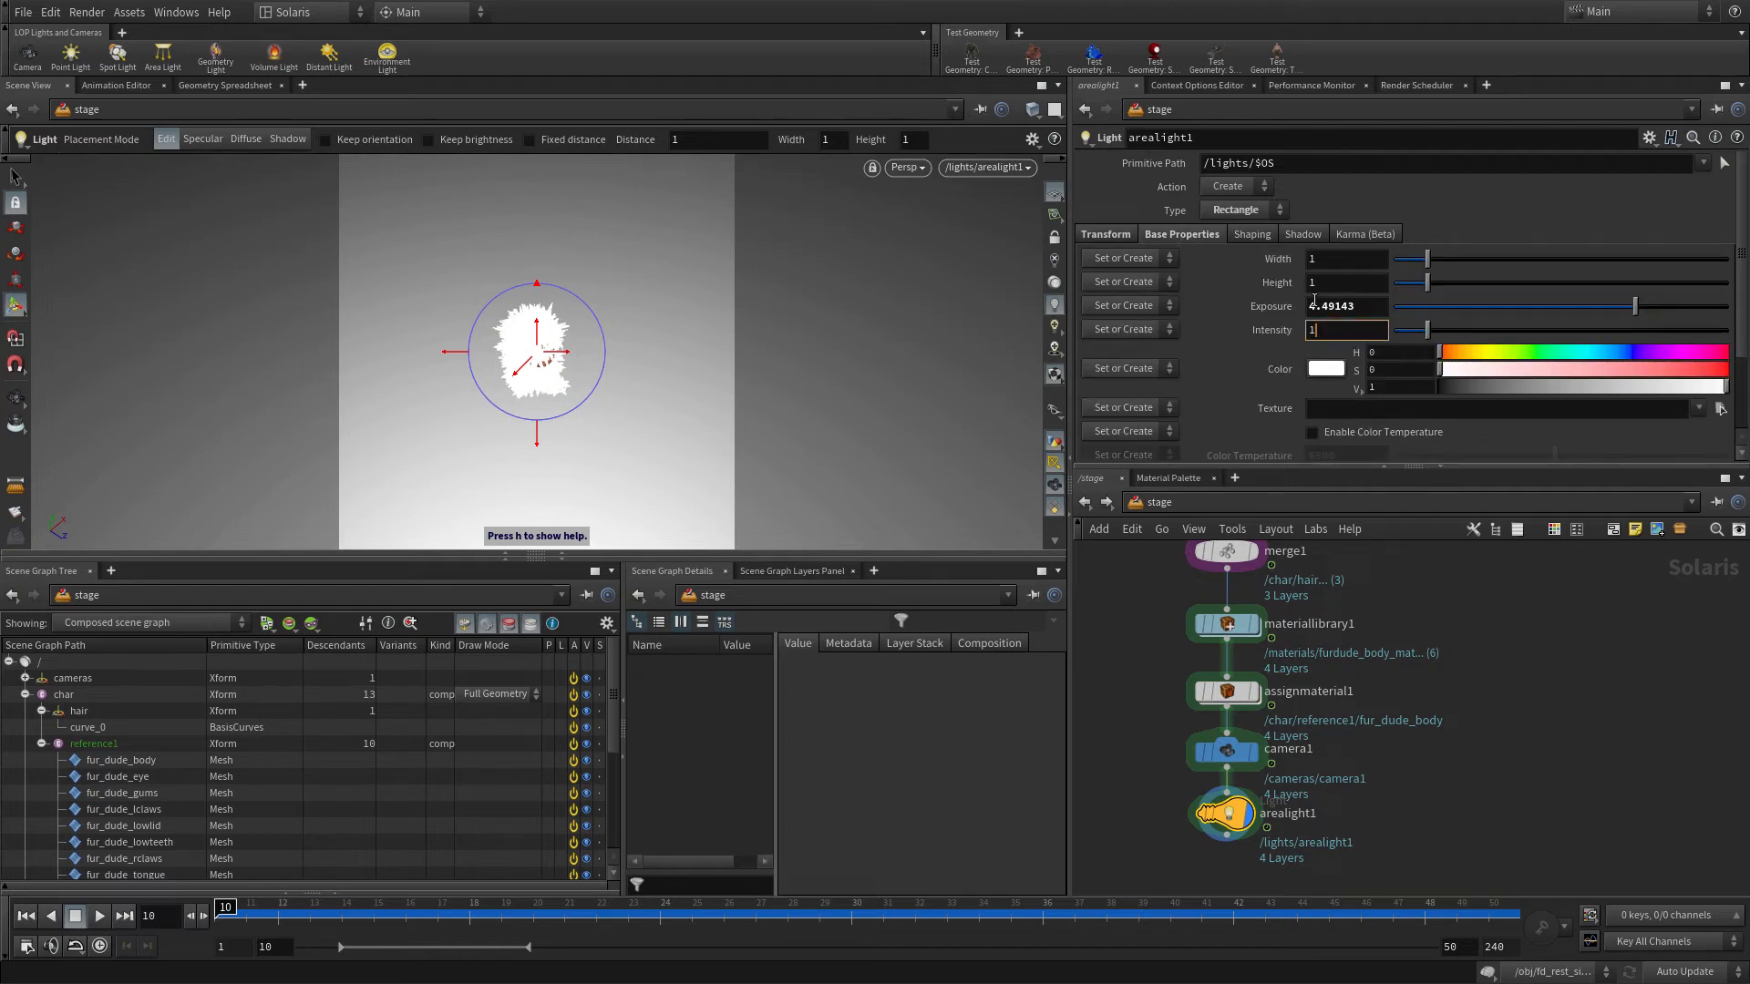
pyautogui.write('1.5')
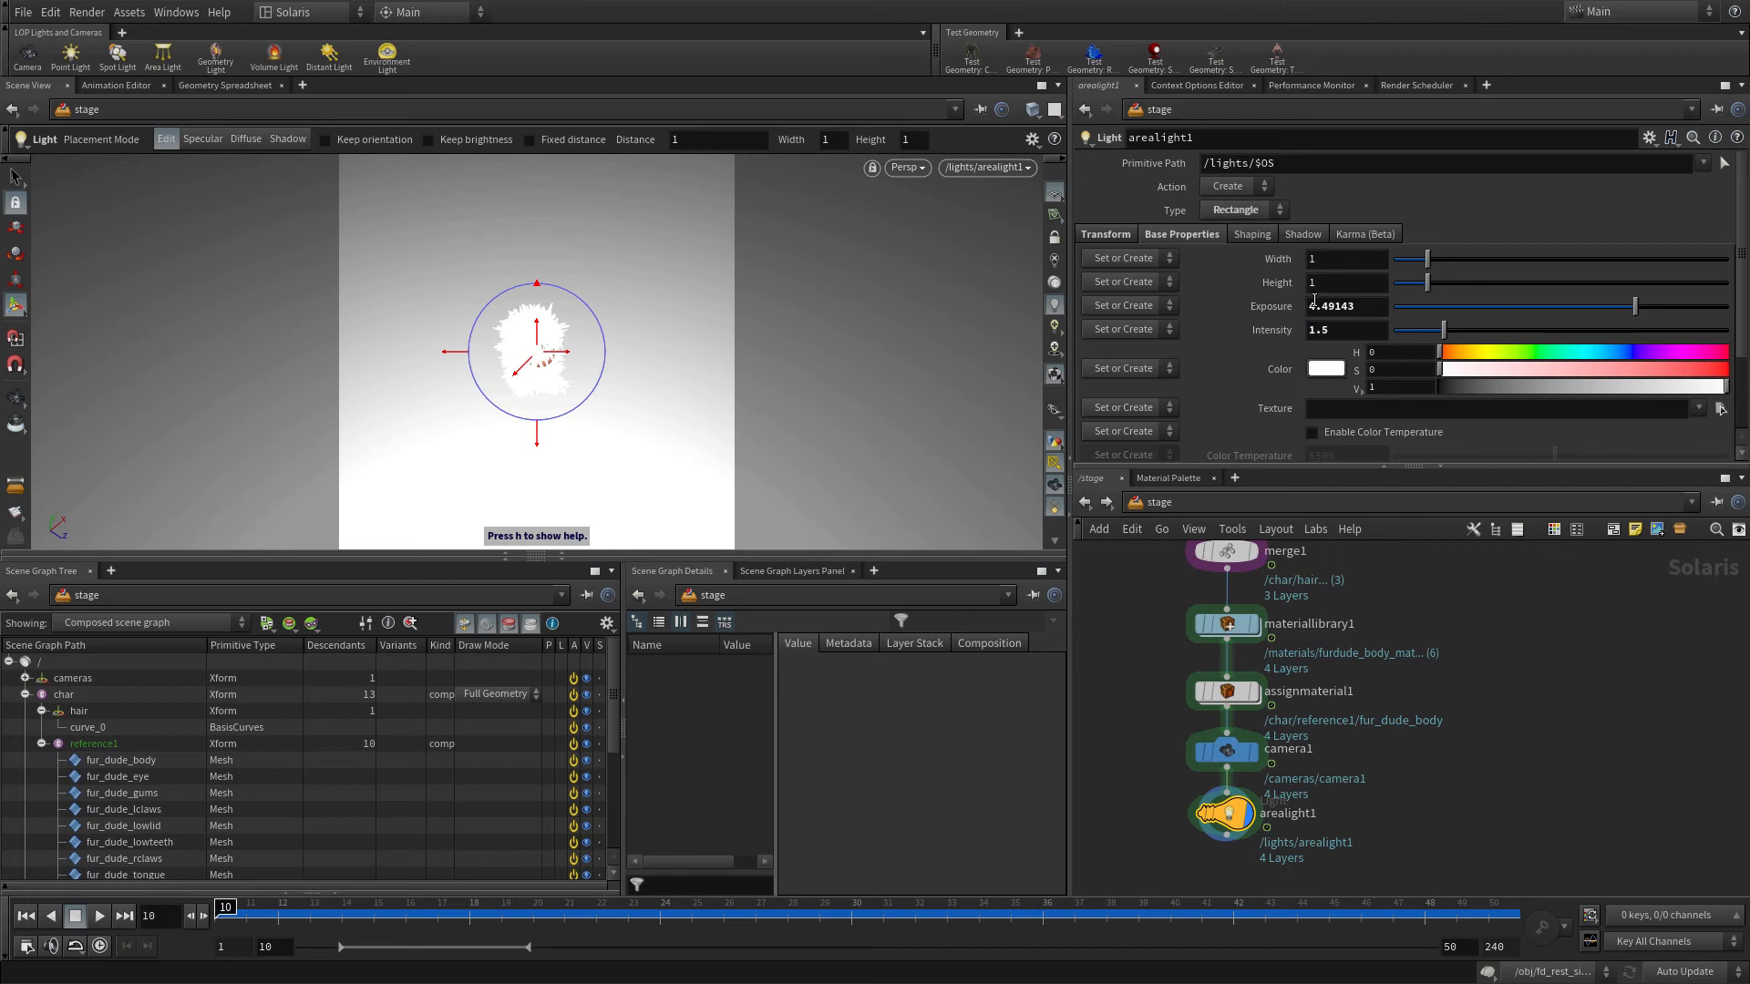
pyautogui.click(986, 168)
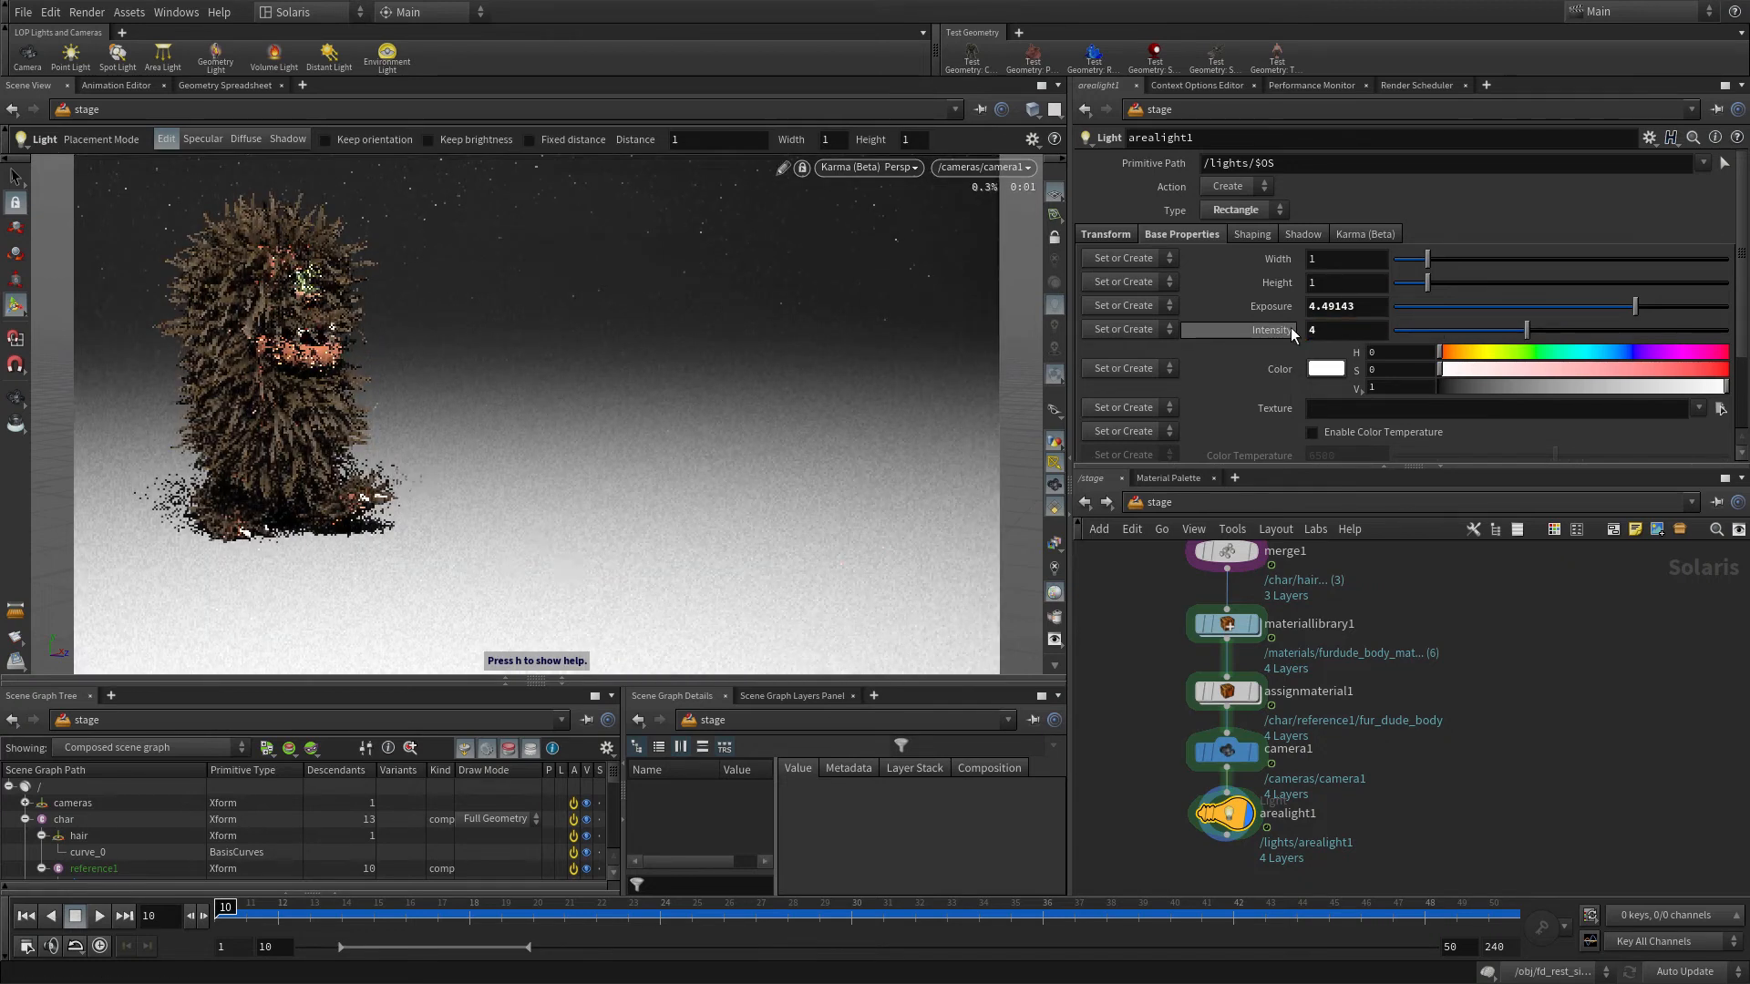
# - Lower the area light intensity to 2 after the Karma preview
pyautogui.click(1339, 329)
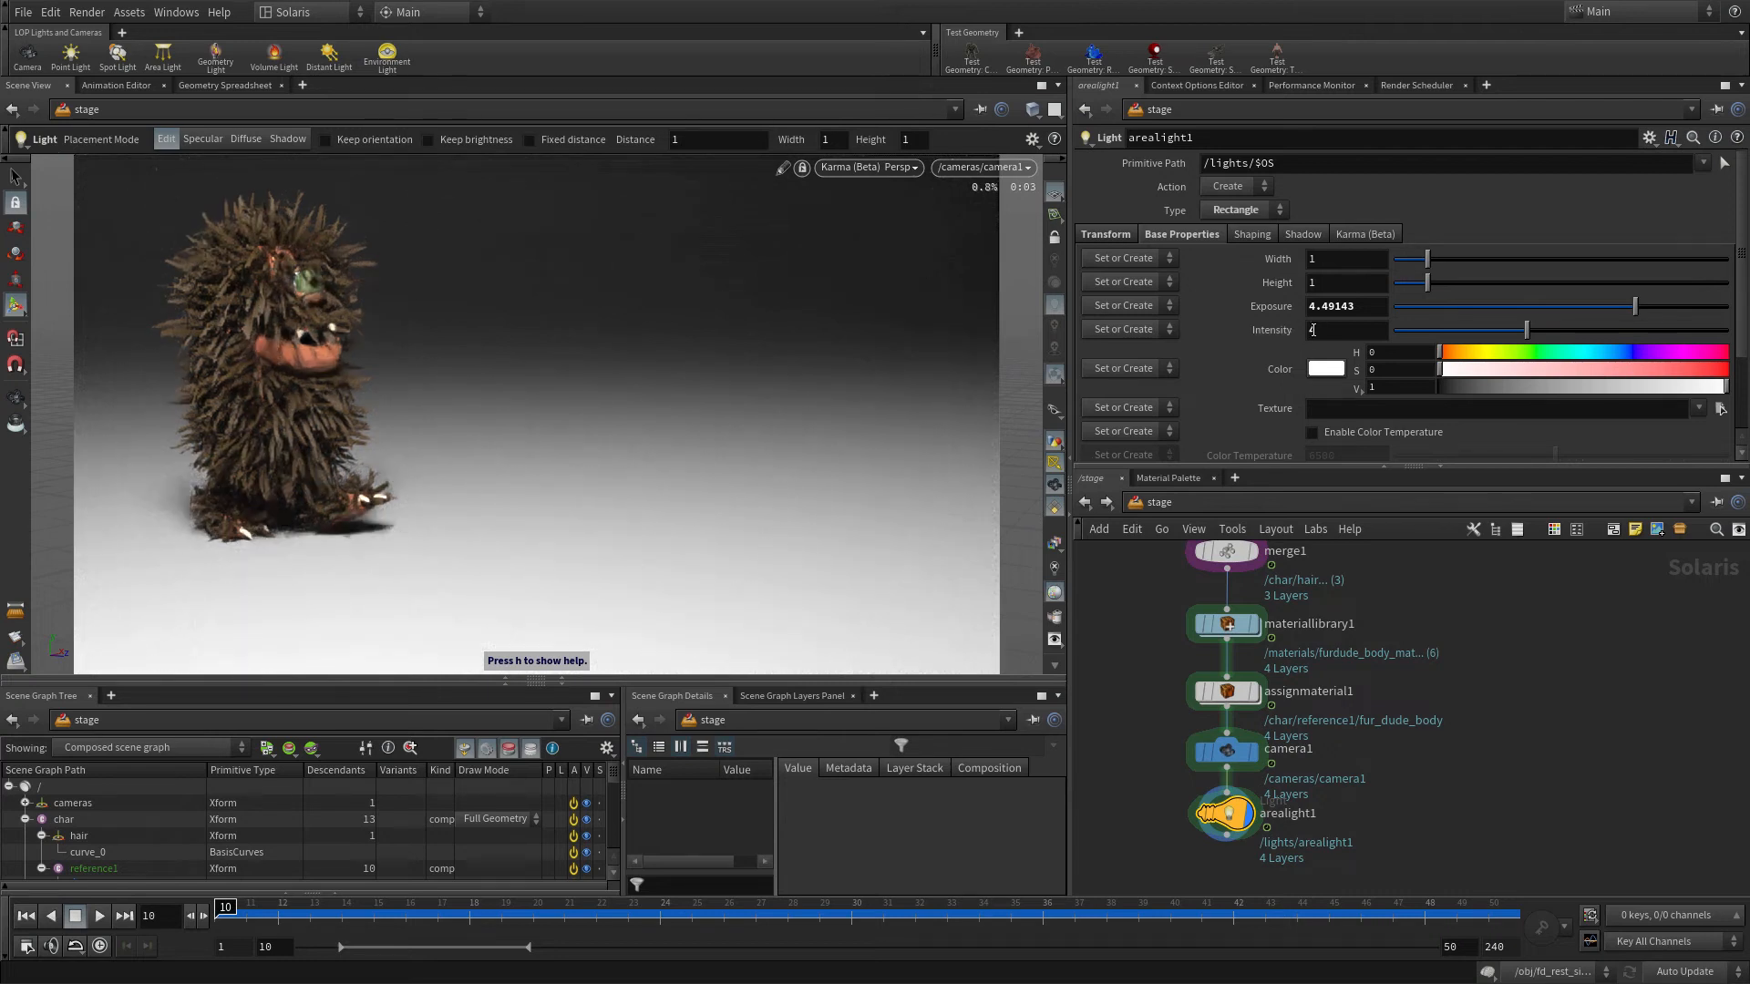
pyautogui.click(1347, 329)
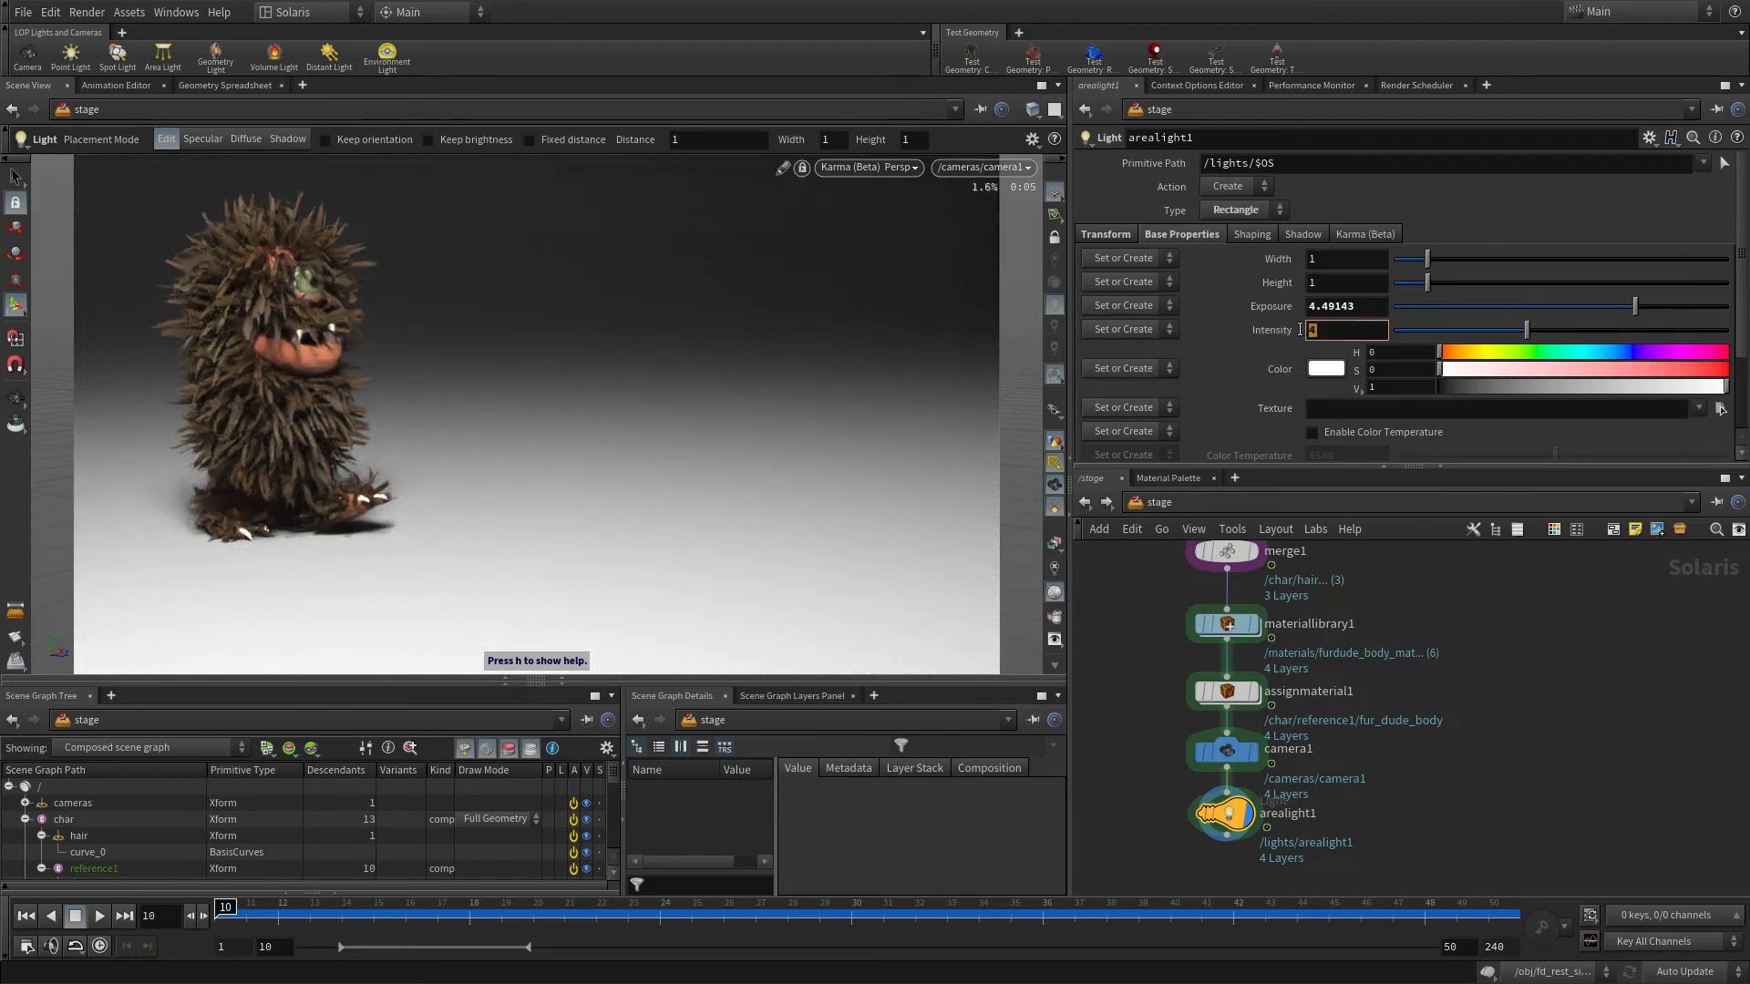
pyautogui.write('2')
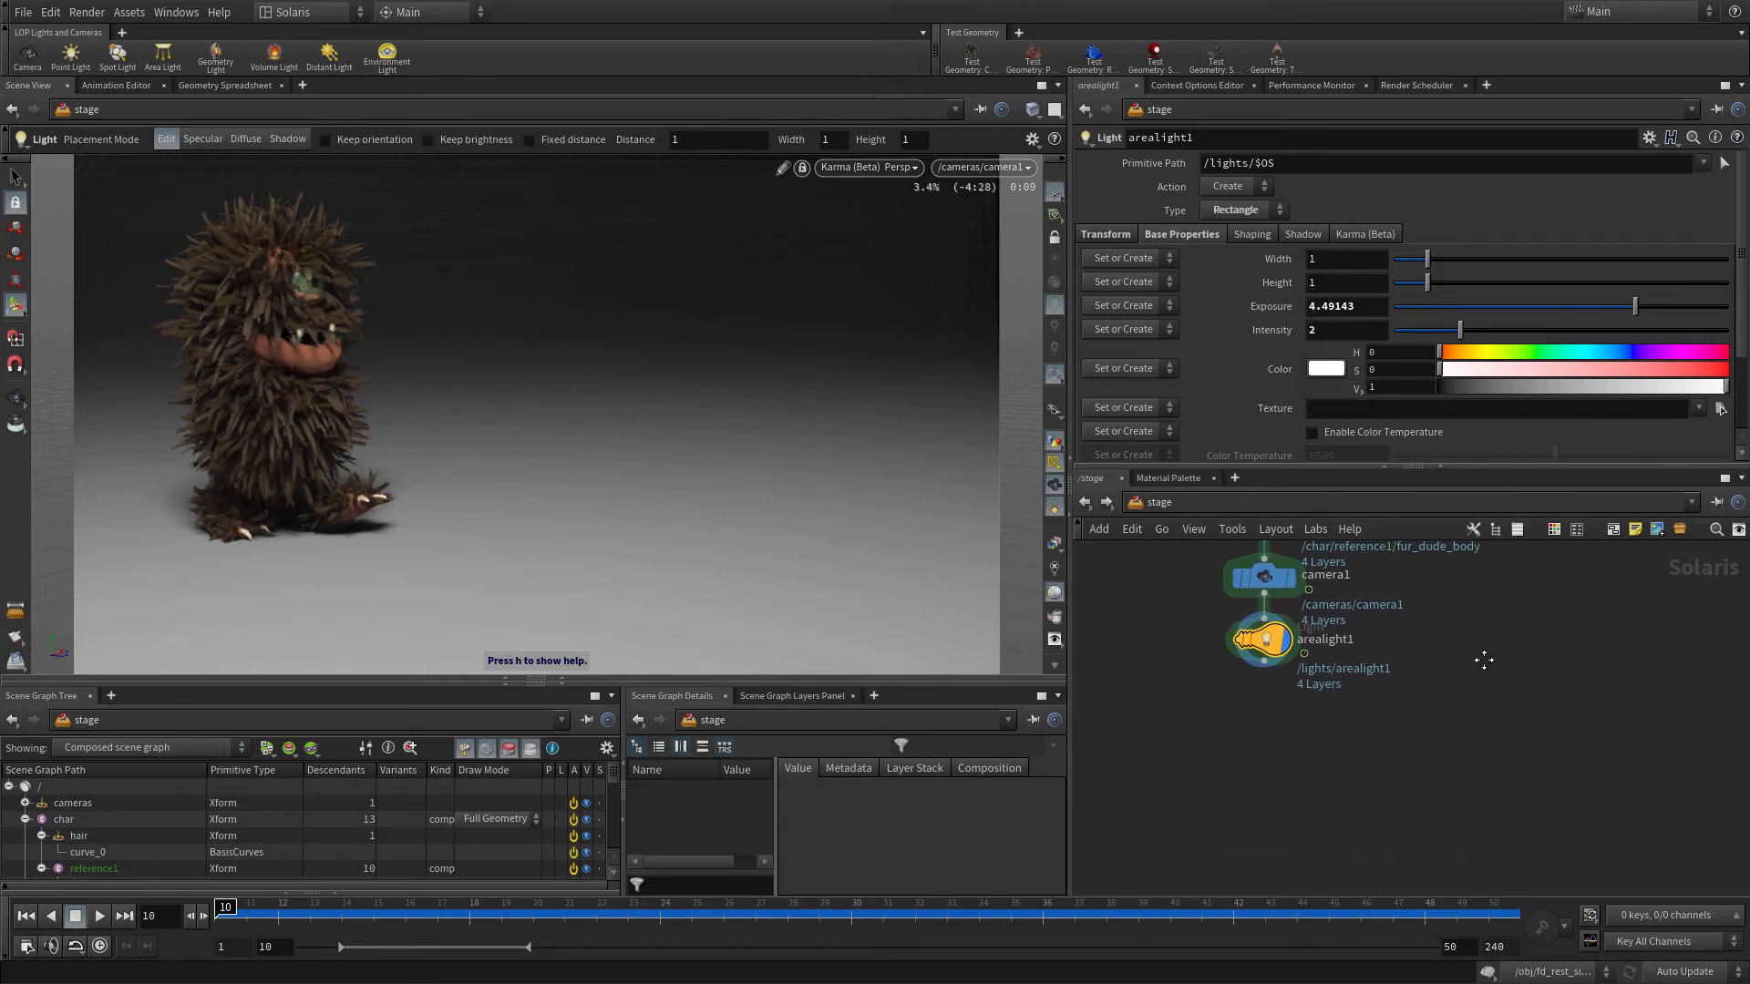
pyautogui.press('tab')
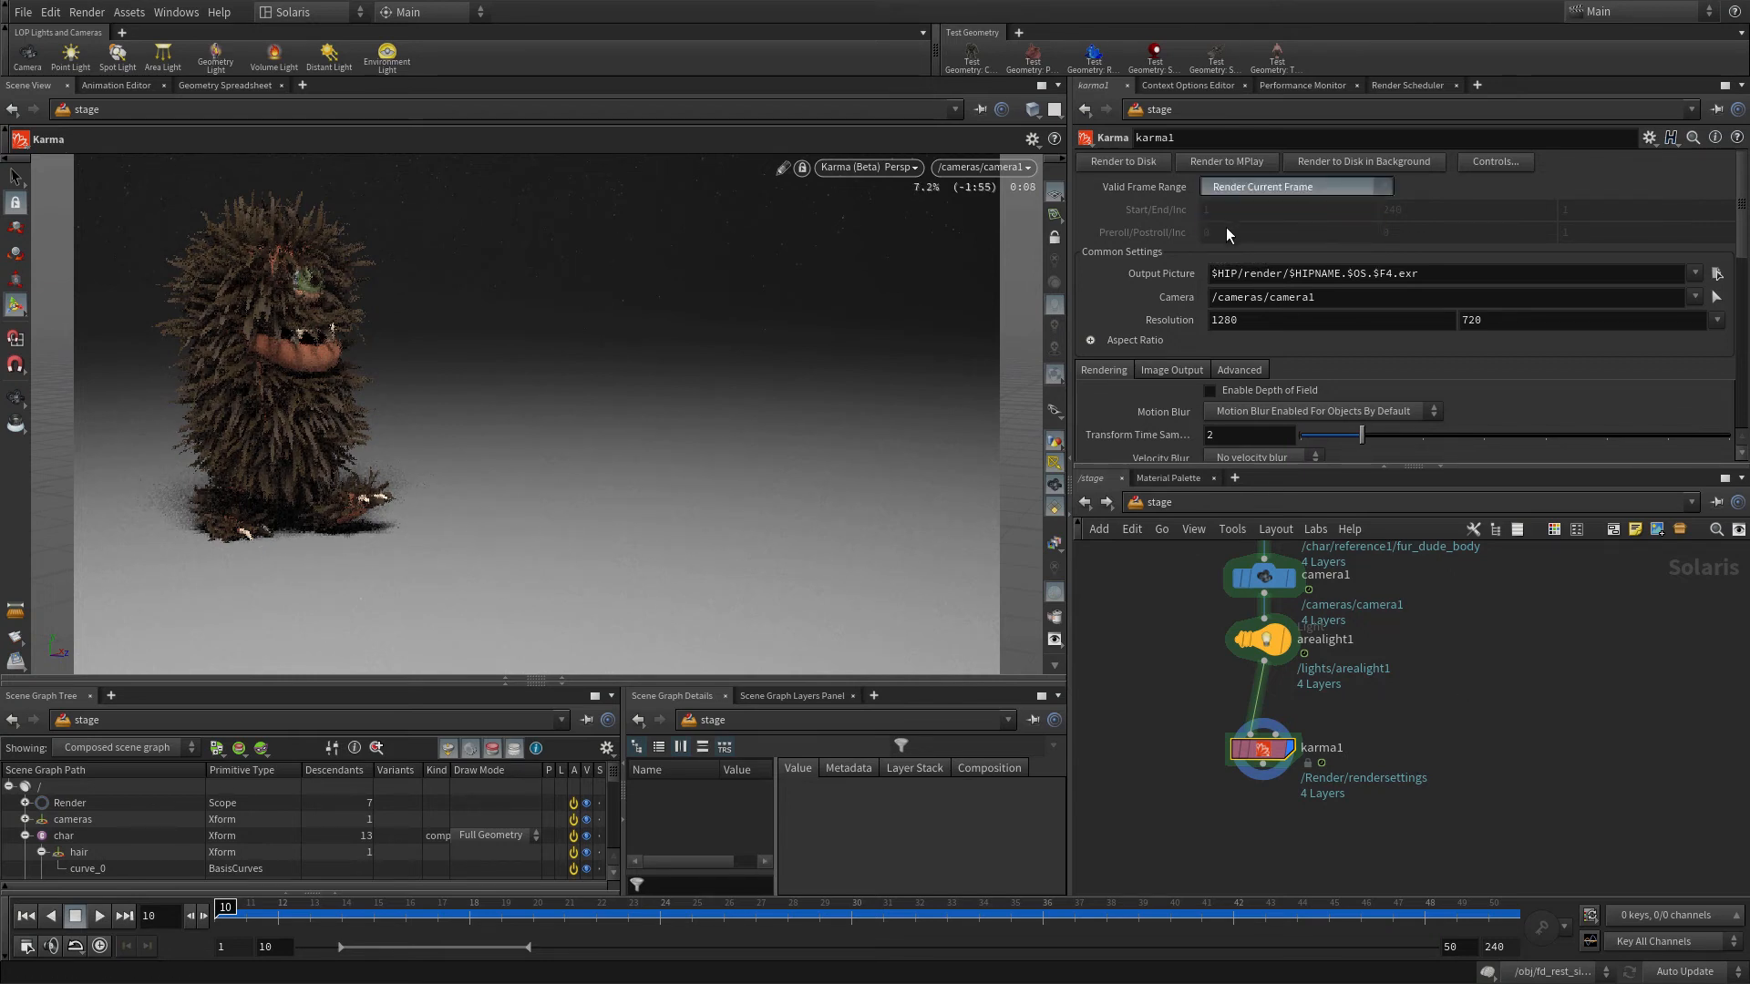
# - Set karma1 to render frames 10 to 50 into $HIP/render/walk/furdude_walk.$F4.exr
pyautogui.rightClick(1295, 186)
pyautogui.write('0')
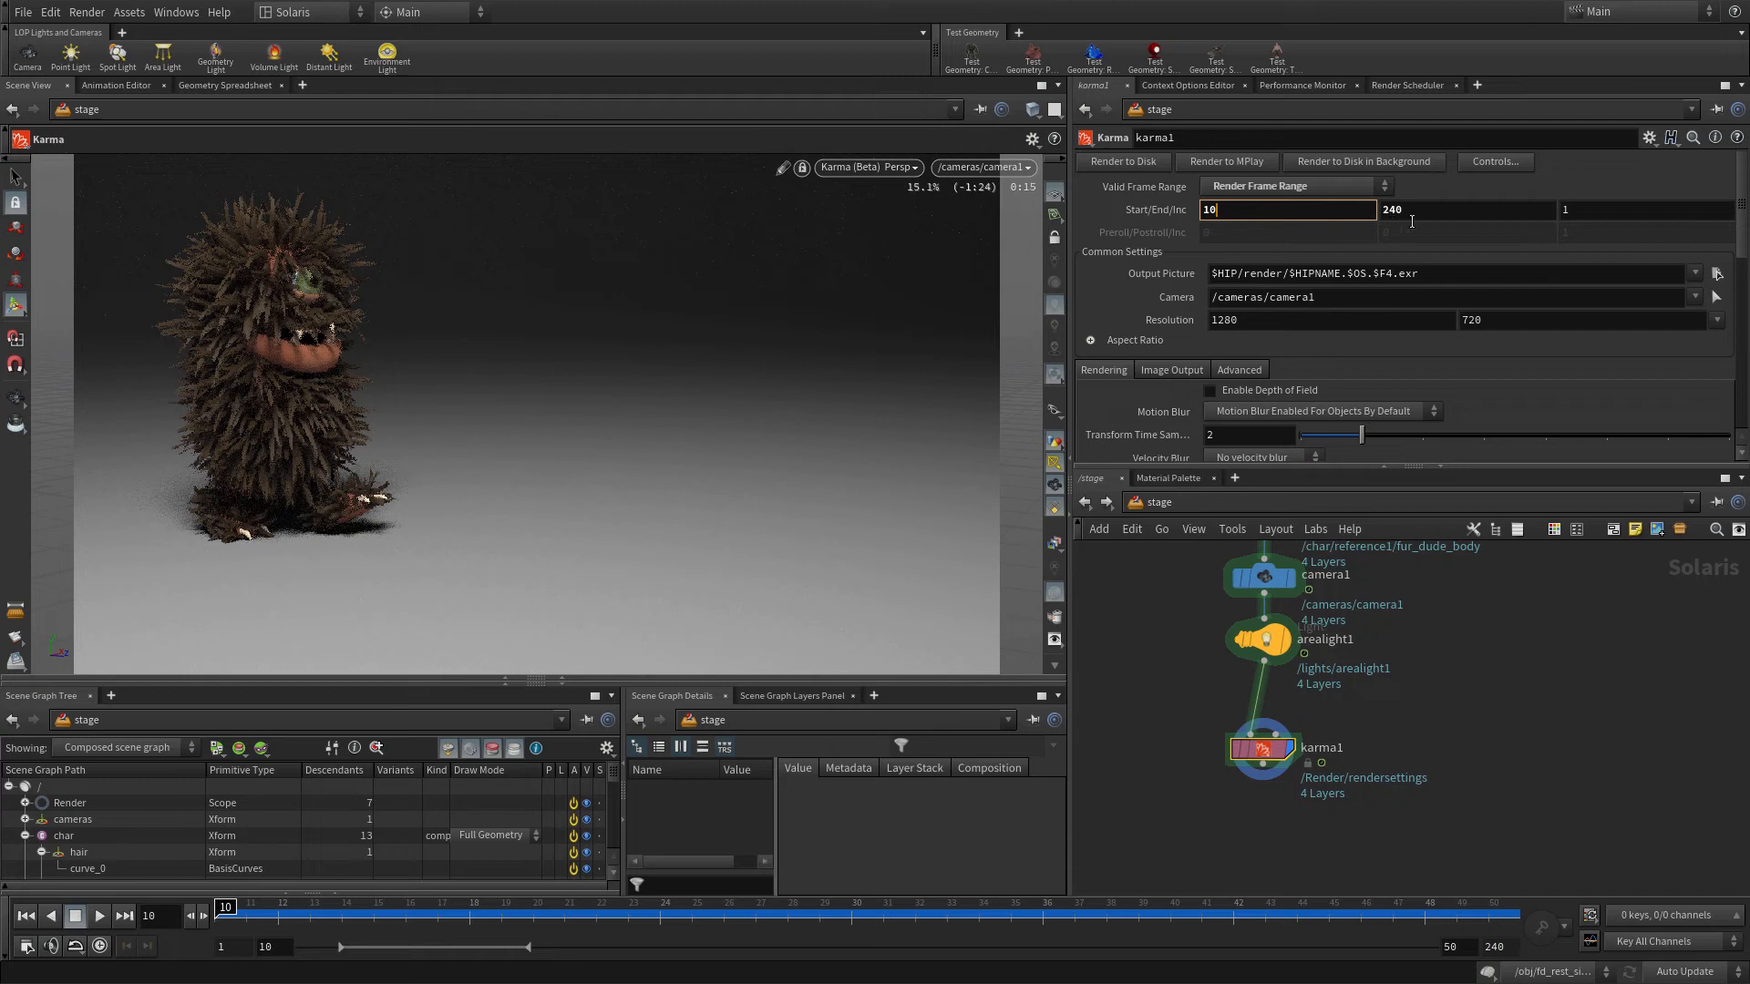
pyautogui.click(1467, 210)
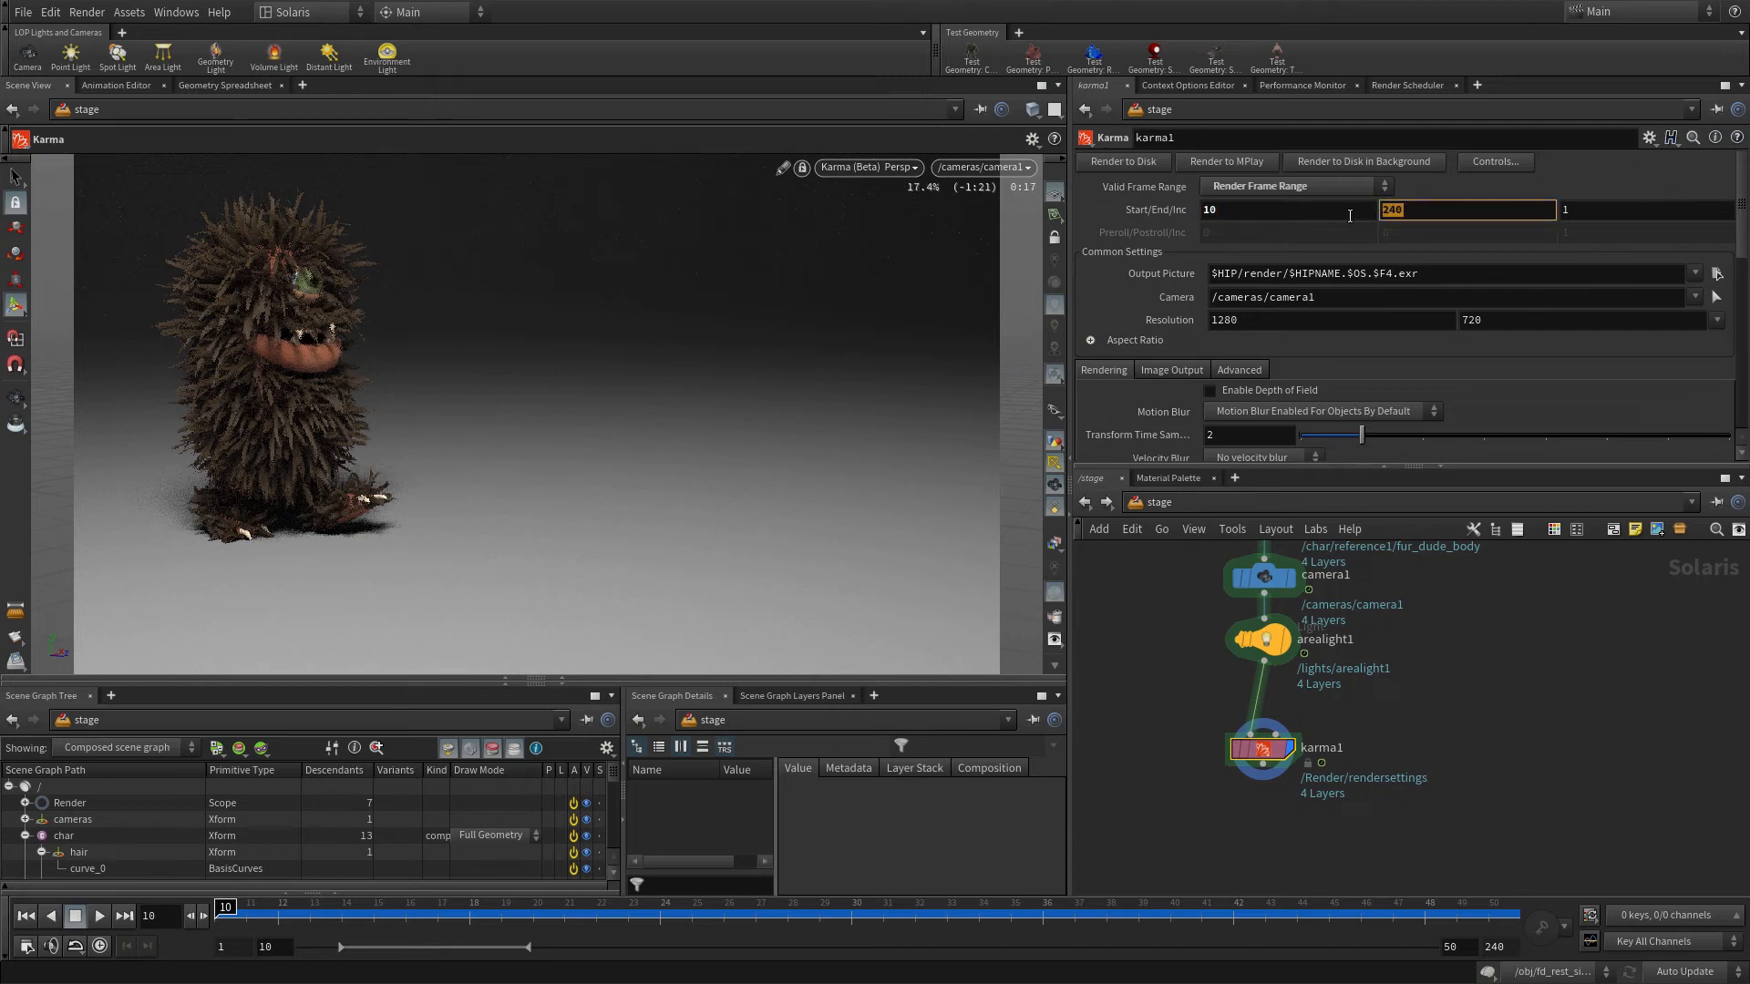
pyautogui.write('50')
pyautogui.click(1446, 272)
pyautogui.write('walk/')
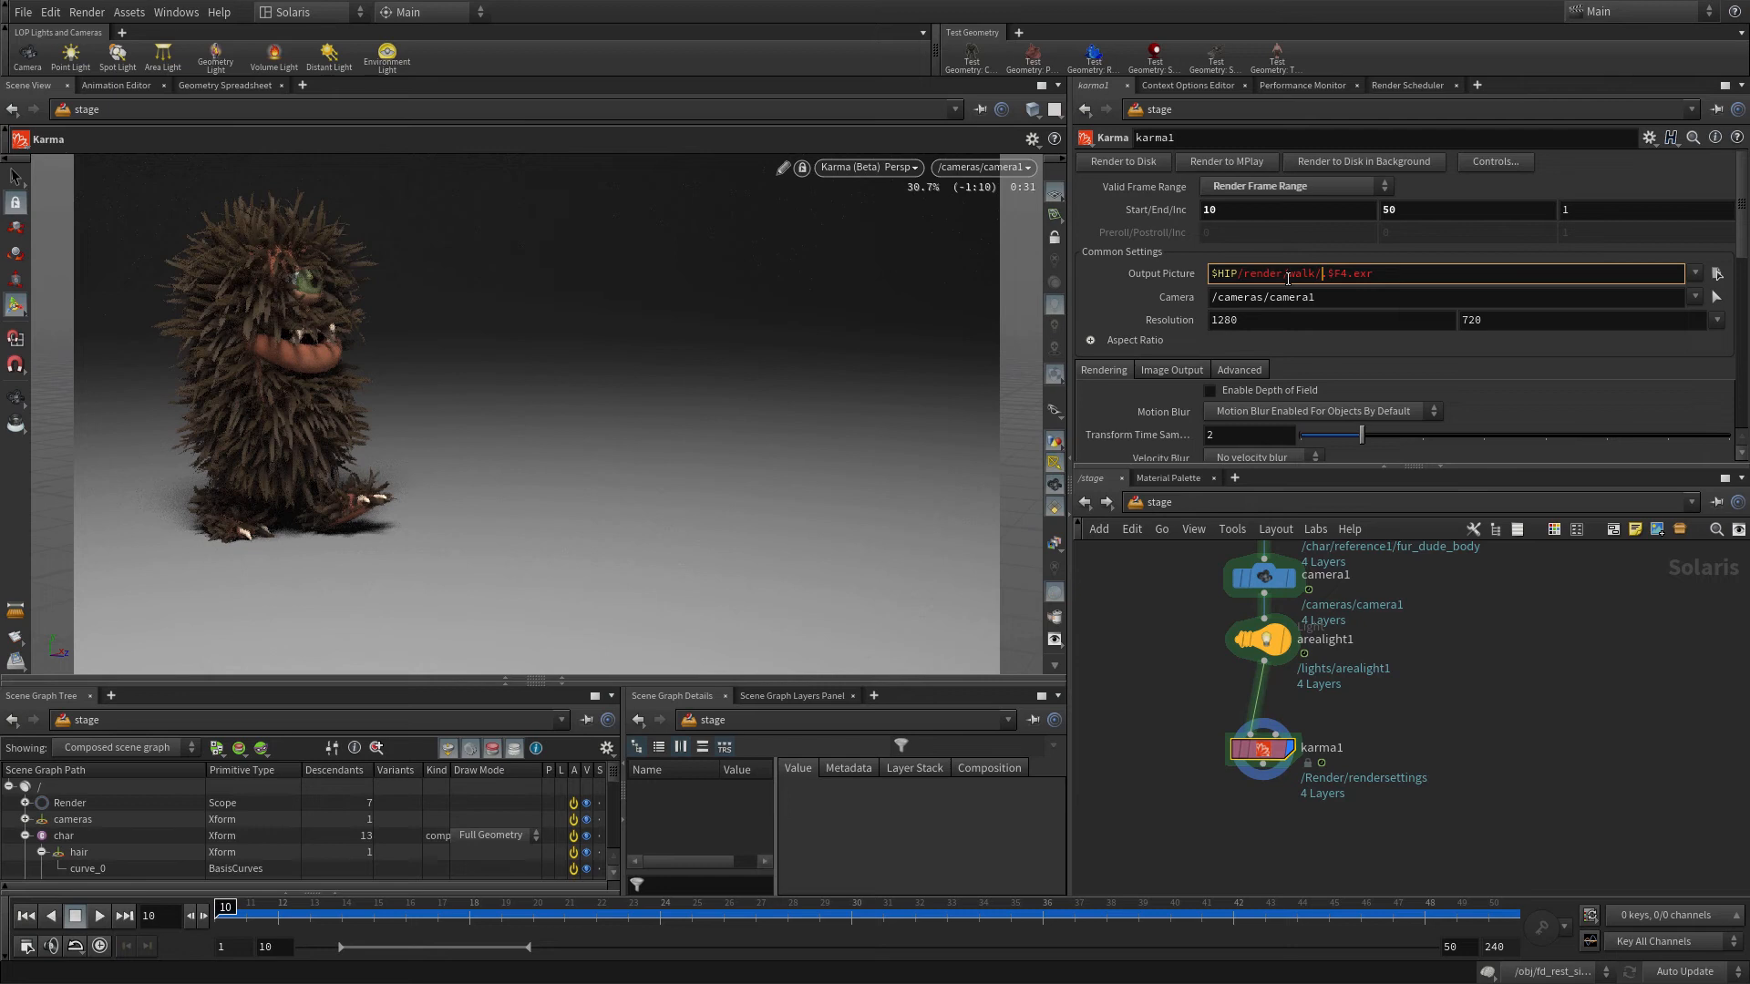
pyautogui.write('furdude_walk')
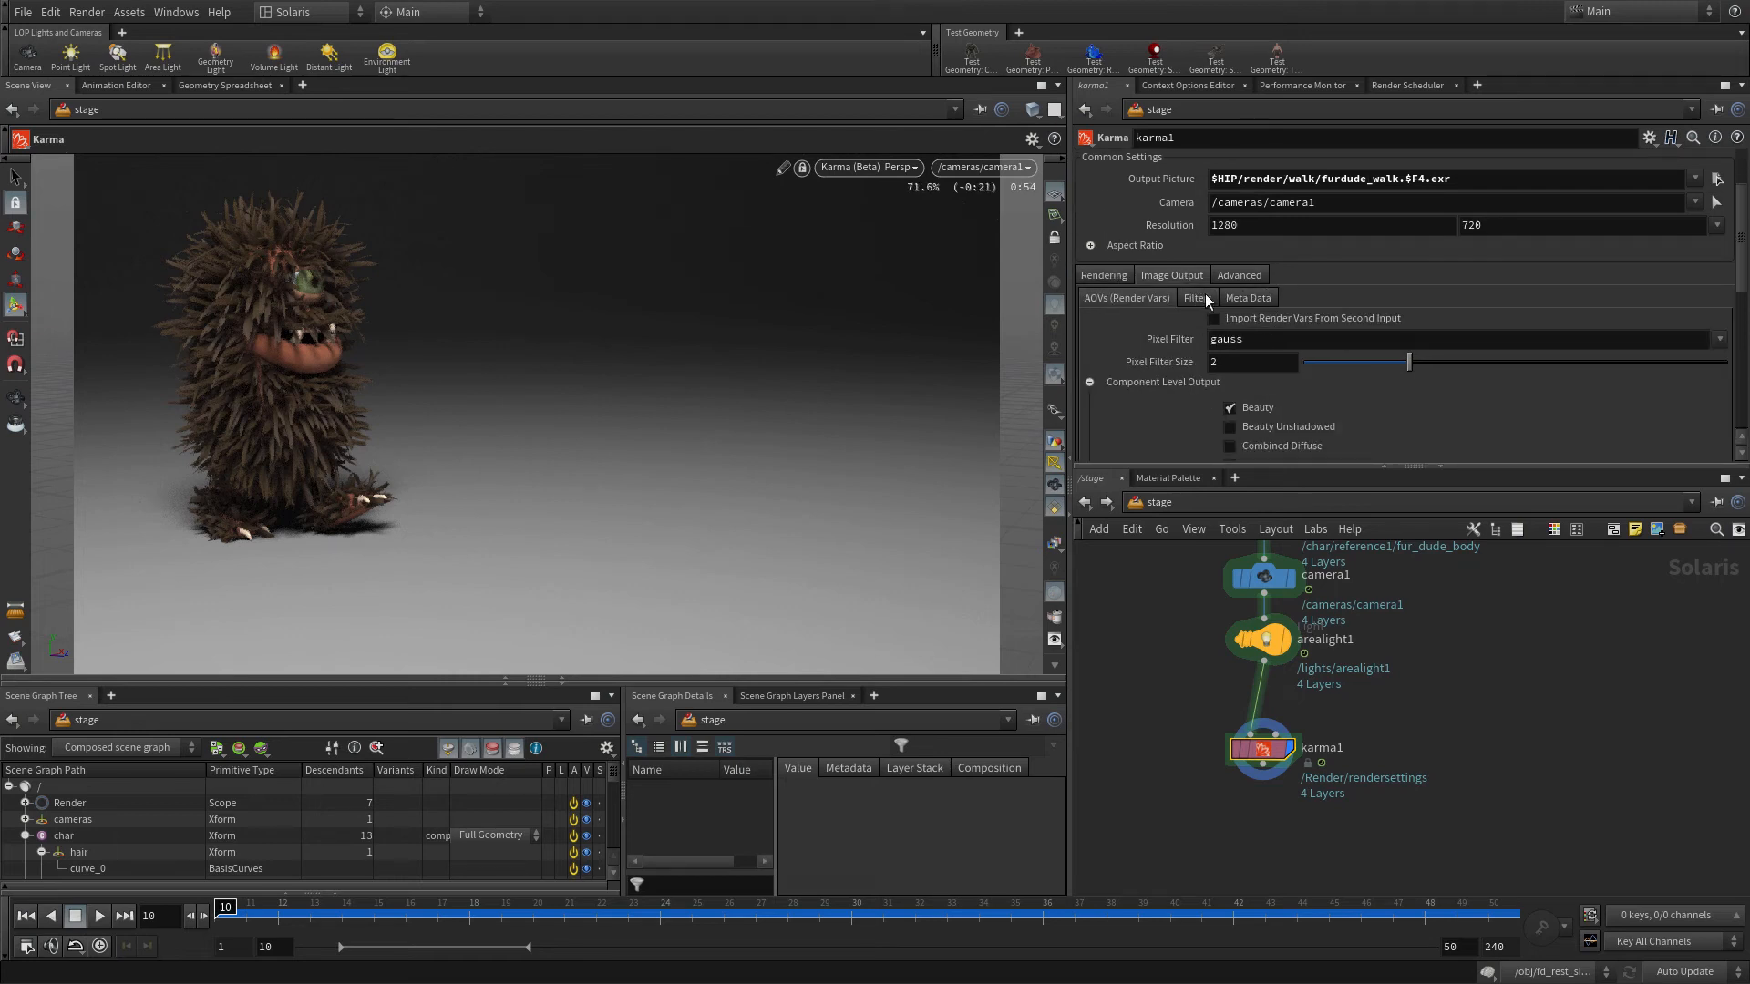
# - Choose the nVidia Optix Denoiser under Image Output > Filters on karma1
pyautogui.click(1195, 298)
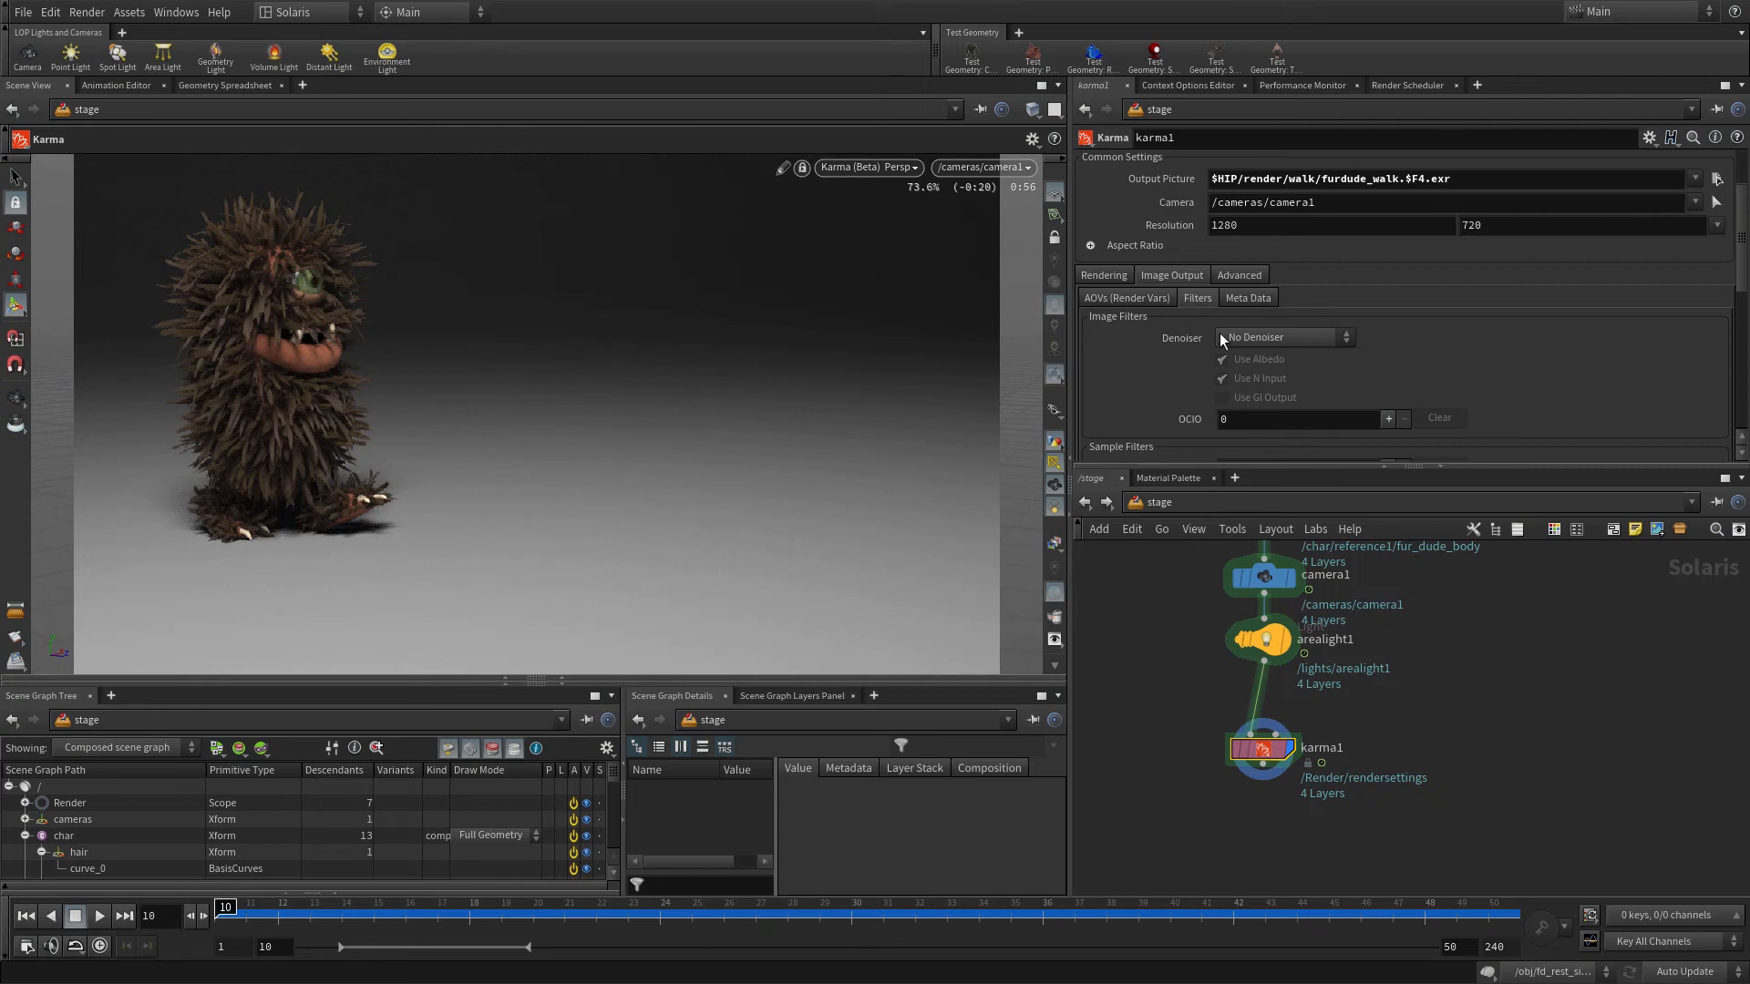
pyautogui.click(1284, 337)
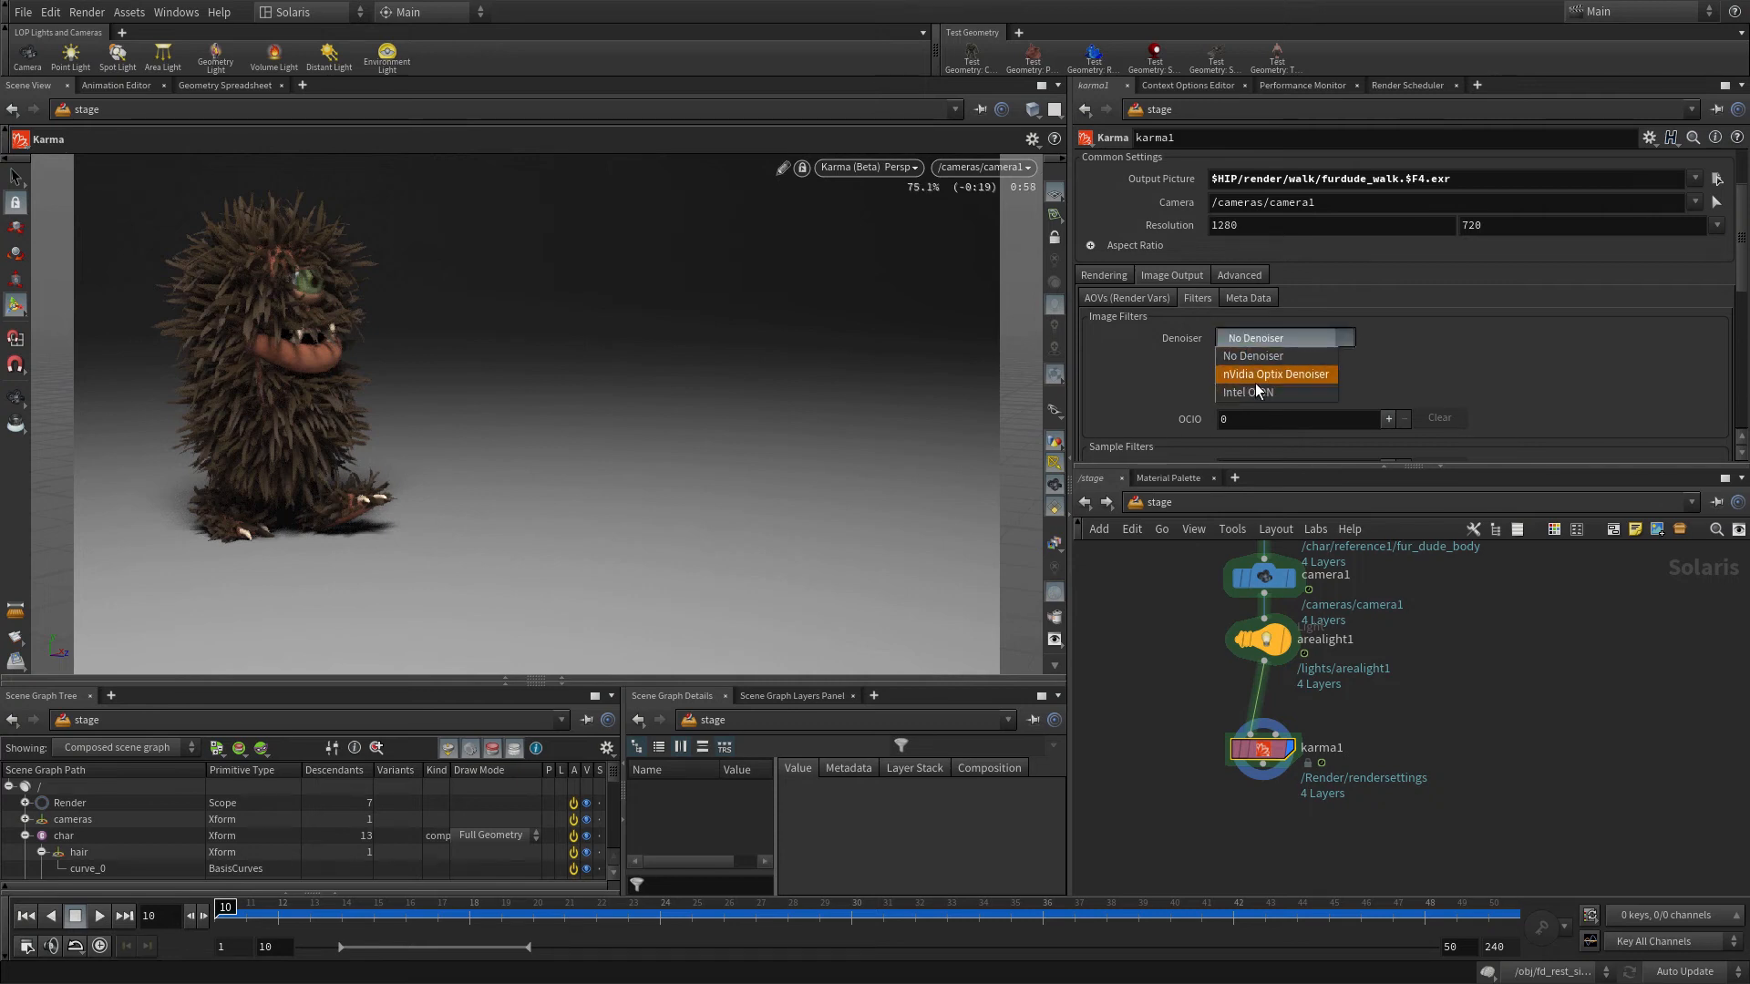
pyautogui.click(1274, 373)
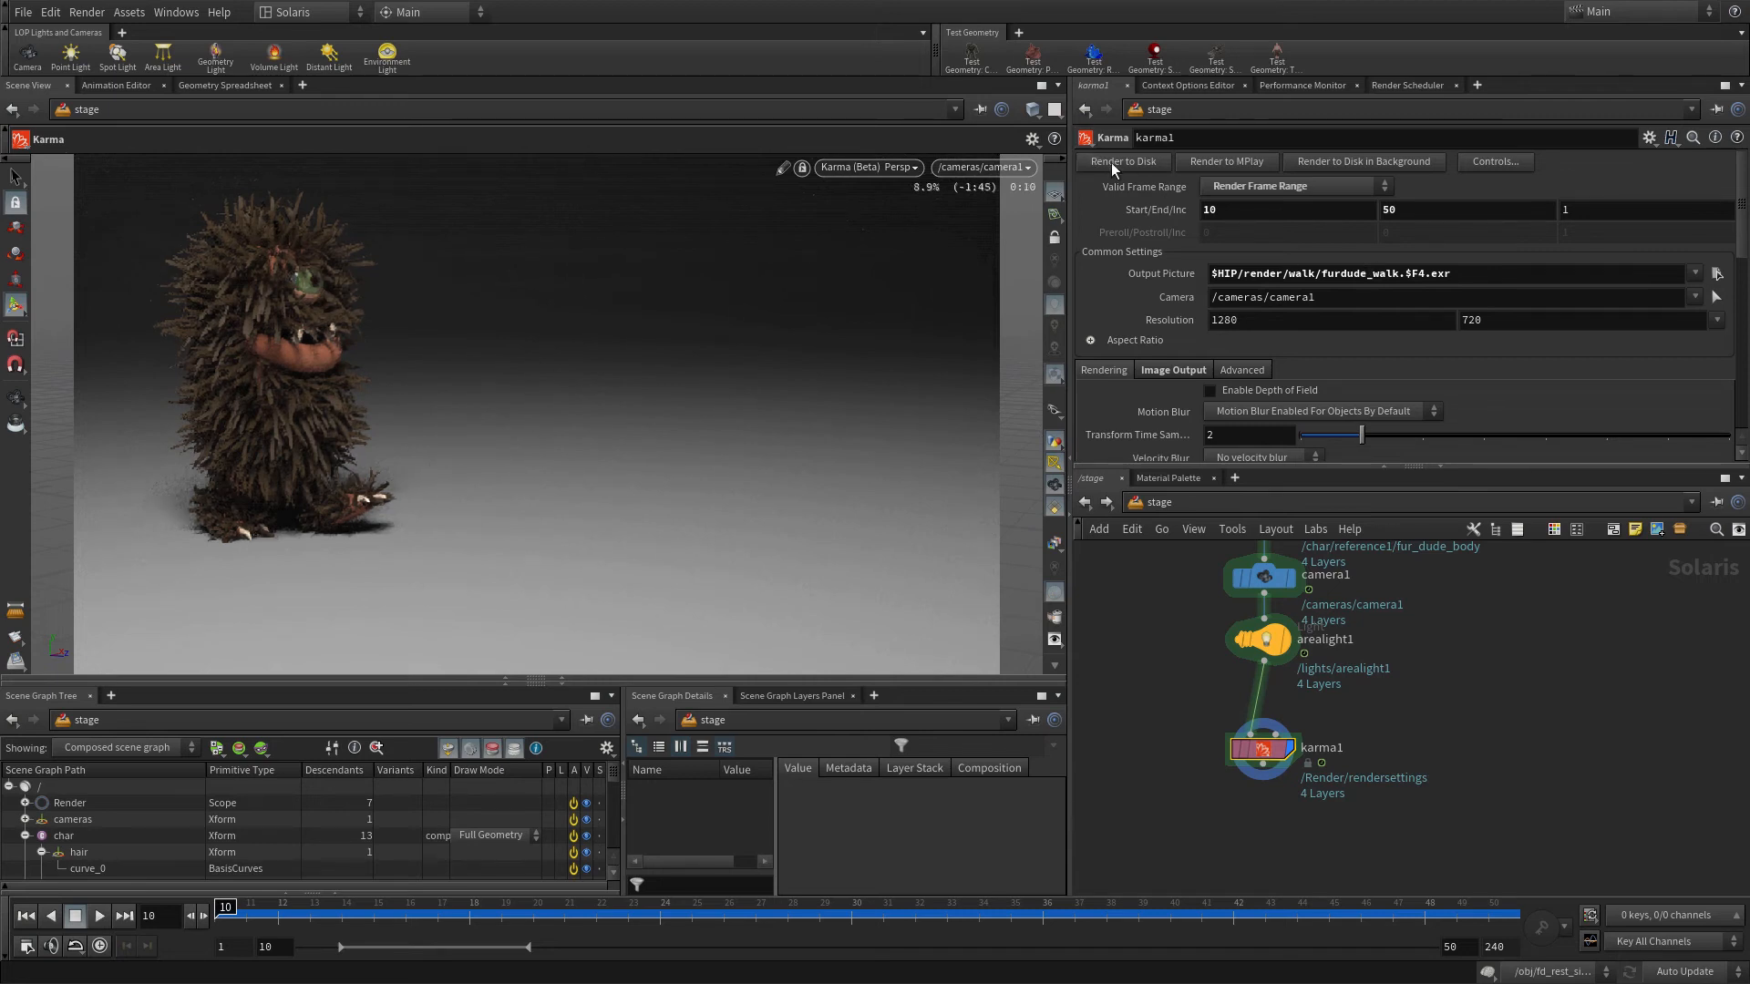
# - Launch karma1's Render to Disk and move the progress window aside
pyautogui.click(1122, 160)
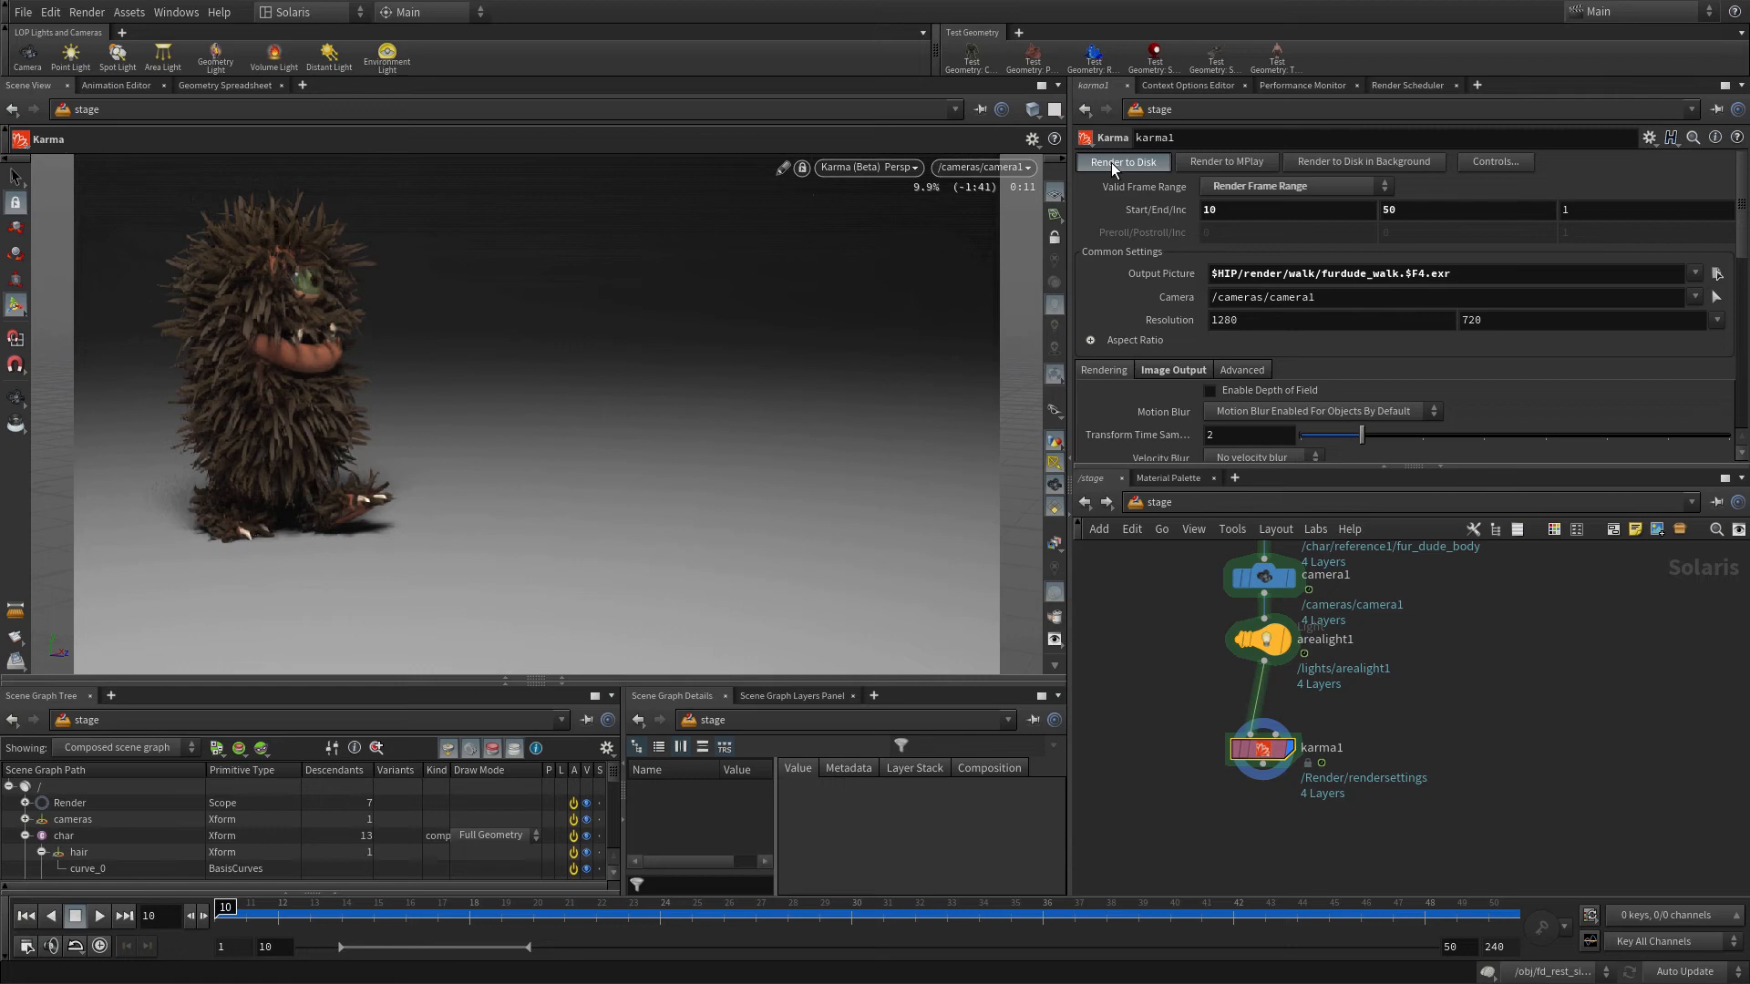
pyautogui.click(1122, 162)
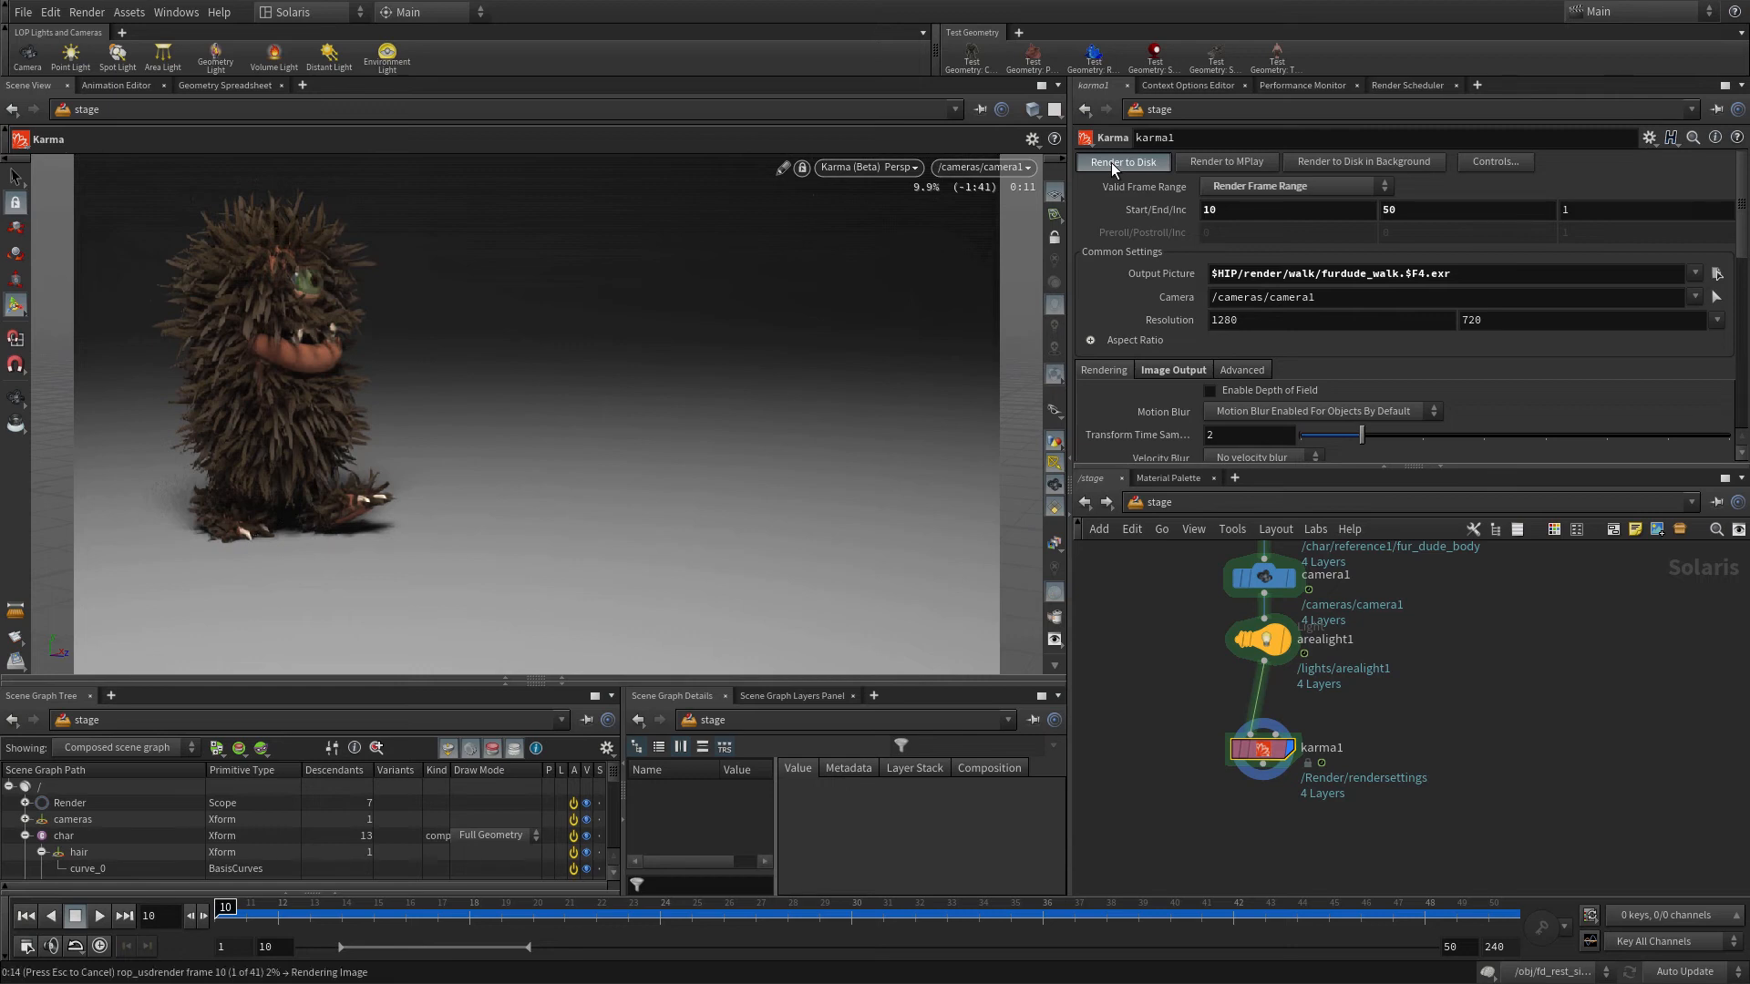
pyautogui.click(1122, 163)
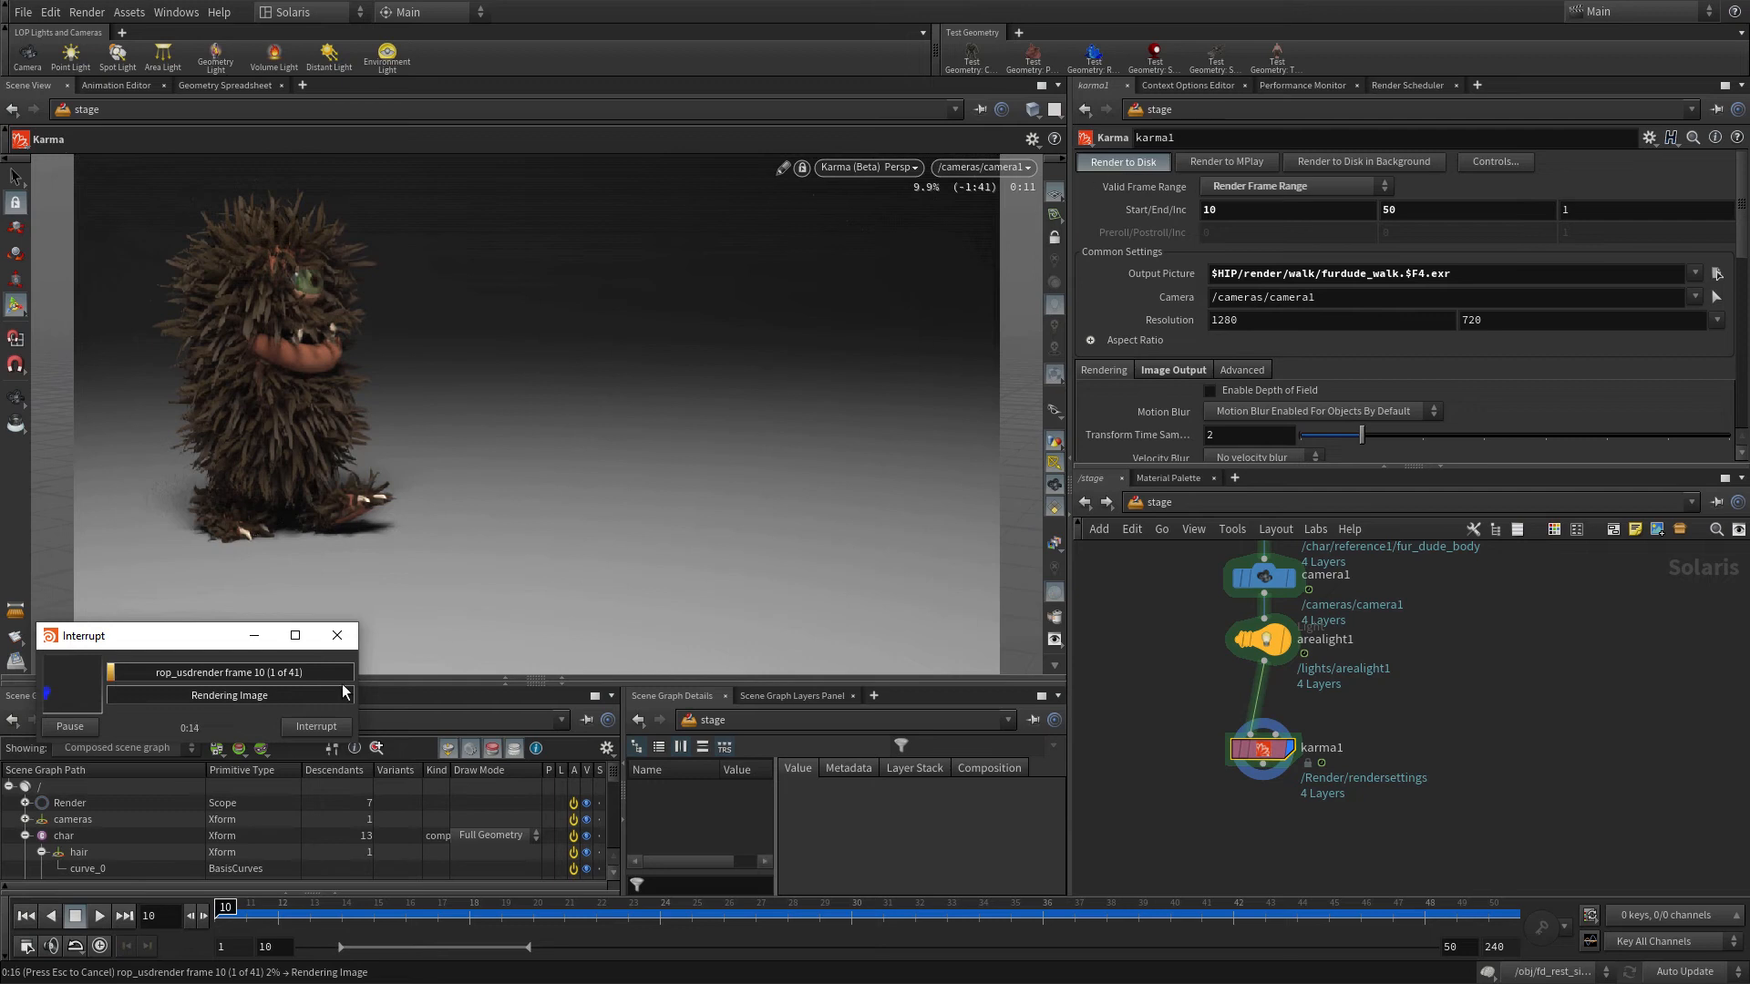
pyautogui.moveTo(151, 635); pyautogui.dragTo(736, 527)
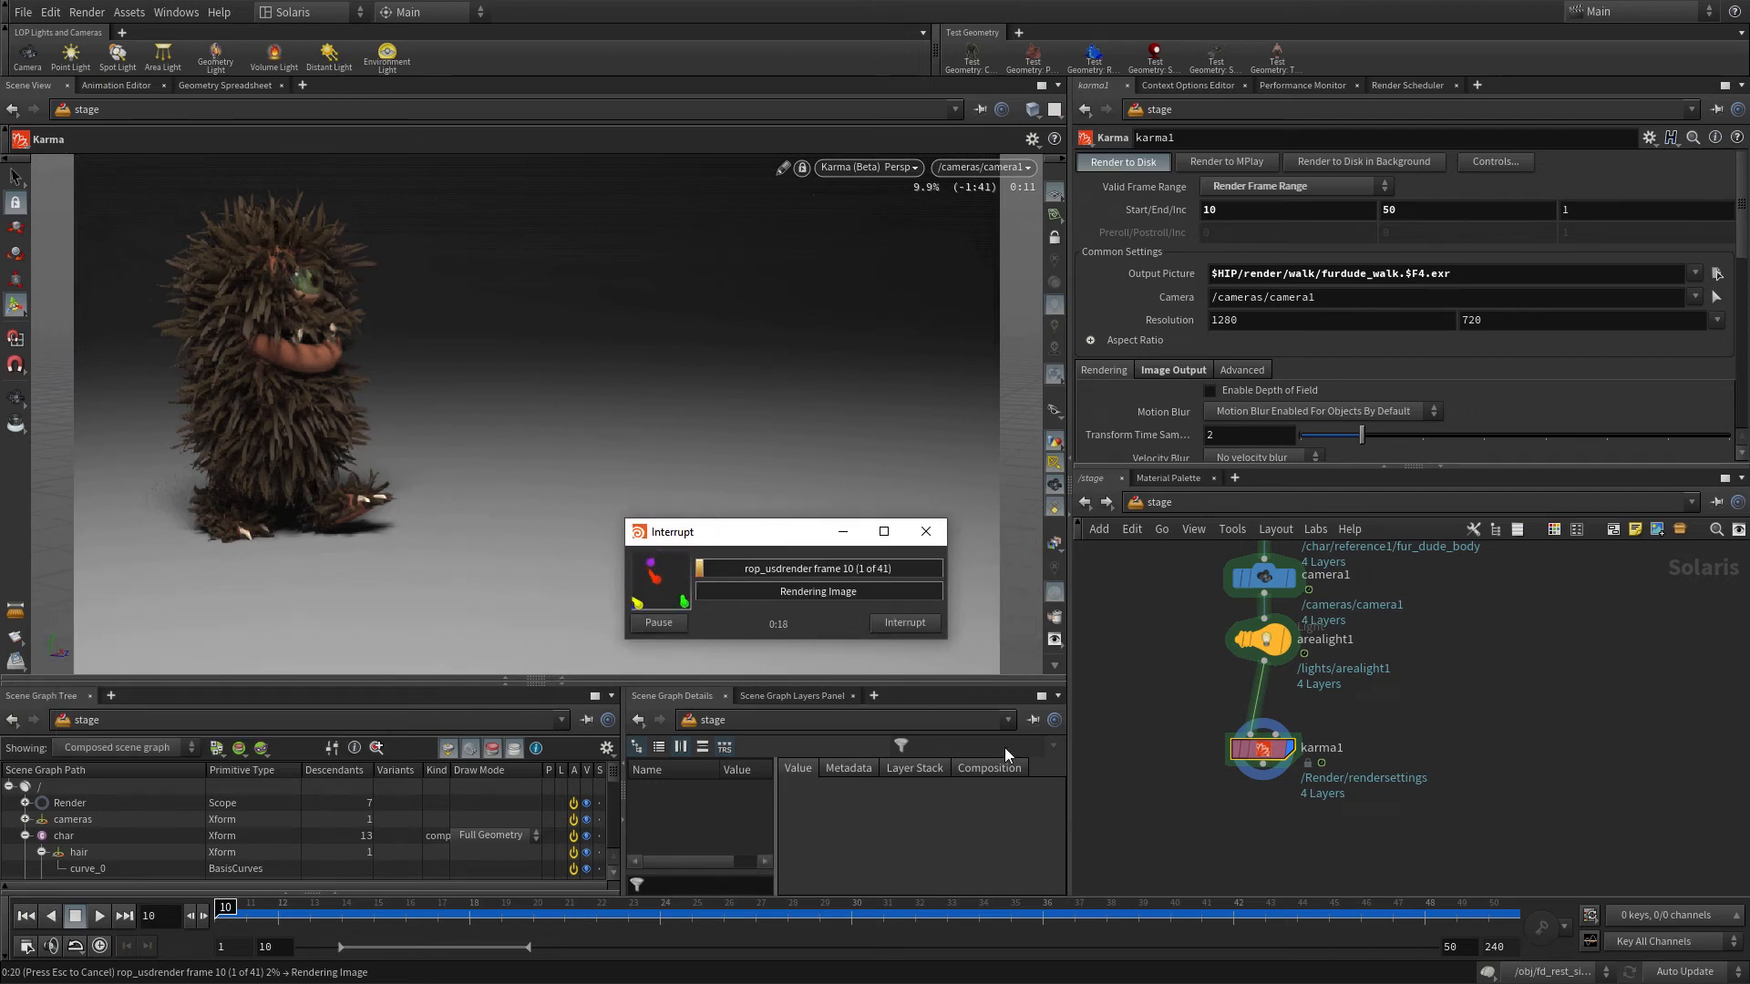
pyautogui.click(86, 11)
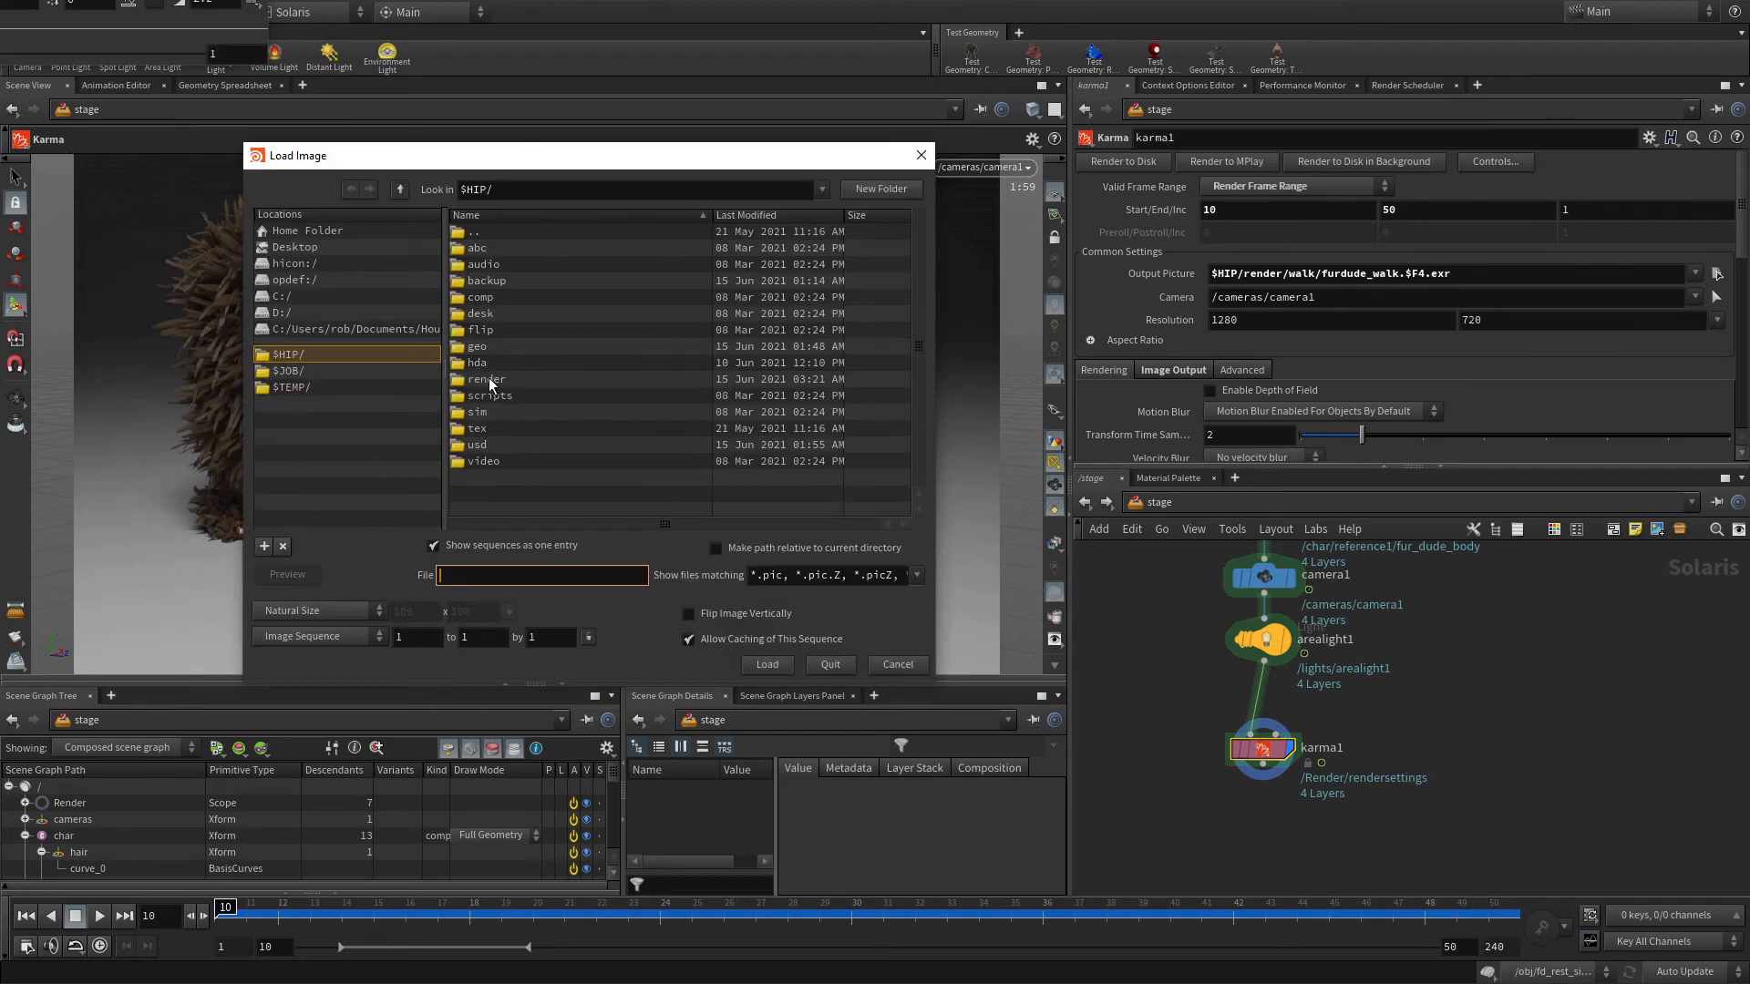
# - Load furdude_walk.$F4.exr frames 10-50 from $HIP/render/walk into MPlay
pyautogui.doubleClick(484, 379)
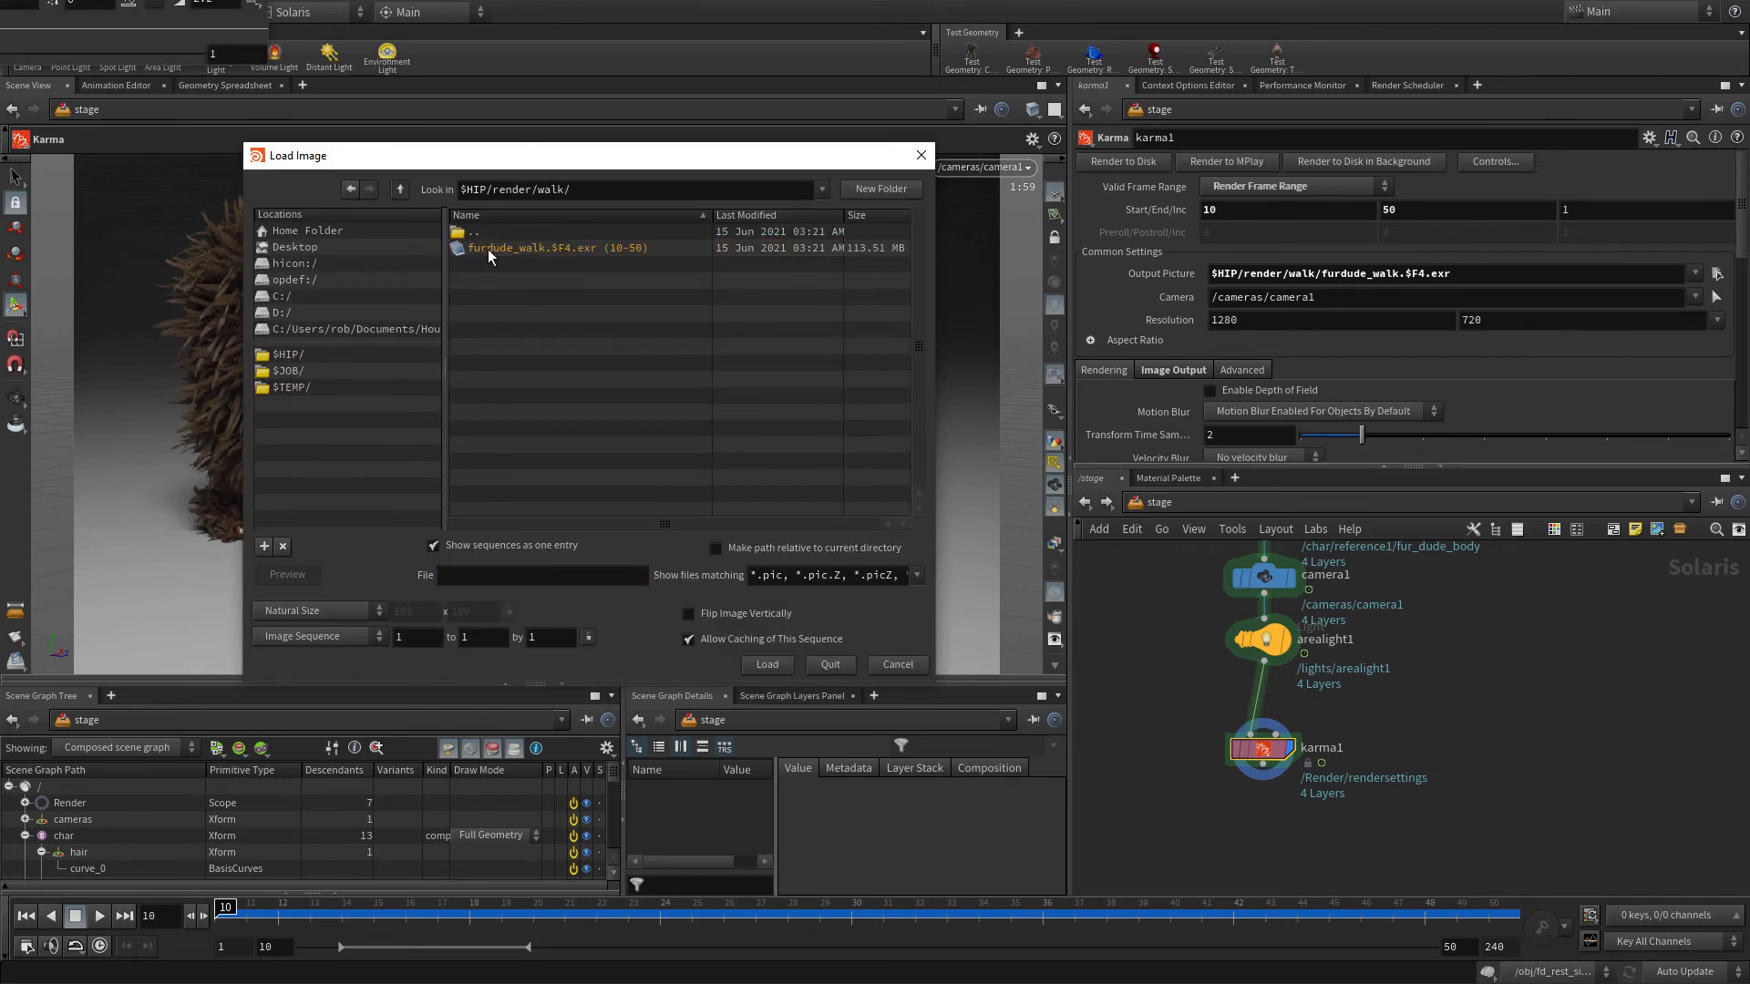
pyautogui.click(551, 248)
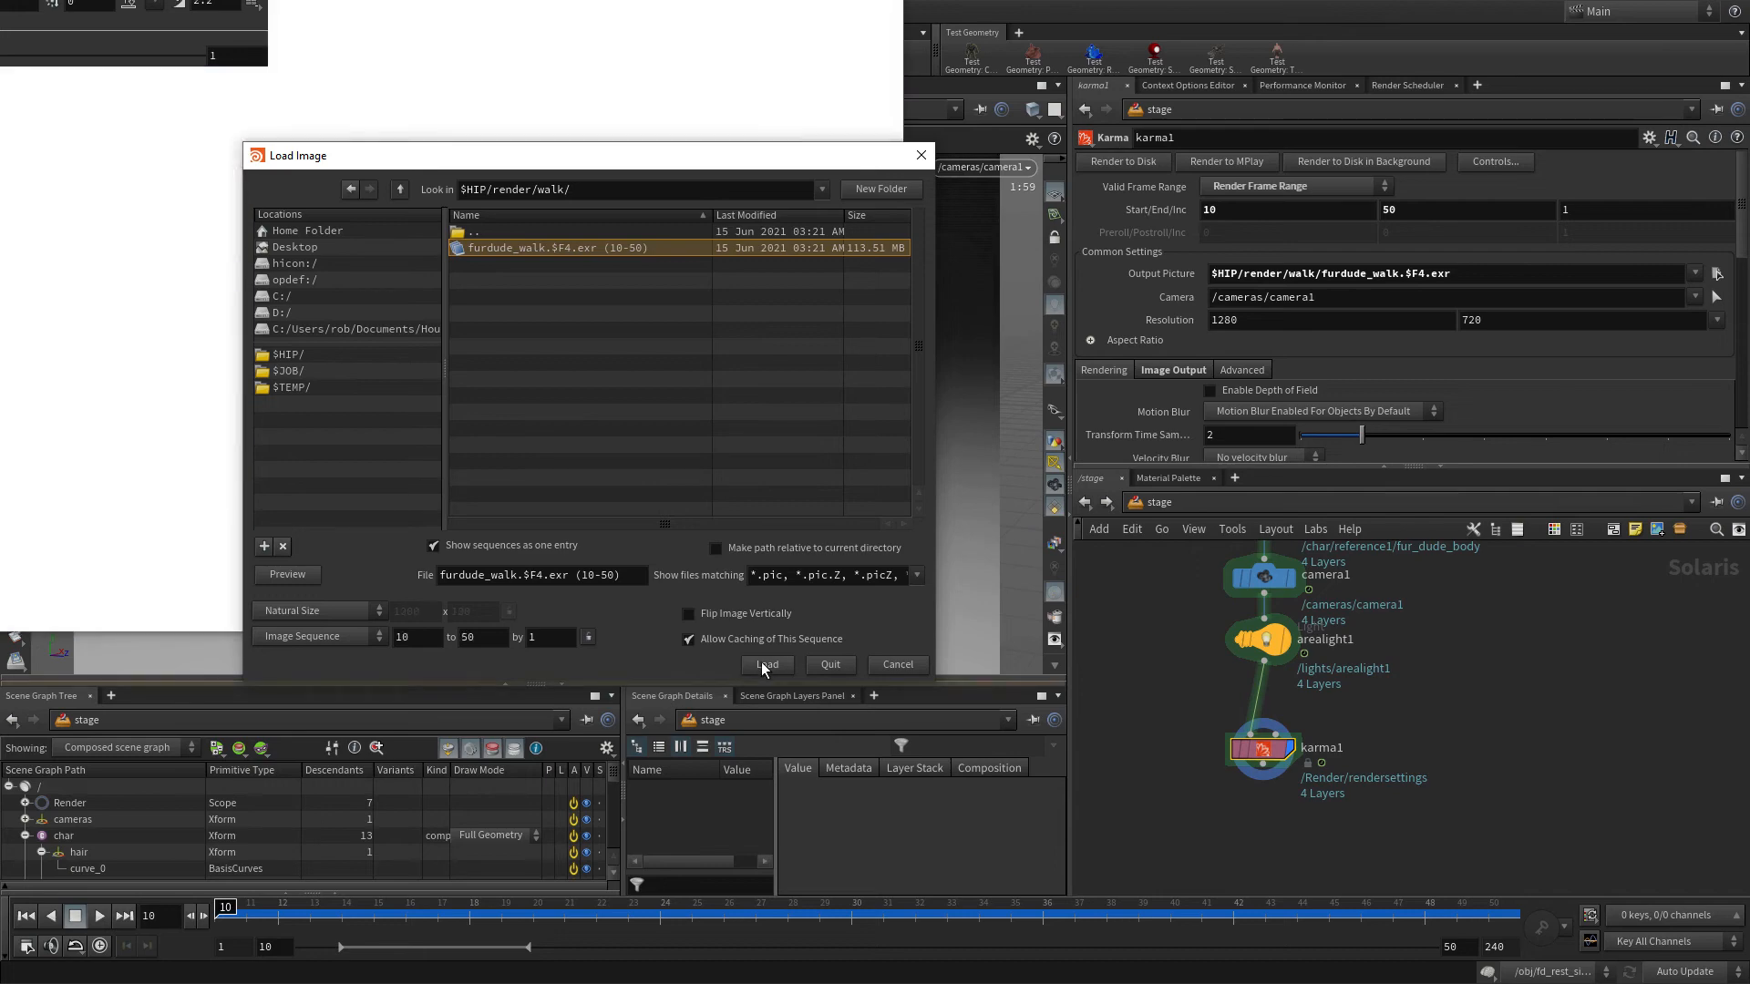
pyautogui.click(765, 665)
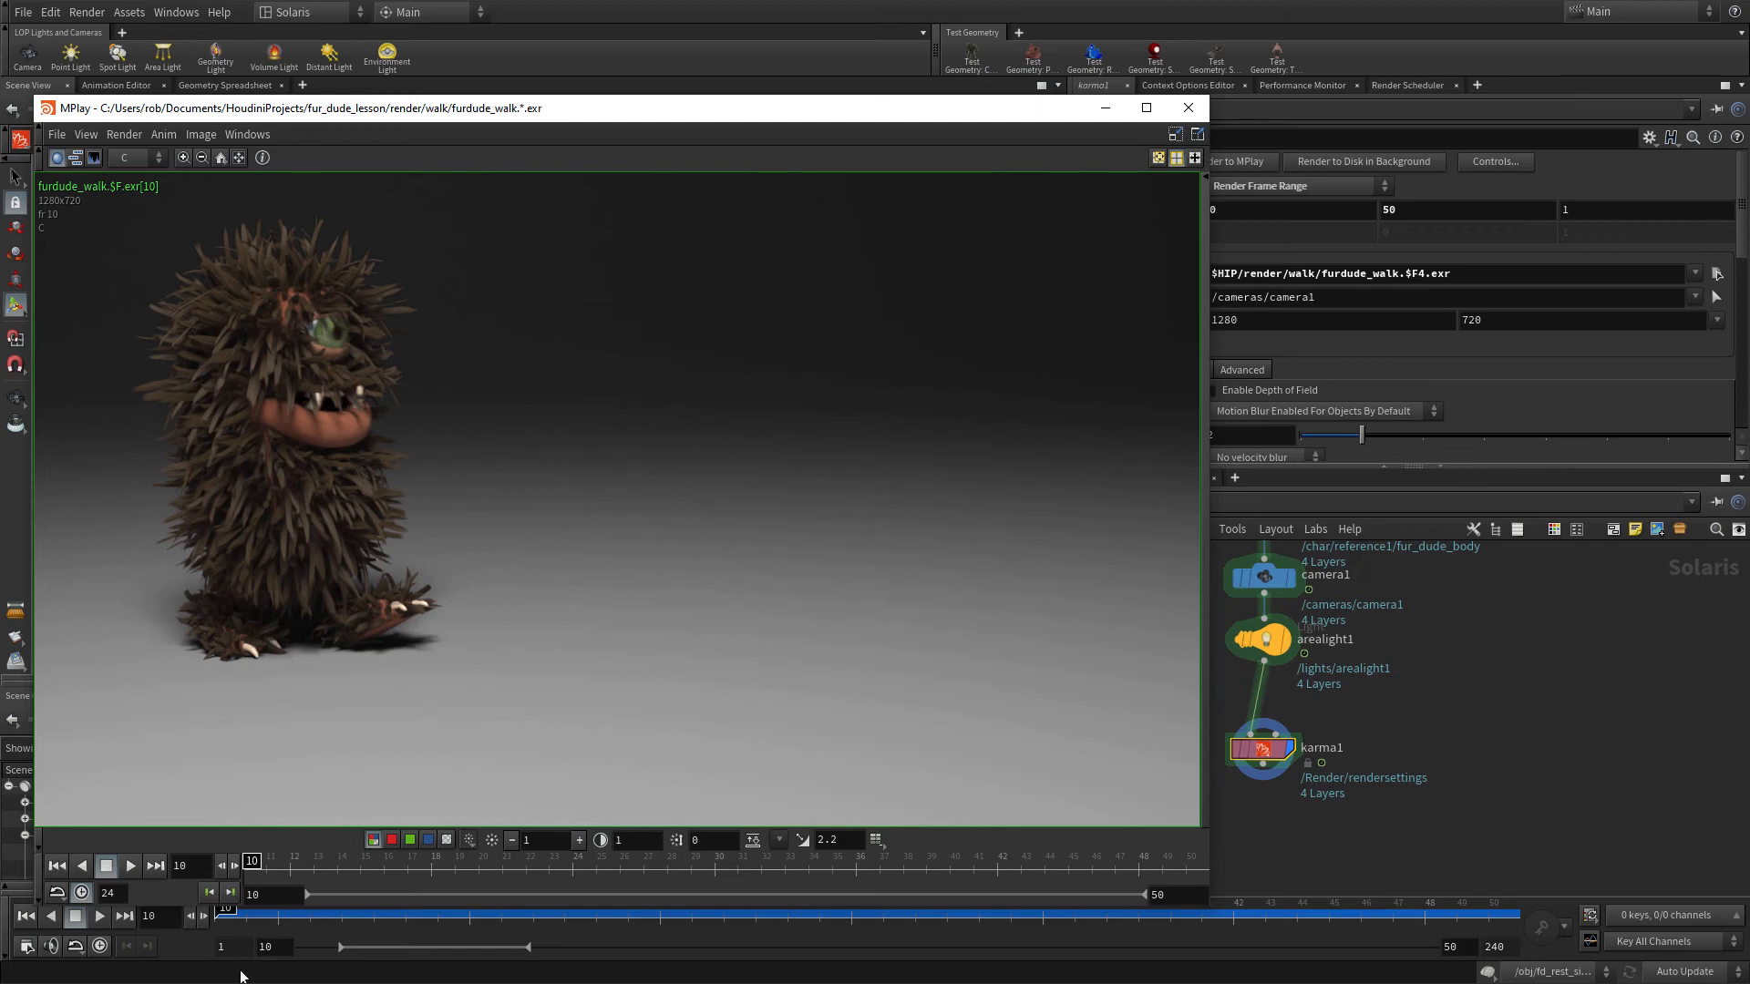
# - Play the rendered walk sequence through to frame 50
pyautogui.click(129, 865)
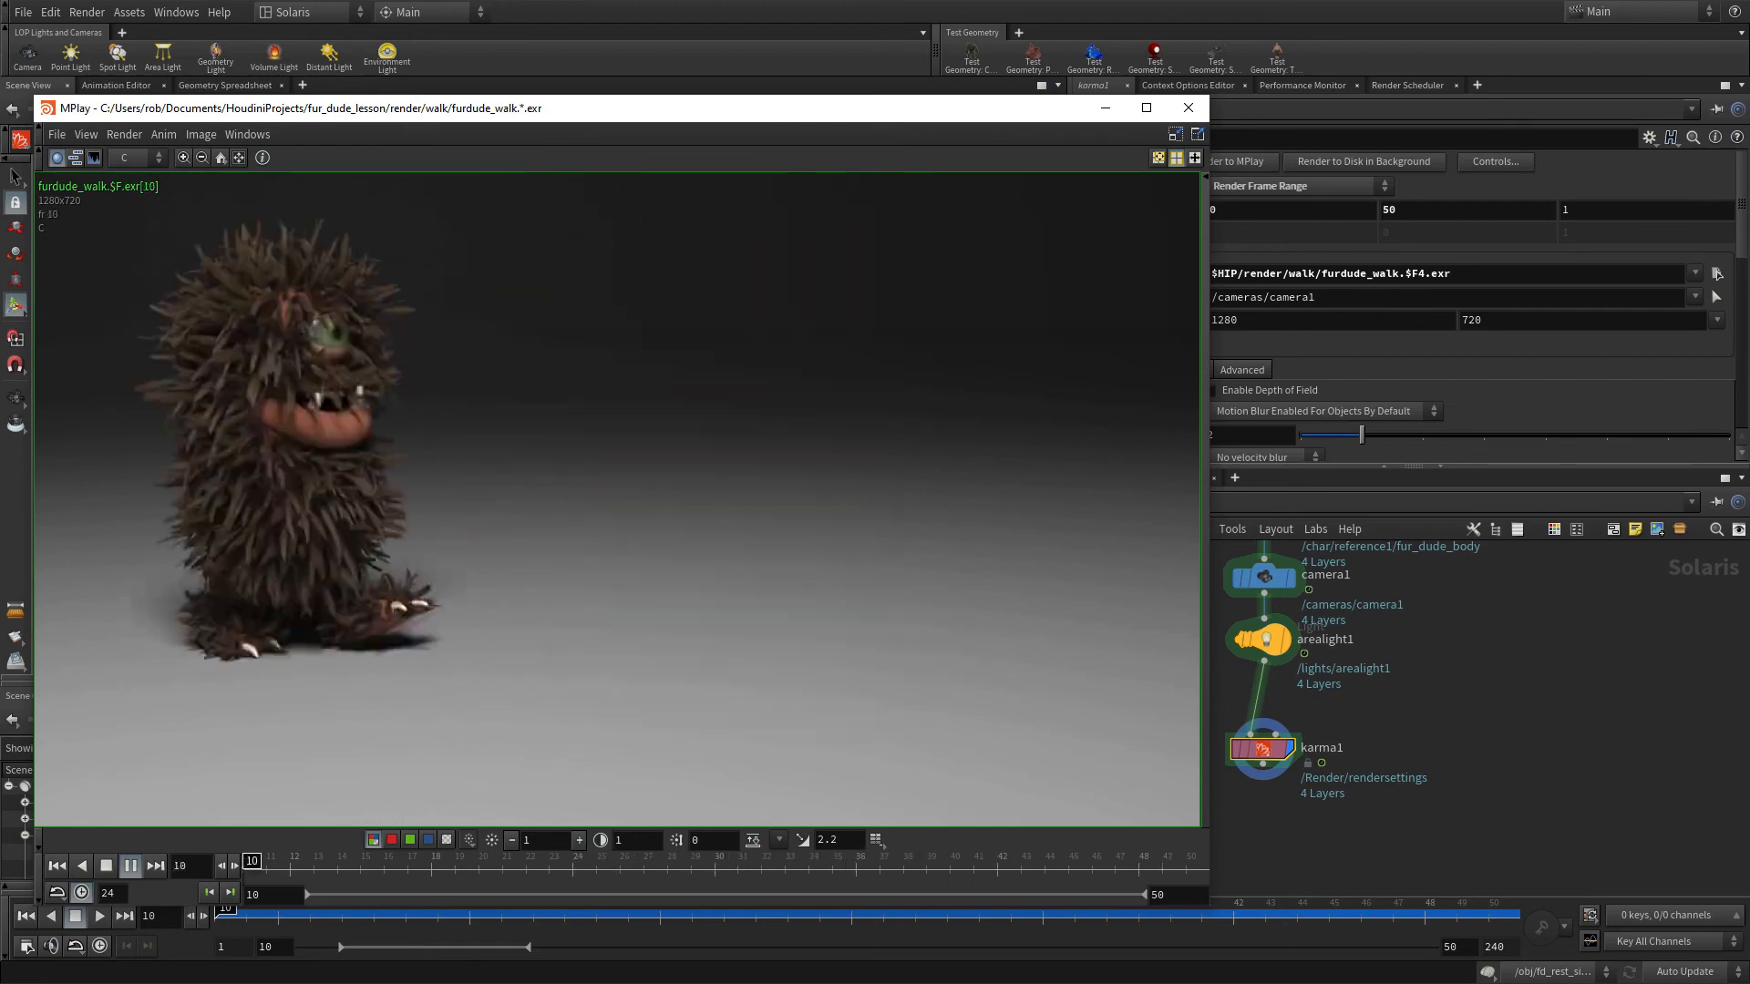
pyautogui.click(130, 866)
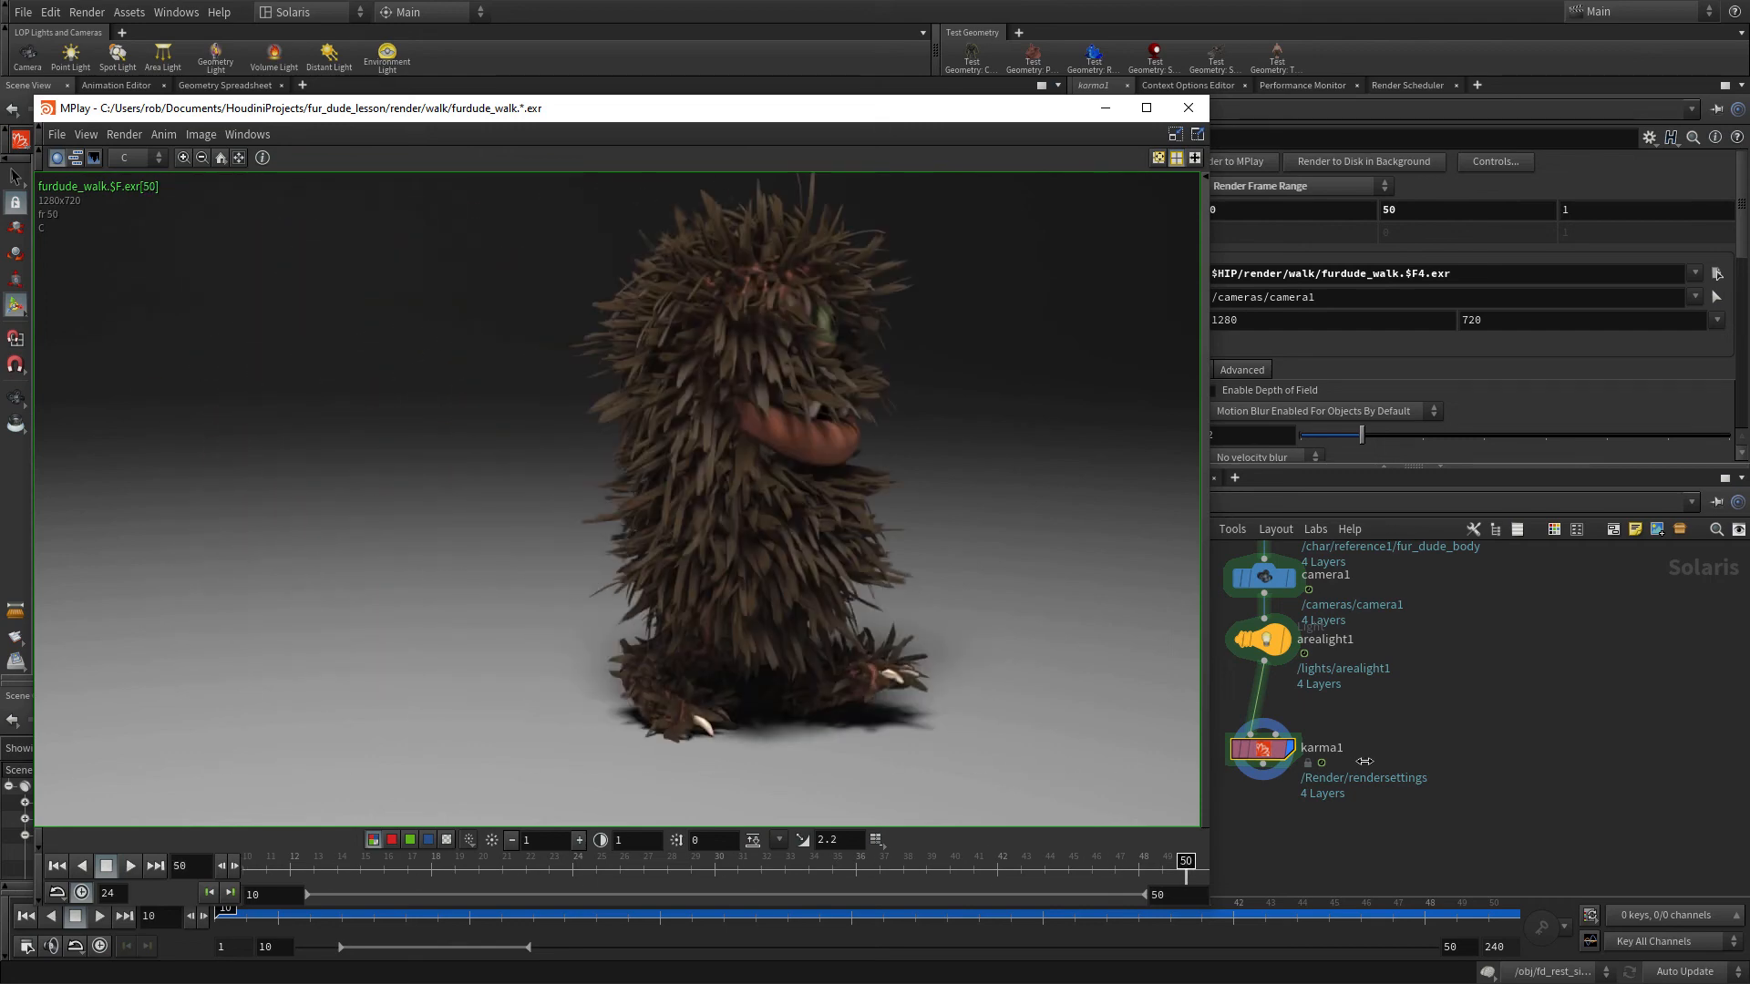
pyautogui.moveTo(1262, 700)
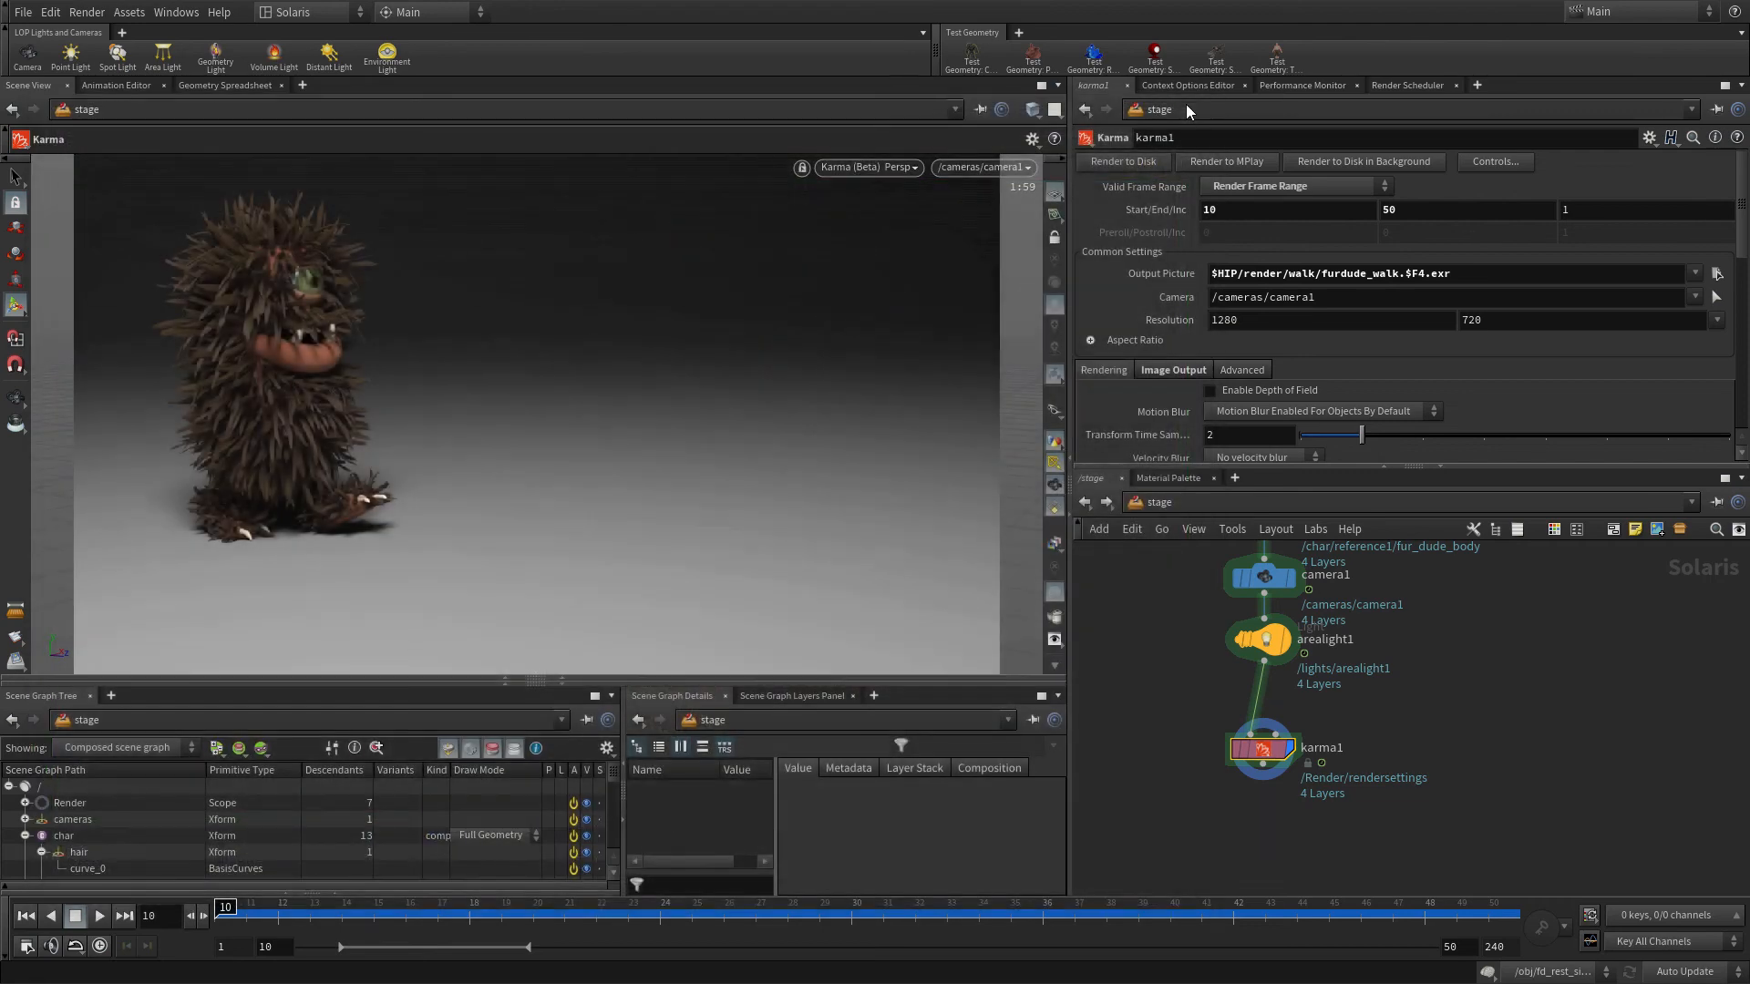
pyautogui.moveTo(1187, 109)
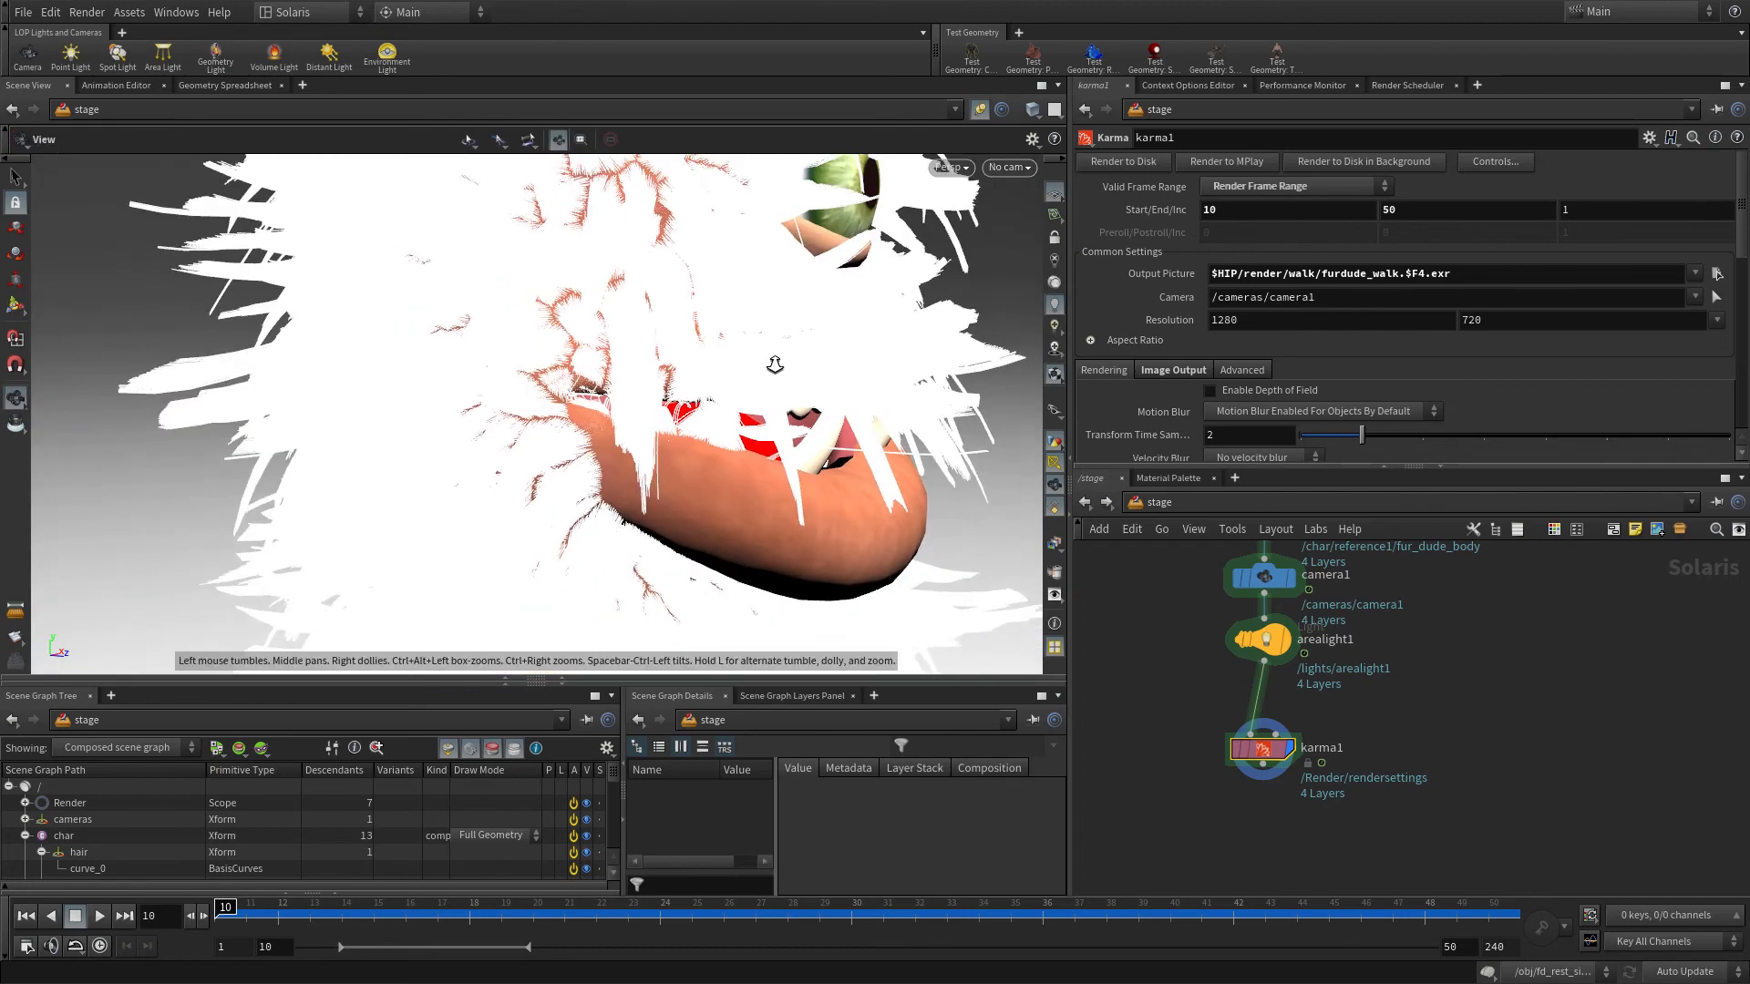
# - Switch the viewport renderer to Karma (Beta) after orbiting around the character
pyautogui.moveTo(775, 363); pyautogui.dragTo(639, 385)
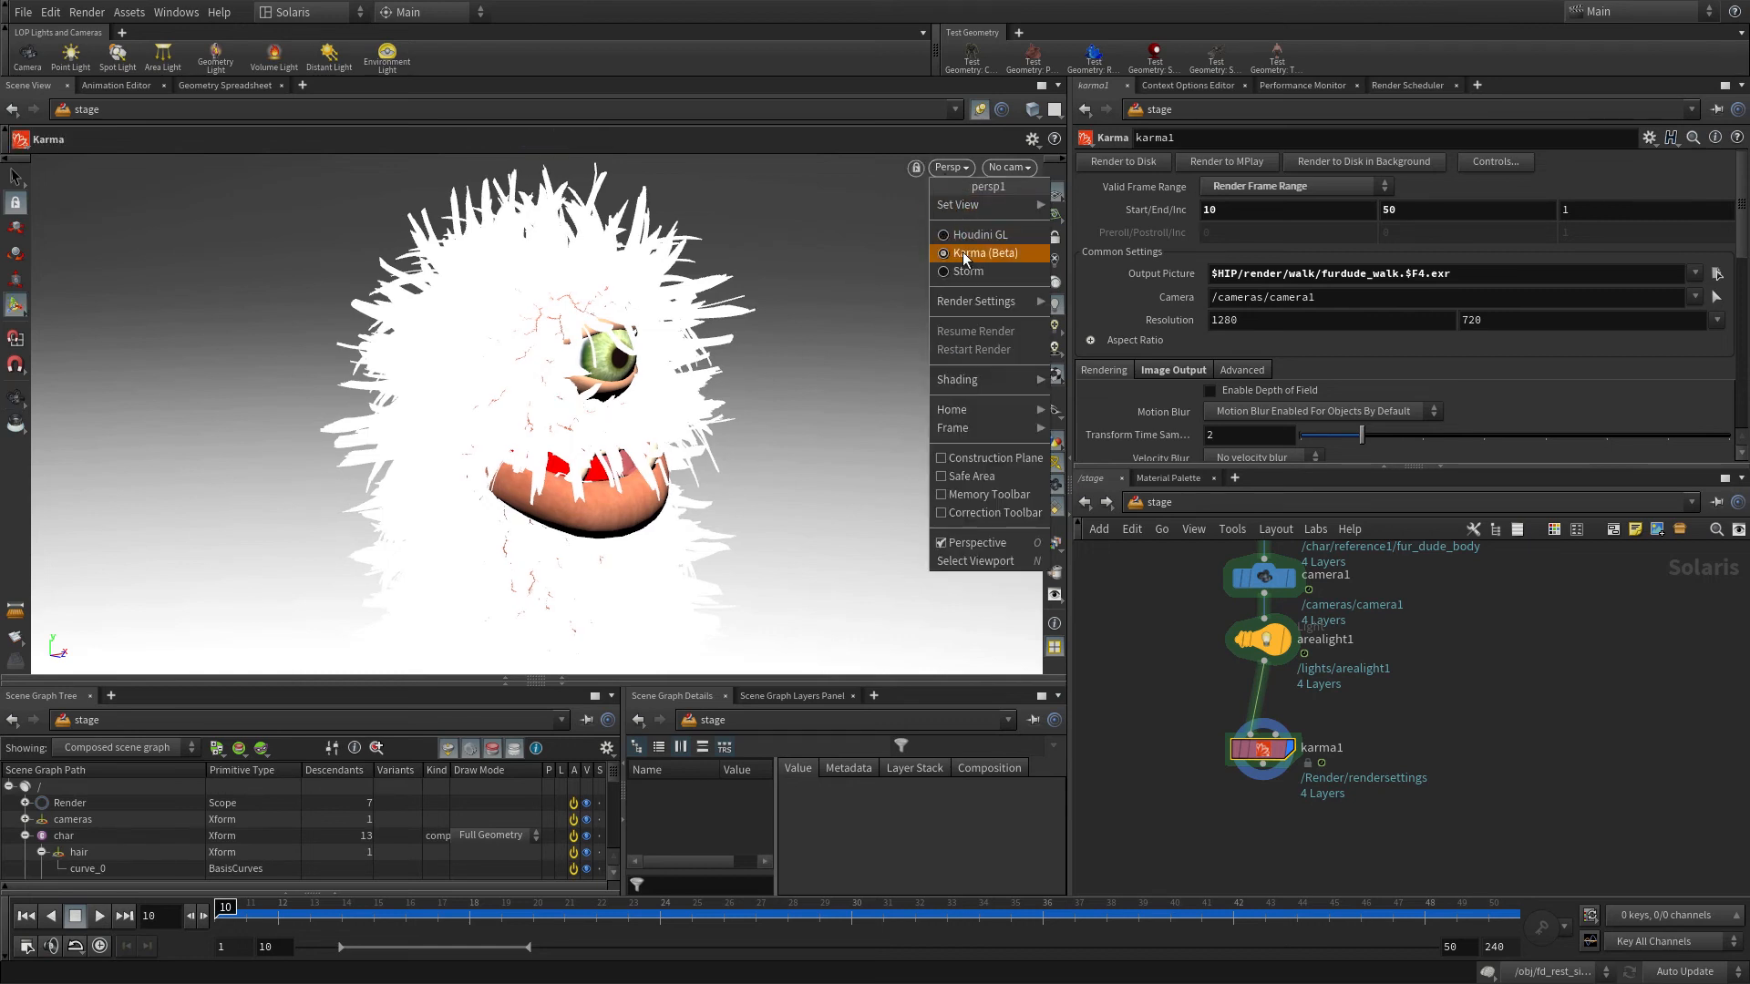
pyautogui.click(987, 253)
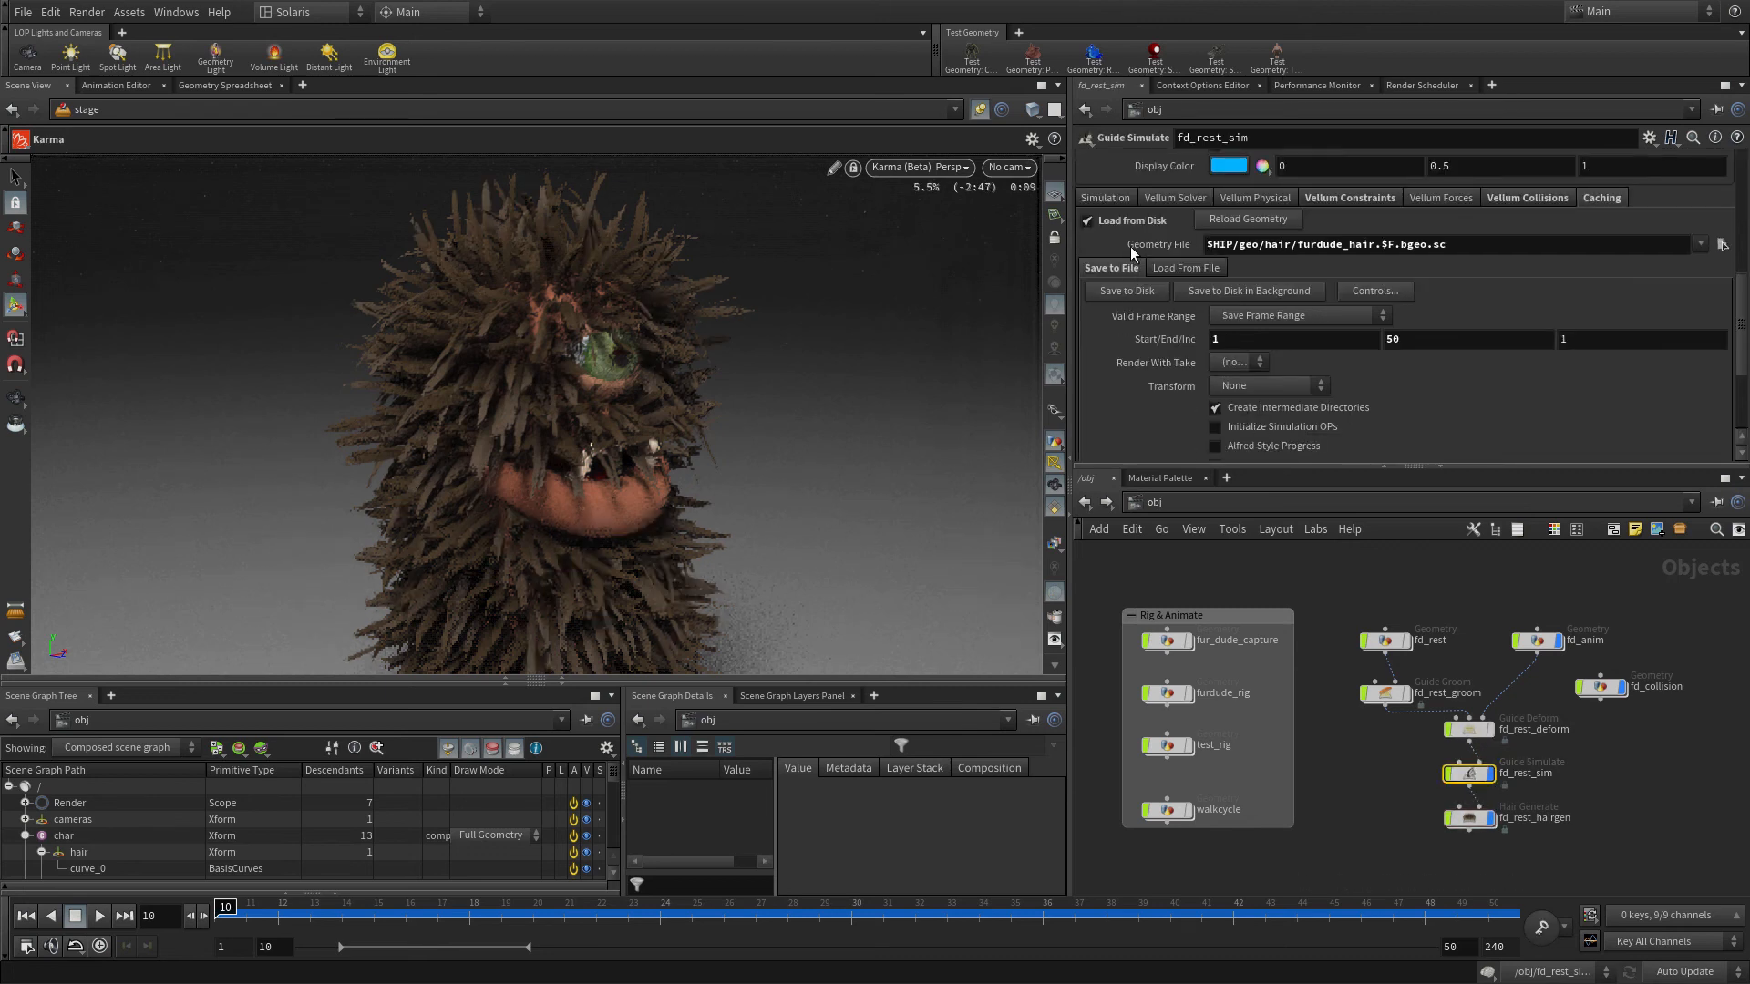
# - Dive into the fd_rest_groom network and select guideprocess1, the fur length step
pyautogui.click(1088, 220)
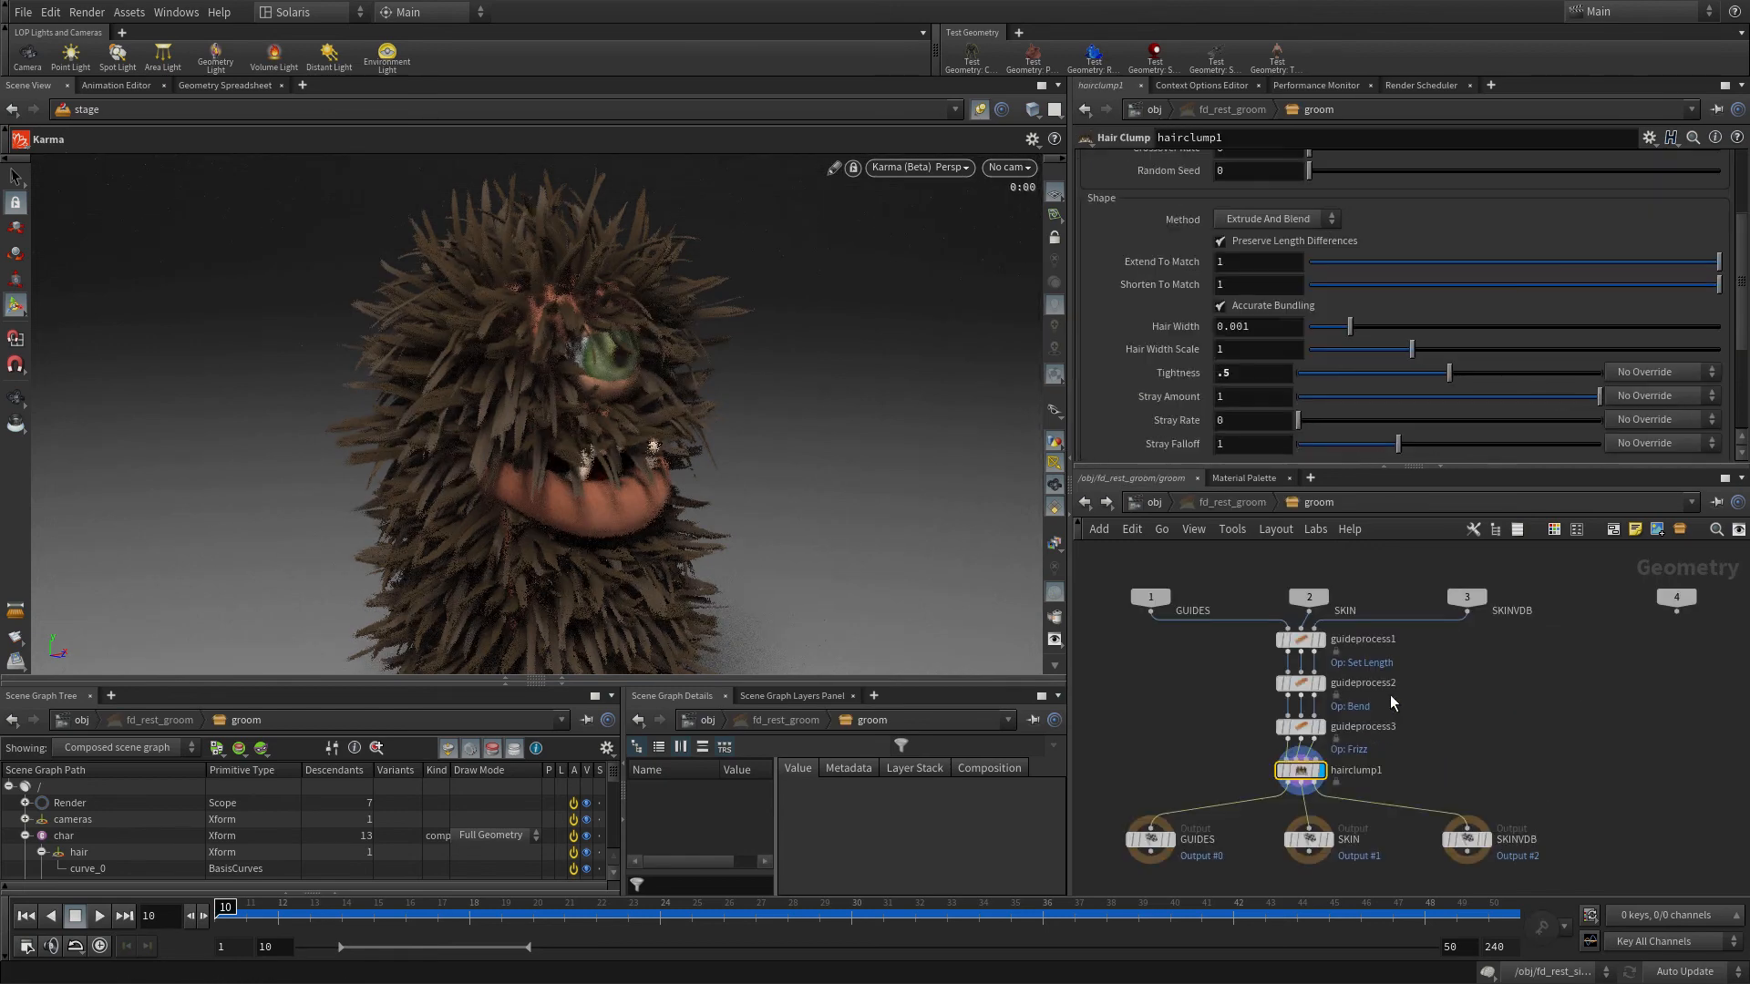
pyautogui.click(1300, 640)
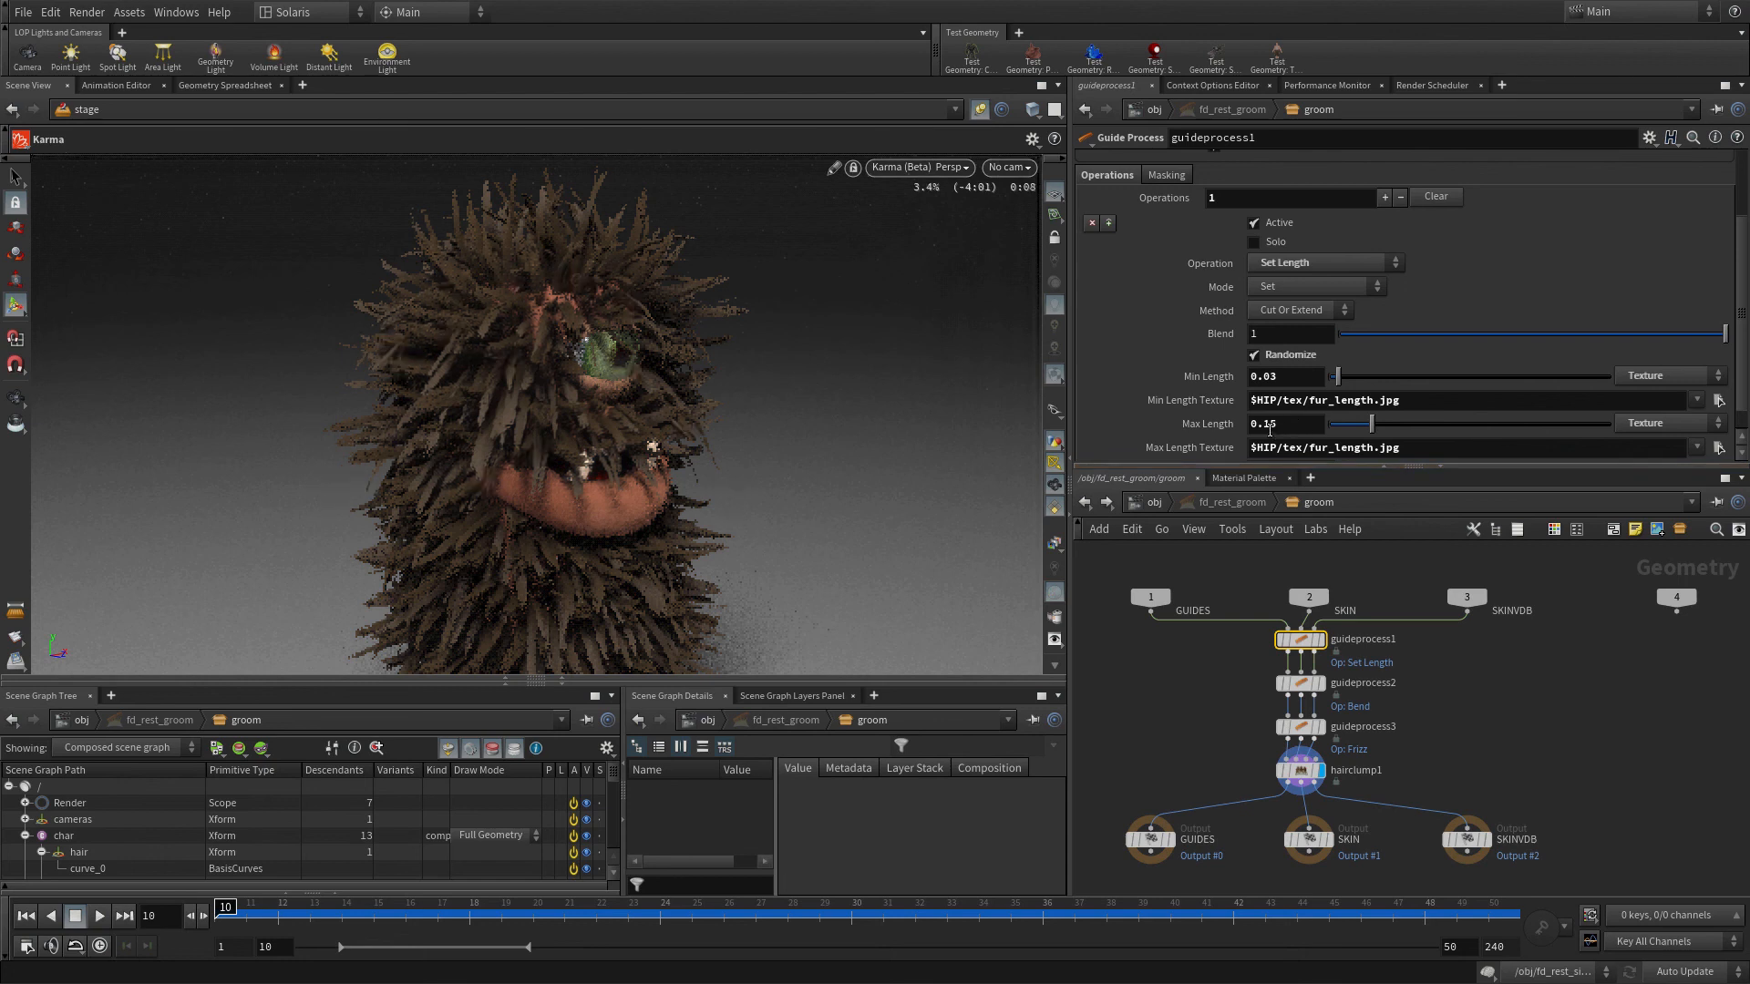
# - Shorten the fur by setting guideprocess1 Max Length to 0.08 and review the bend settings
pyautogui.click(1283, 423)
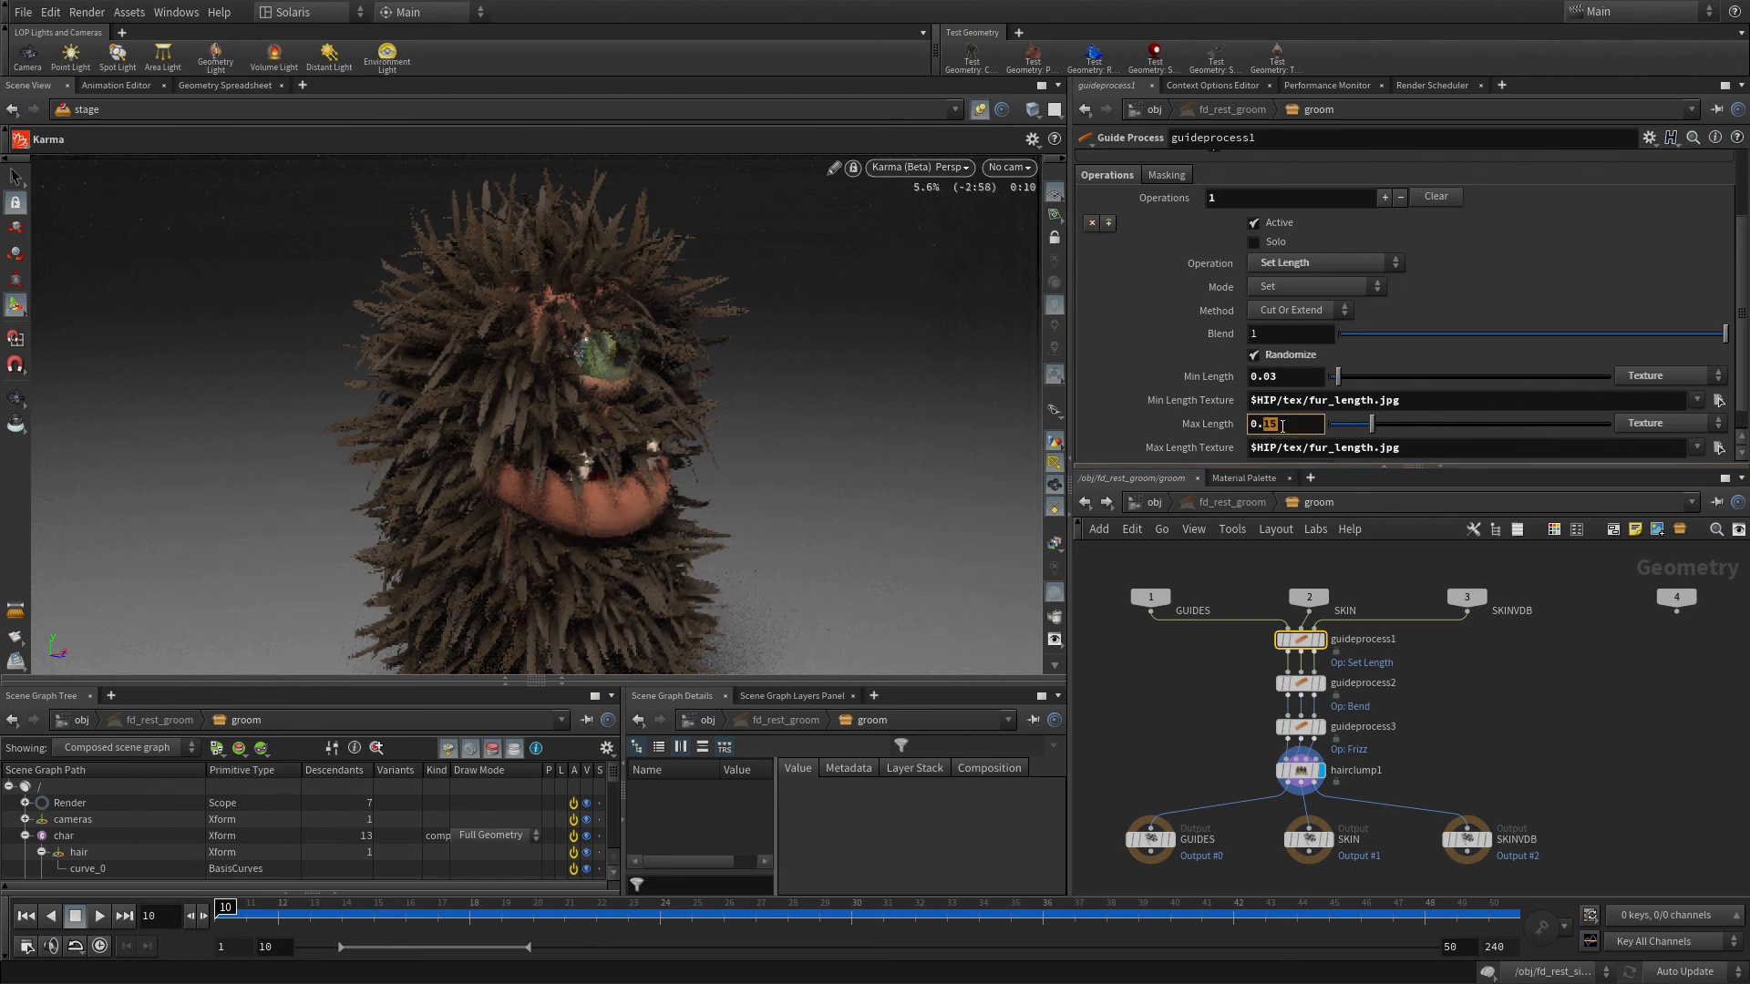
pyautogui.write('0.08')
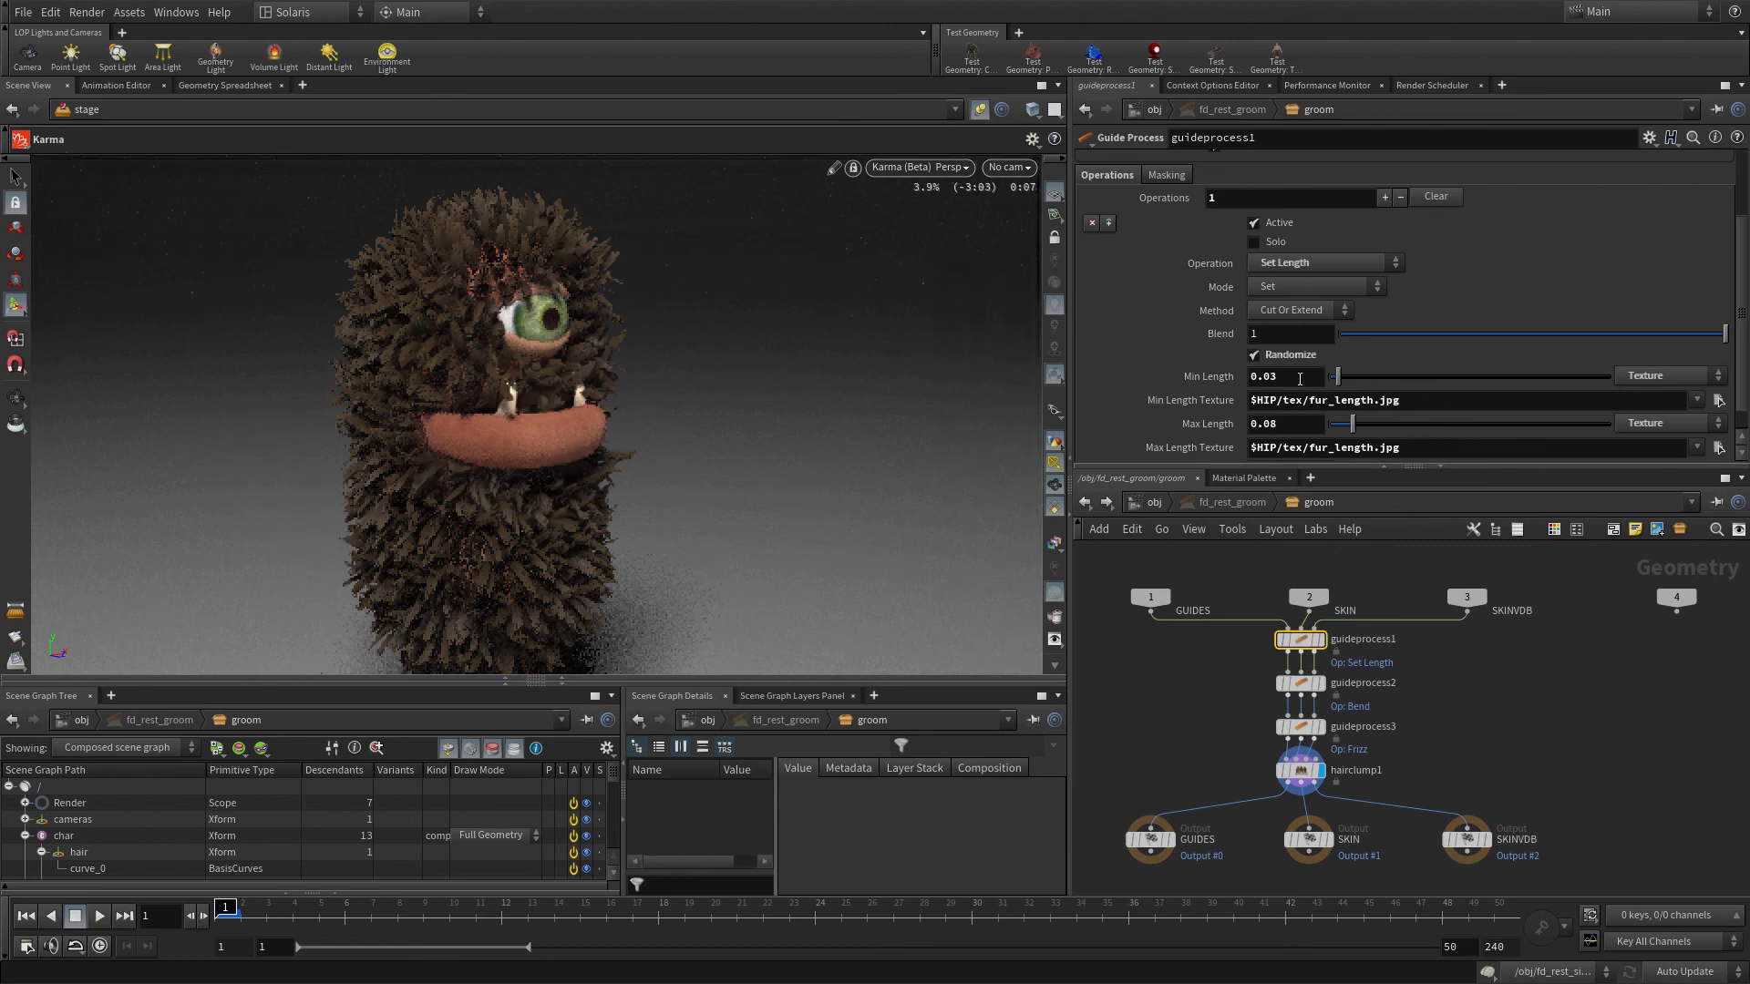
pyautogui.click(1299, 682)
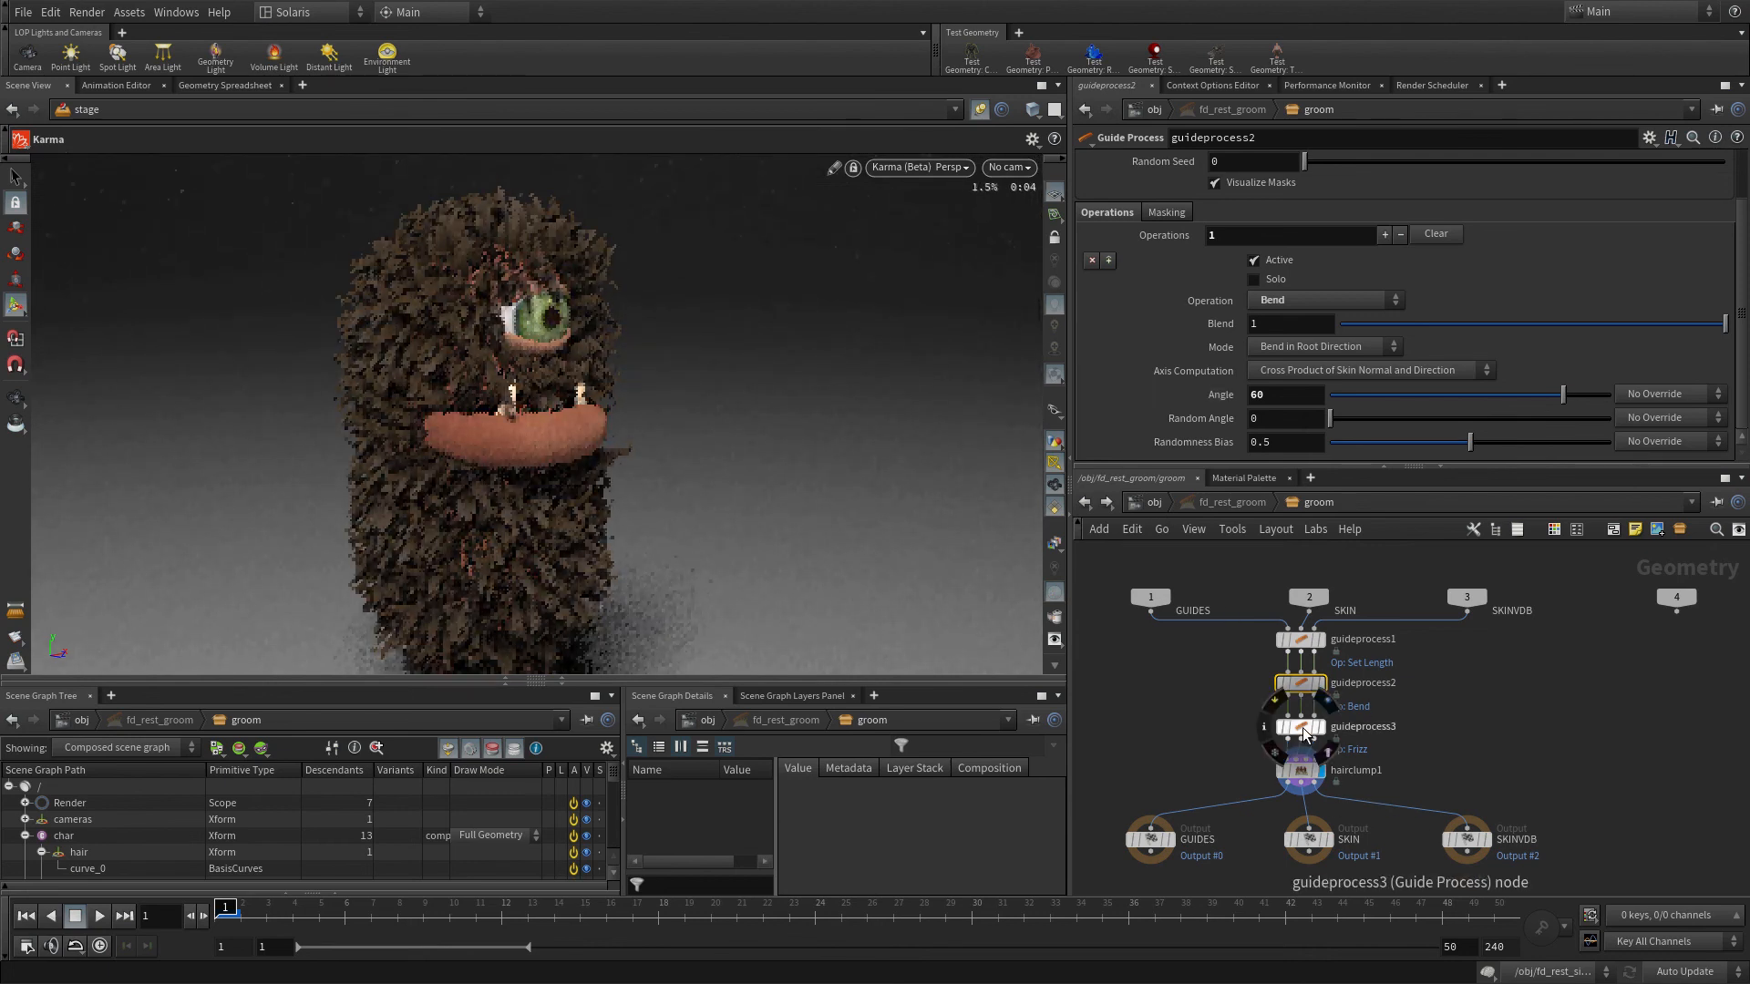
# - Raise guideprocess3 frizz Frequency to 30 and shrink hairclump1 Clump Size to 0.015
pyautogui.click(1301, 726)
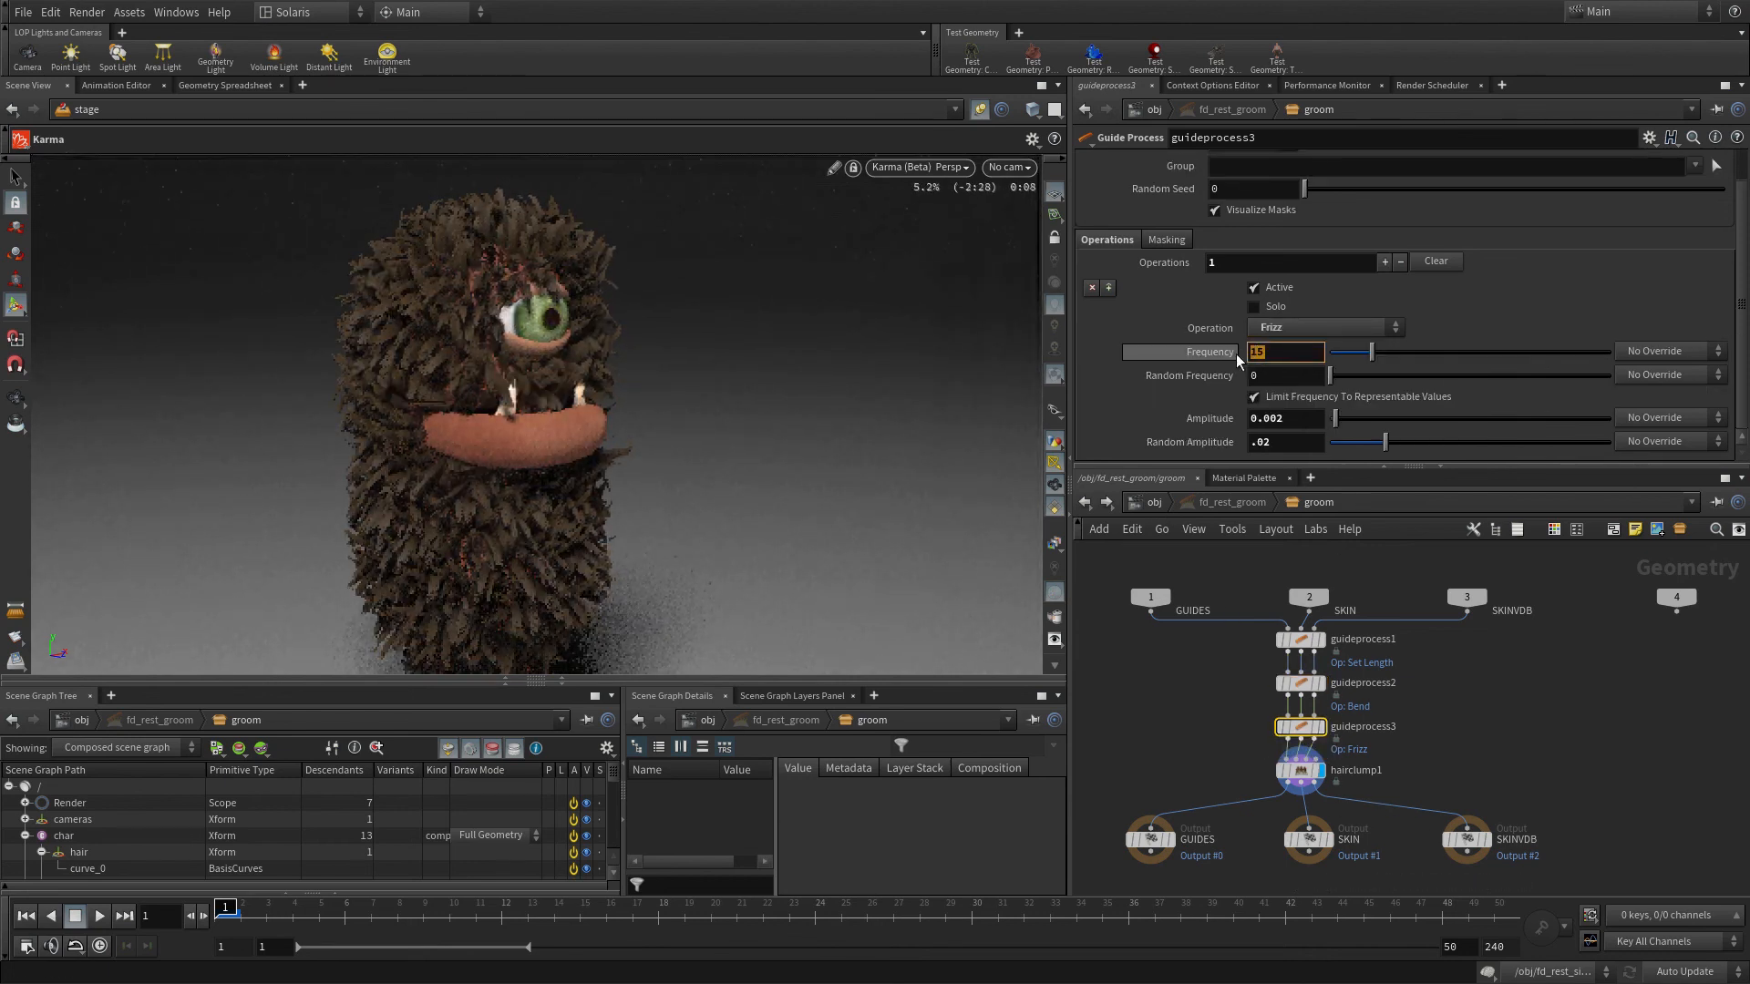
pyautogui.write('30')
pyautogui.click(1286, 418)
pyautogui.write('0.02')
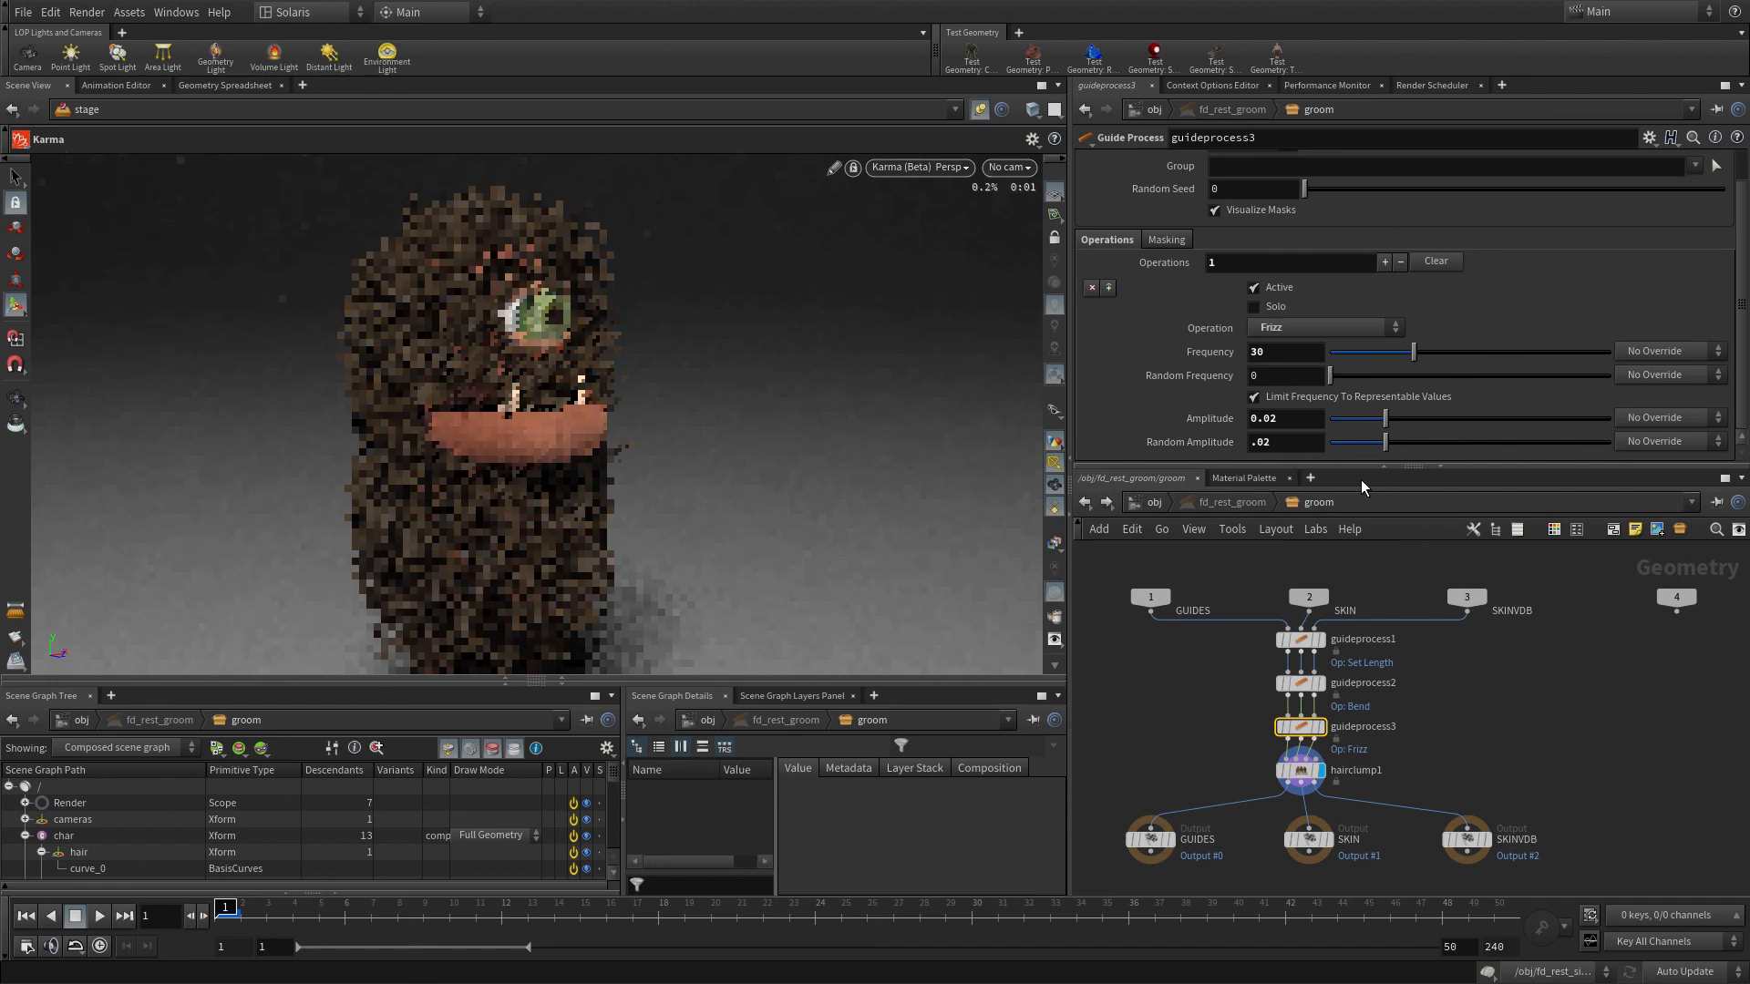
pyautogui.click(1298, 769)
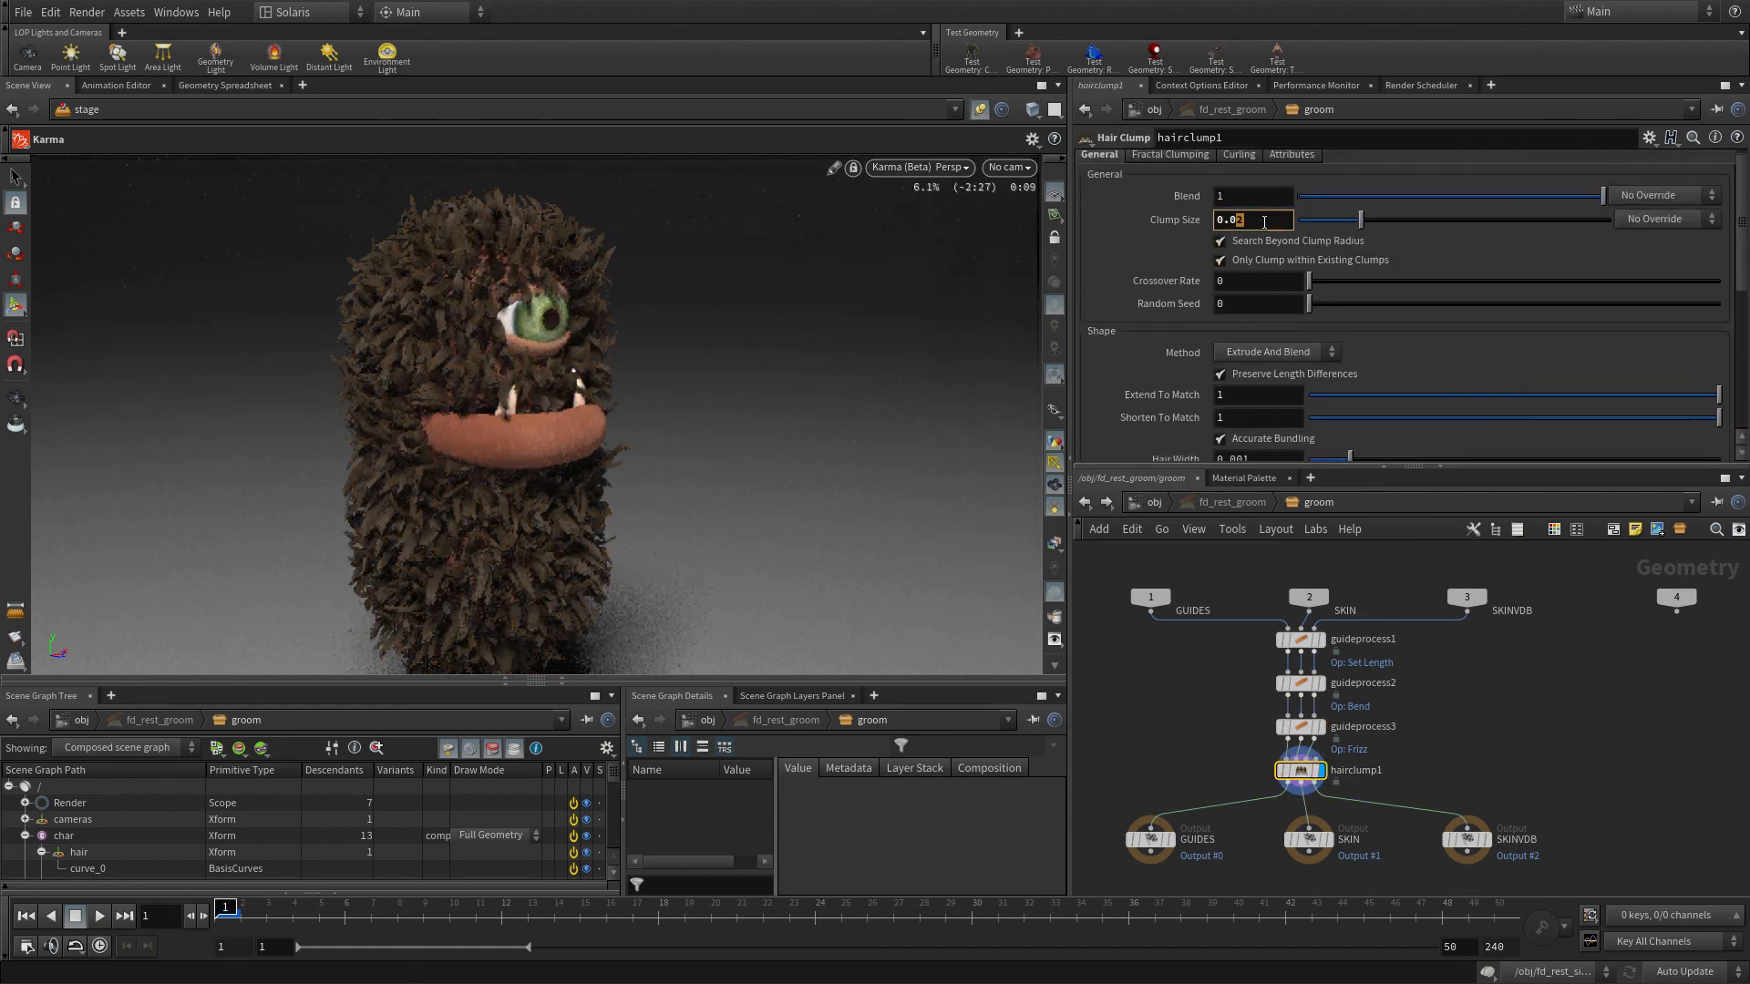
pyautogui.write('0.015')
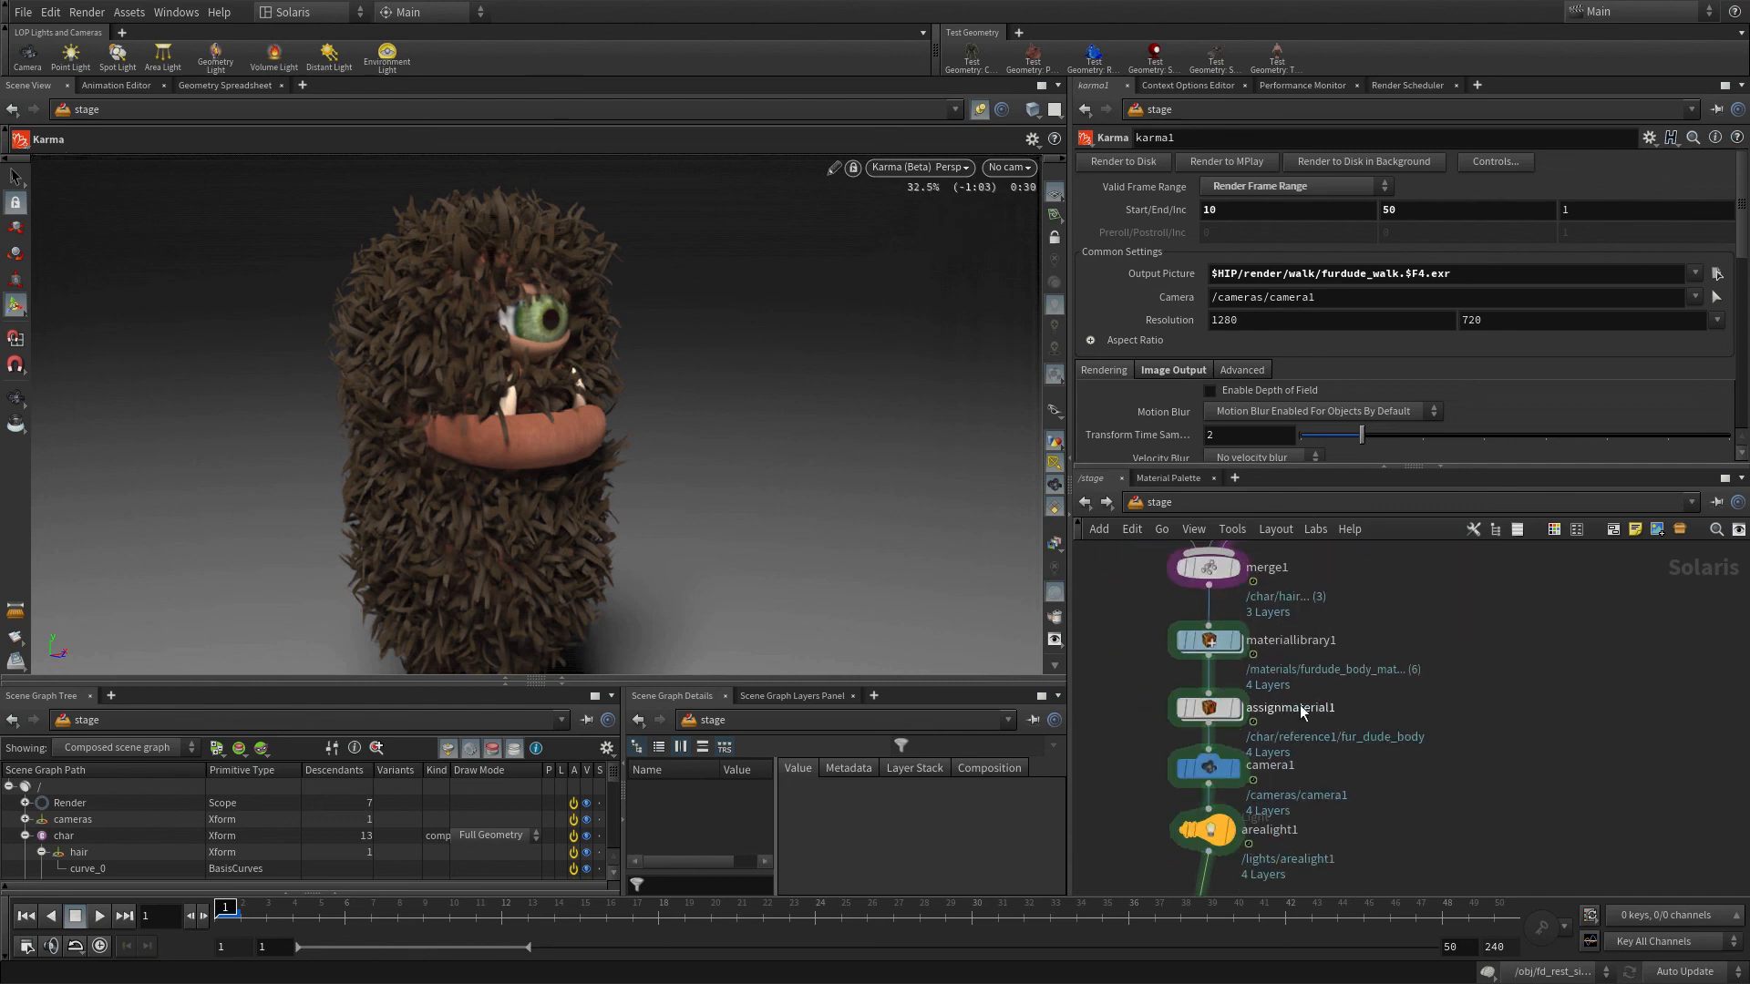
# - Set the hair shader Root Color to 0.5,0,0.5 and Tip Color to 0.25,0,0.5
pyautogui.doubleClick(1207, 639)
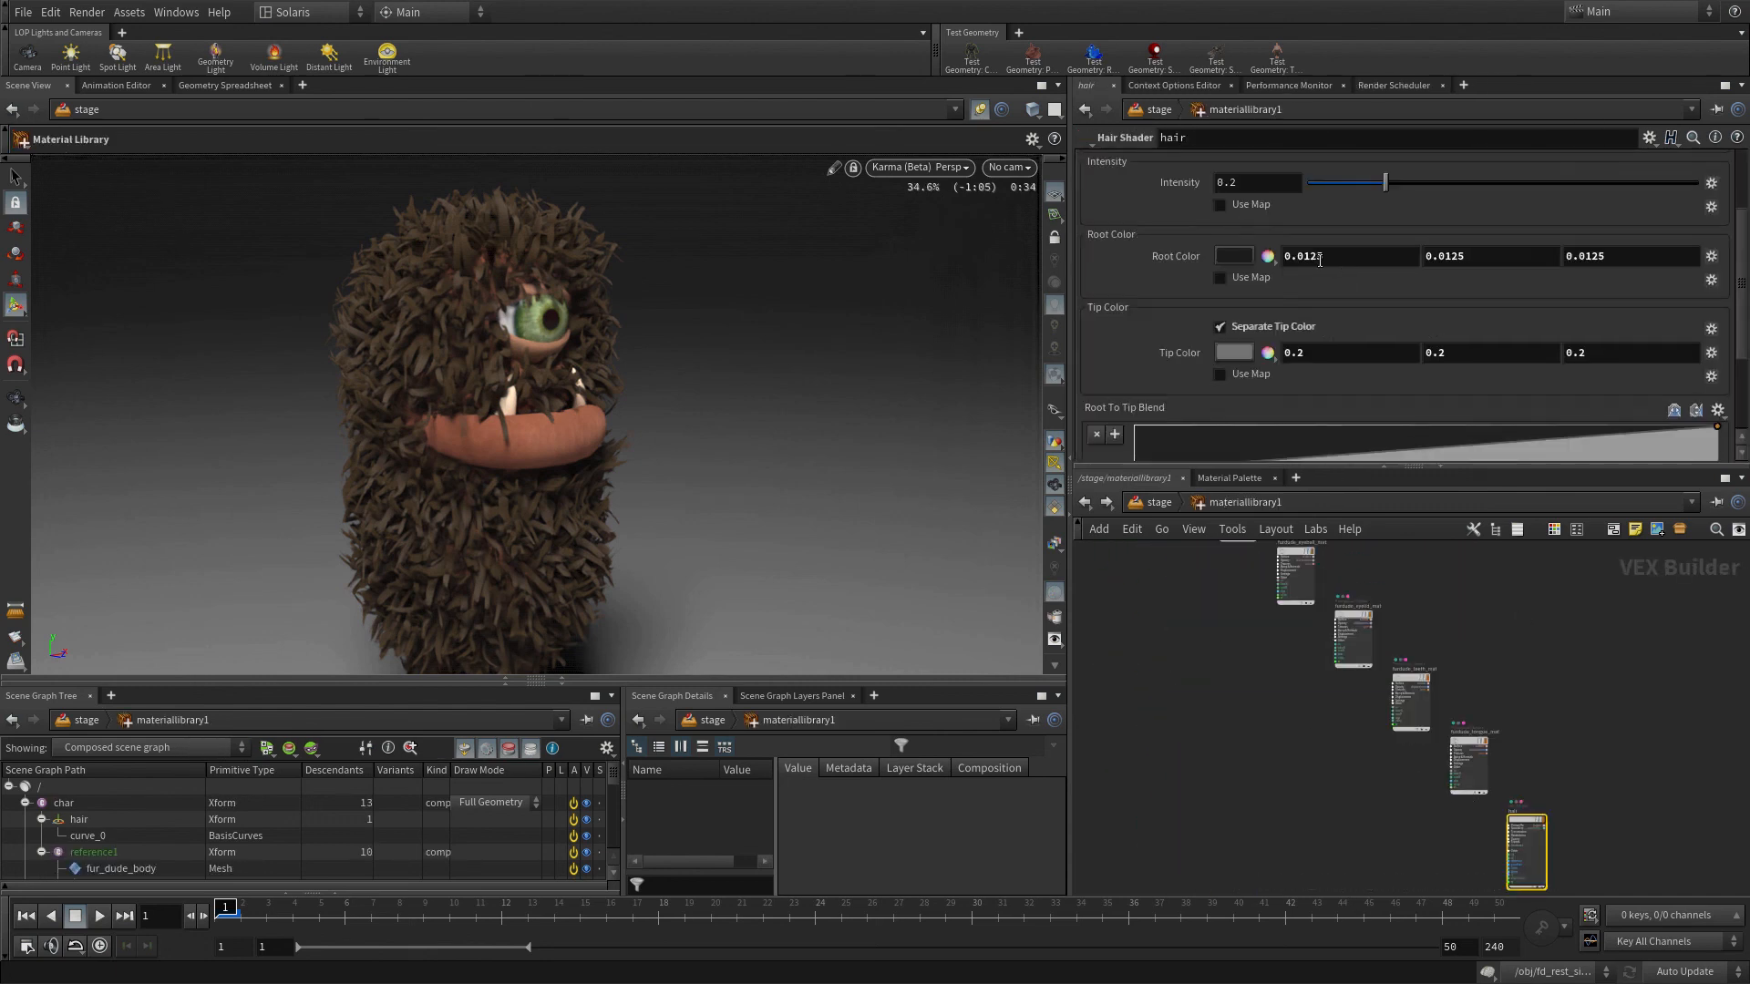
pyautogui.click(1267, 255)
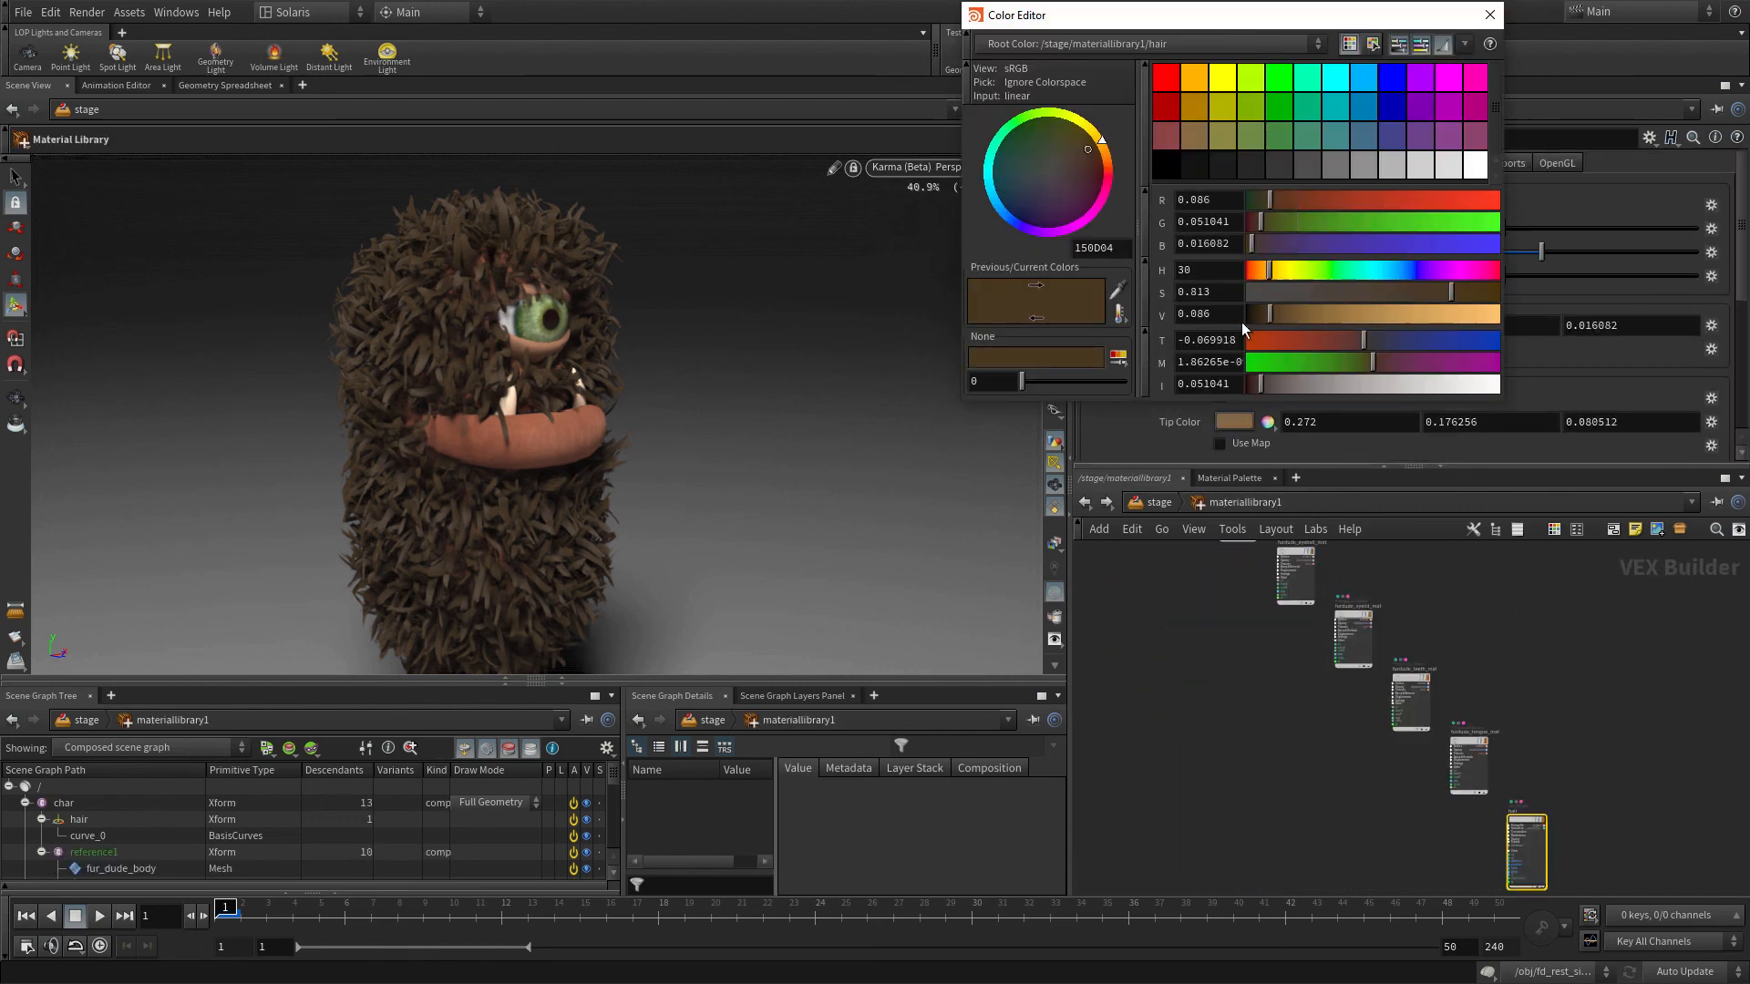
pyautogui.click(1488, 15)
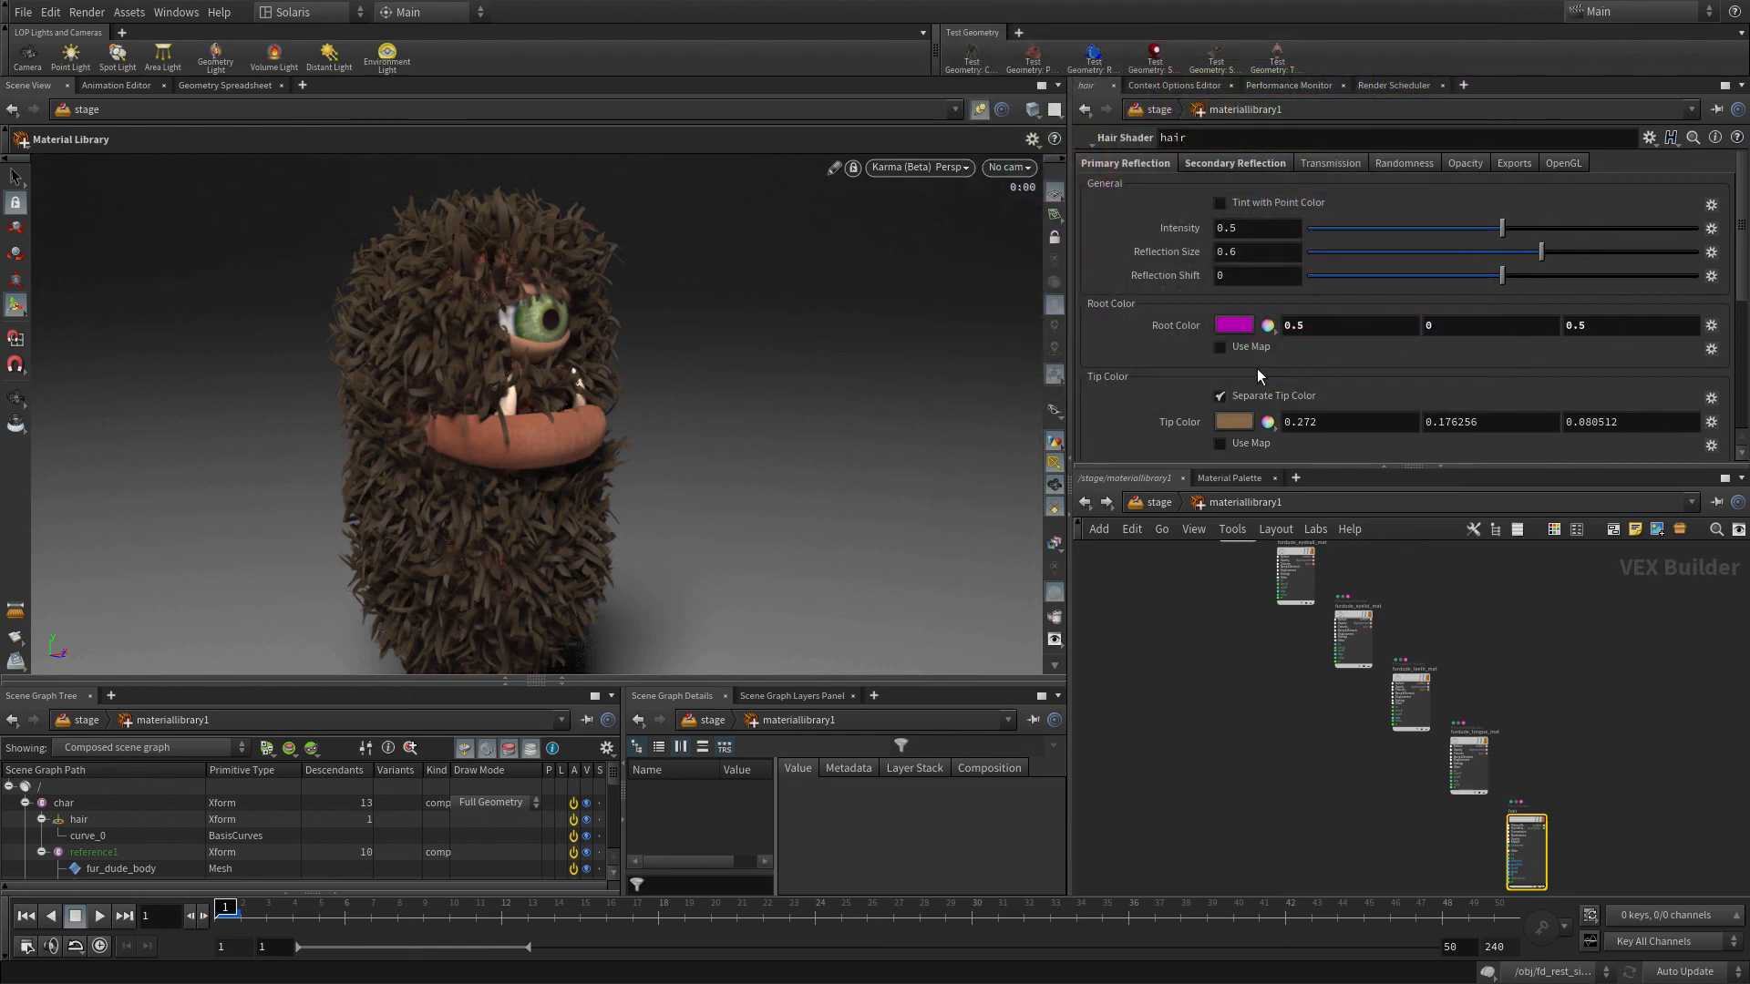
pyautogui.click(1234, 422)
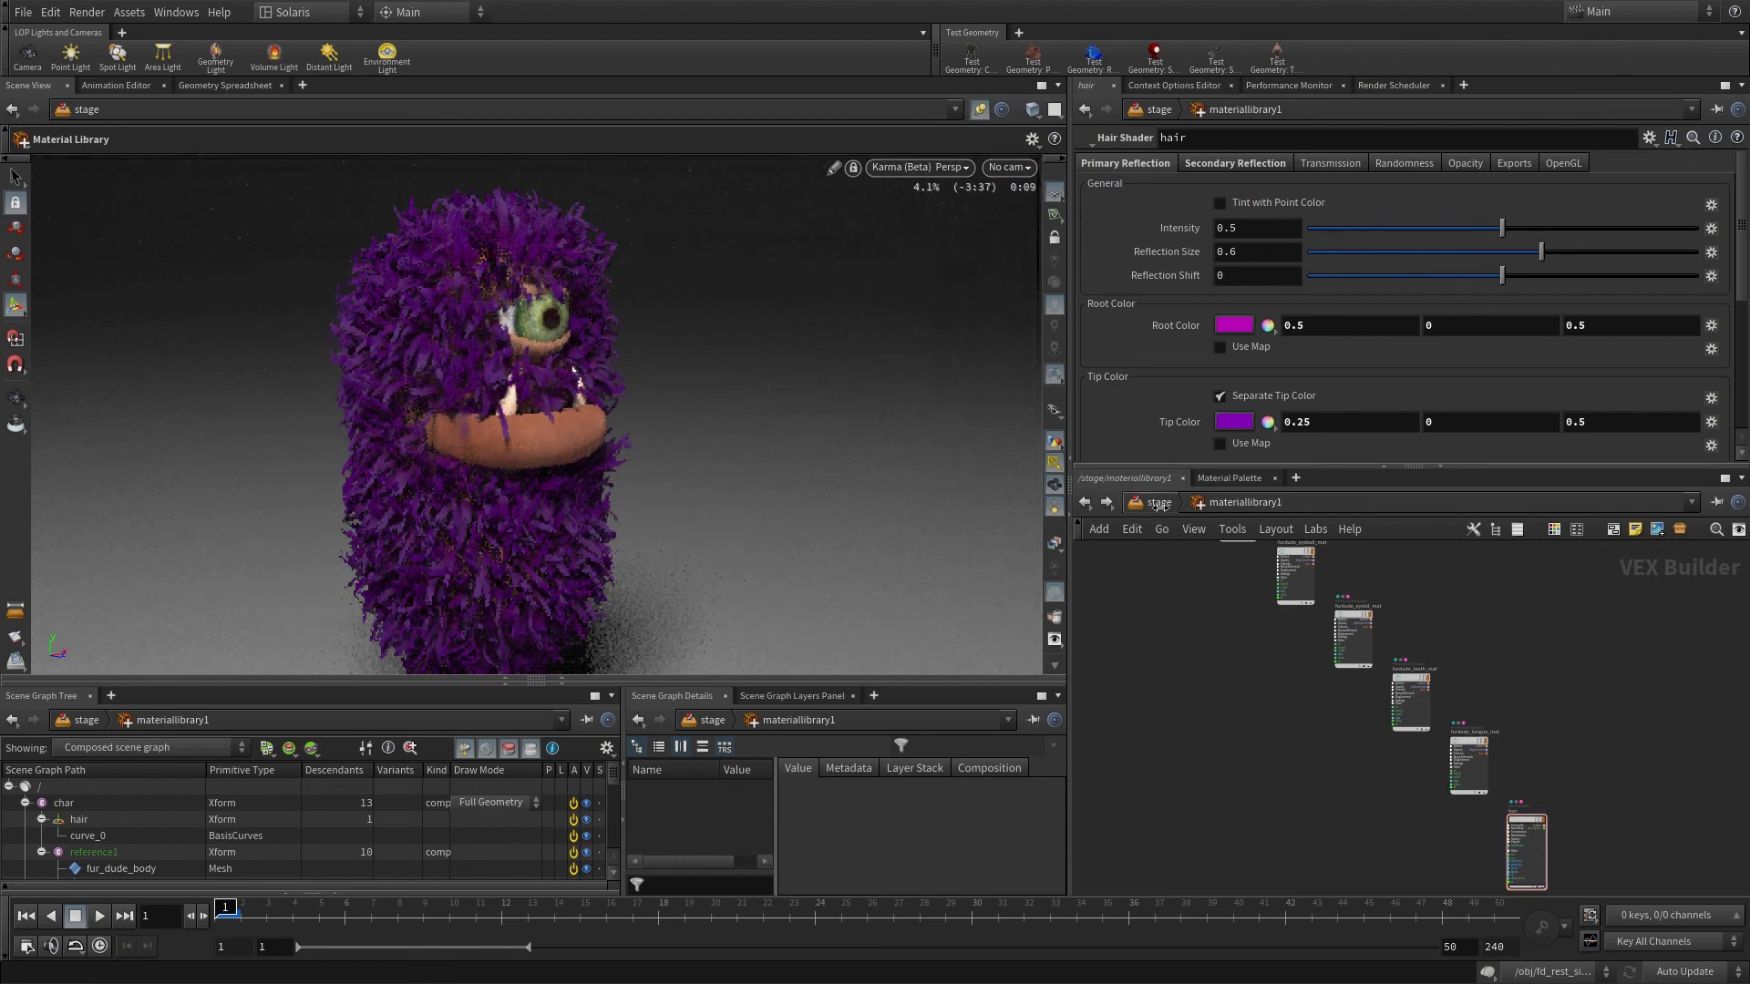
# - Return to the stage and view the purple fur dude through /cameras/camera1
pyautogui.click(1006, 166)
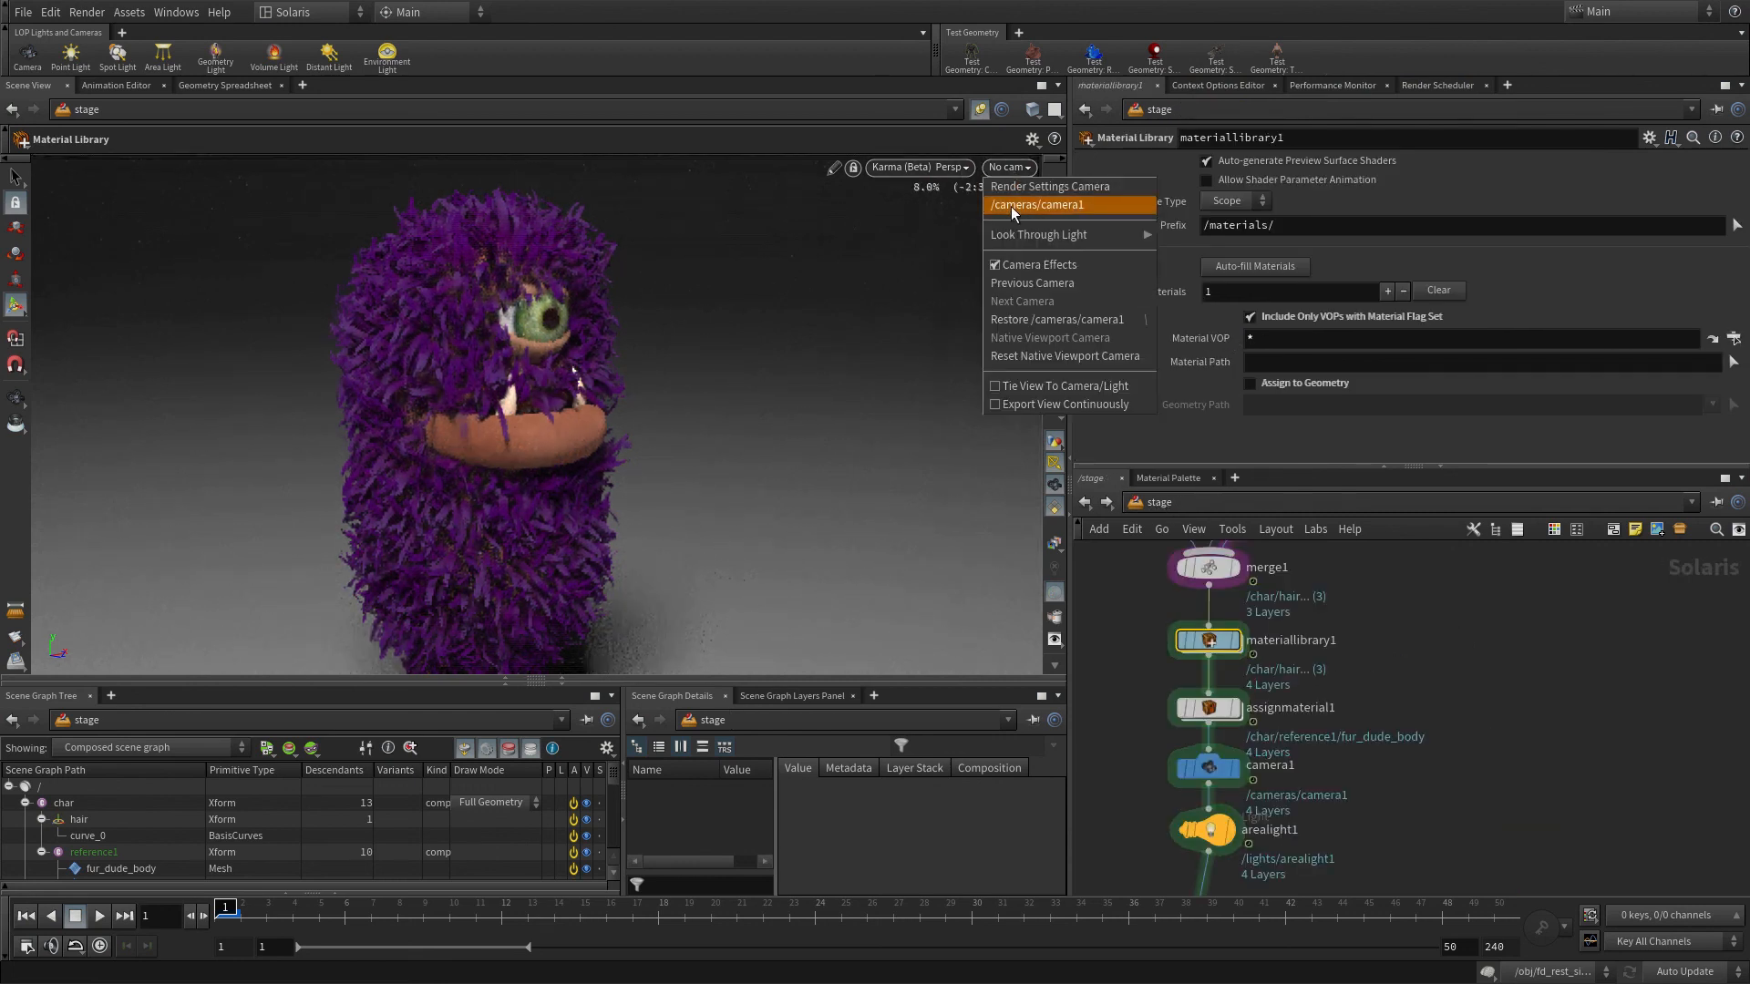
pyautogui.click(1035, 204)
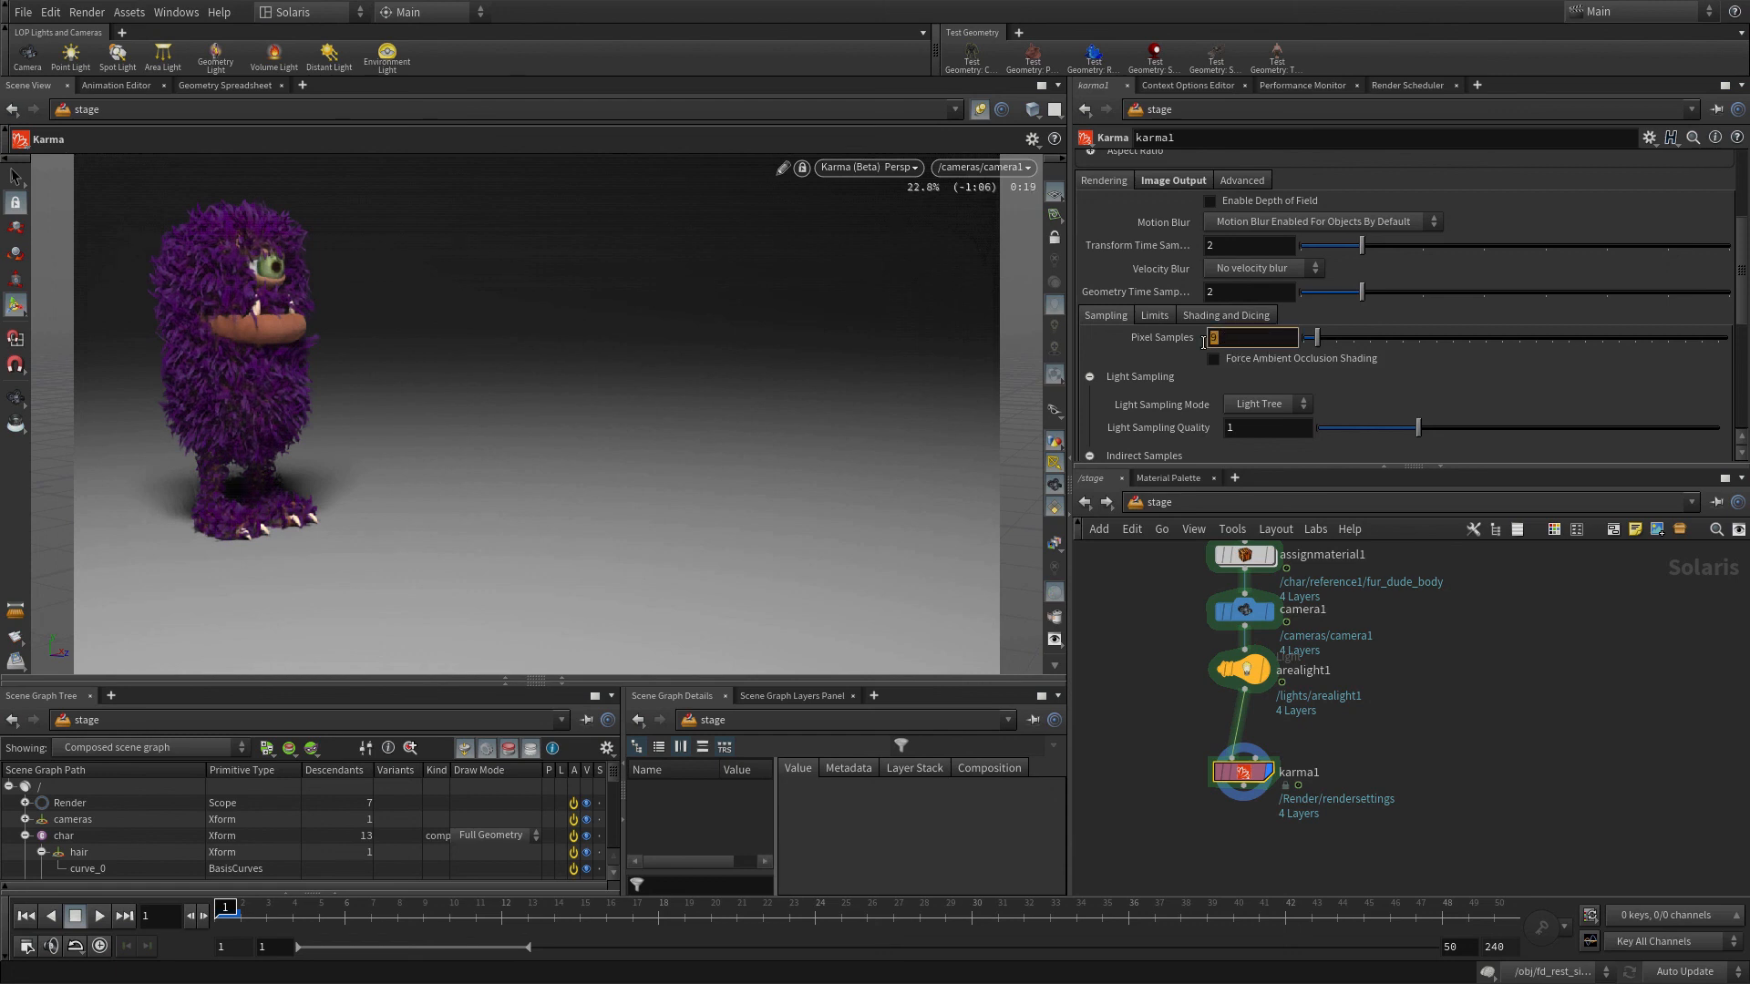
# - Set karma1 Pixel Samples to 128 under Rendering > Sampling
pyautogui.write('128')
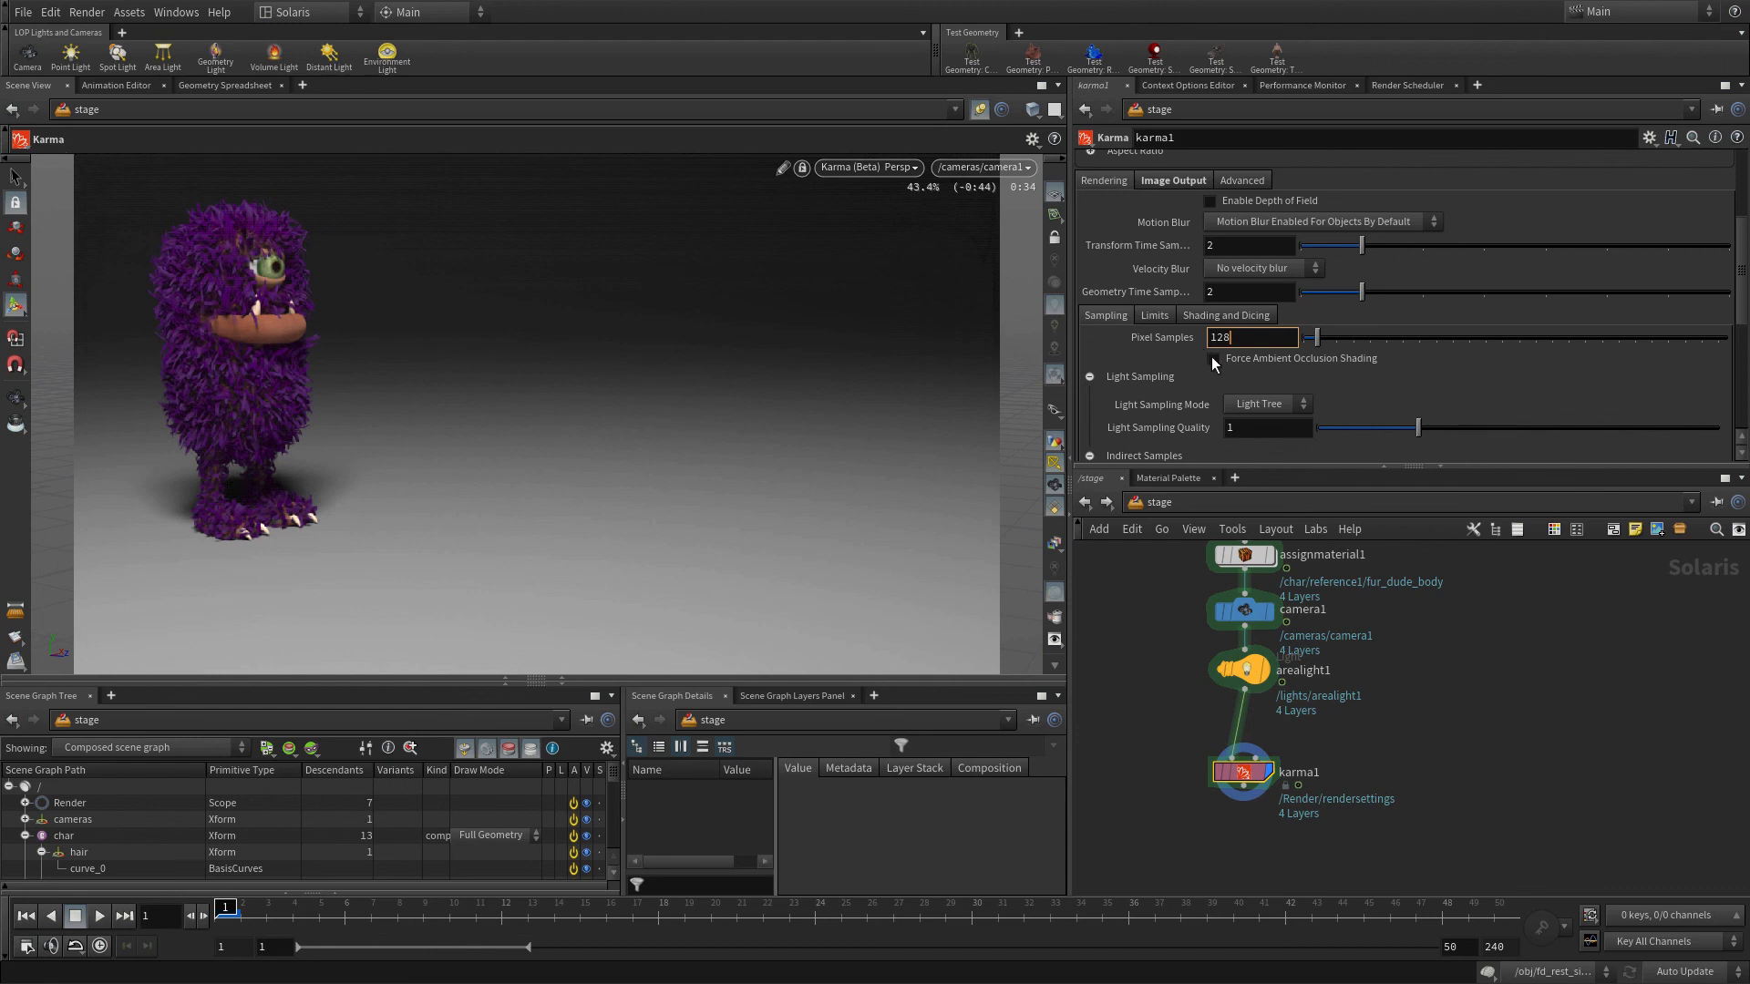